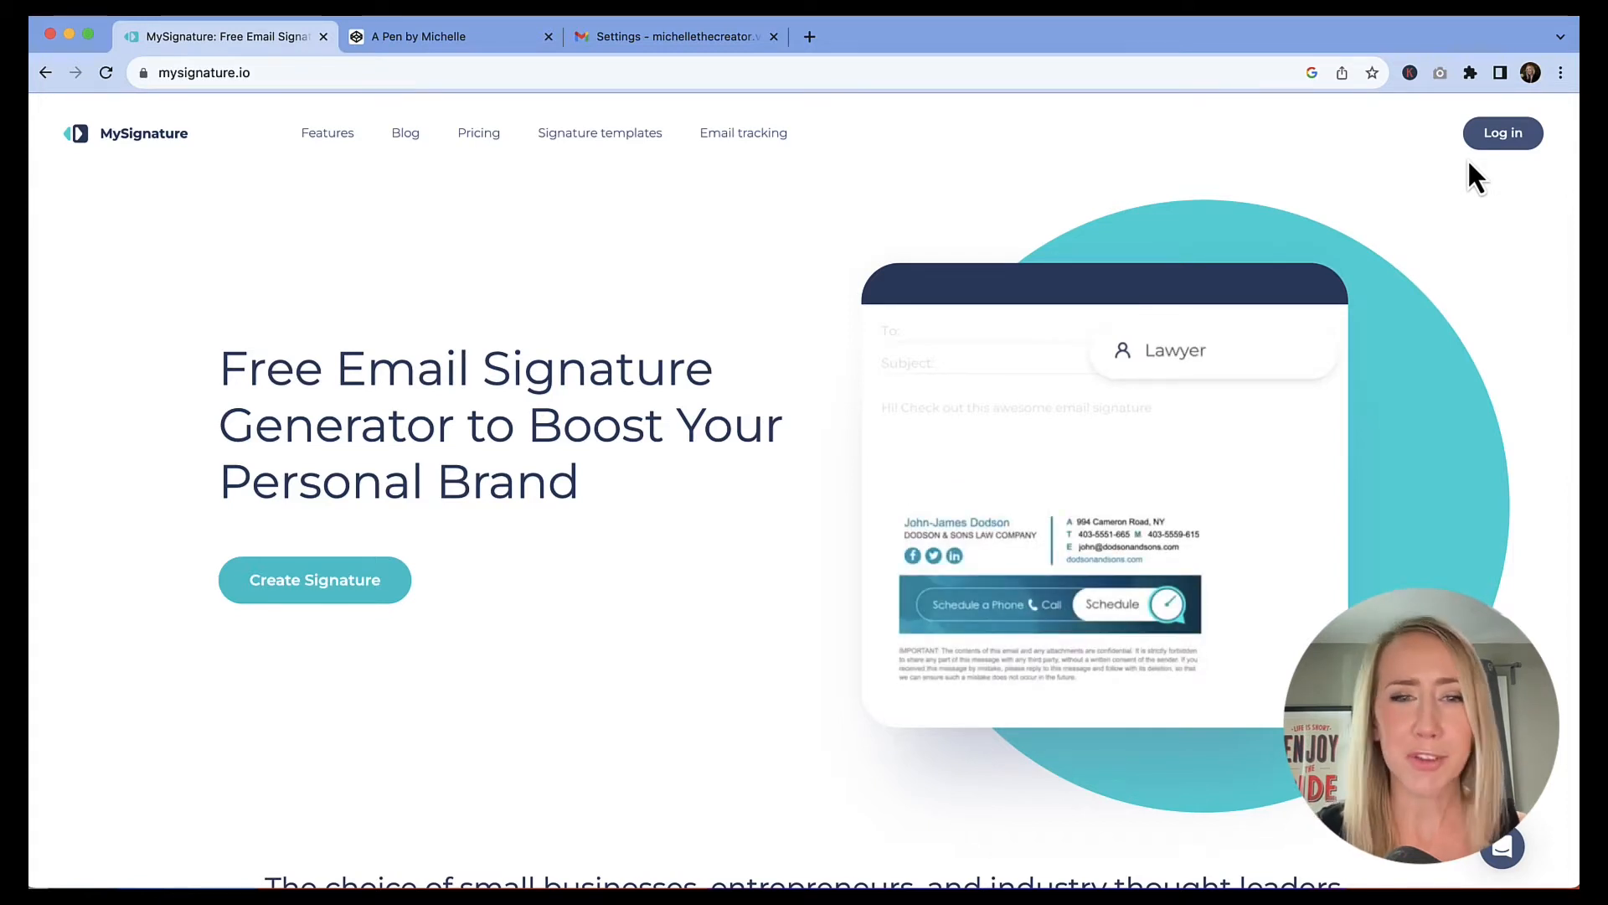
- Start a new signature and browse the template gallery to pick a design
{"action": "left_click", "coordinate": [315, 580]}
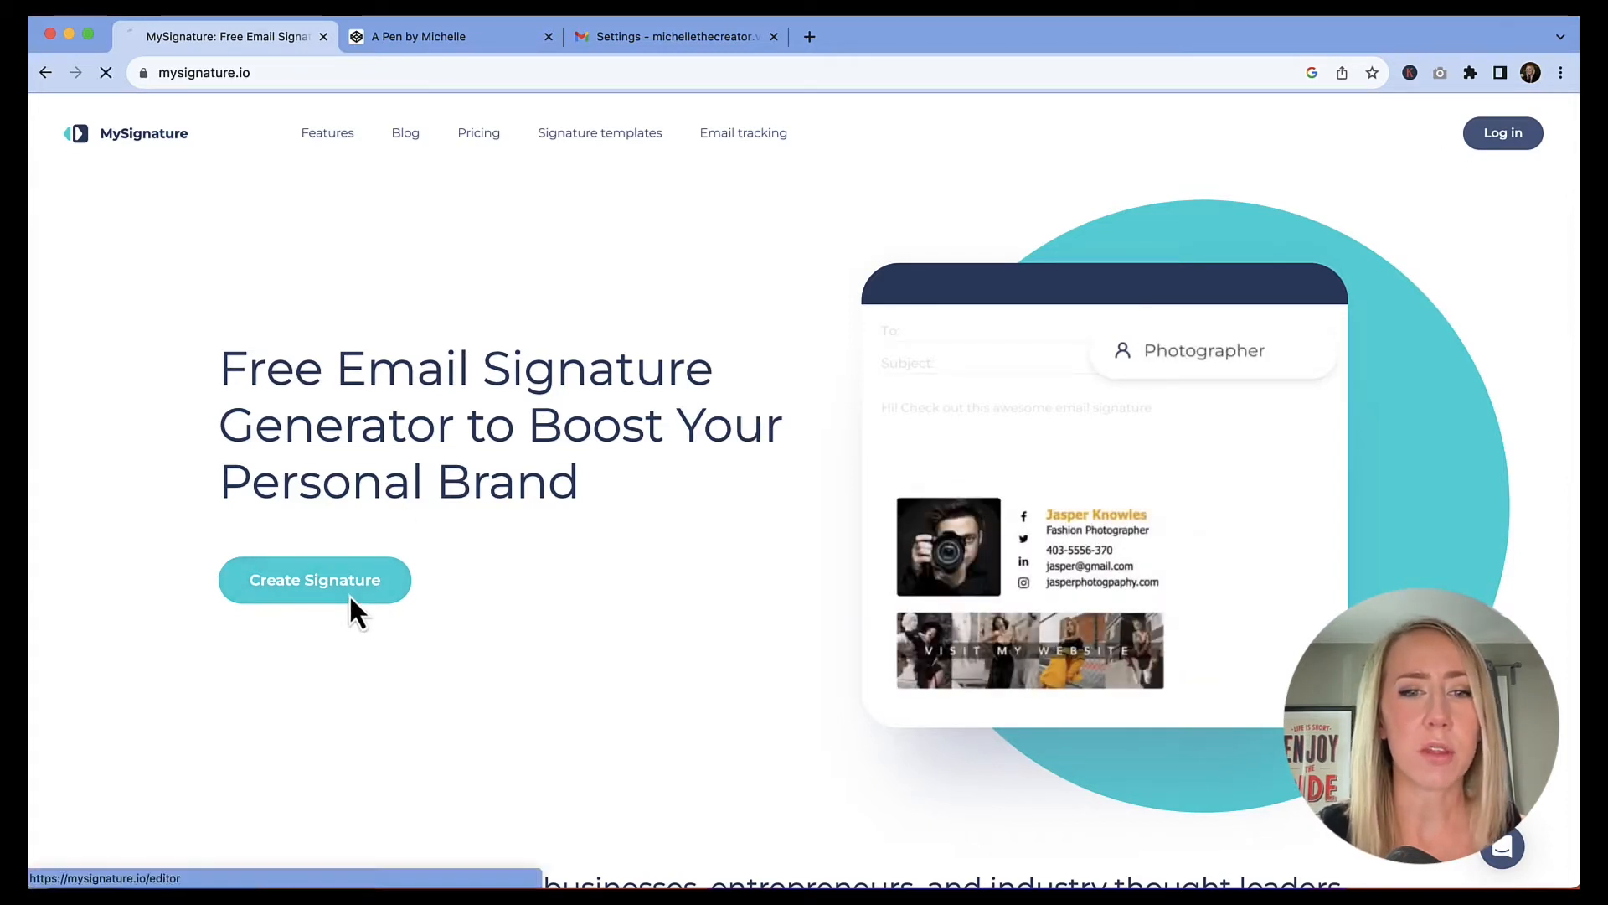
{"action": "left_click", "coordinate": [315, 580]}
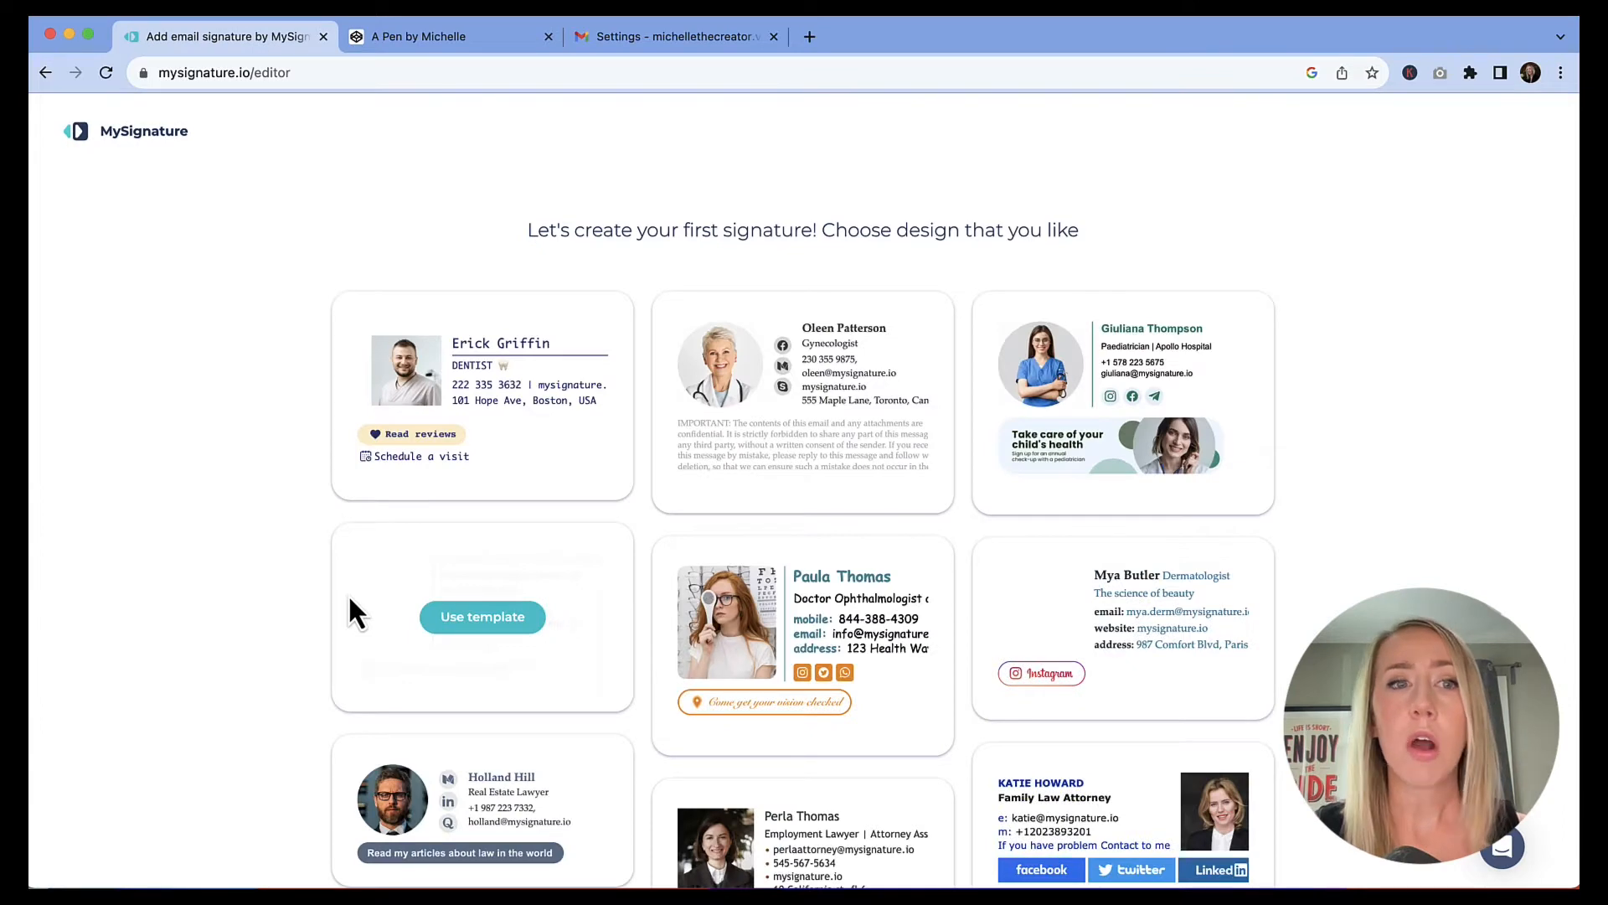
{"action": "mouse_move", "coordinate": [395, 605]}
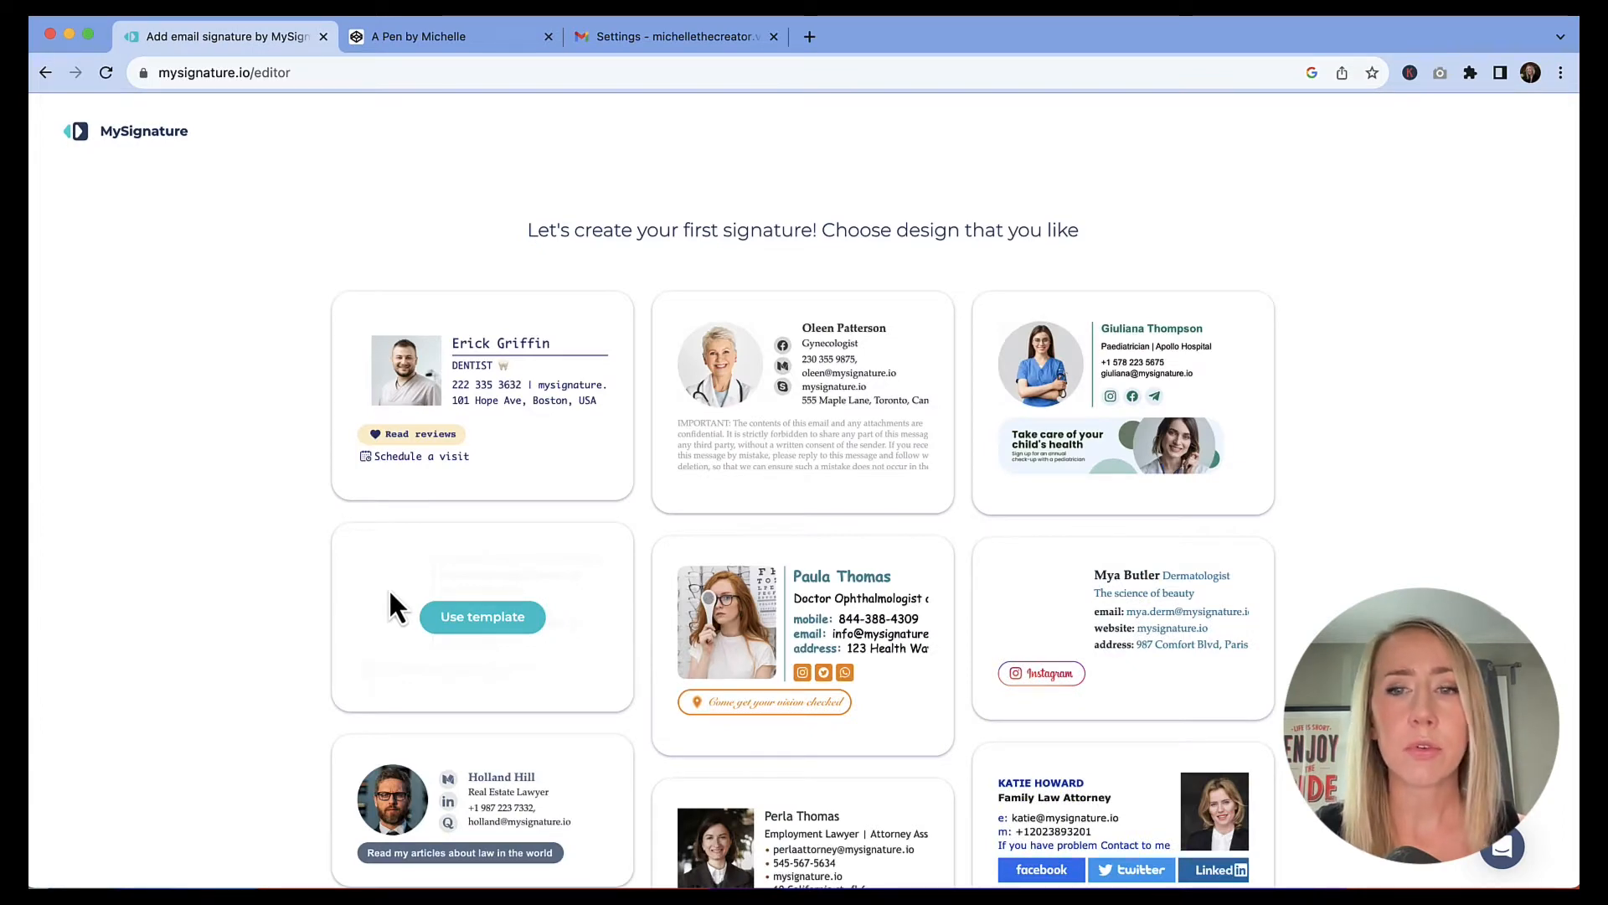
{"action": "scroll", "scroll_direction": "down", "scroll_amount": 3}
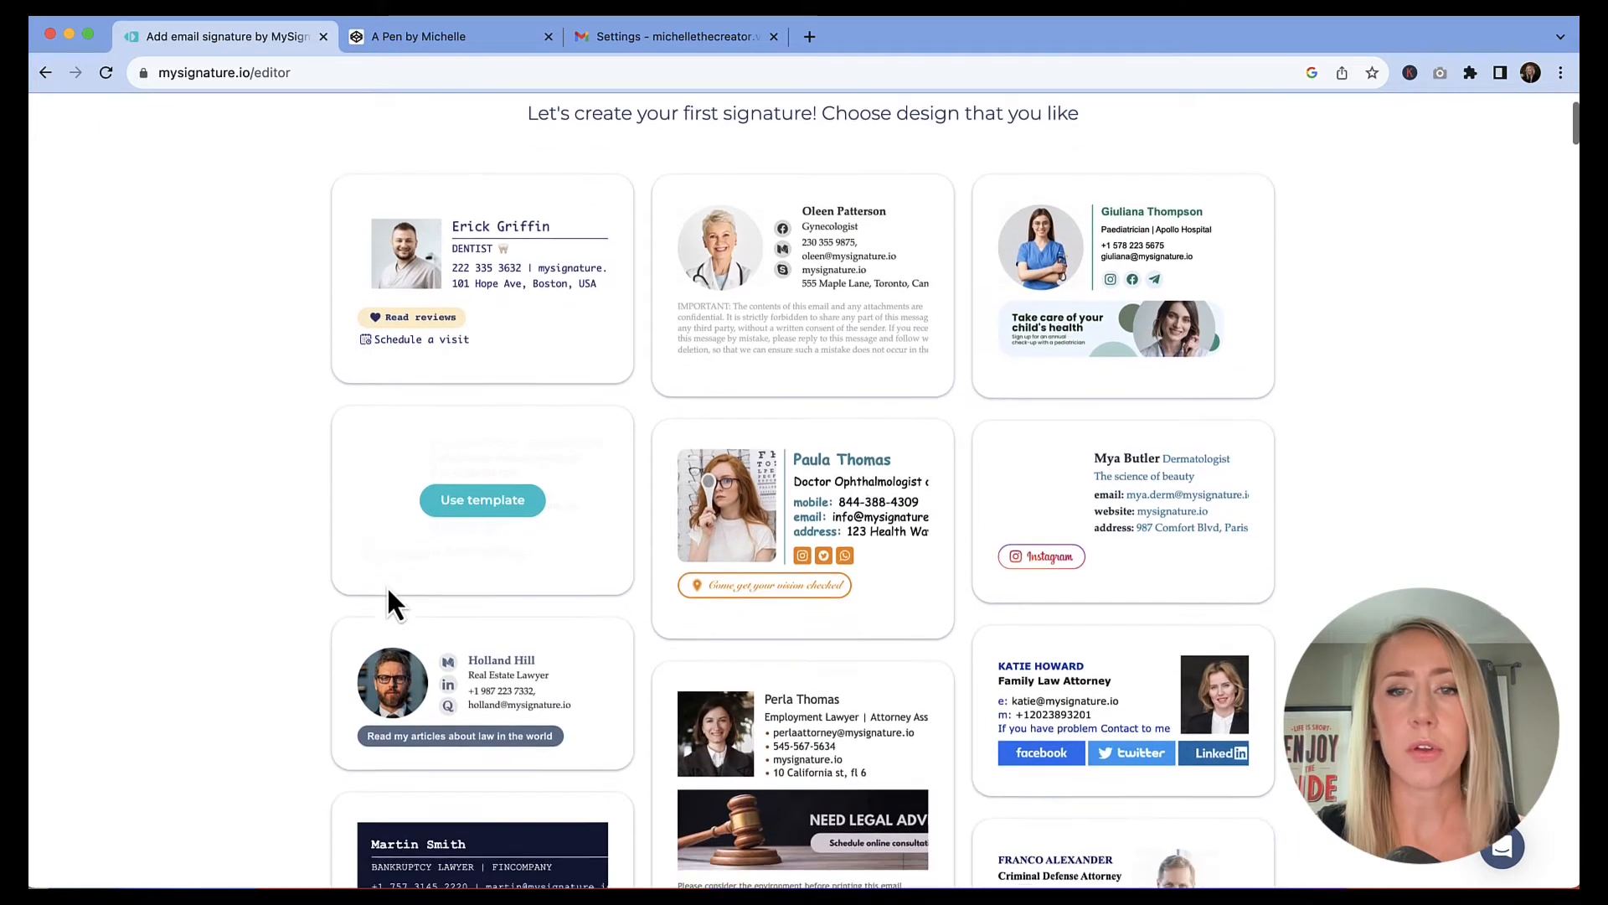
{"action": "scroll", "scroll_direction": "down", "scroll_amount": 3}
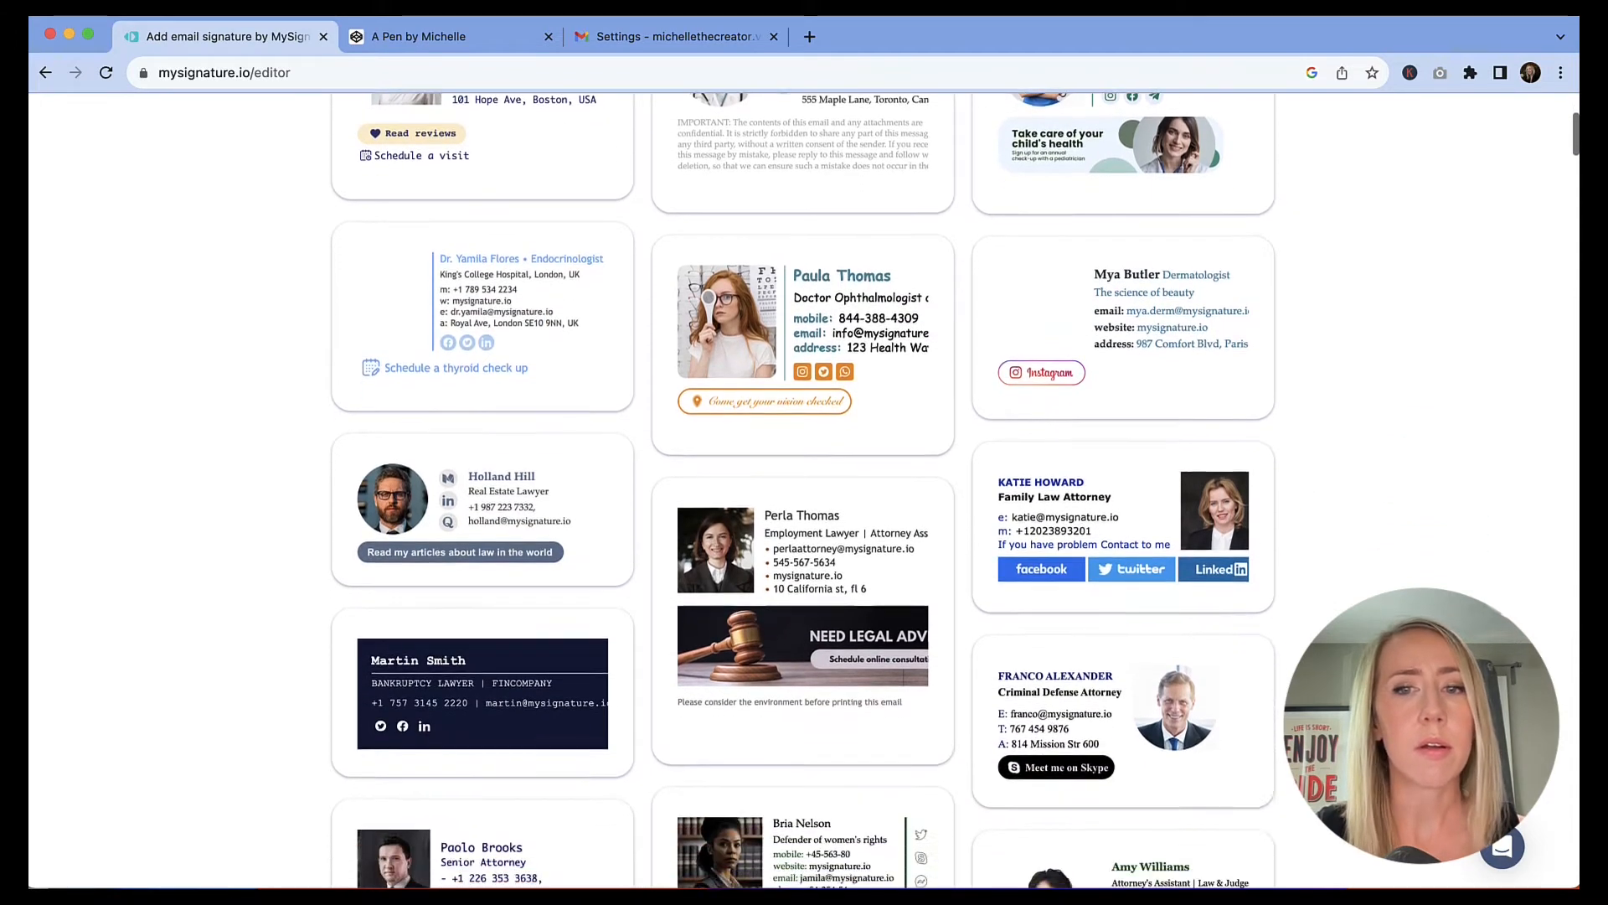
{"action": "scroll", "scroll_direction": "down", "scroll_amount": 3}
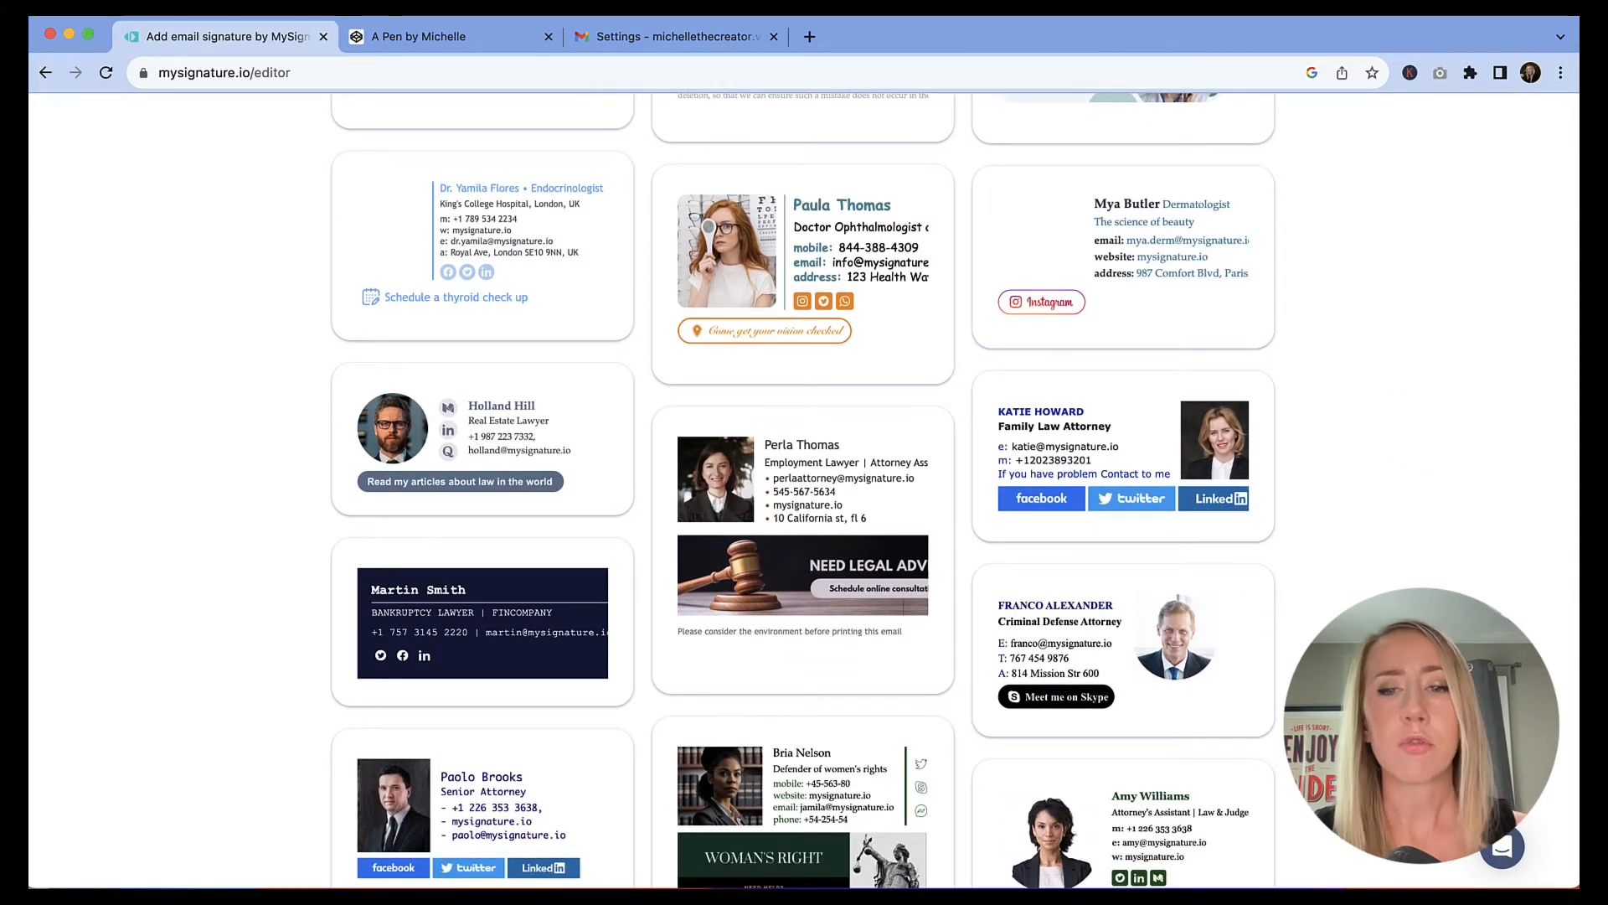
{"action": "scroll", "scroll_direction": "down", "scroll_amount": 3}
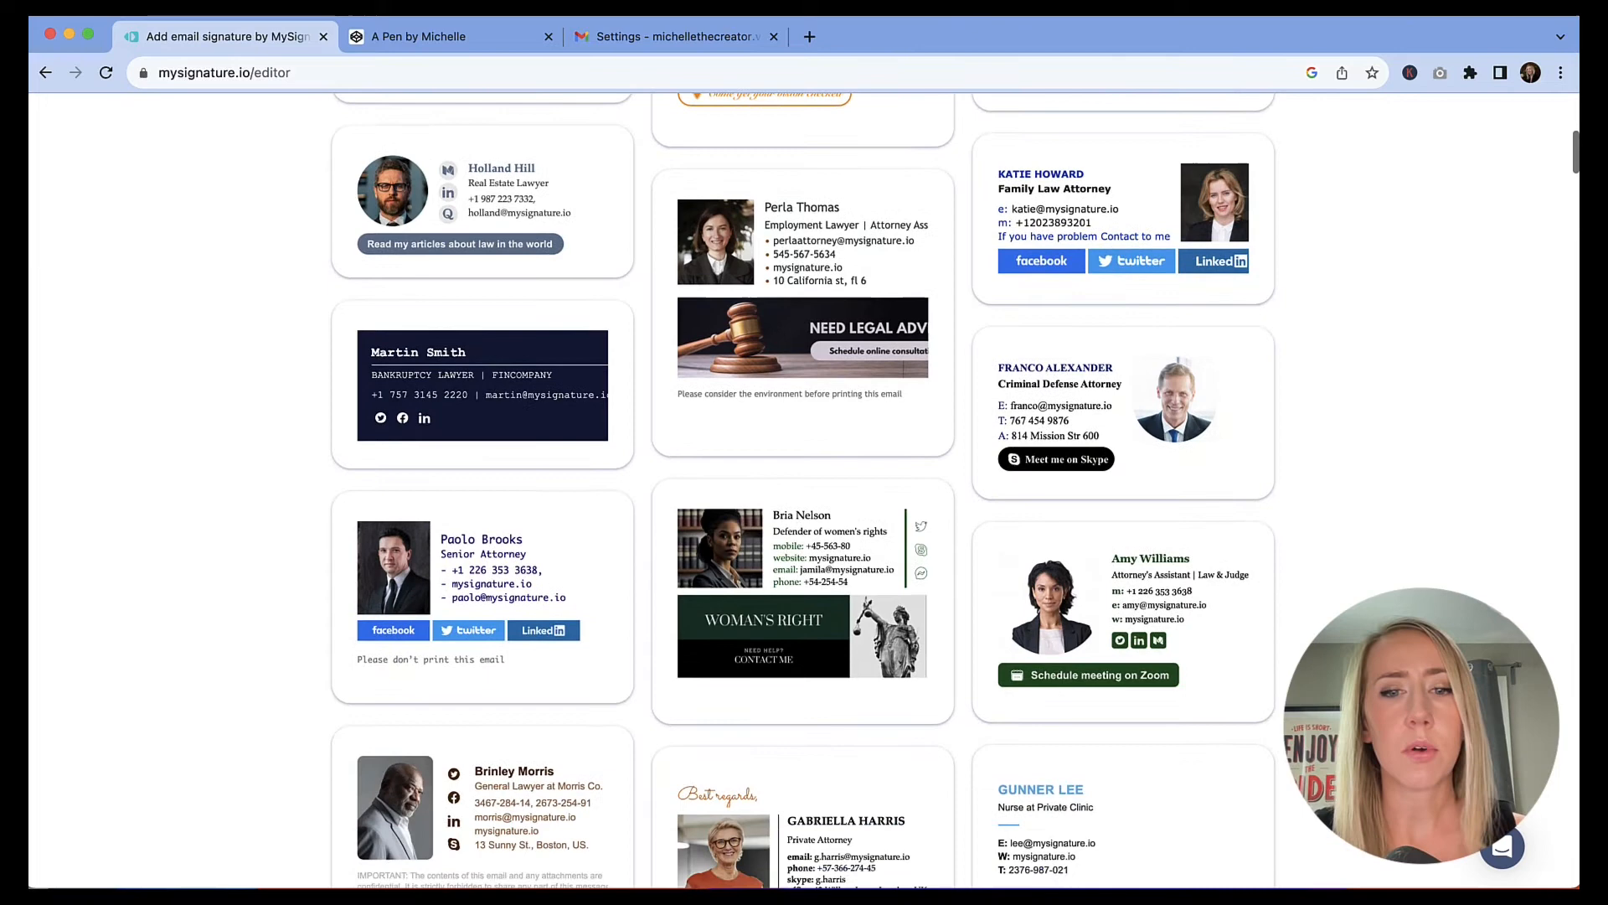
{"action": "scroll", "scroll_direction": "down", "scroll_amount": 3}
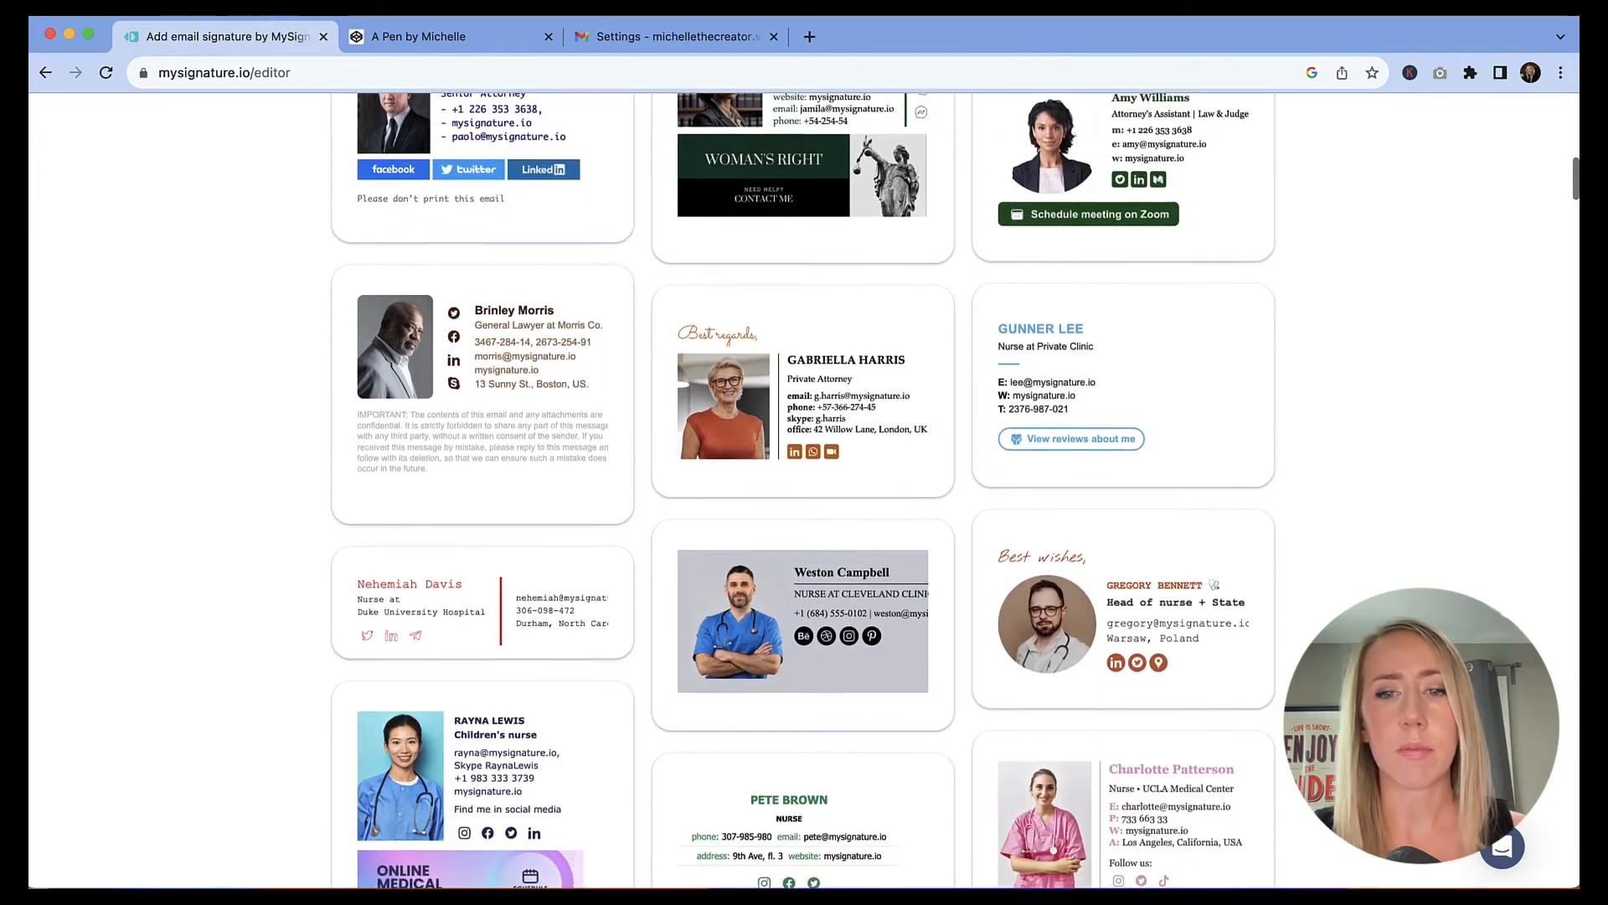
{"action": "scroll", "scroll_direction": "down", "scroll_amount": 3}
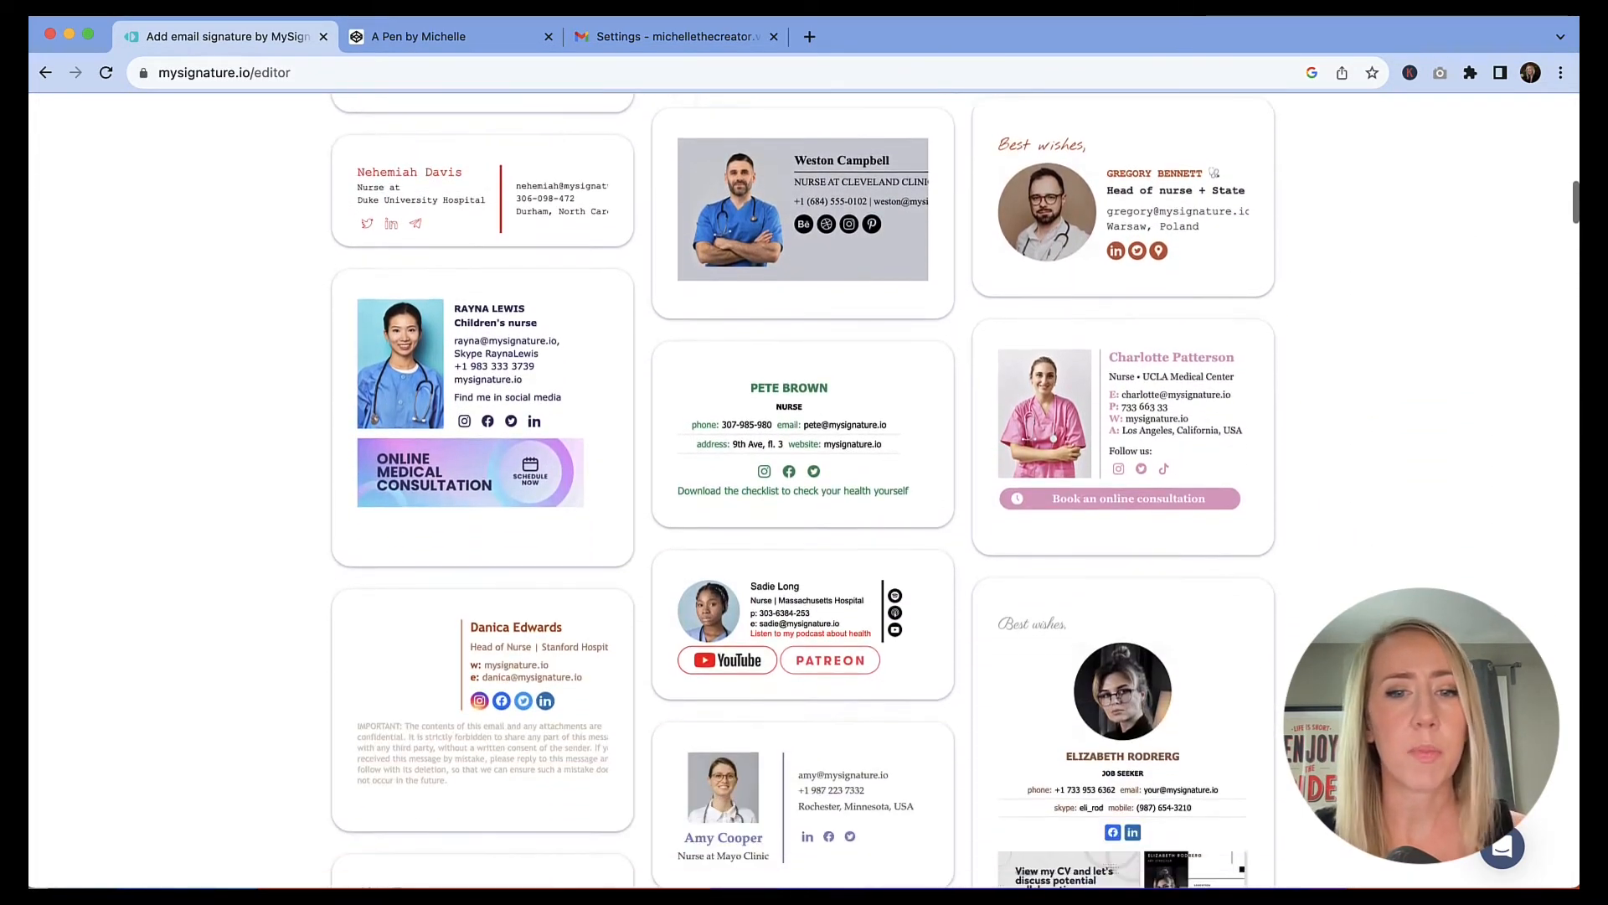
{"action": "scroll", "scroll_direction": "down", "scroll_amount": 3}
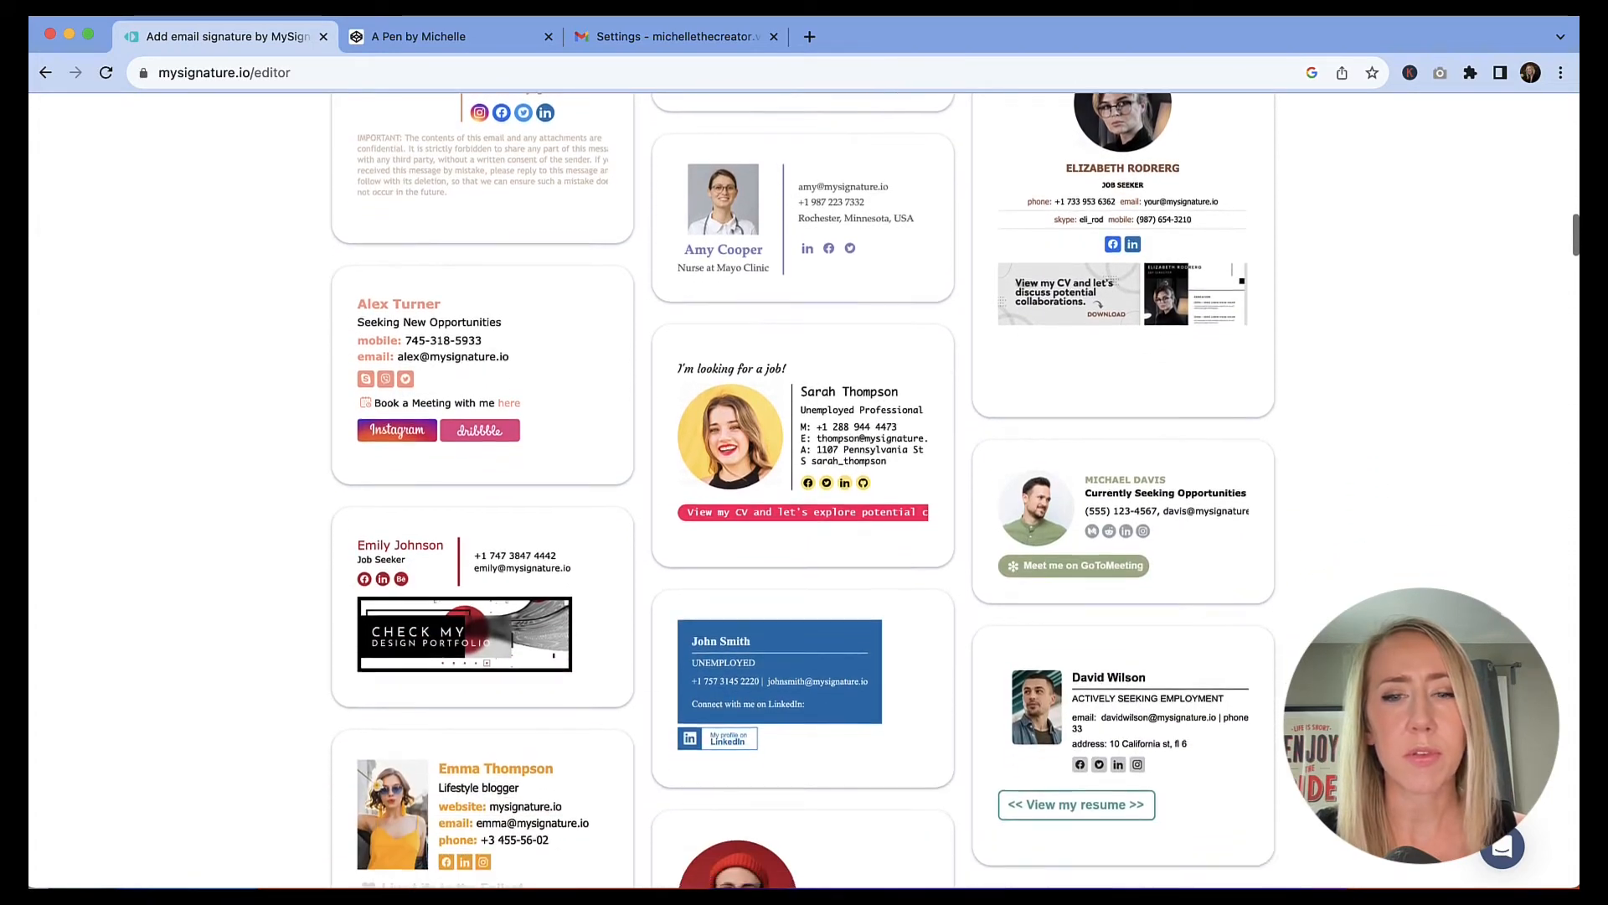
{"action": "scroll", "scroll_direction": "down", "scroll_amount": 3}
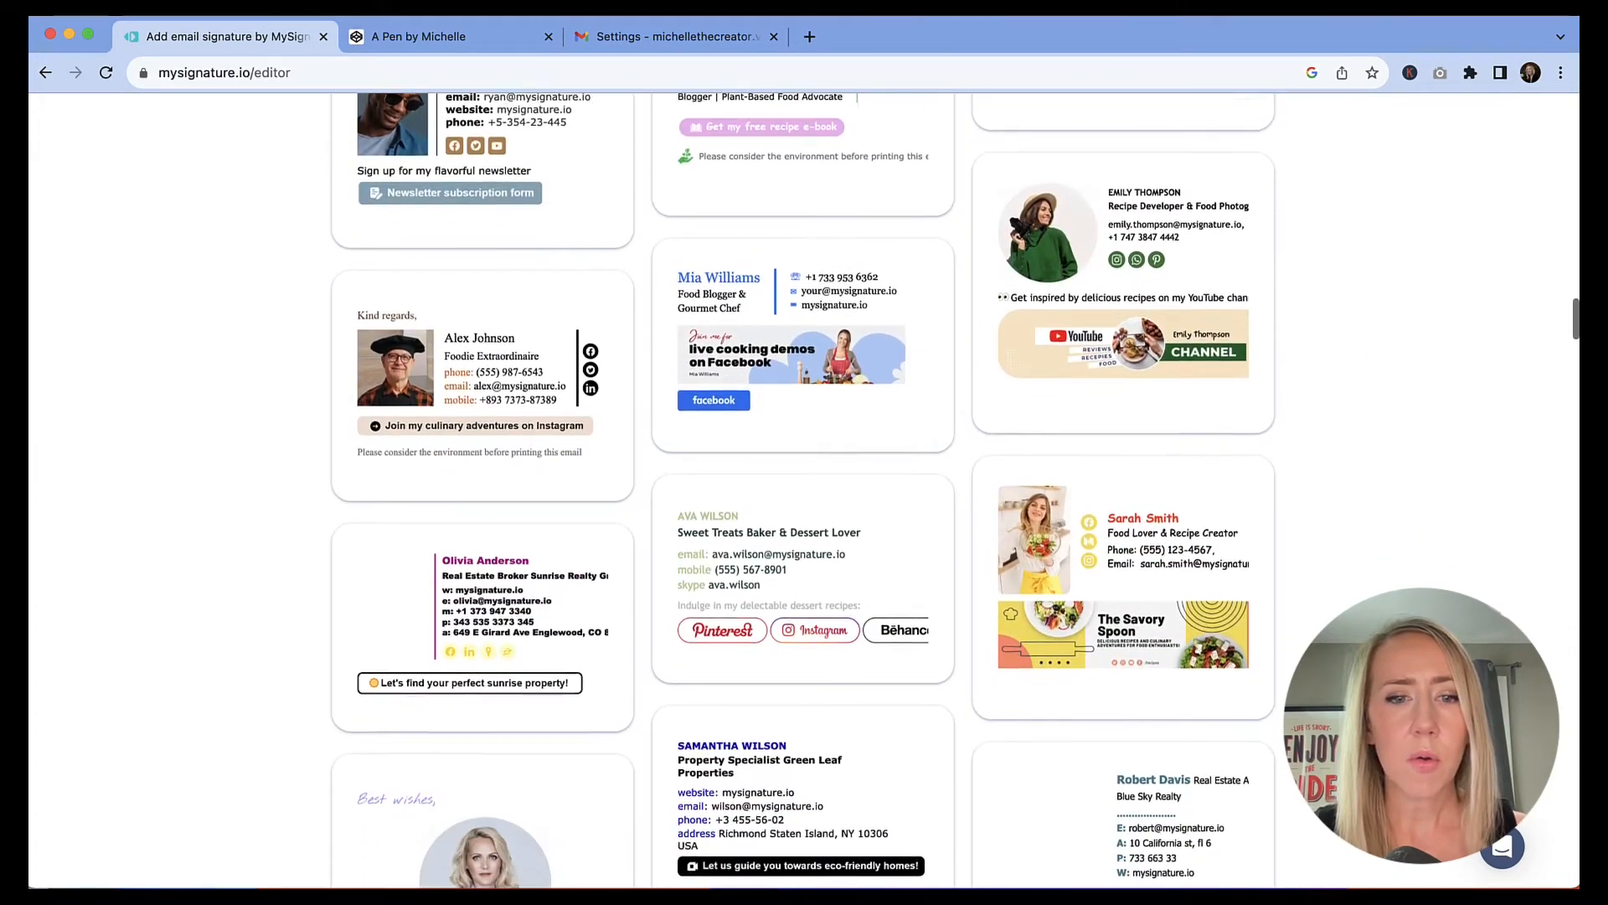
{"action": "scroll", "scroll_direction": "down", "scroll_amount": 3}
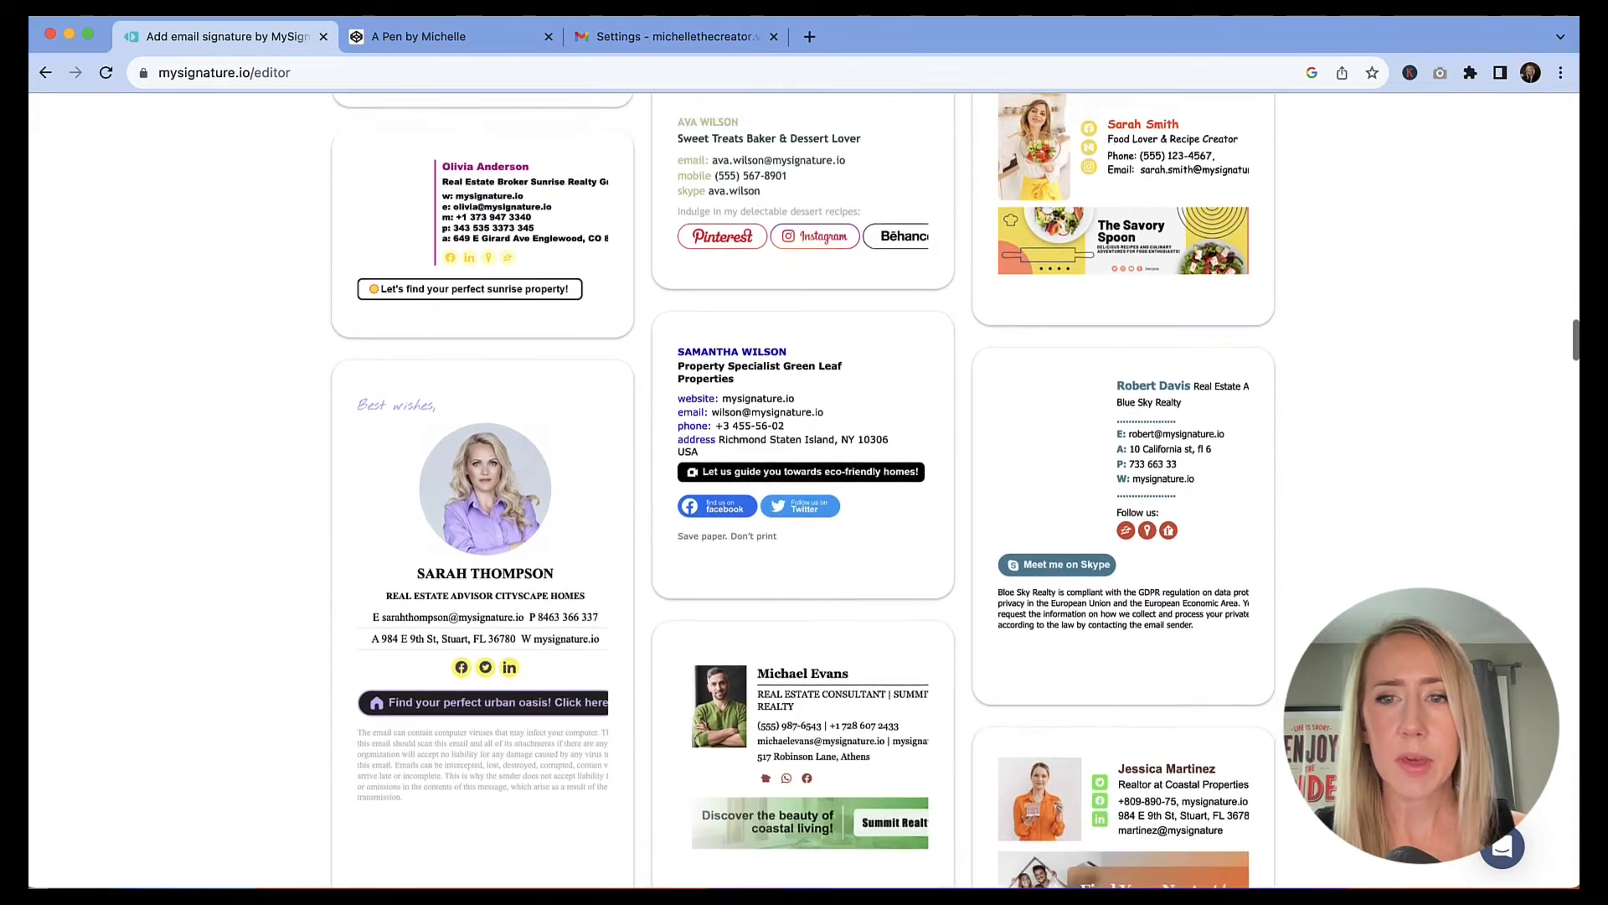
{"action": "scroll", "scroll_direction": "down", "scroll_amount": 3}
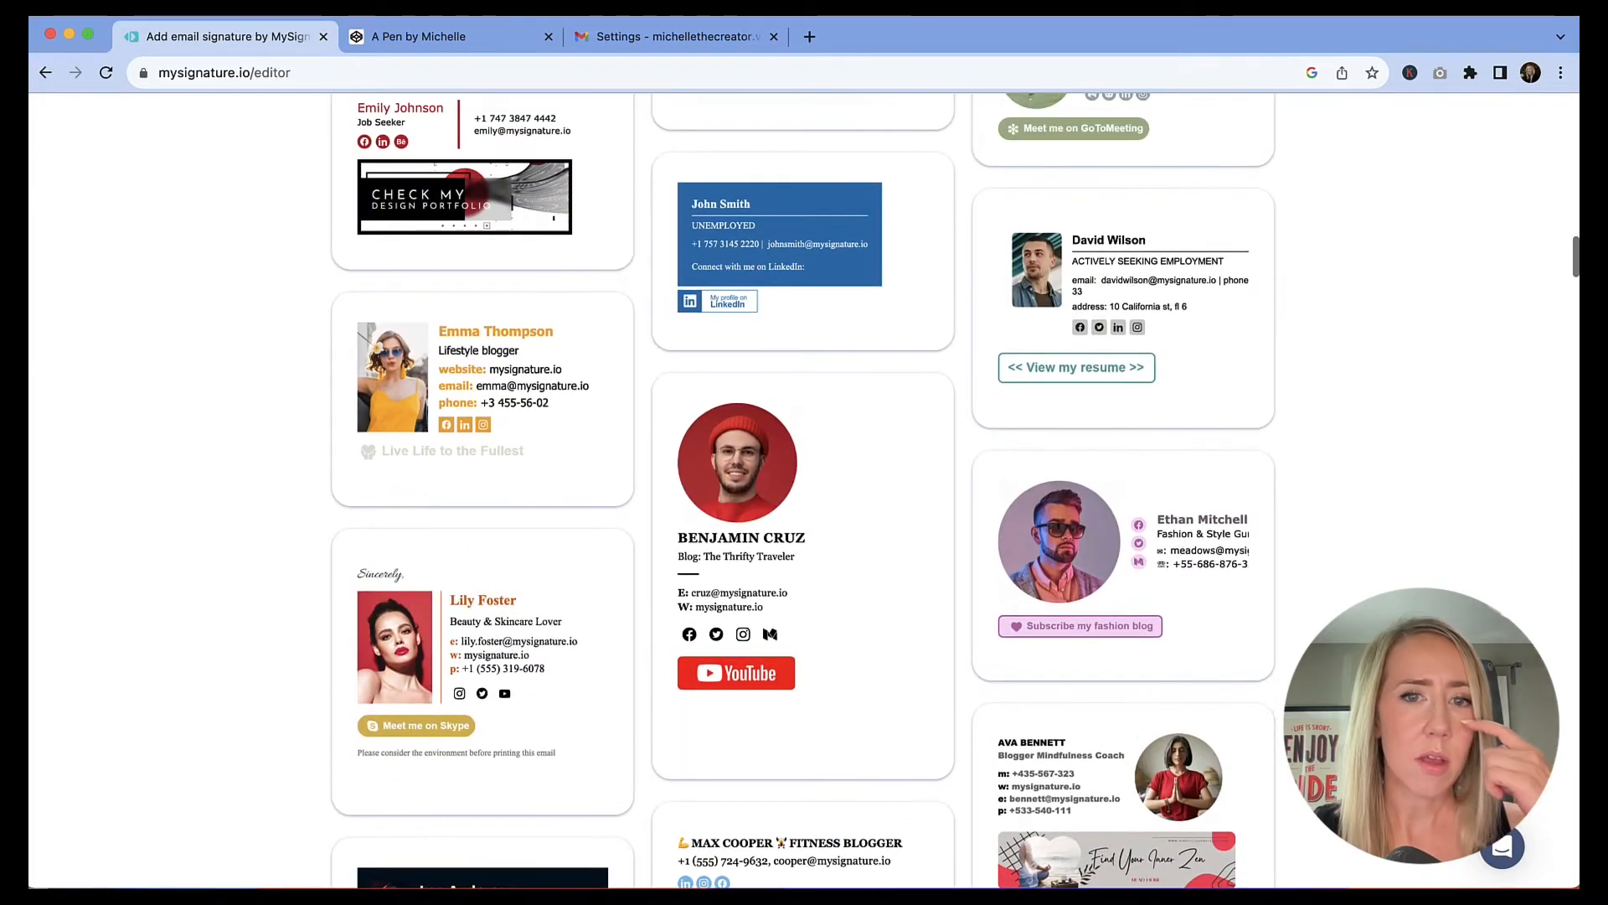
{"action": "scroll", "scroll_direction": "up", "scroll_amount": 3}
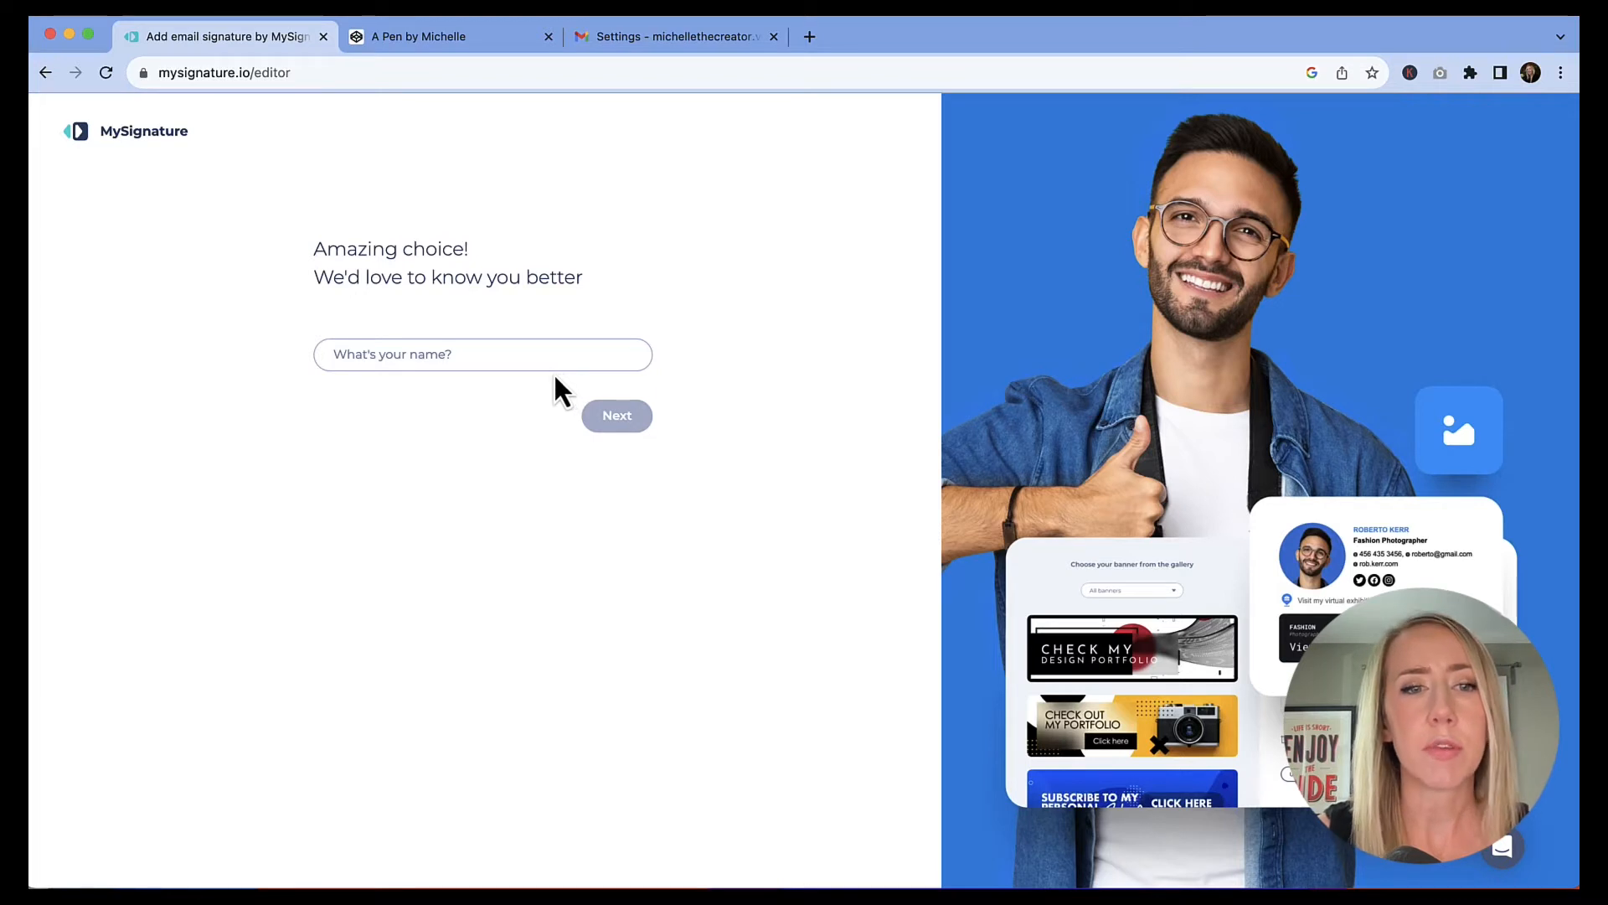
{"action": "type", "text": "Michelle Schneider"}
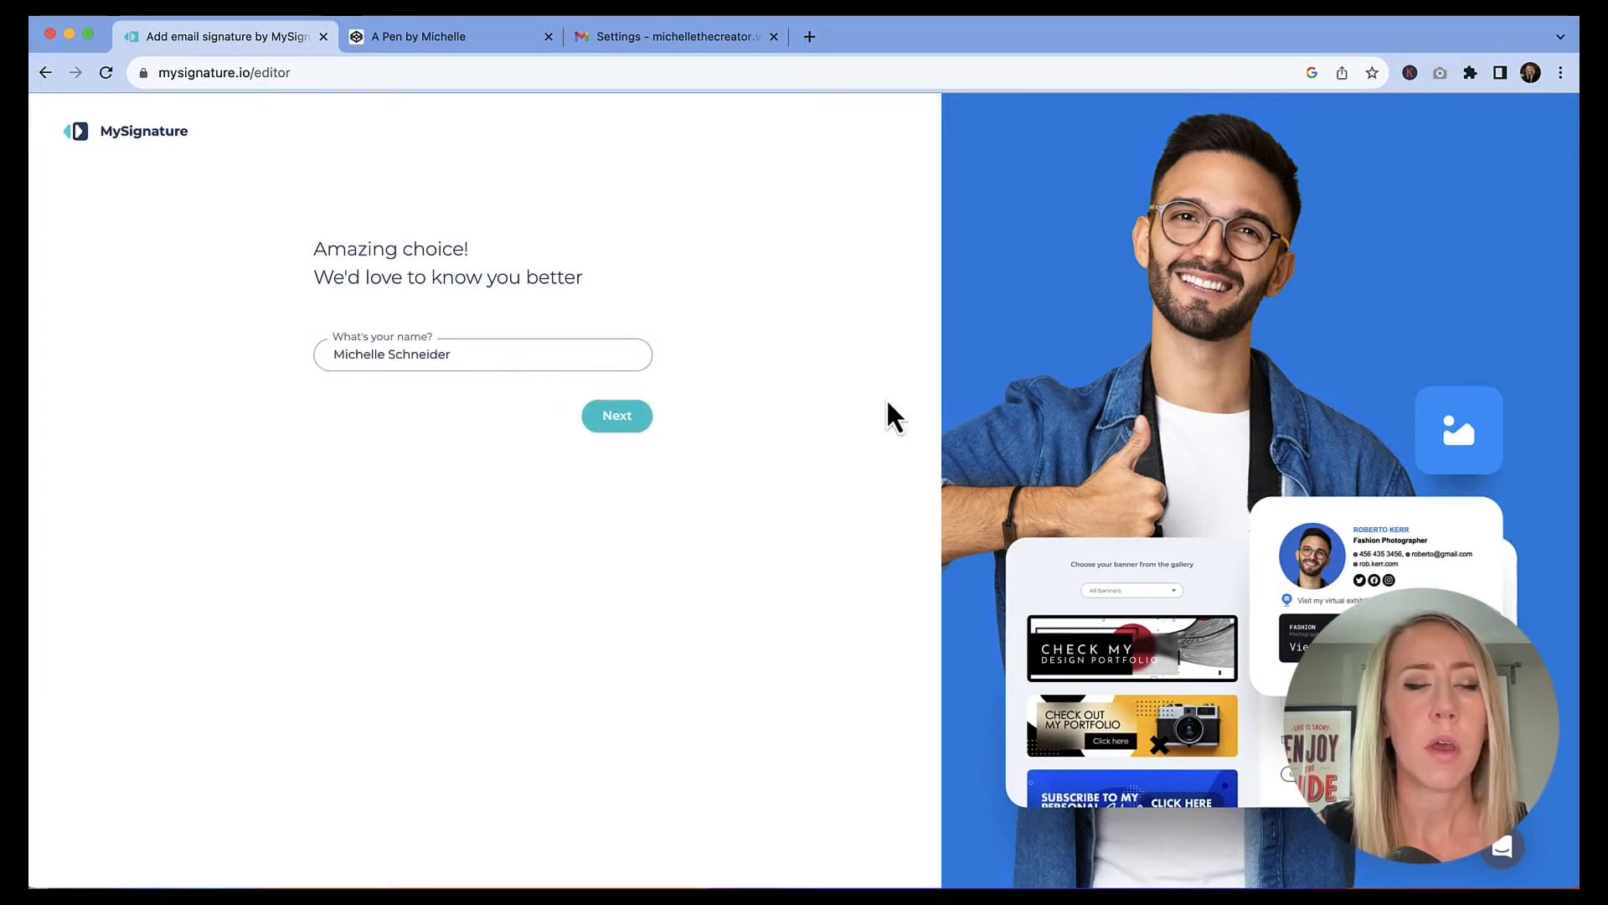
{"action": "left_click", "coordinate": [617, 415]}
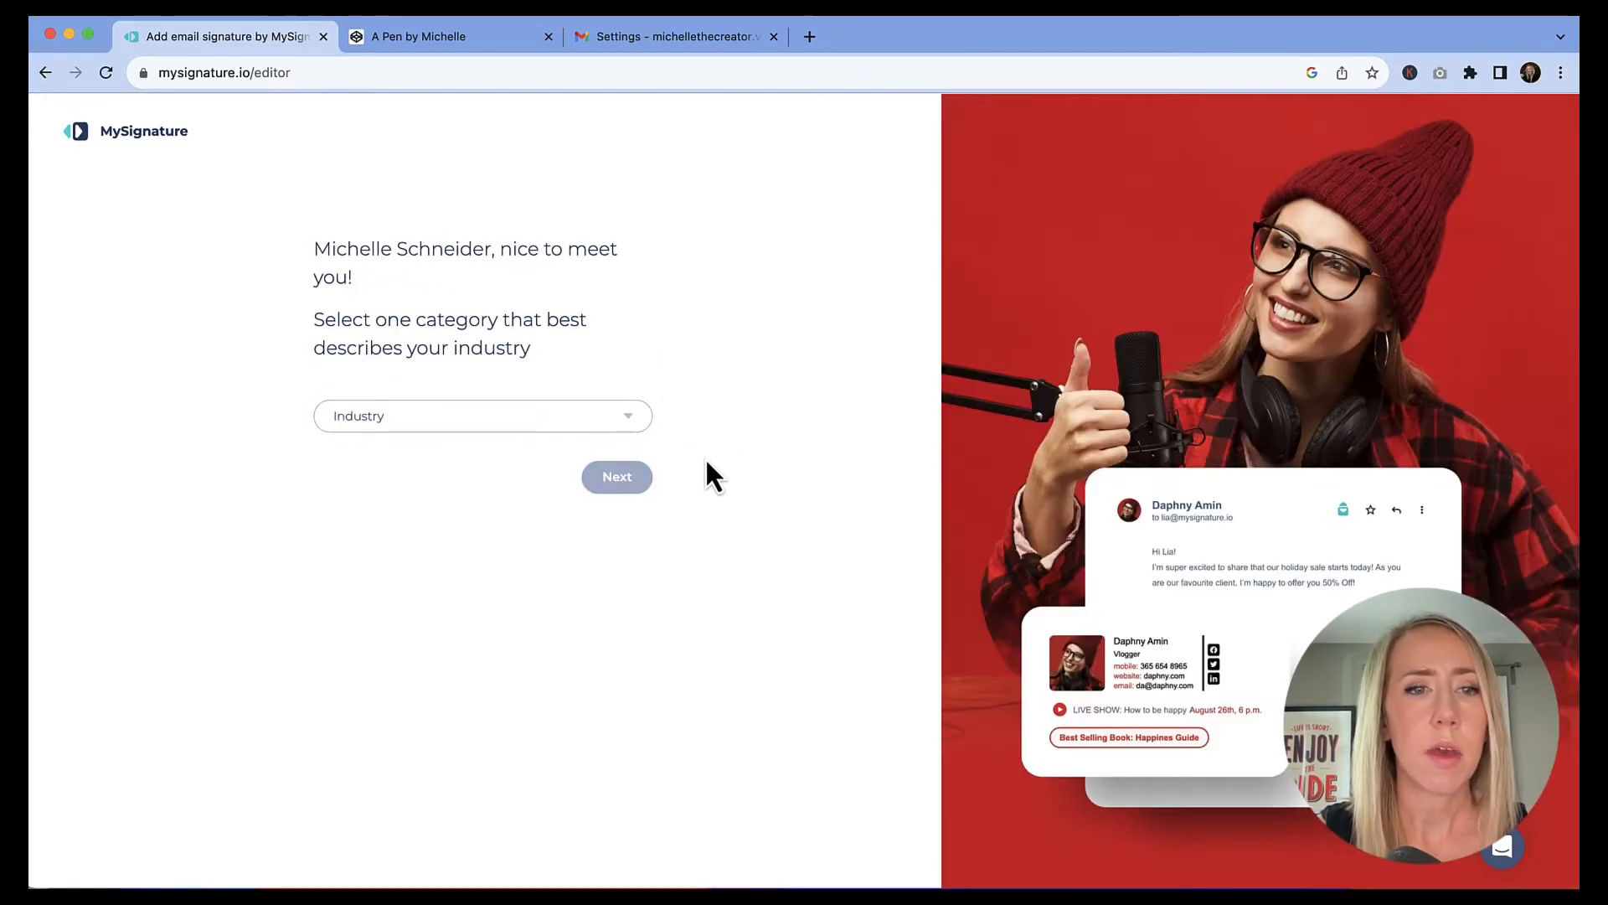
{"action": "left_click", "coordinate": [483, 415]}
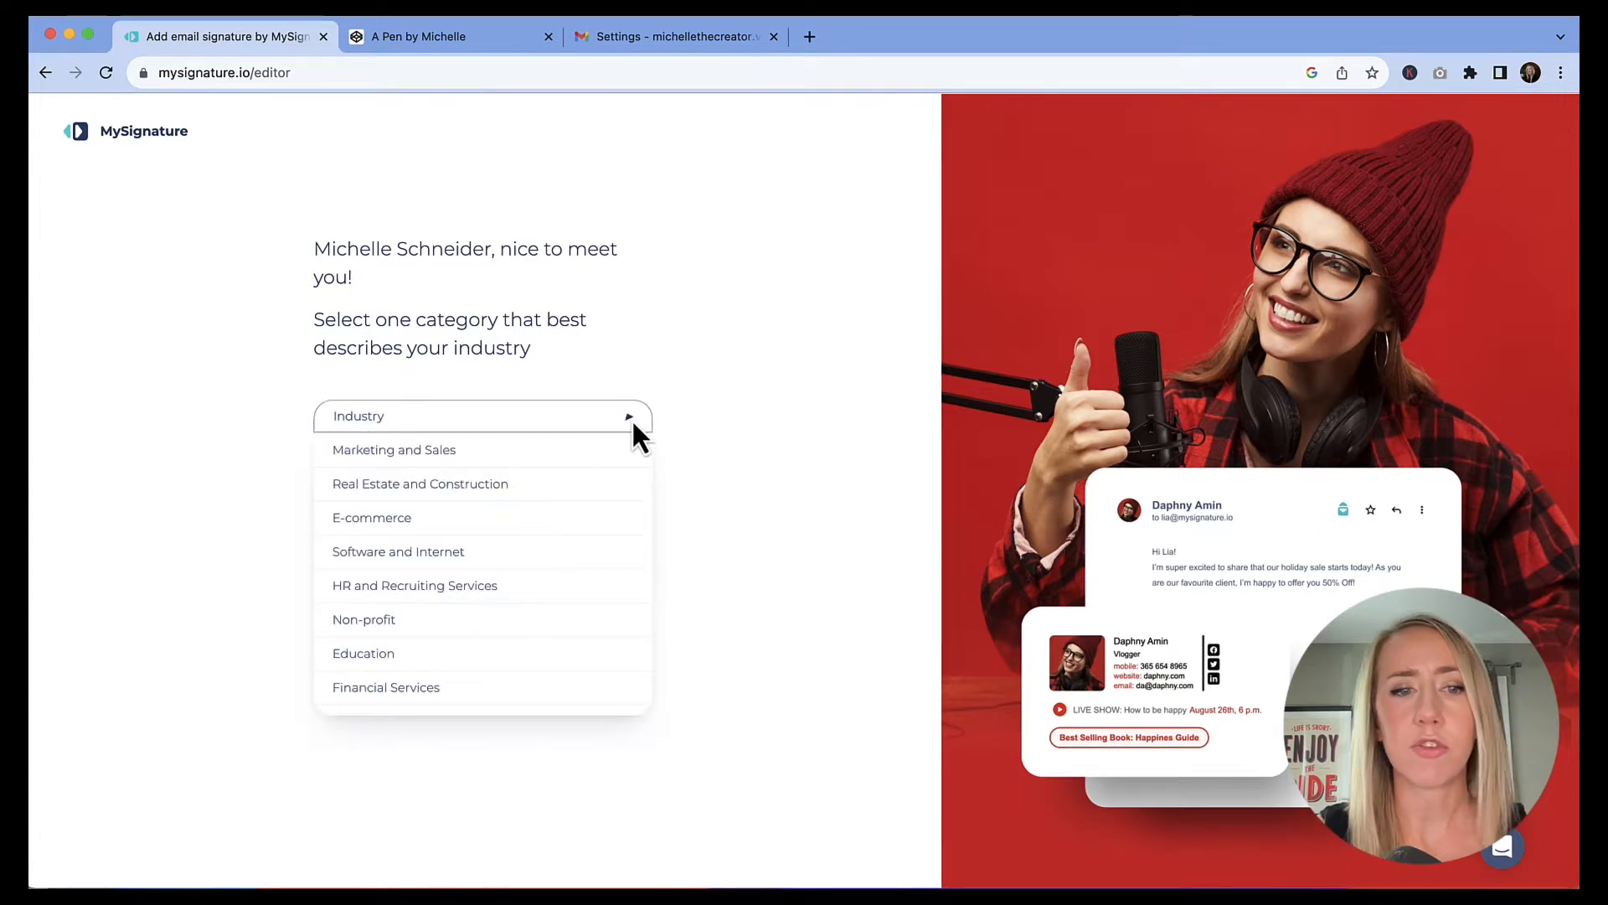
{"action": "left_click", "coordinate": [394, 449]}
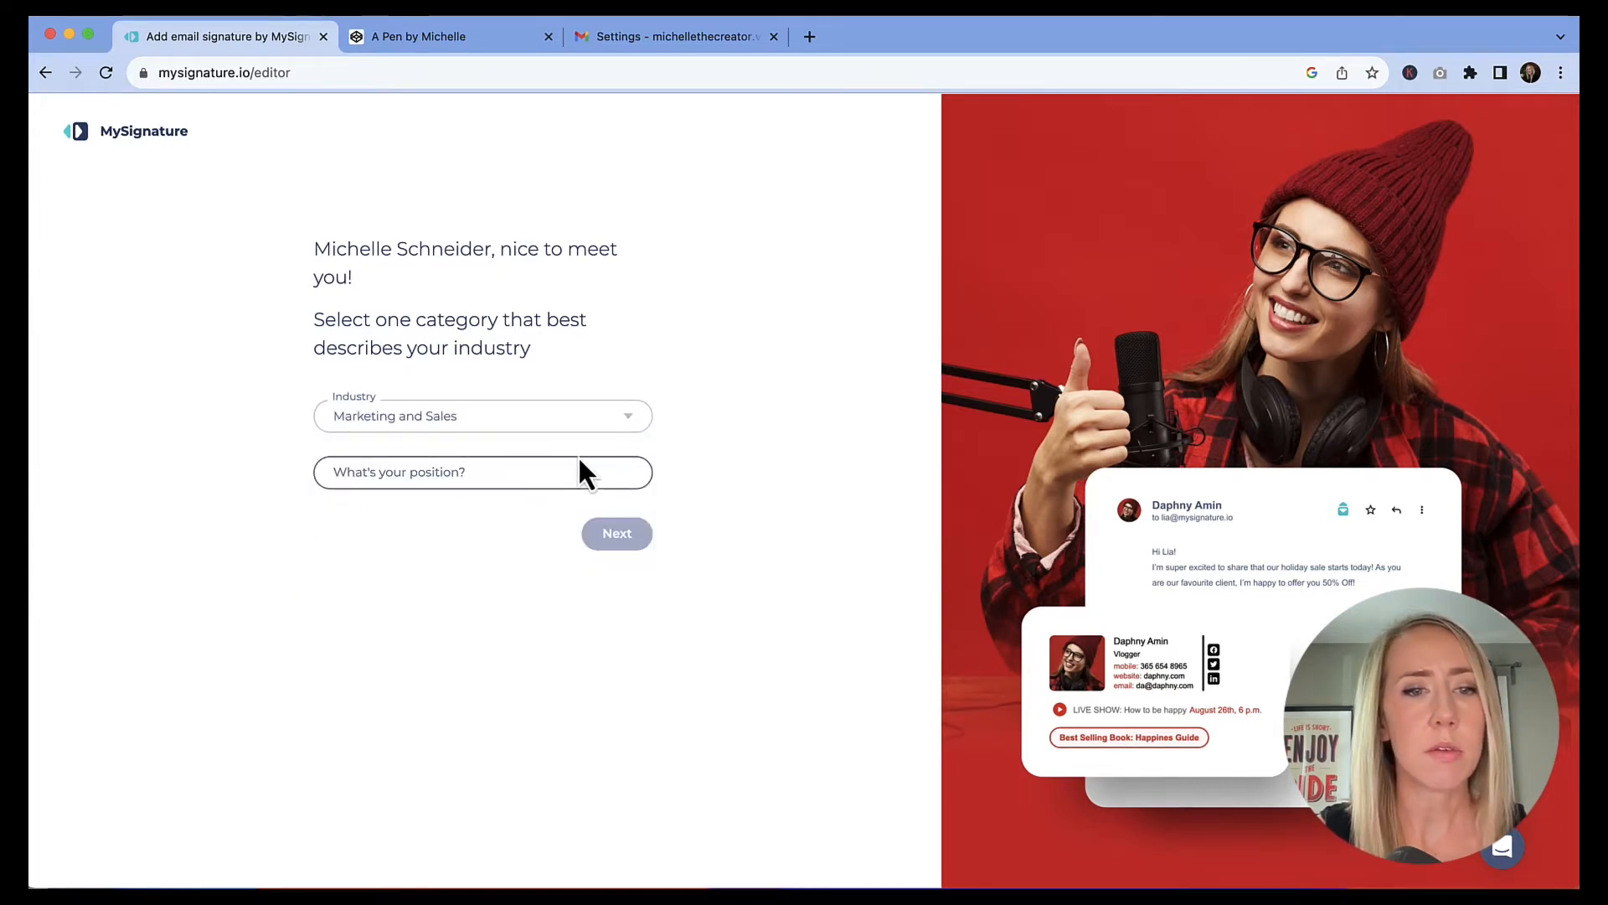
{"action": "left_click", "coordinate": [483, 471]}
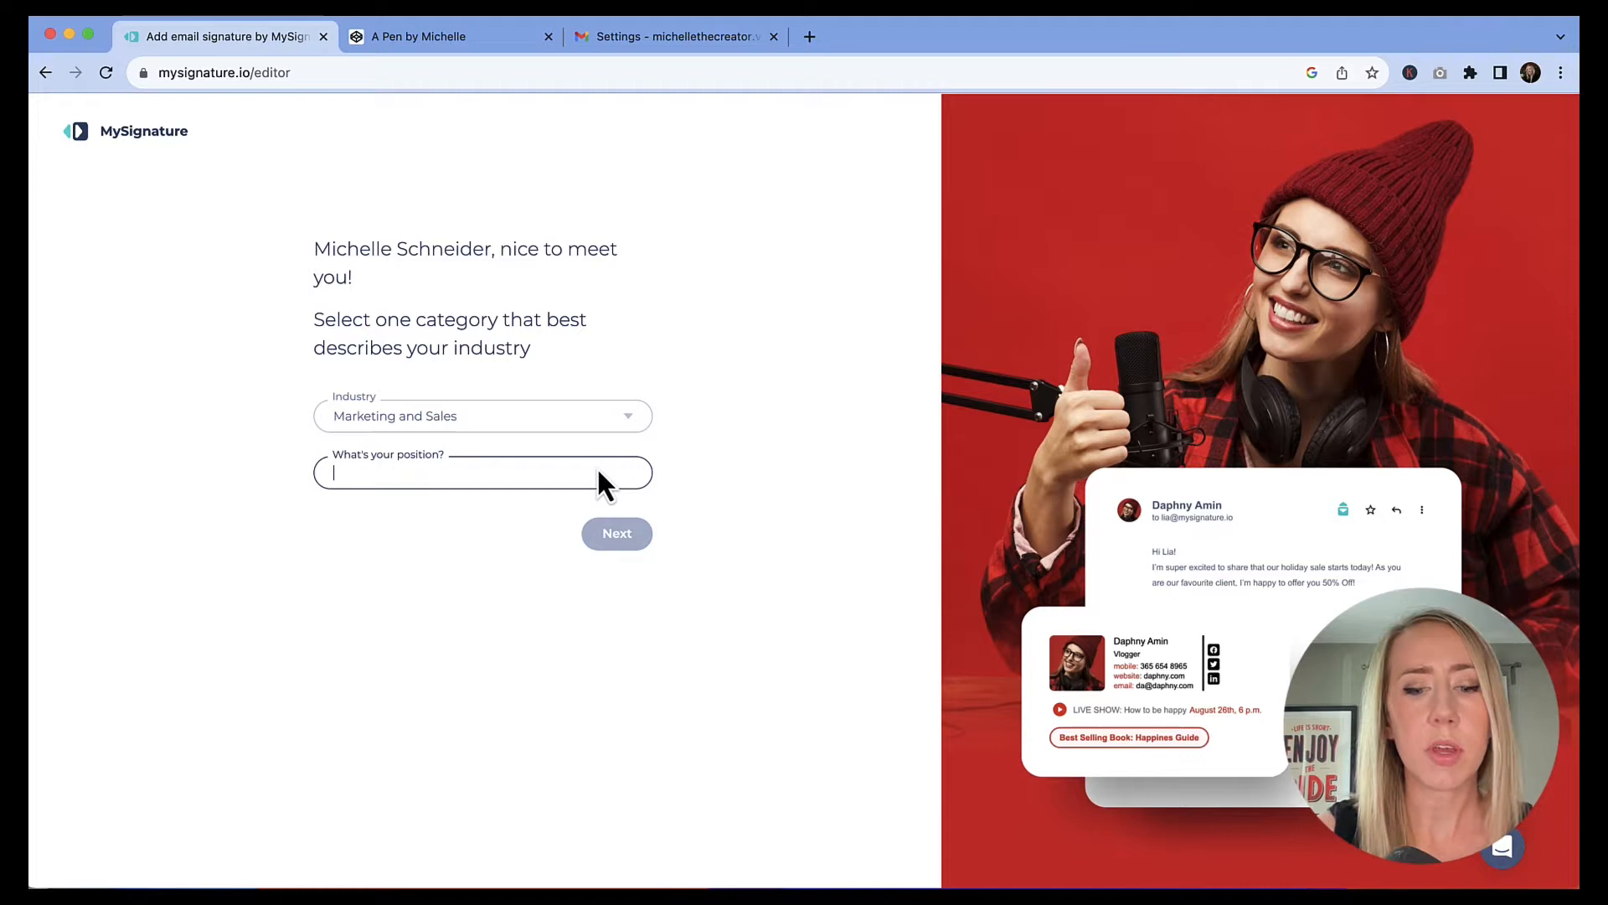
{"action": "type", "text": "Designer"}
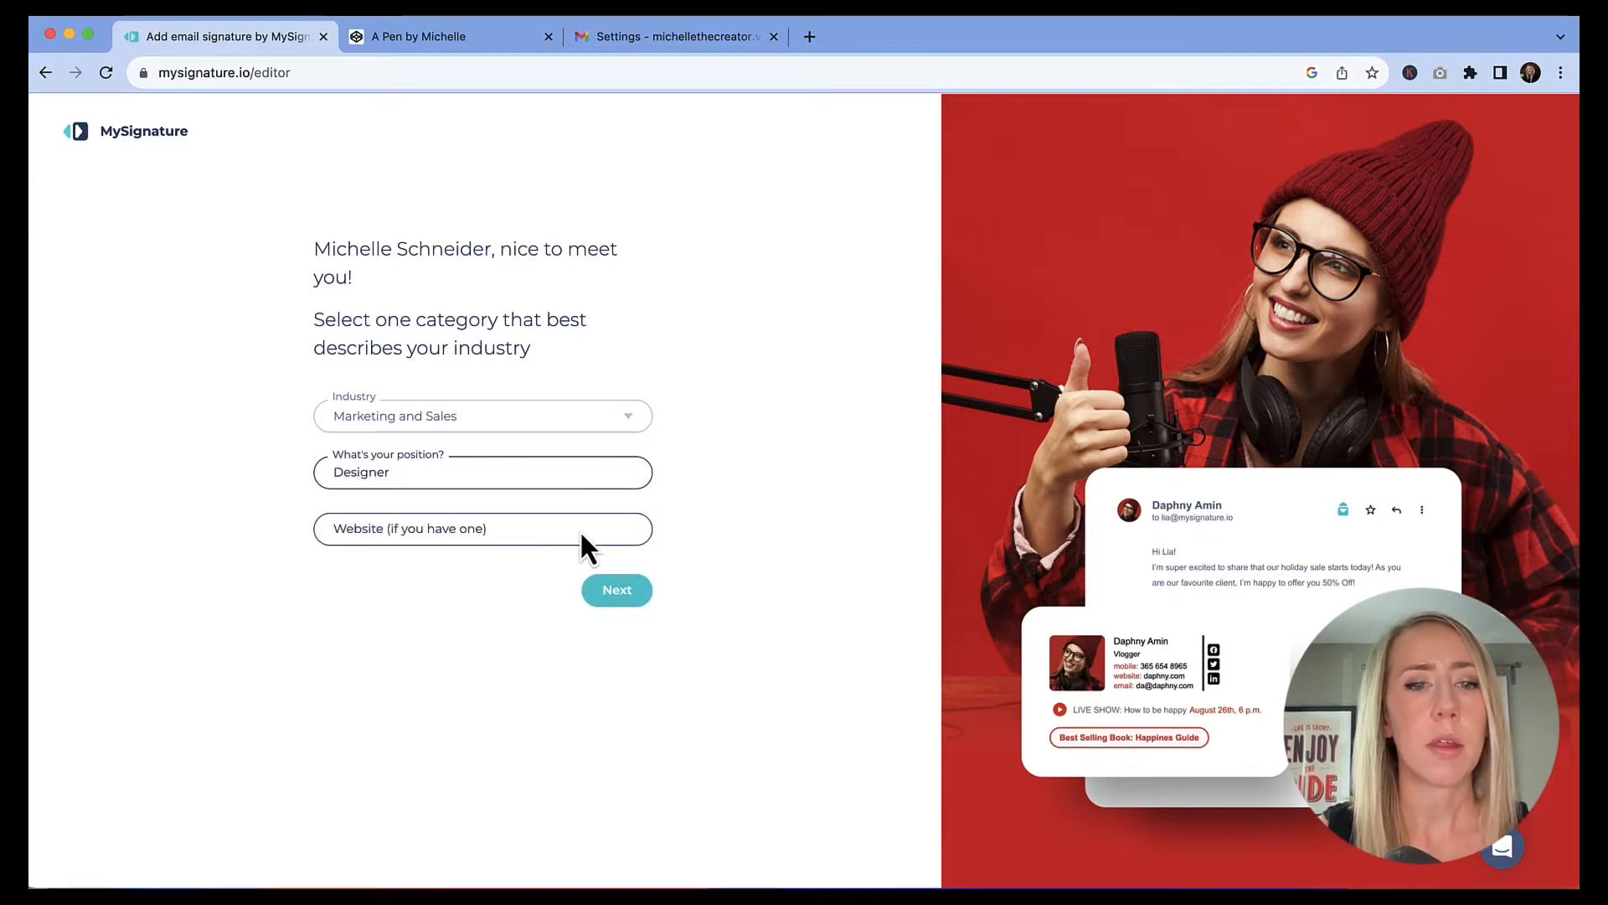
{"action": "type", "text": "michellethecreator.com"}
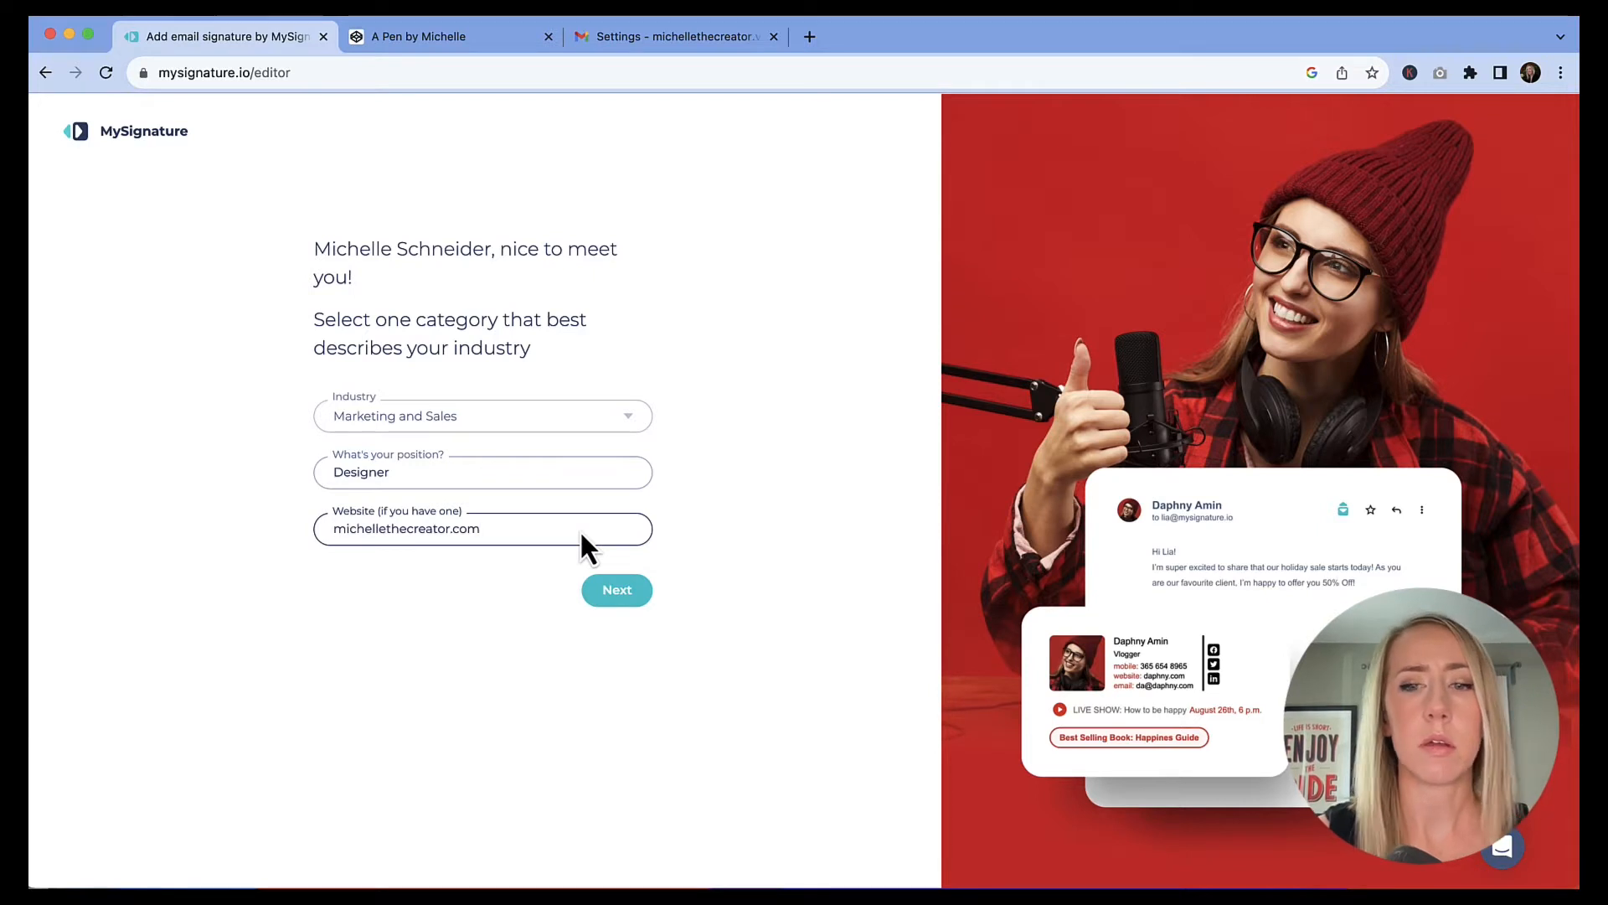
{"action": "left_click", "coordinate": [617, 590]}
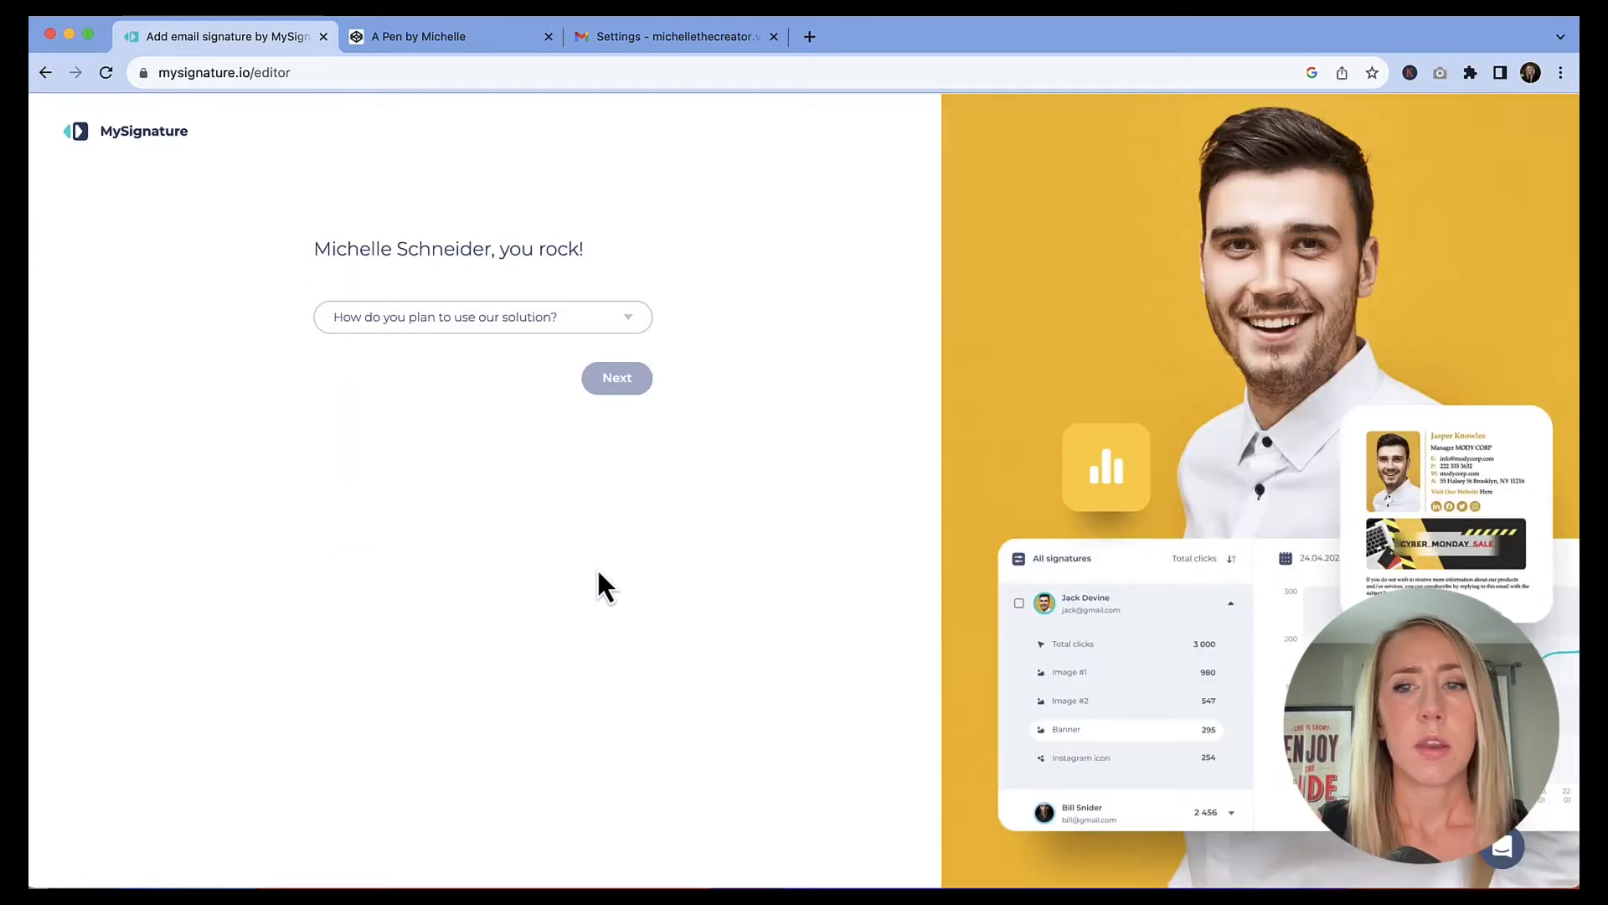
- Mark the signature as being for Myself and continue to social networks
{"action": "left_click", "coordinate": [483, 315]}
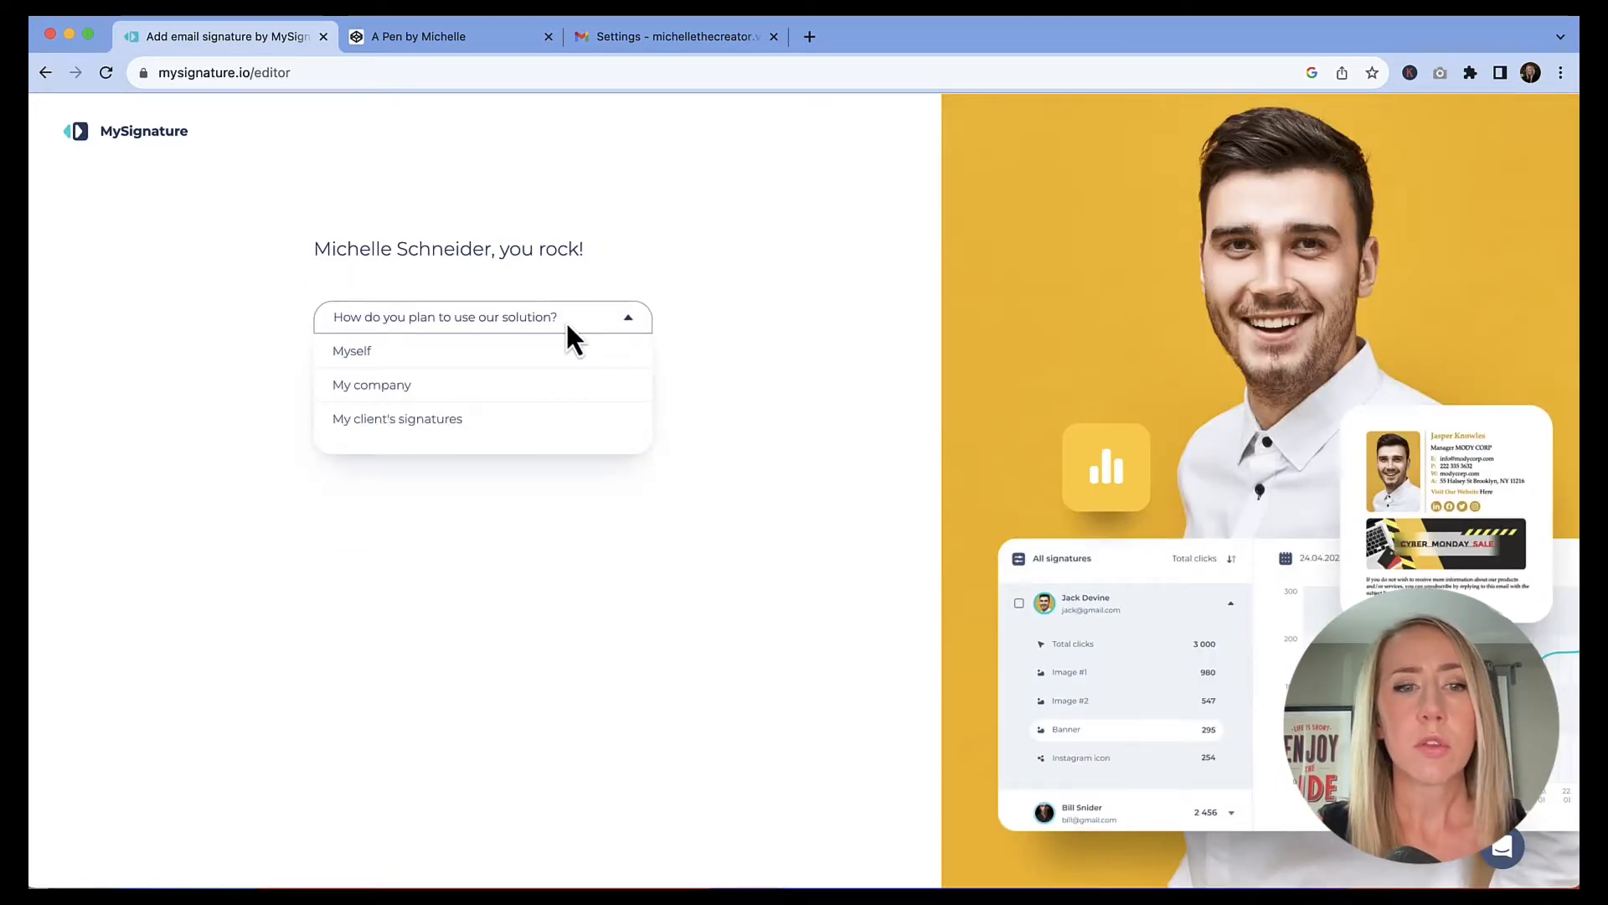
{"action": "left_click", "coordinate": [351, 350]}
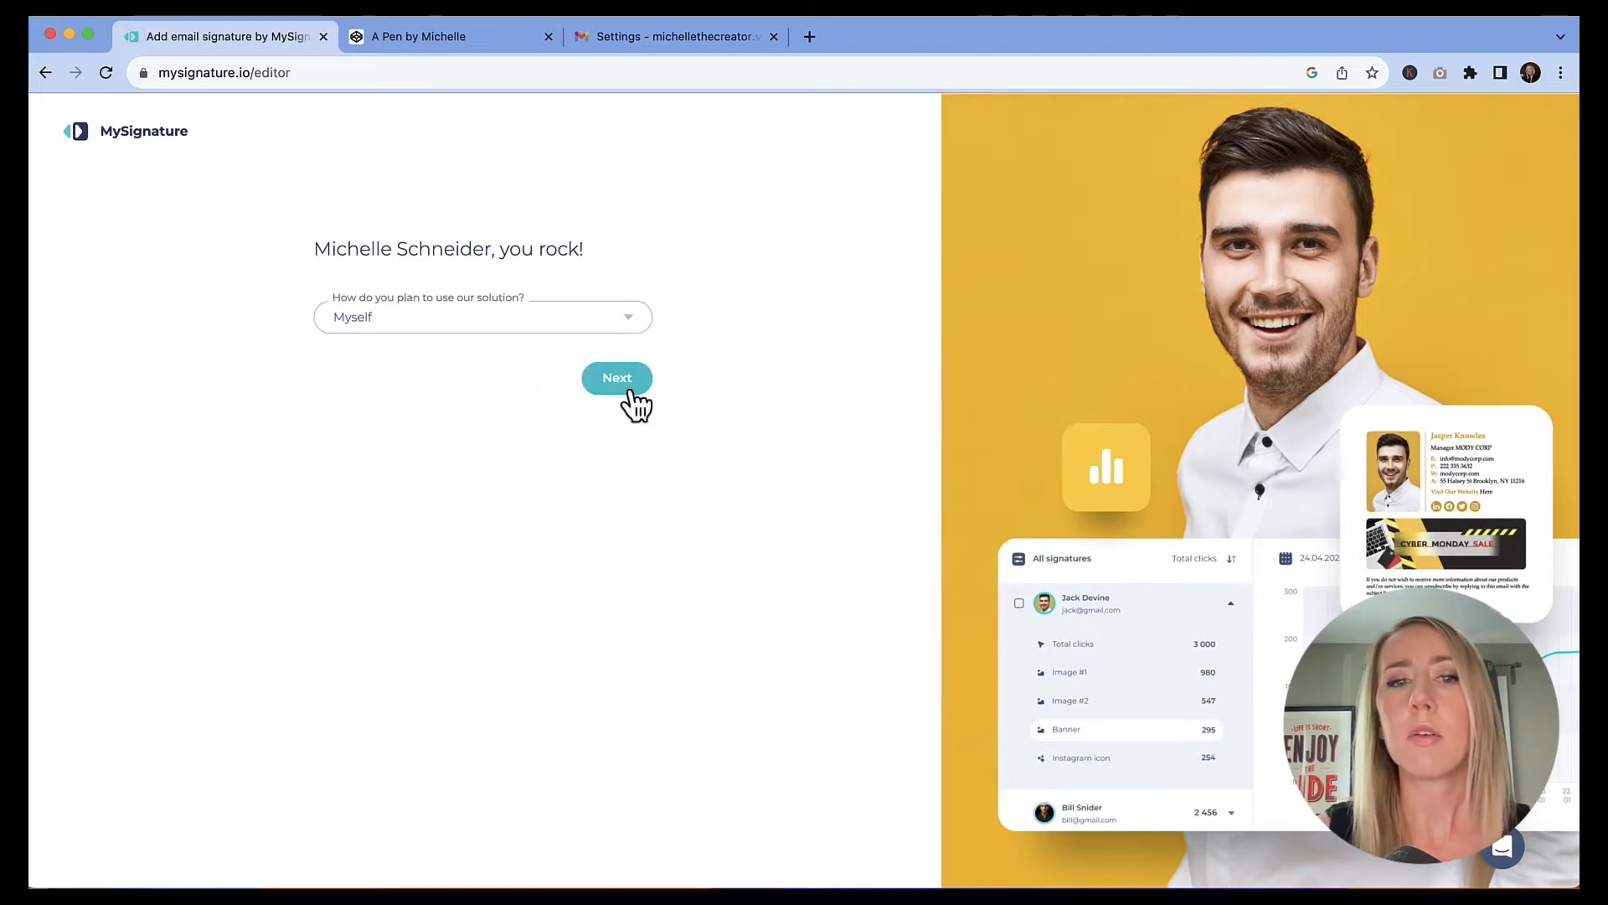
{"action": "left_click", "coordinate": [617, 378]}
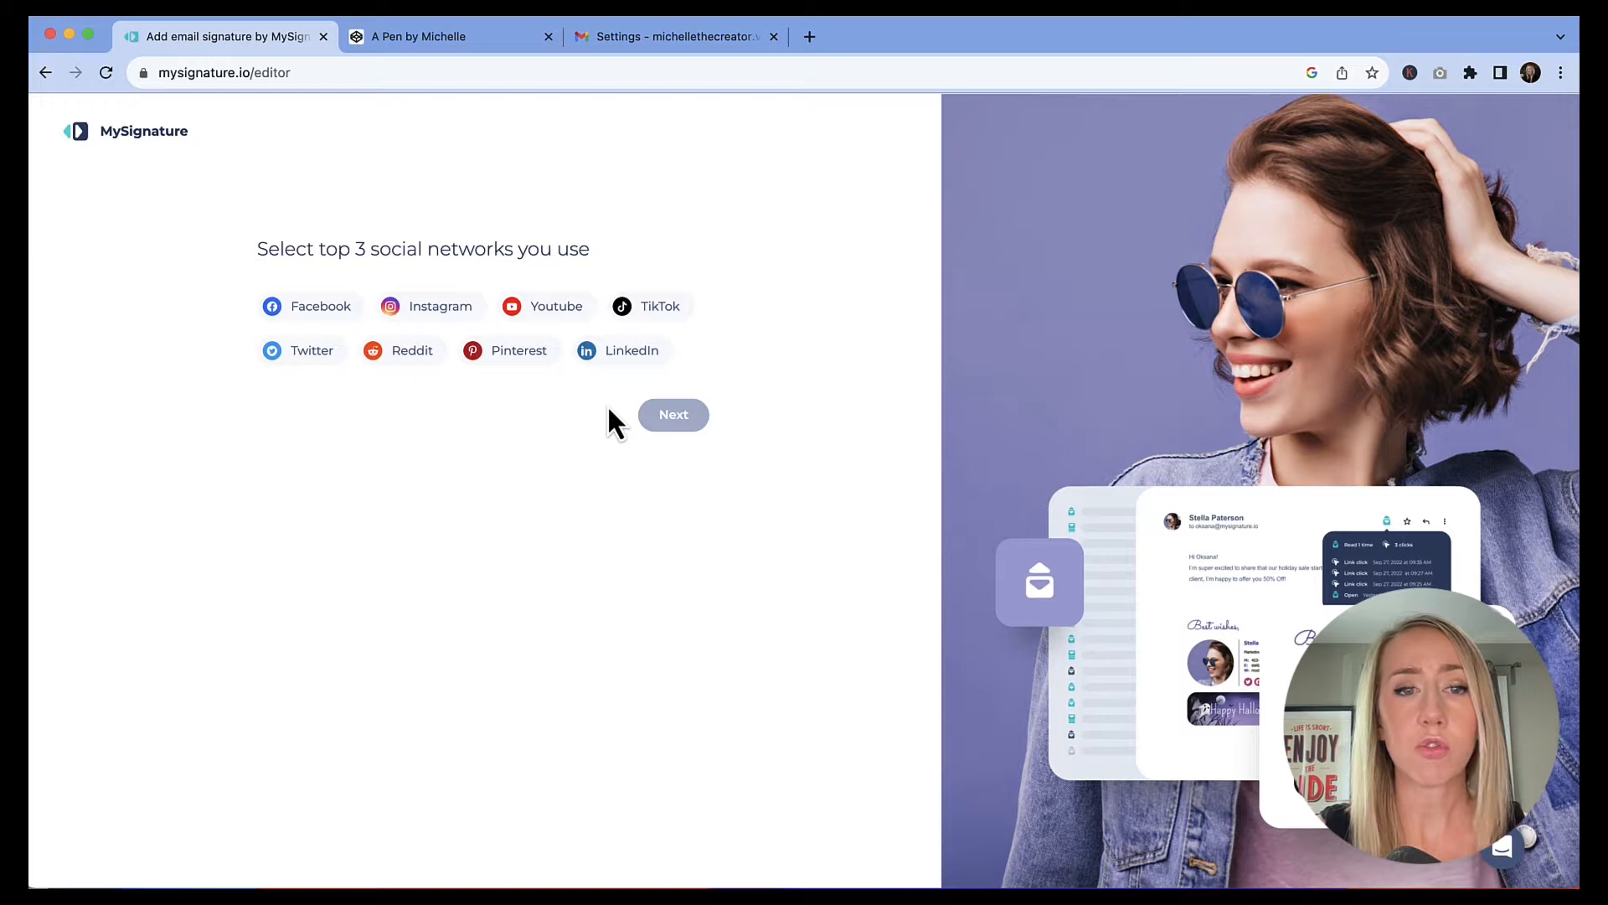
- Pick Instagram, YouTube and TikTok, choose Gmail, and launch the signature editor
{"action": "left_click", "coordinate": [545, 306]}
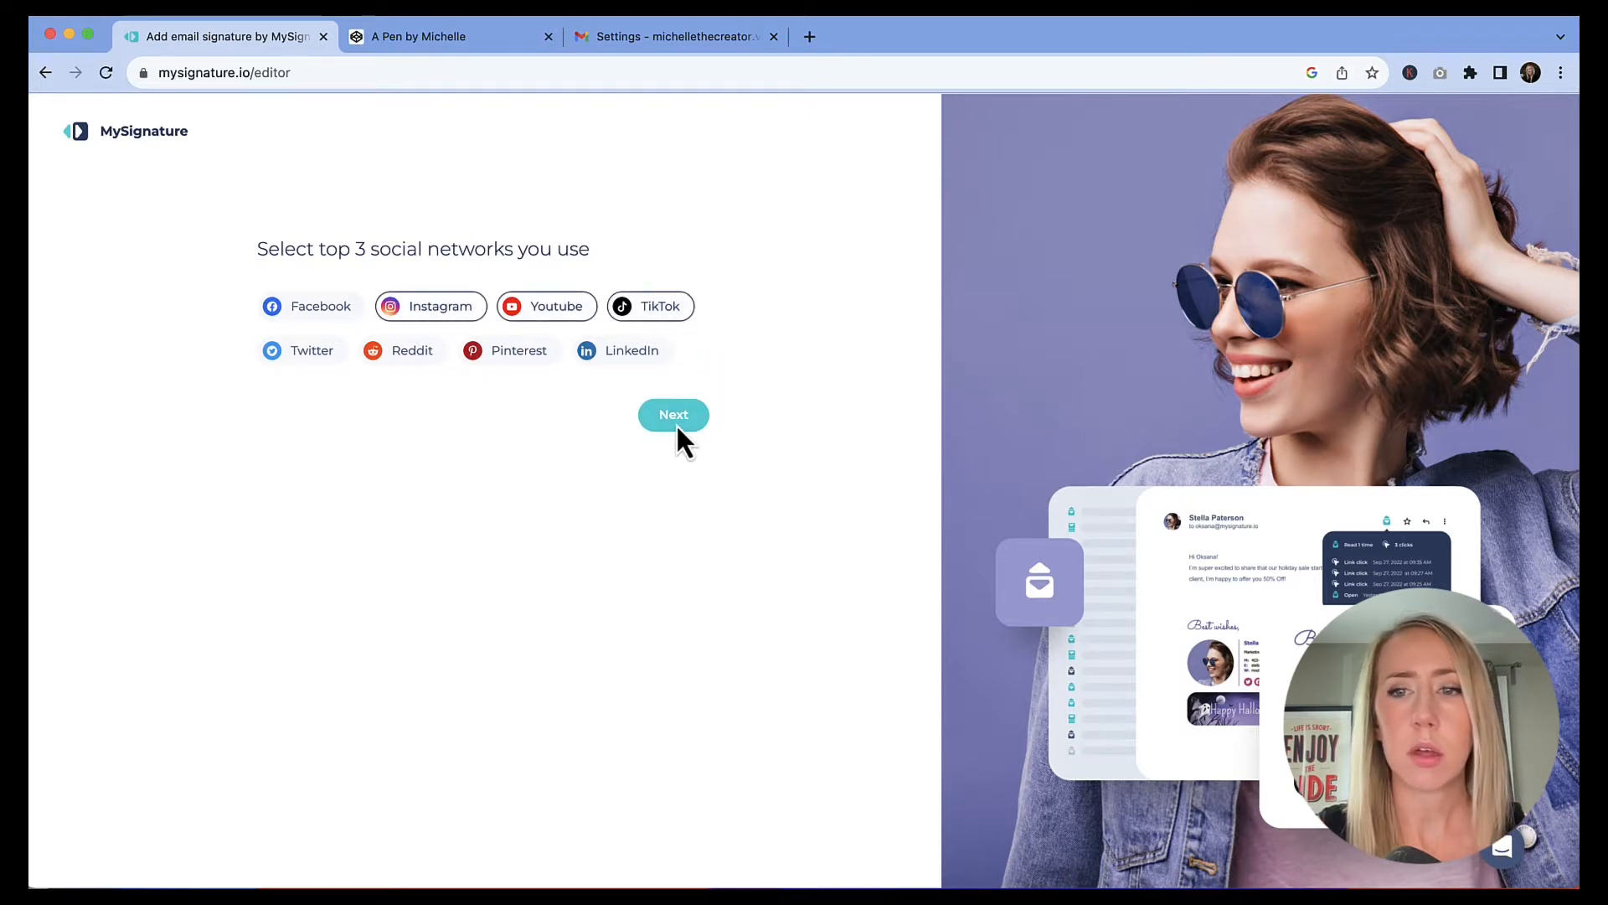
{"action": "left_click", "coordinate": [672, 414]}
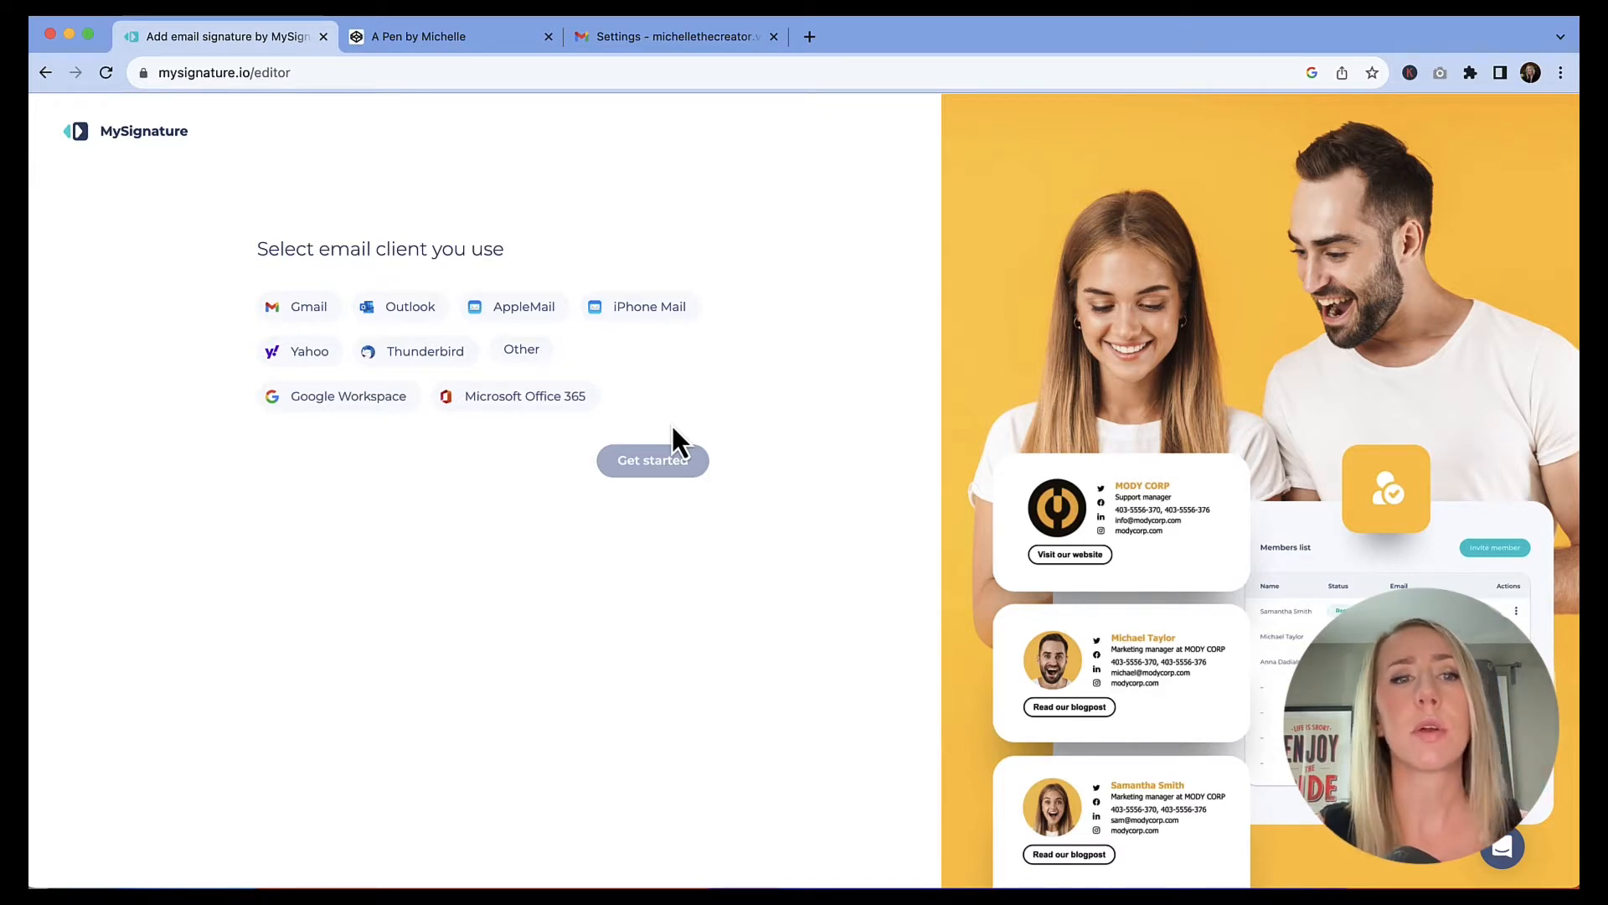
{"action": "mouse_move", "coordinate": [840, 445]}
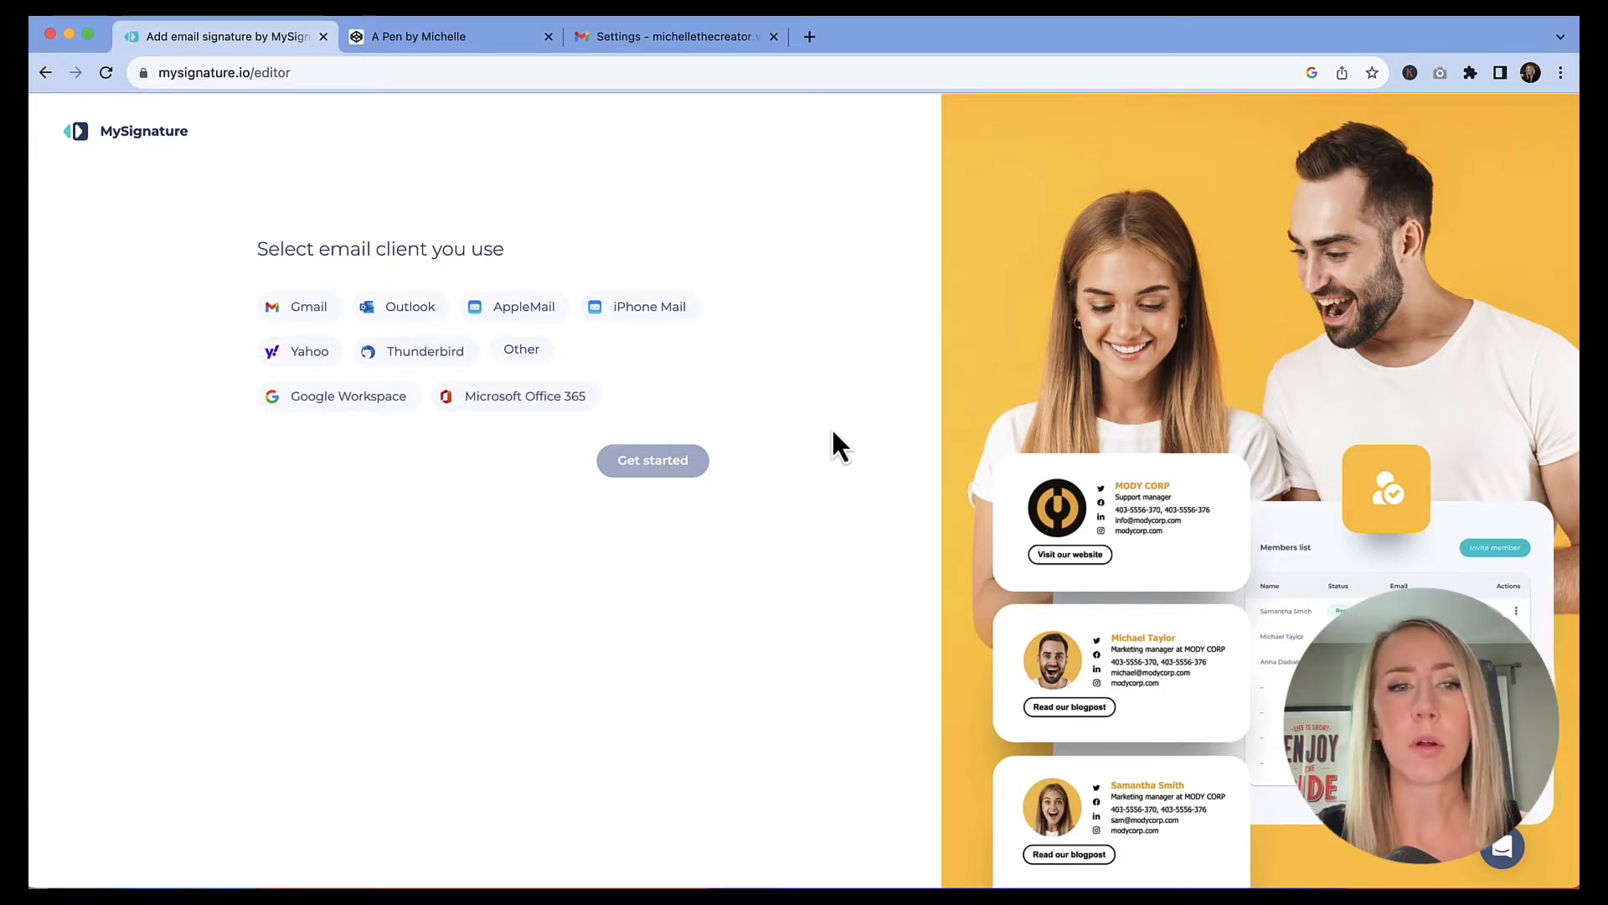
{"action": "left_click", "coordinate": [298, 306]}
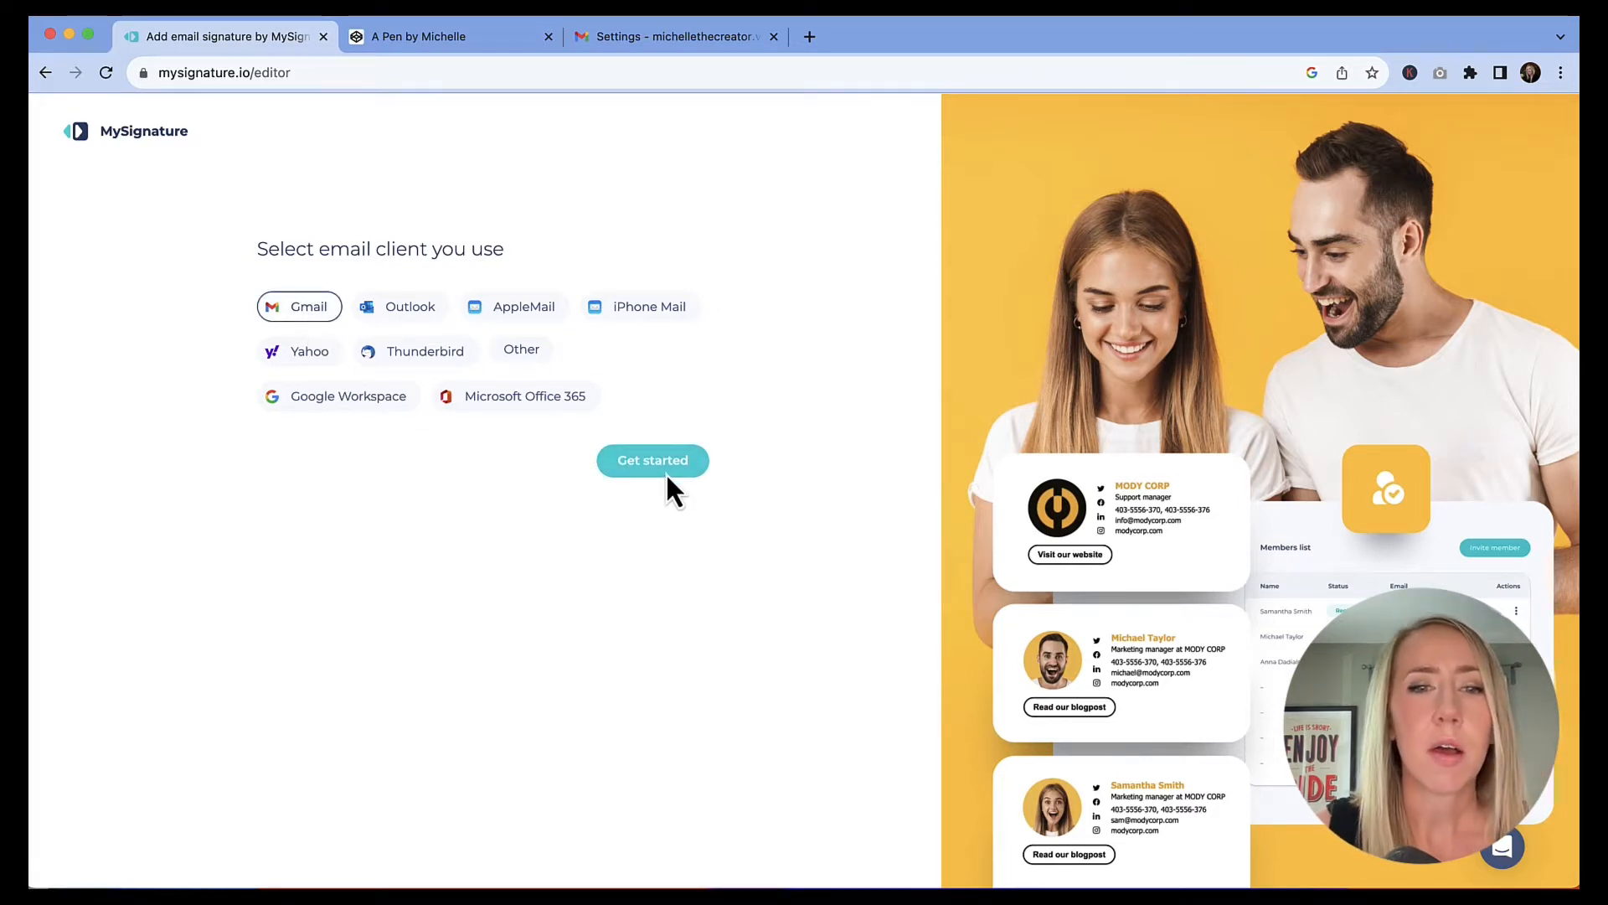
{"action": "left_click", "coordinate": [653, 460]}
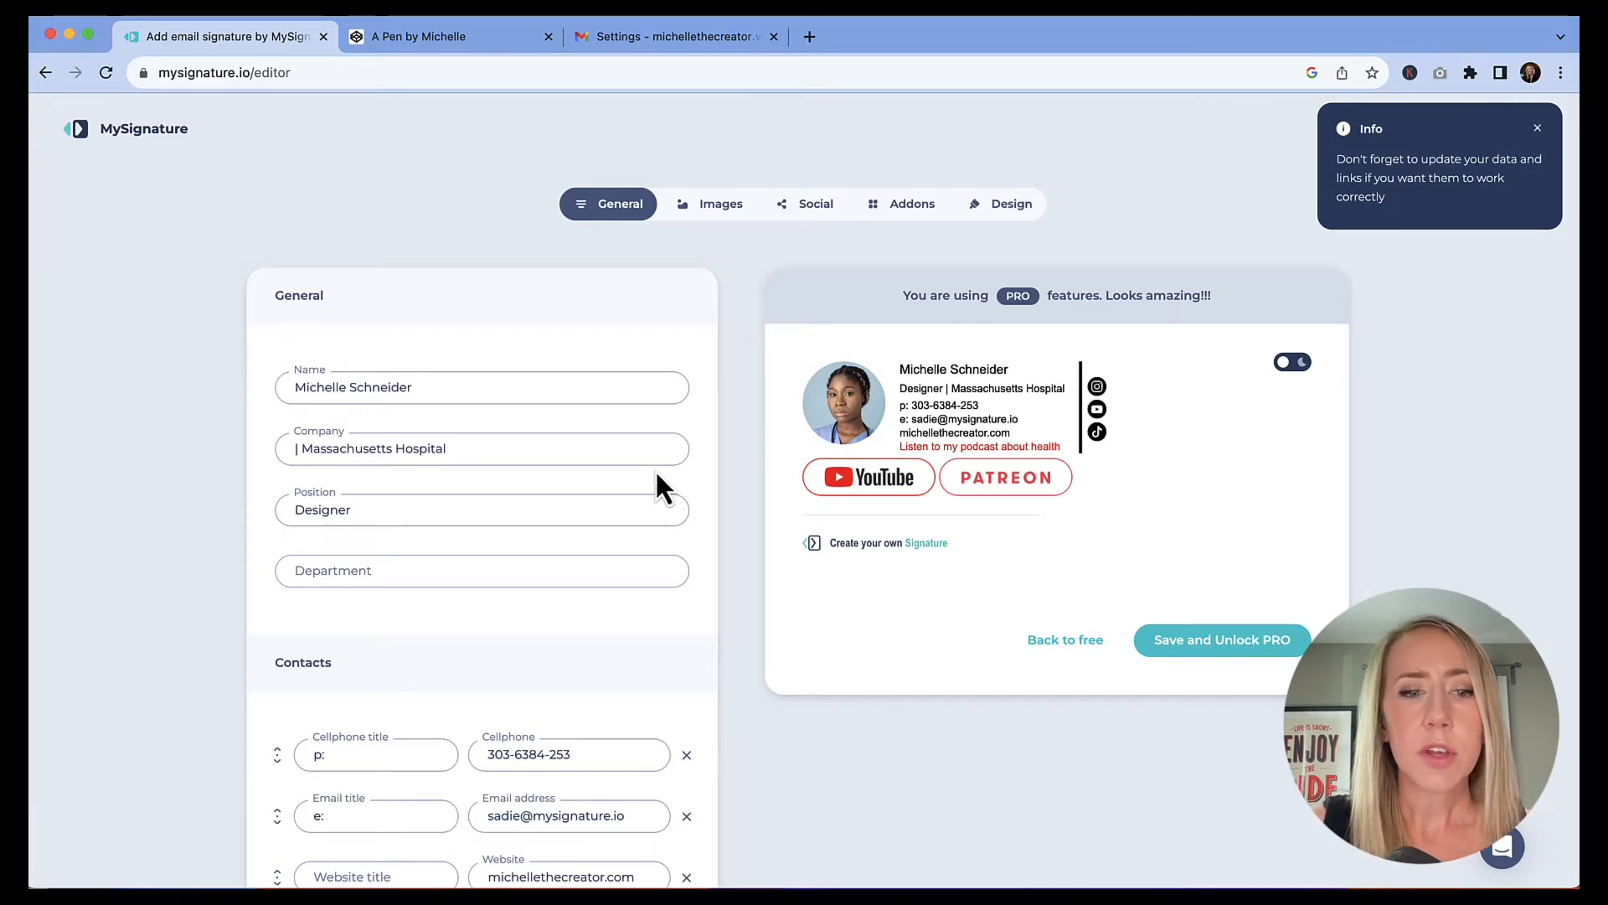
{"action": "scroll", "scroll_direction": "down", "scroll_amount": 3}
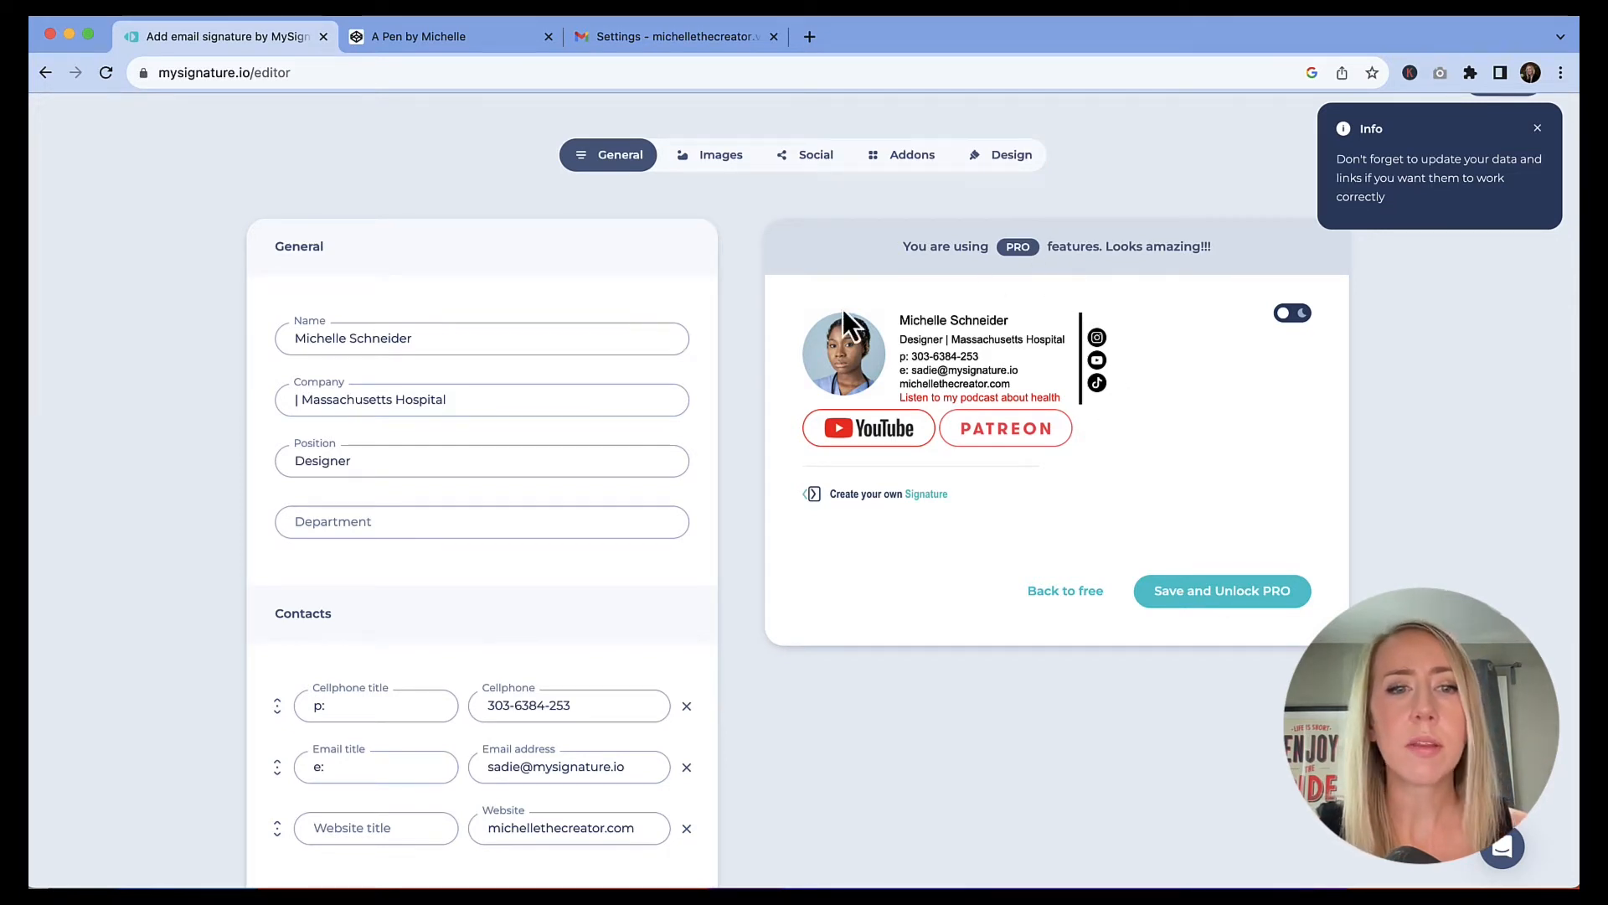
{"action": "scroll", "scroll_direction": "down", "scroll_amount": 3}
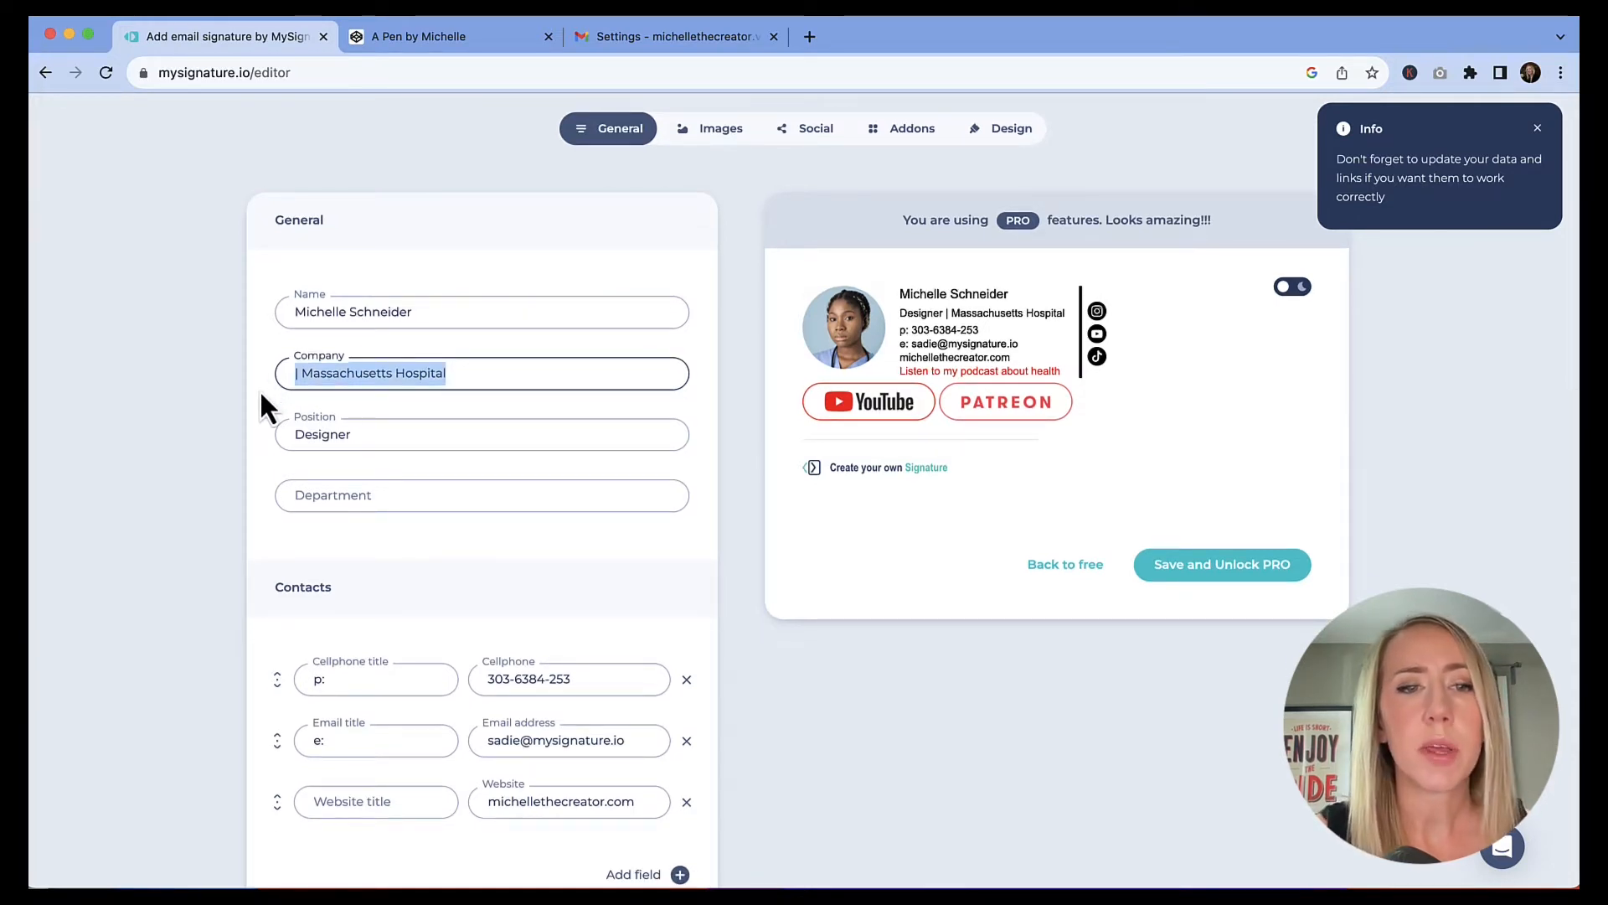
{"action": "key", "text": "Backspace"}
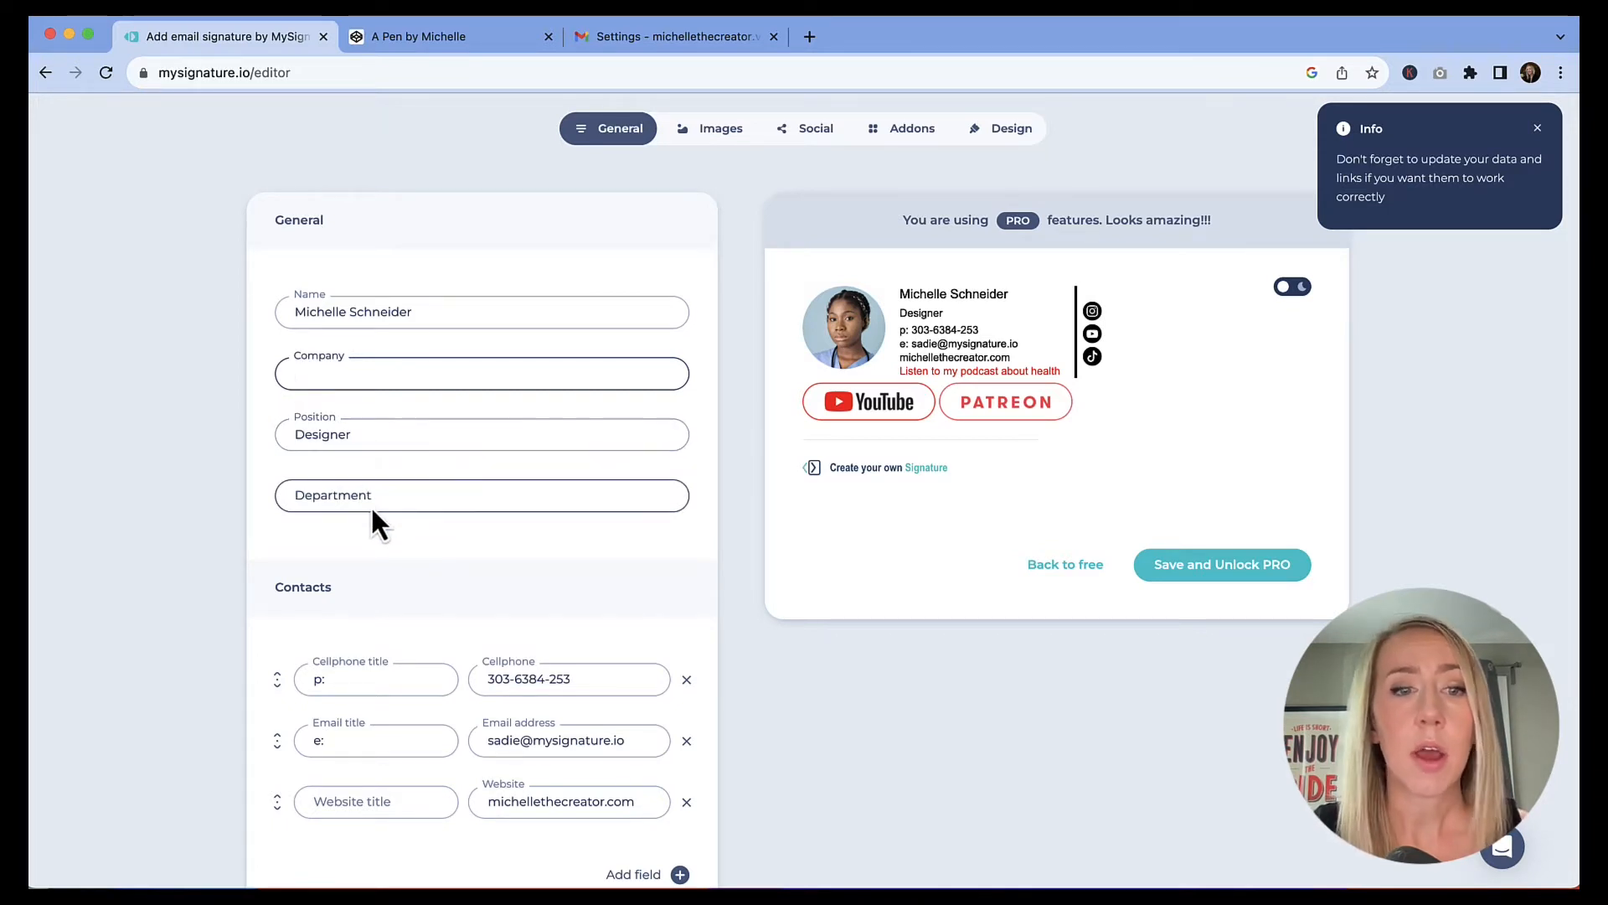
{"action": "scroll", "scroll_direction": "down", "scroll_amount": 3}
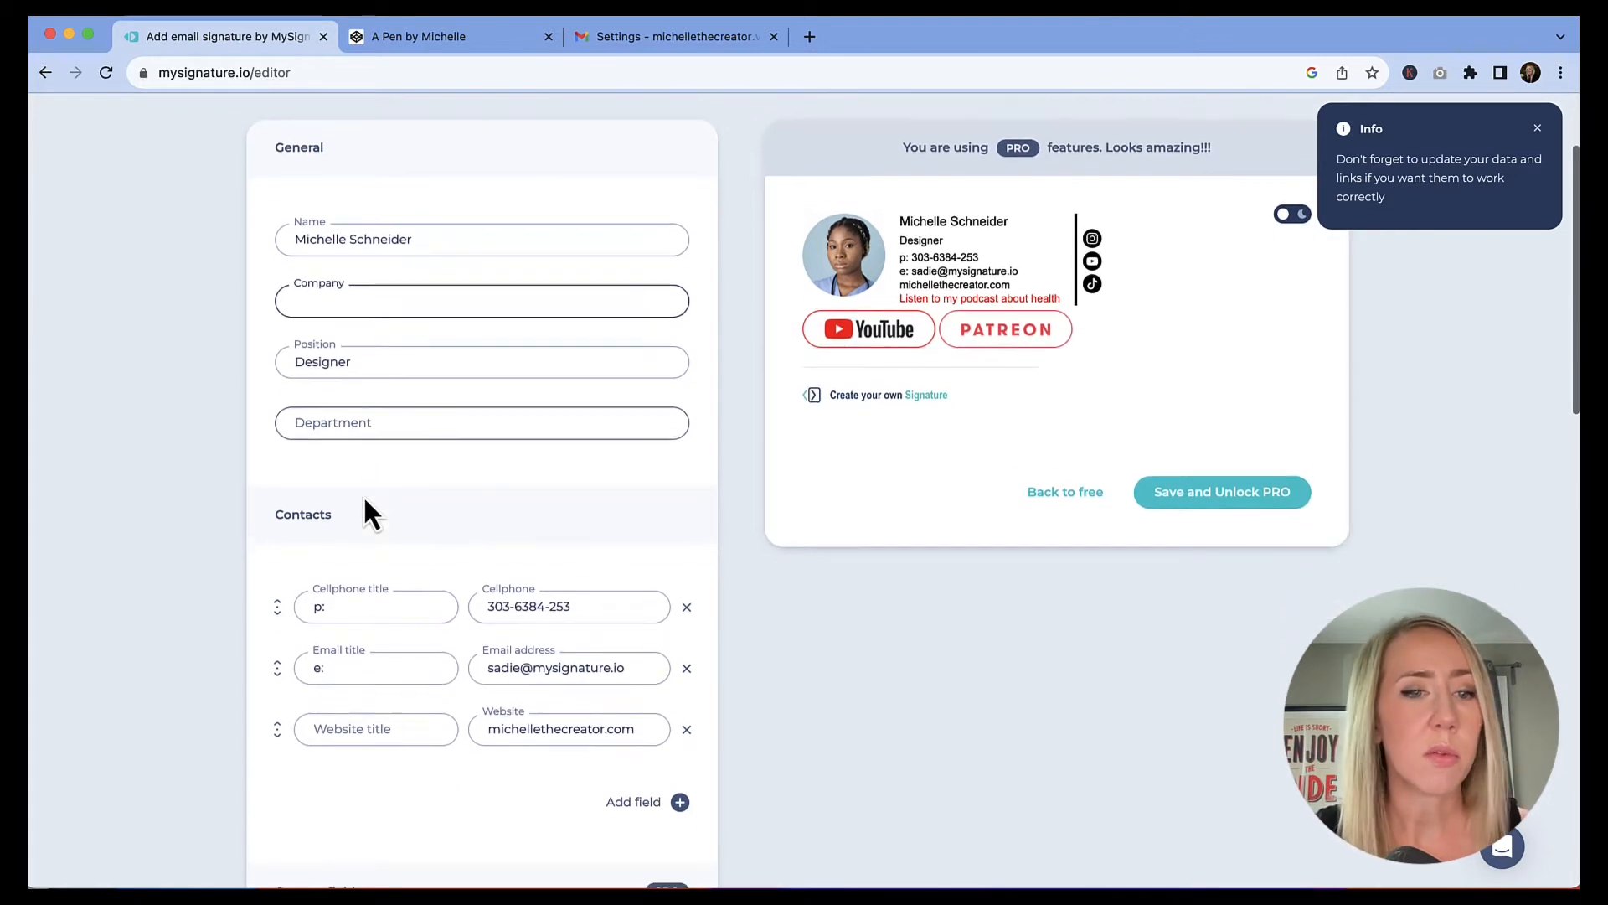
{"action": "scroll", "scroll_direction": "down", "scroll_amount": 3}
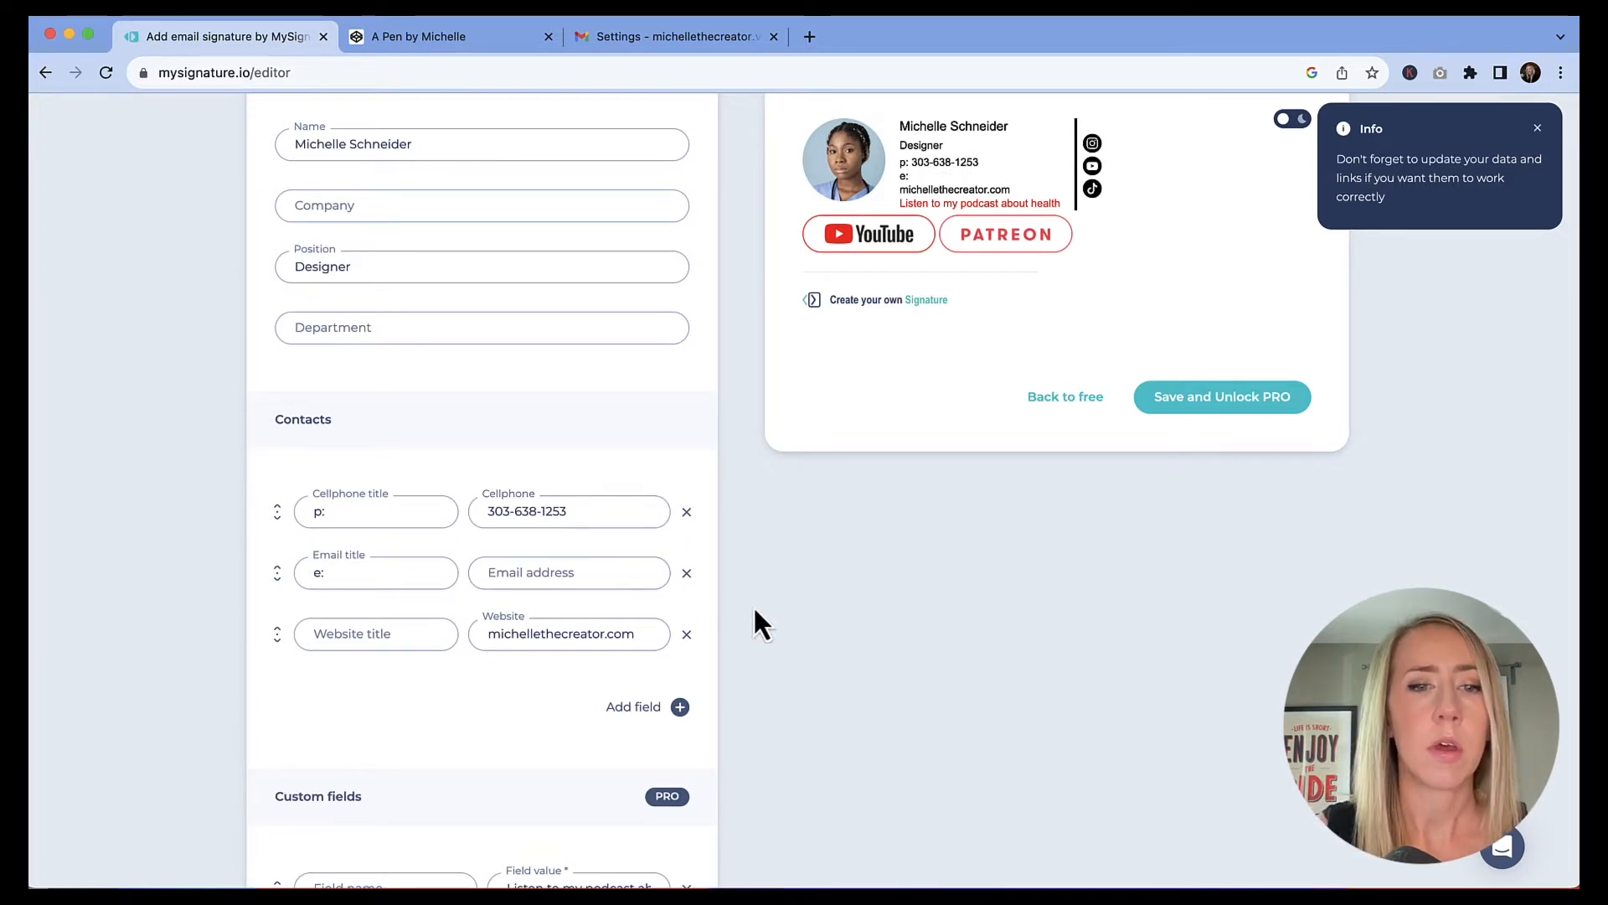
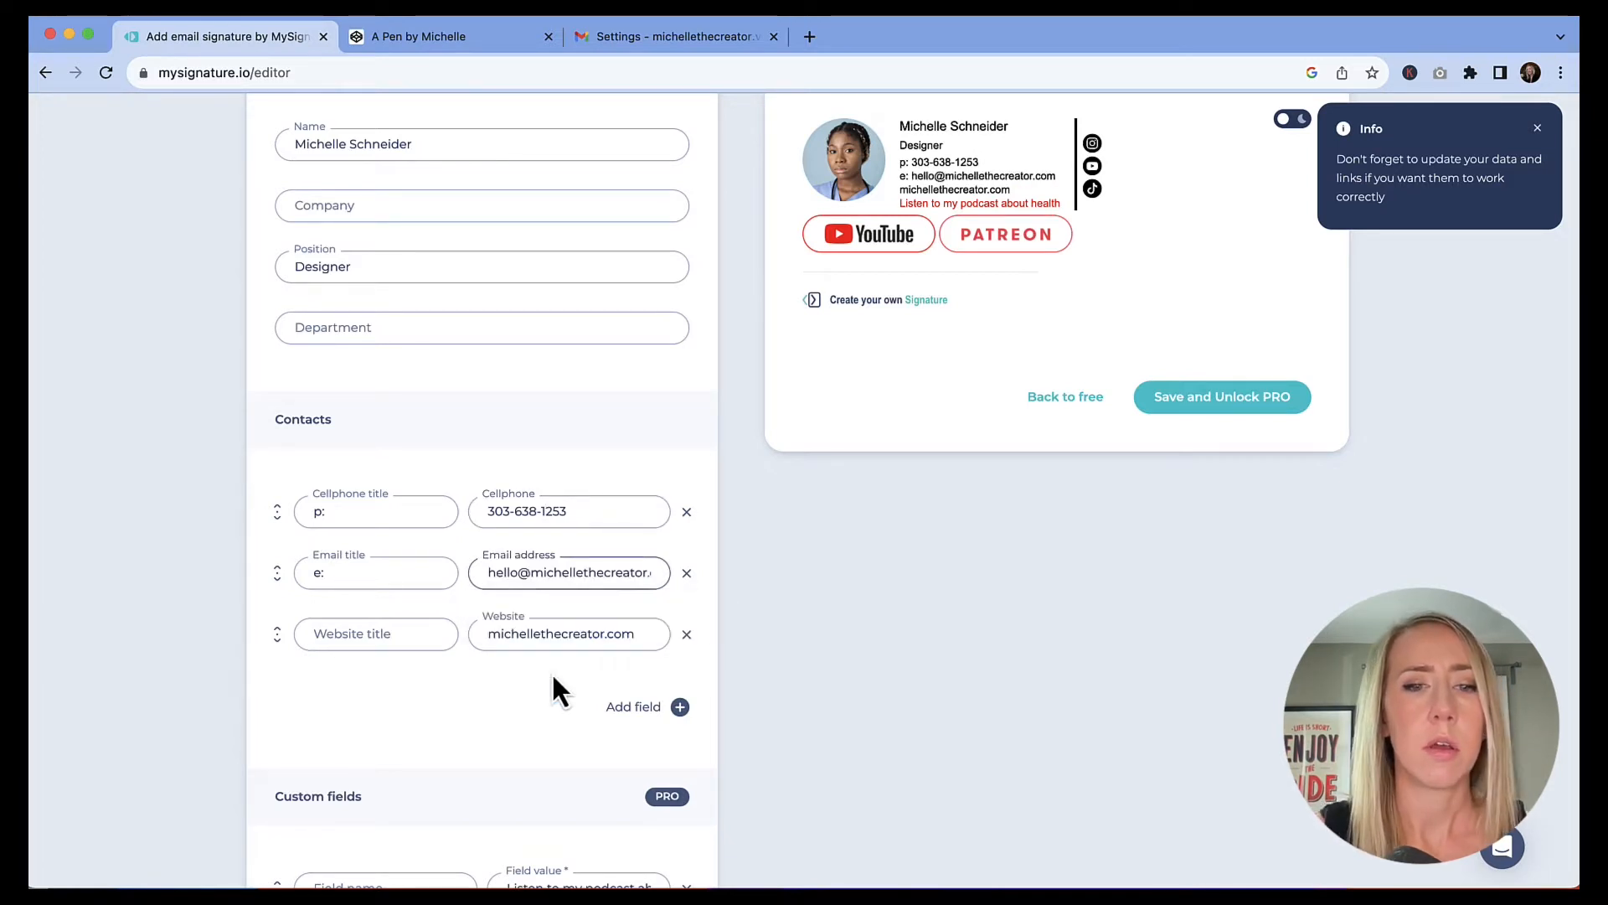
{"action": "mouse_move", "coordinate": [545, 686]}
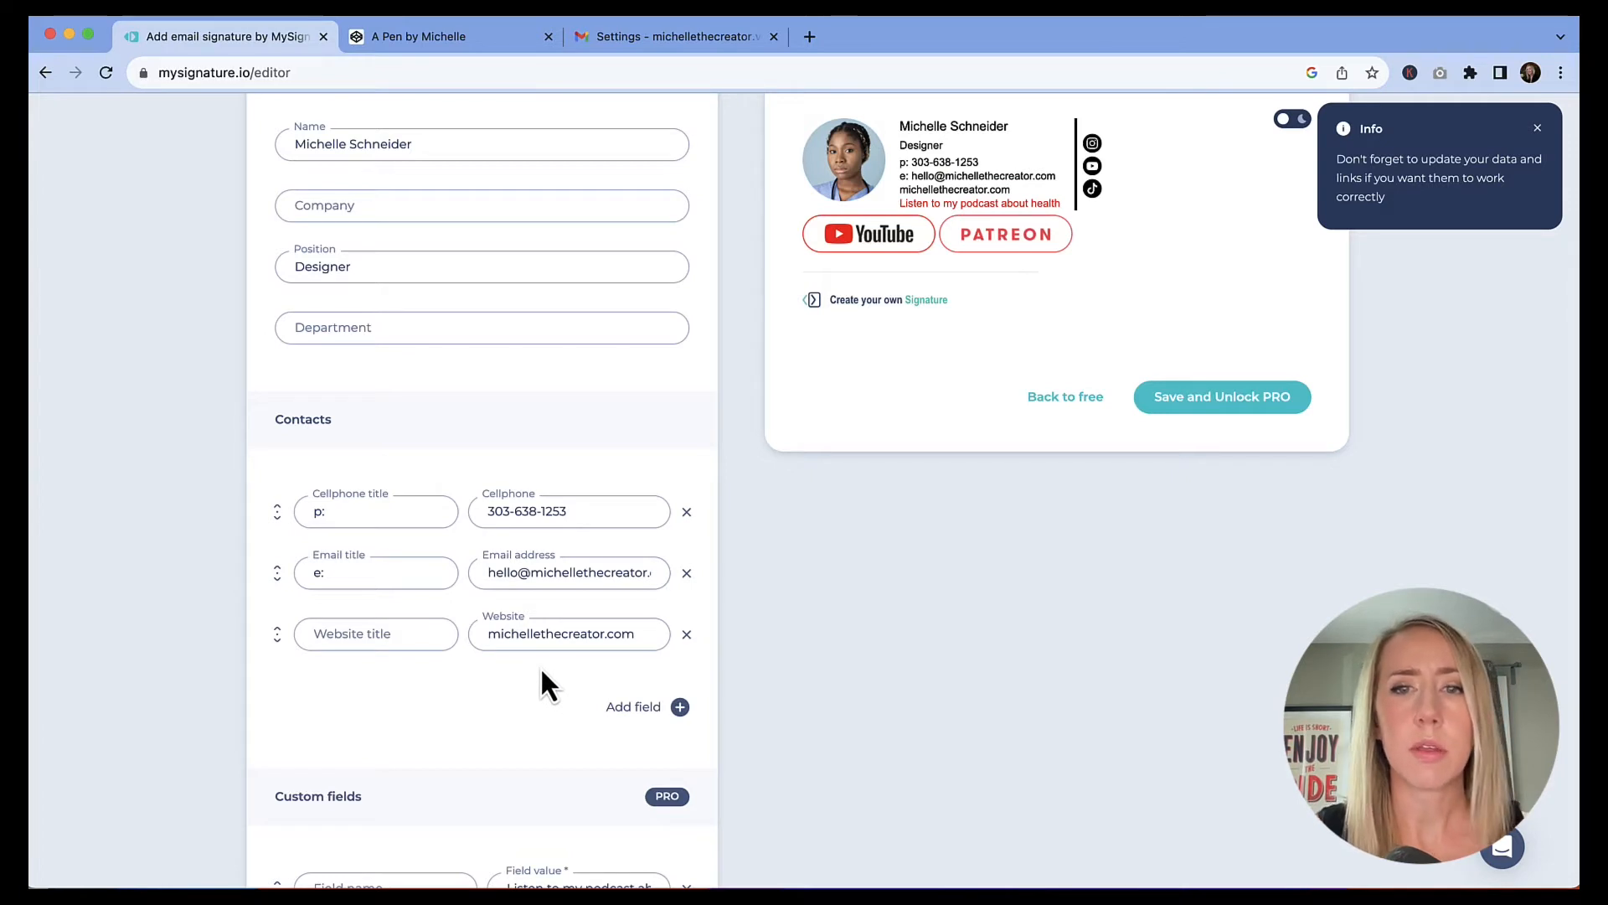
- Remove the podcast custom field from the signature
{"action": "scroll", "scroll_direction": "down", "scroll_amount": 3}
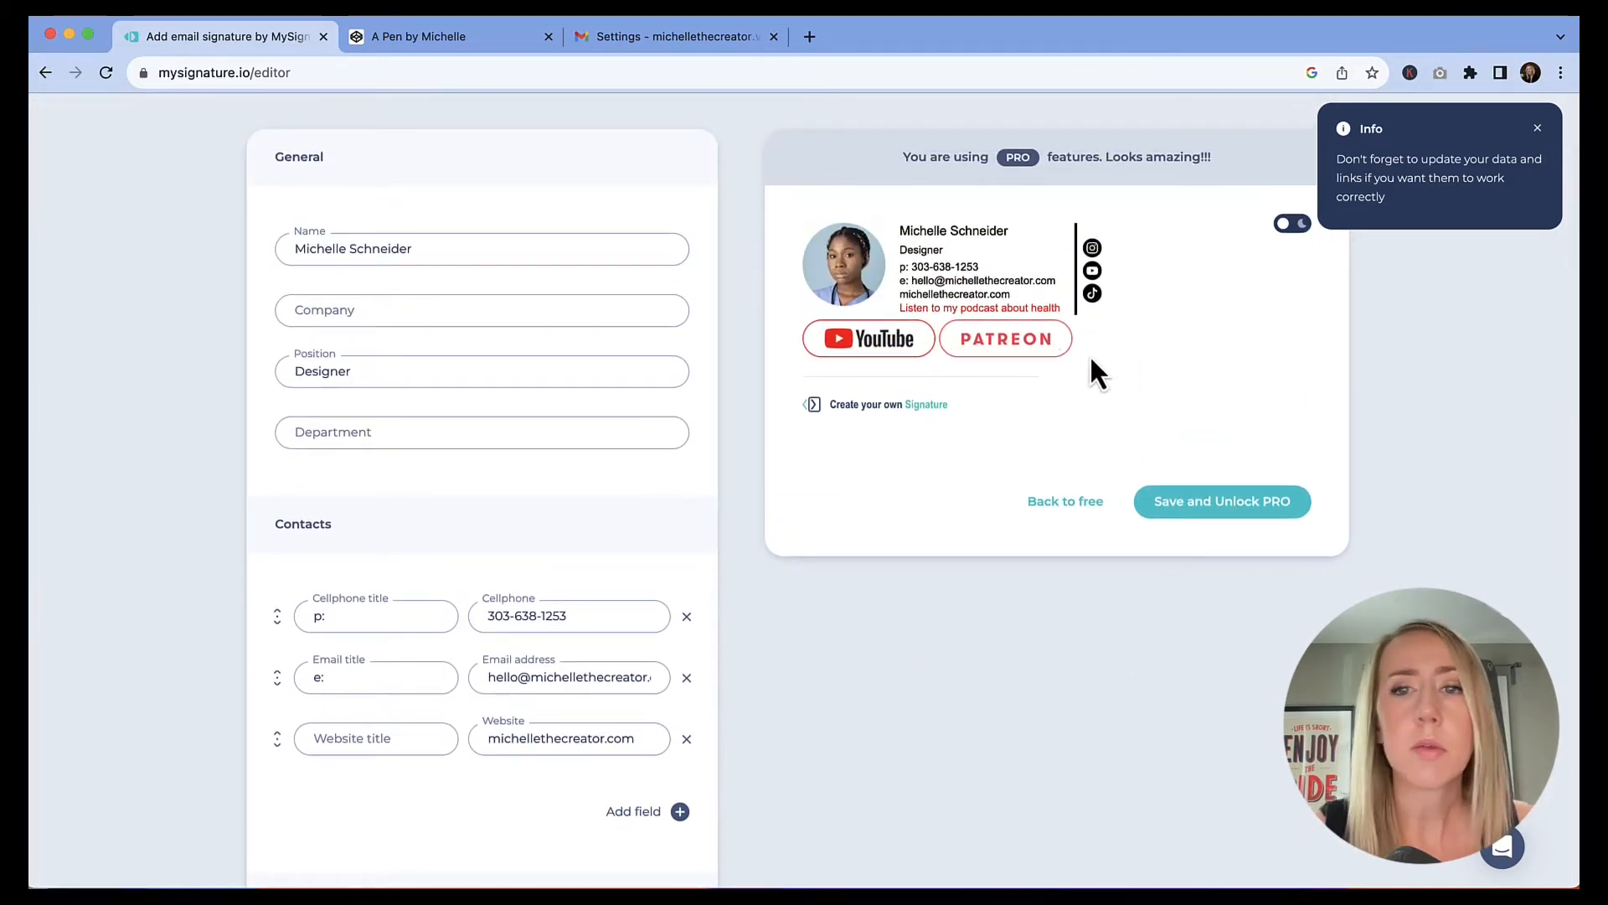
{"action": "scroll", "scroll_direction": "down", "scroll_amount": 3}
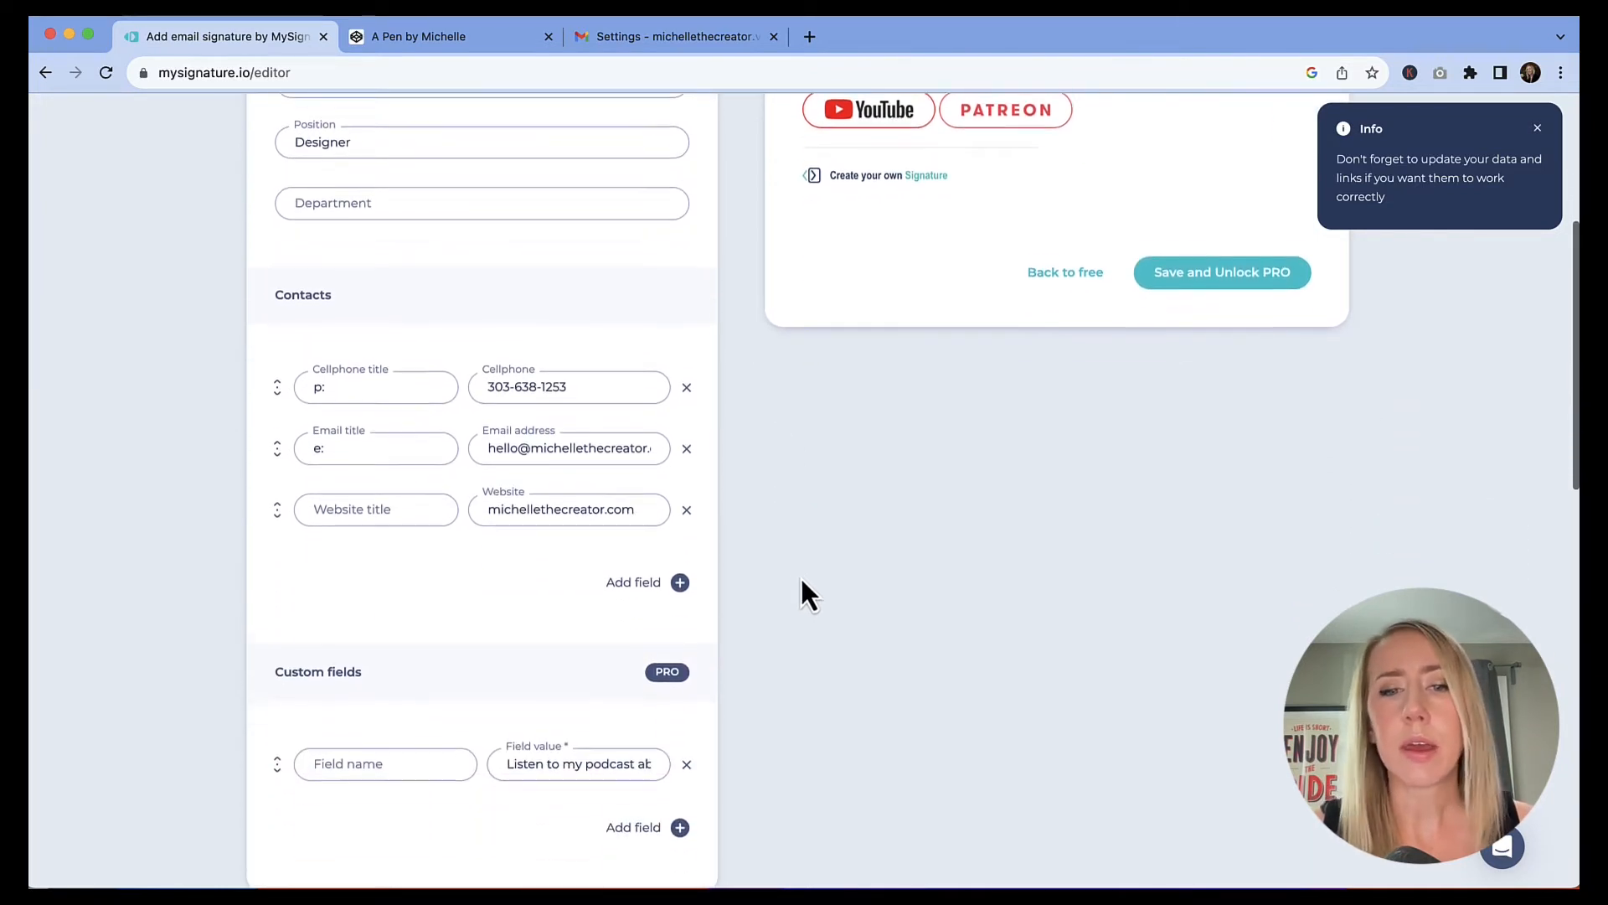
{"action": "scroll", "scroll_direction": "down", "scroll_amount": 3}
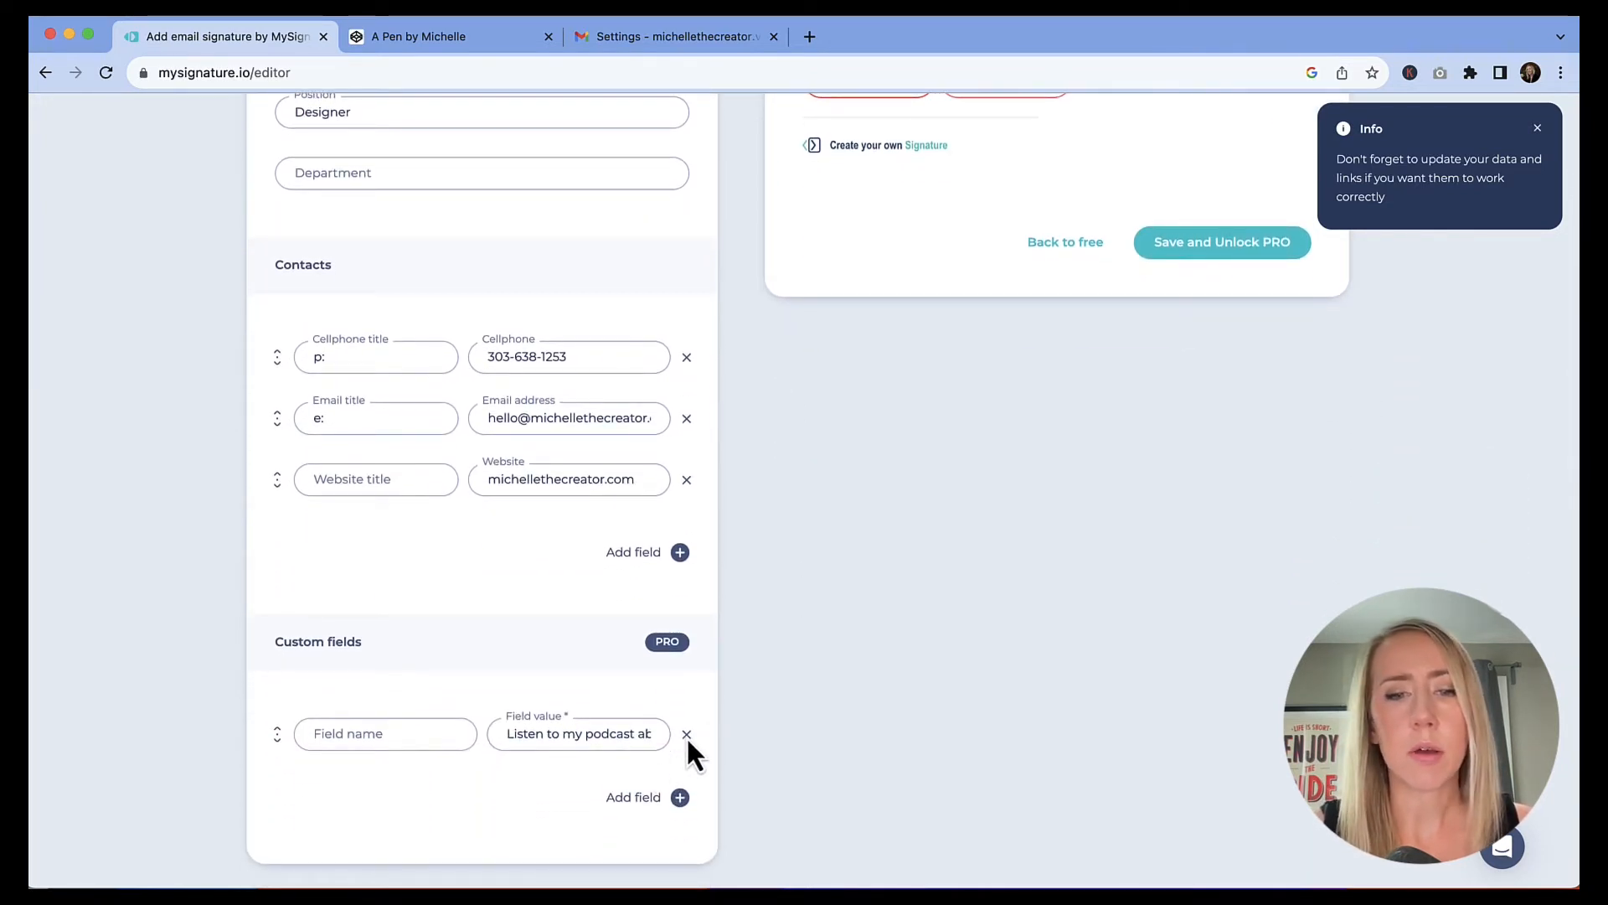
{"action": "left_click", "coordinate": [686, 734]}
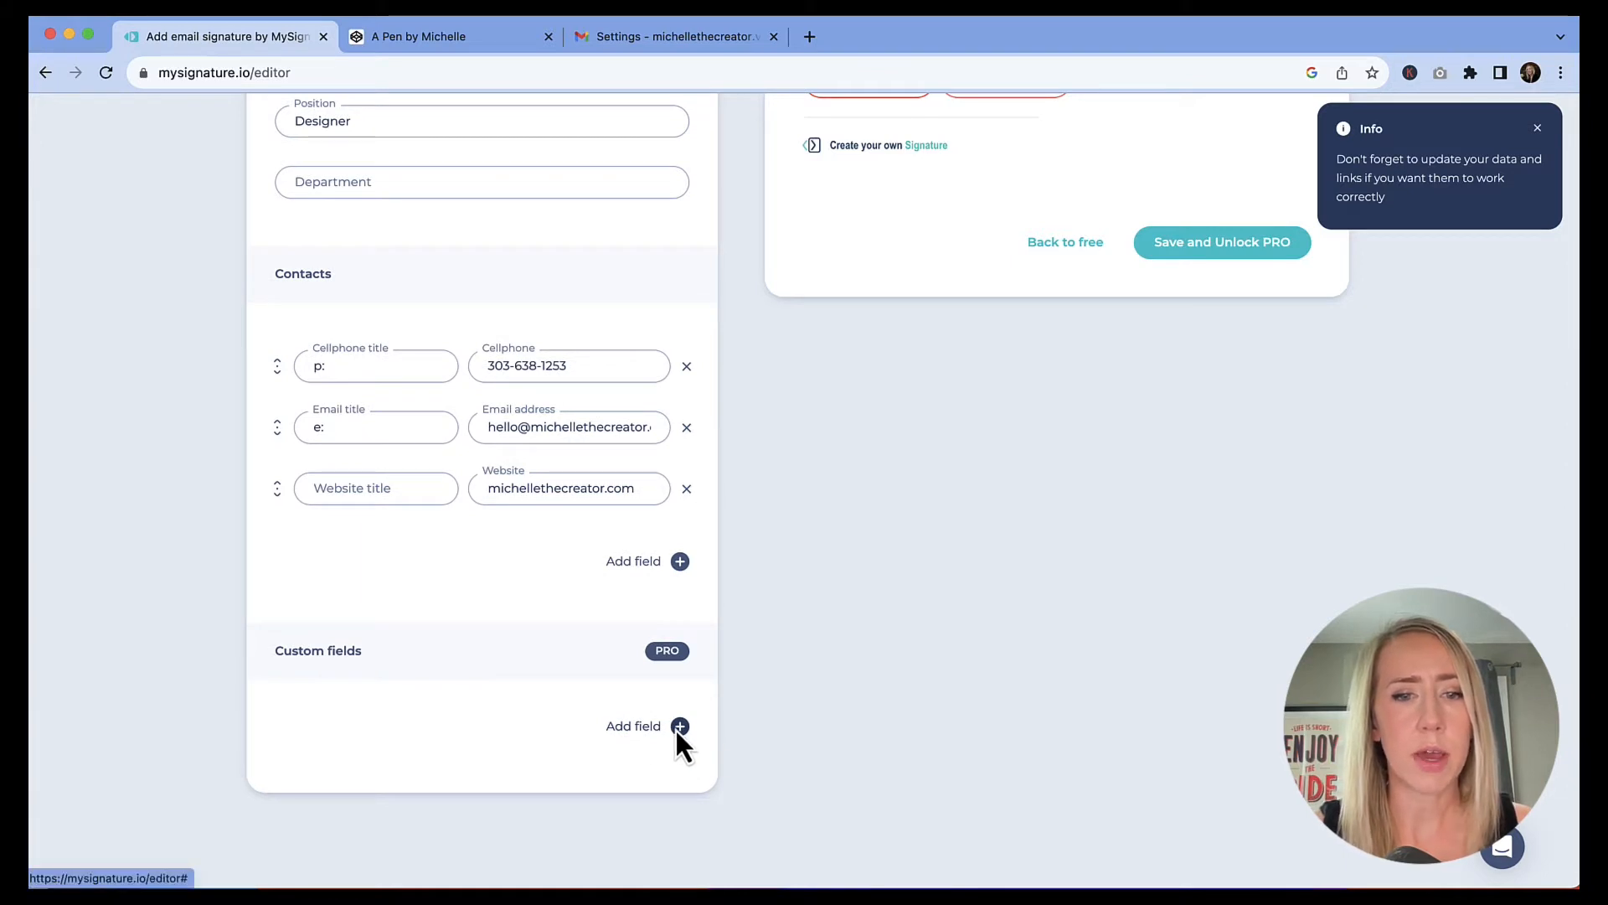
{"action": "mouse_move", "coordinate": [712, 662]}
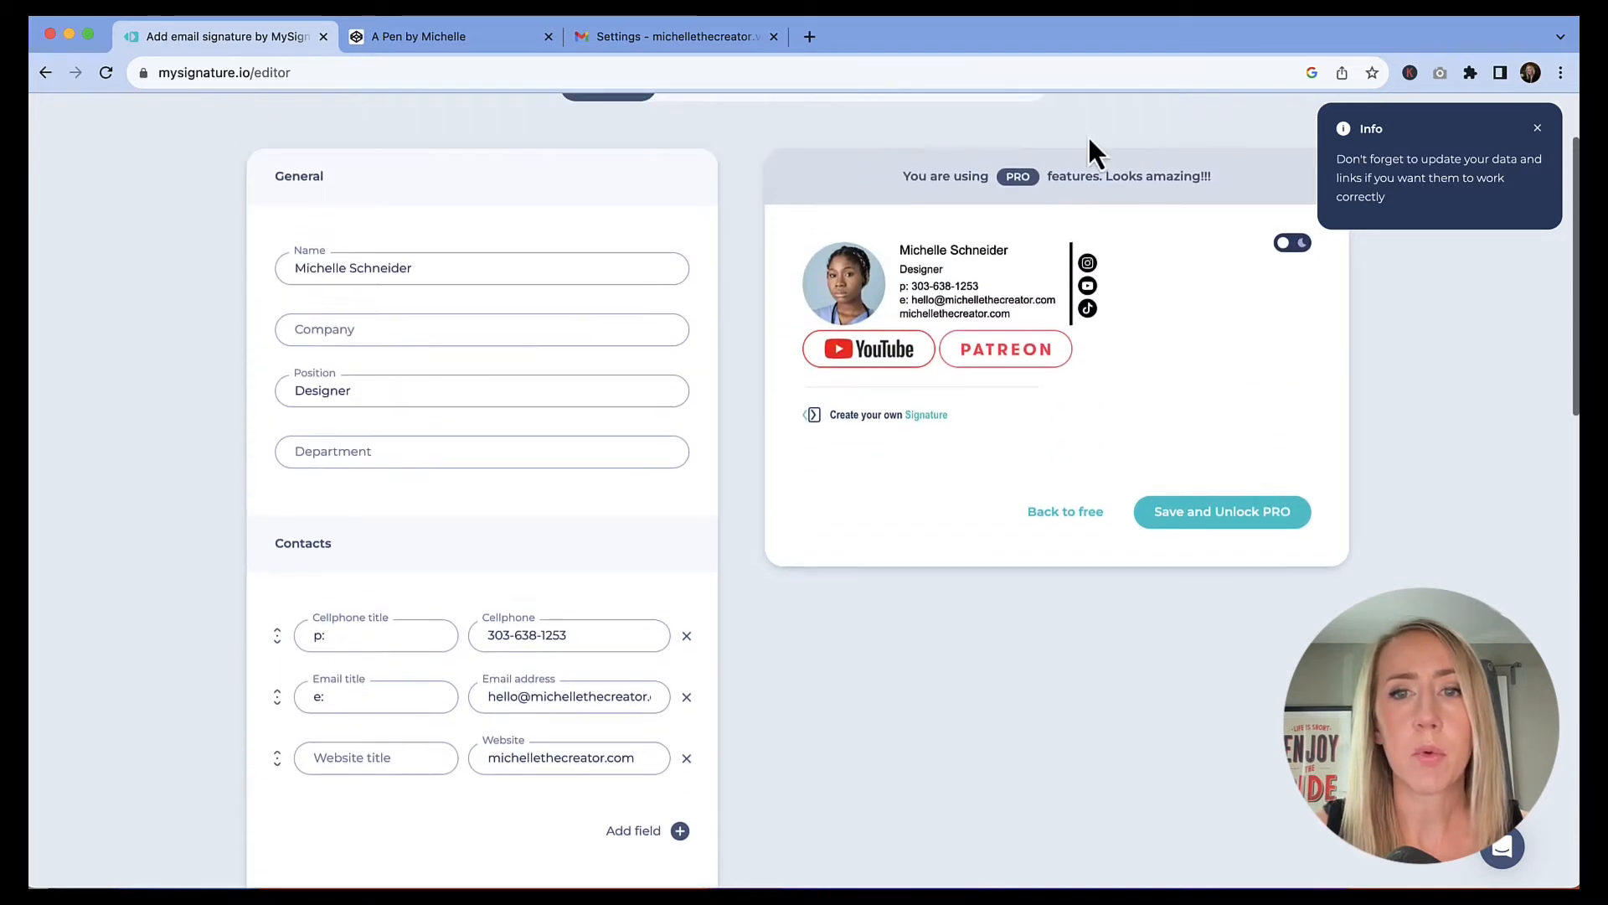
{"action": "mouse_move", "coordinate": [1128, 195]}
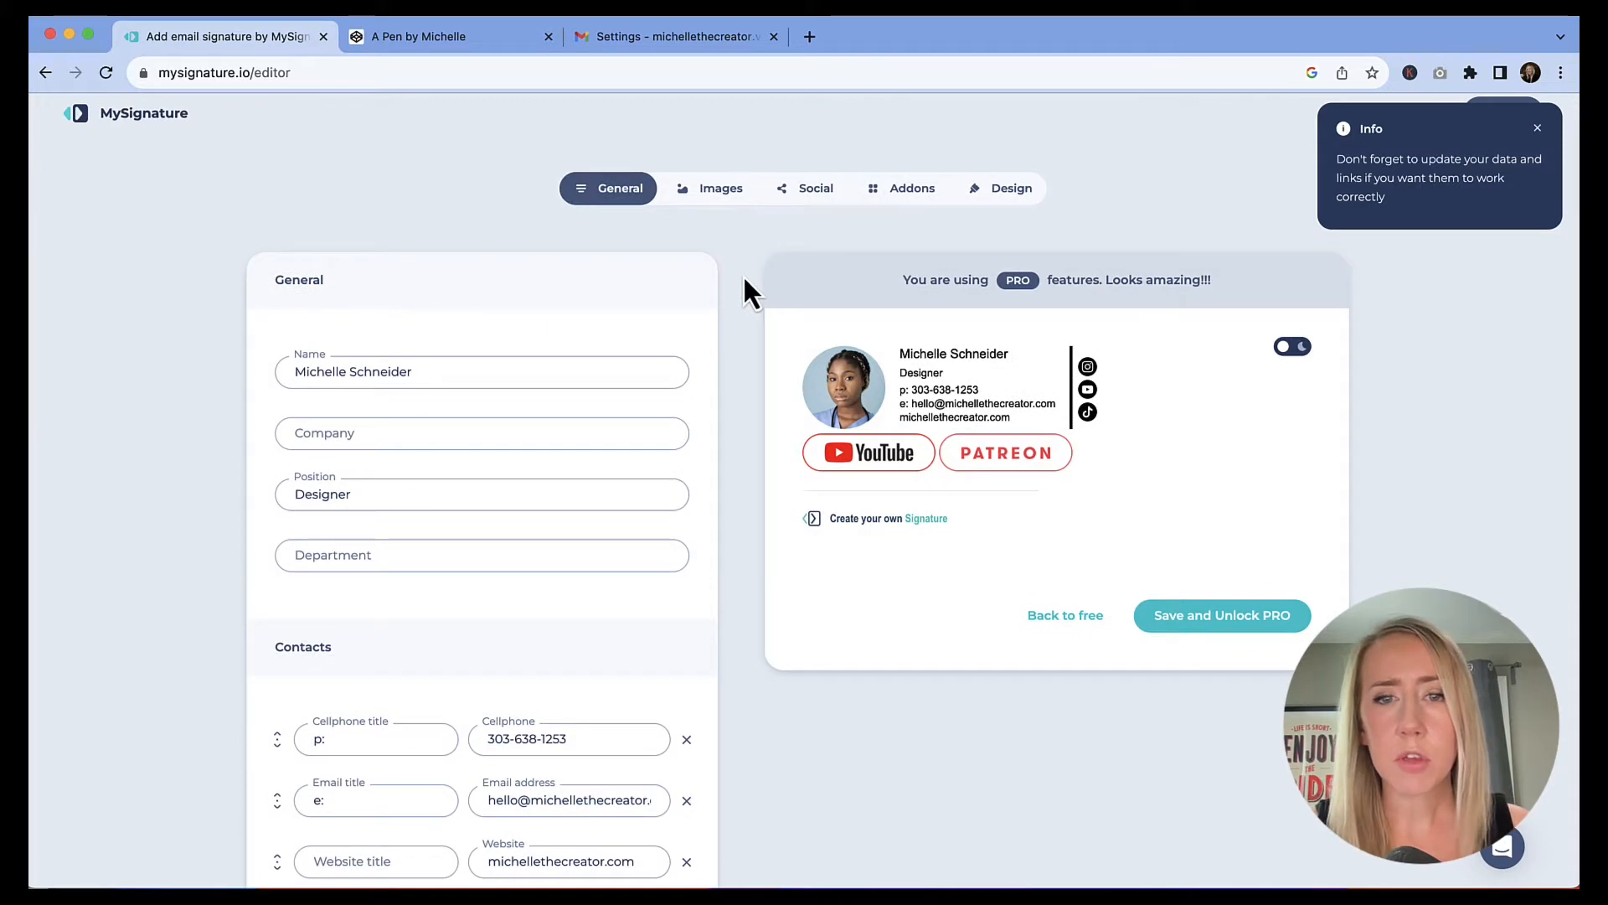
{"action": "mouse_move", "coordinate": [721, 187]}
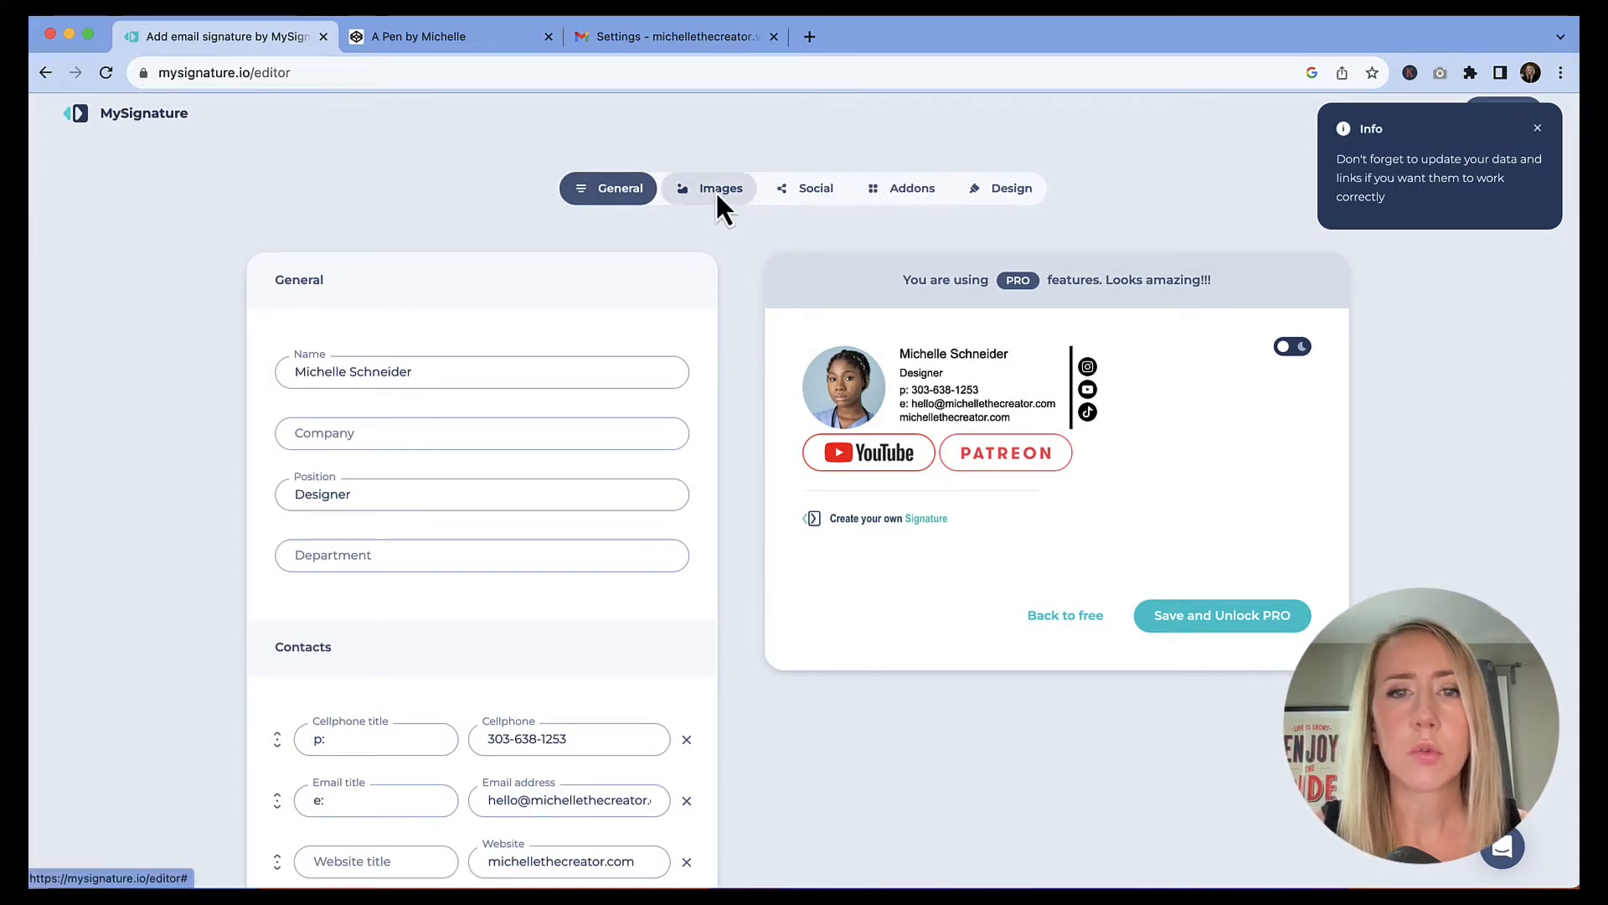
- In Images settings, delete the current profile photo and upload Michelle's headshot
{"action": "left_click", "coordinate": [709, 188]}
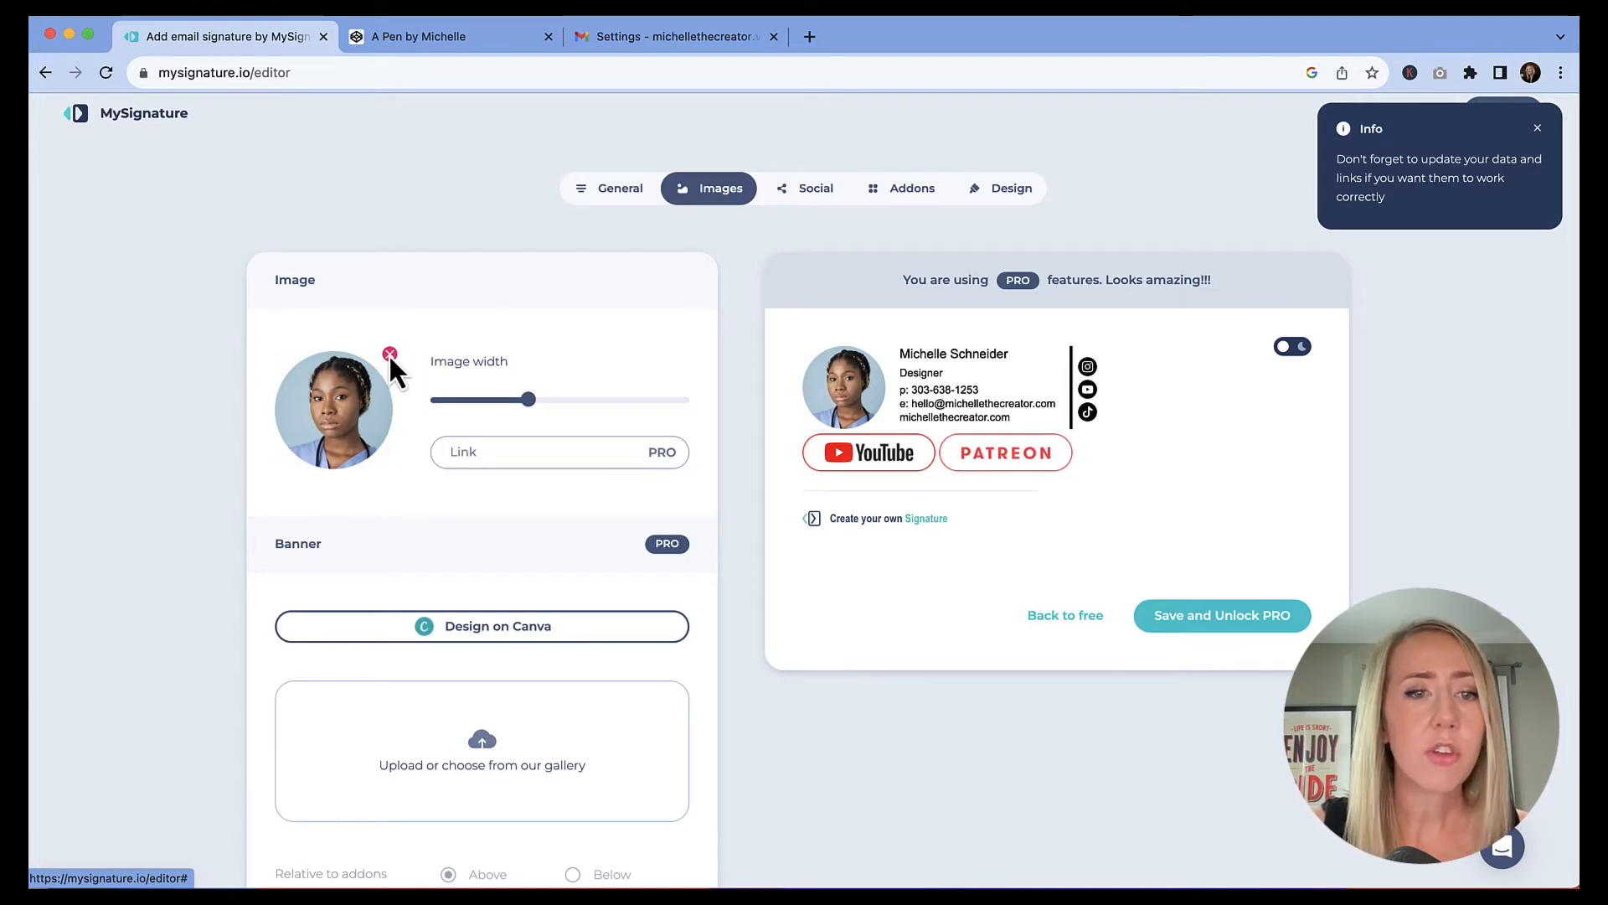
{"action": "left_click", "coordinate": [389, 353]}
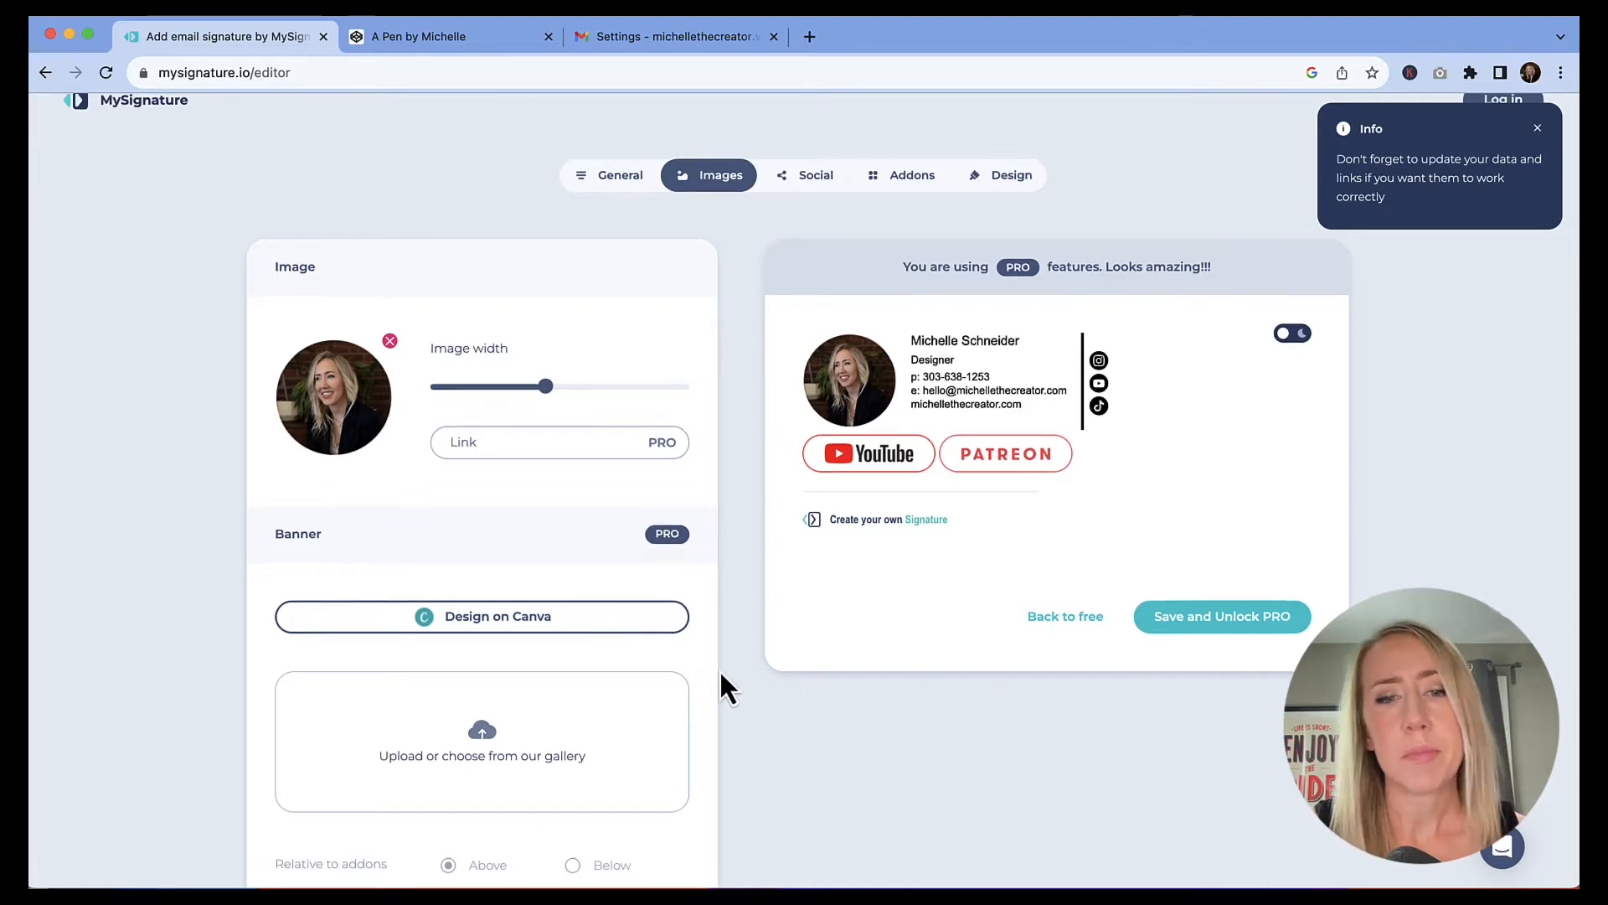
{"action": "scroll", "scroll_direction": "down", "scroll_amount": 3}
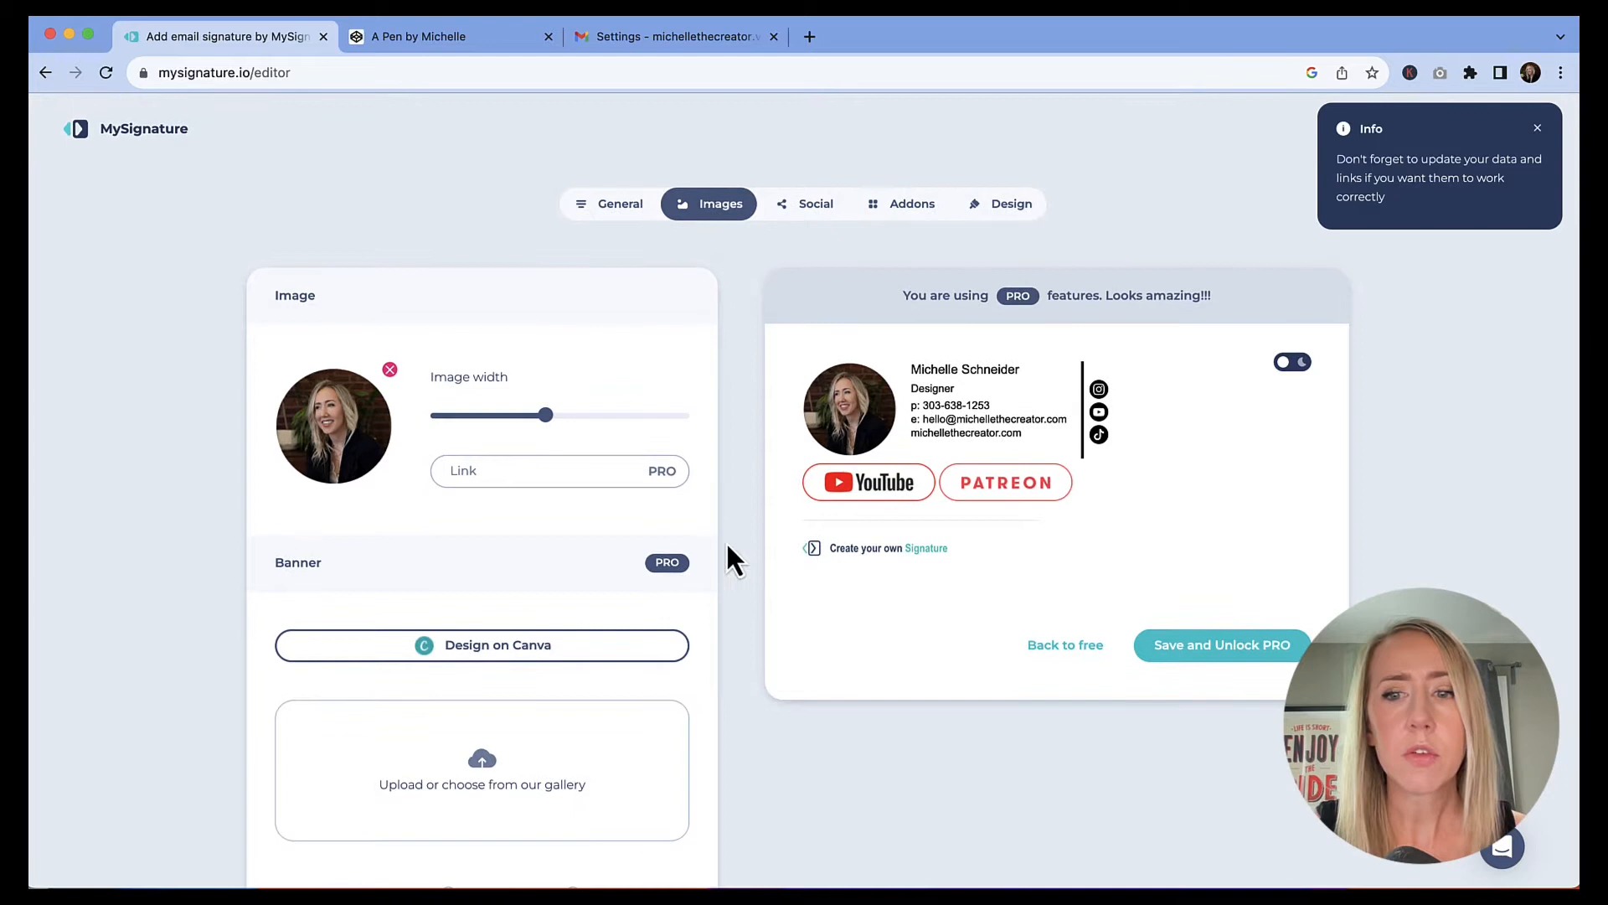
- Open the Social settings and review the Instagram, YouTube and TikTok link fields
{"action": "left_click", "coordinate": [817, 202]}
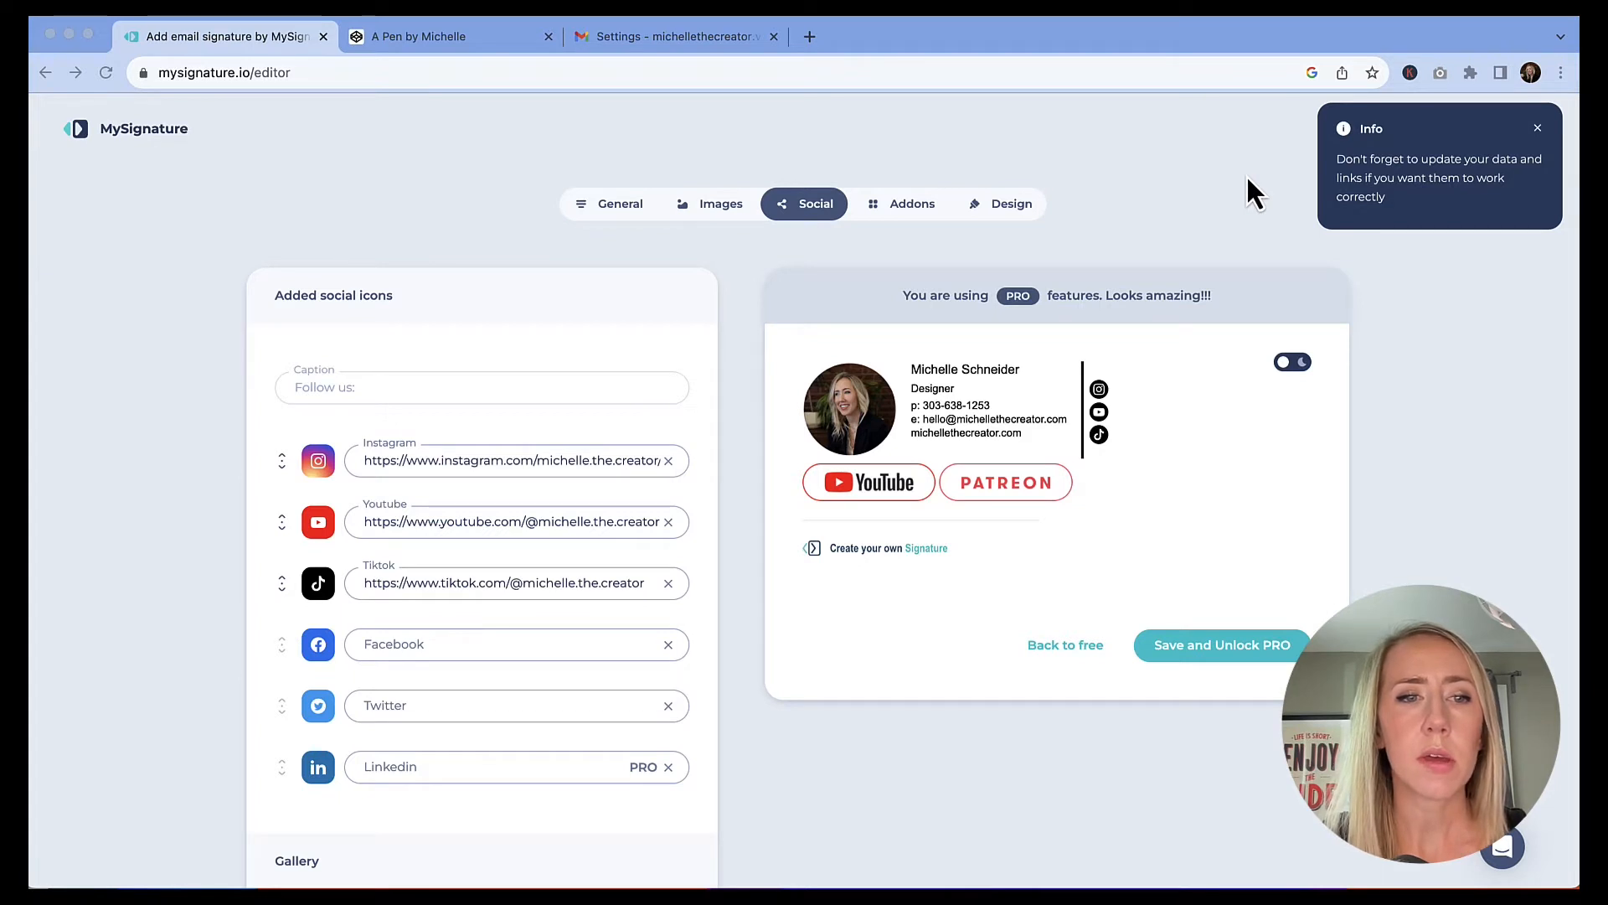
{"action": "mouse_move", "coordinate": [1228, 162]}
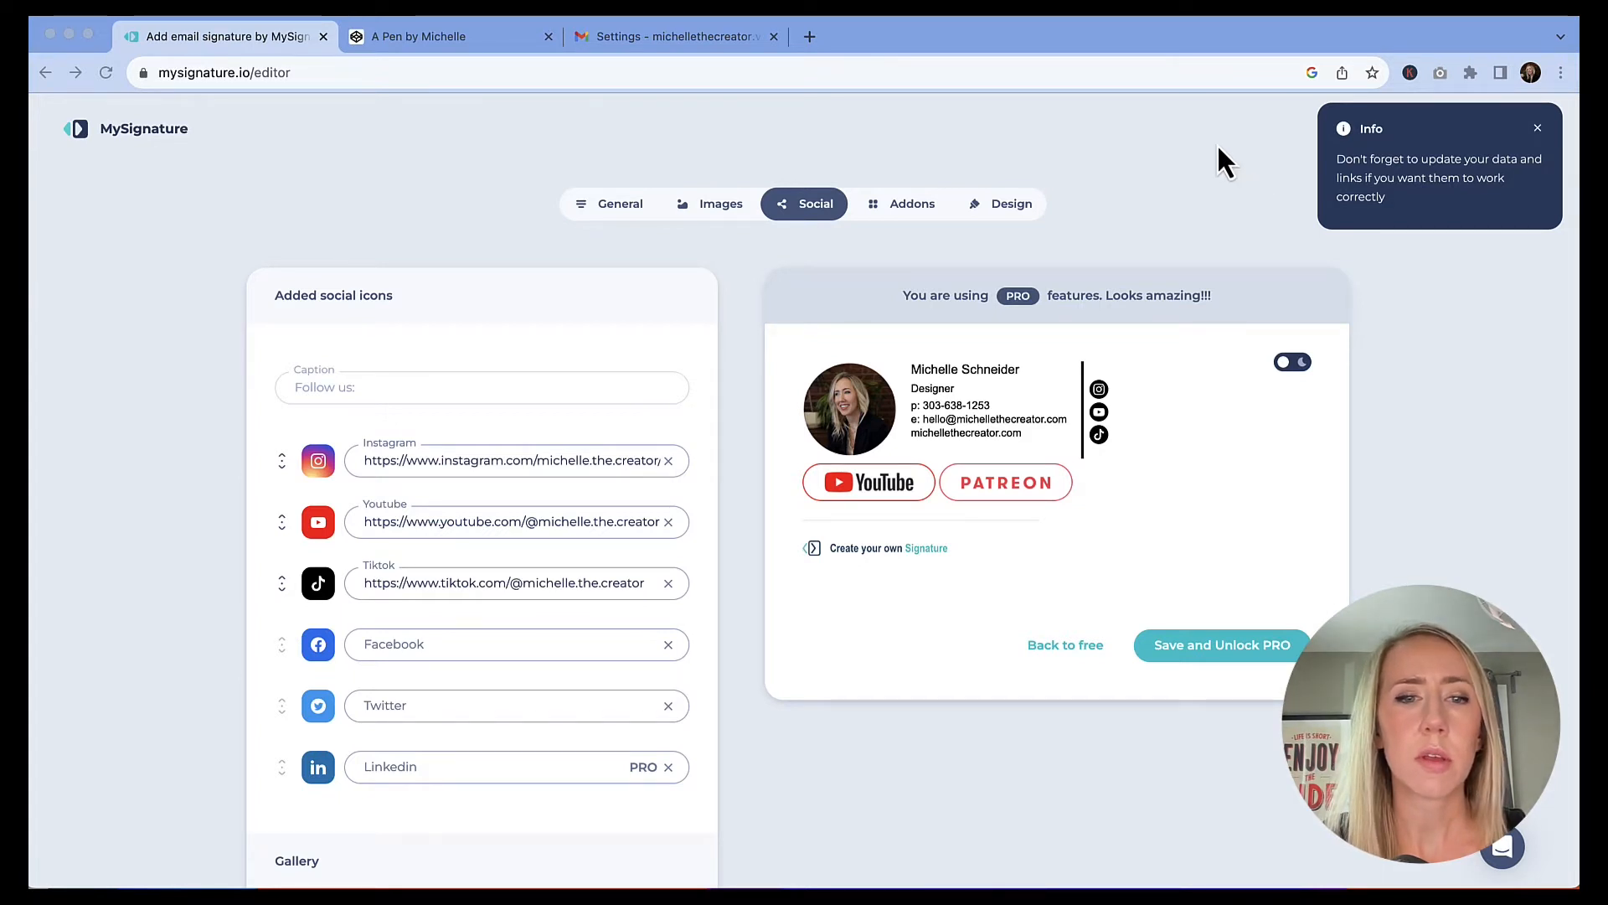
{"action": "scroll", "scroll_direction": "down", "scroll_amount": 3}
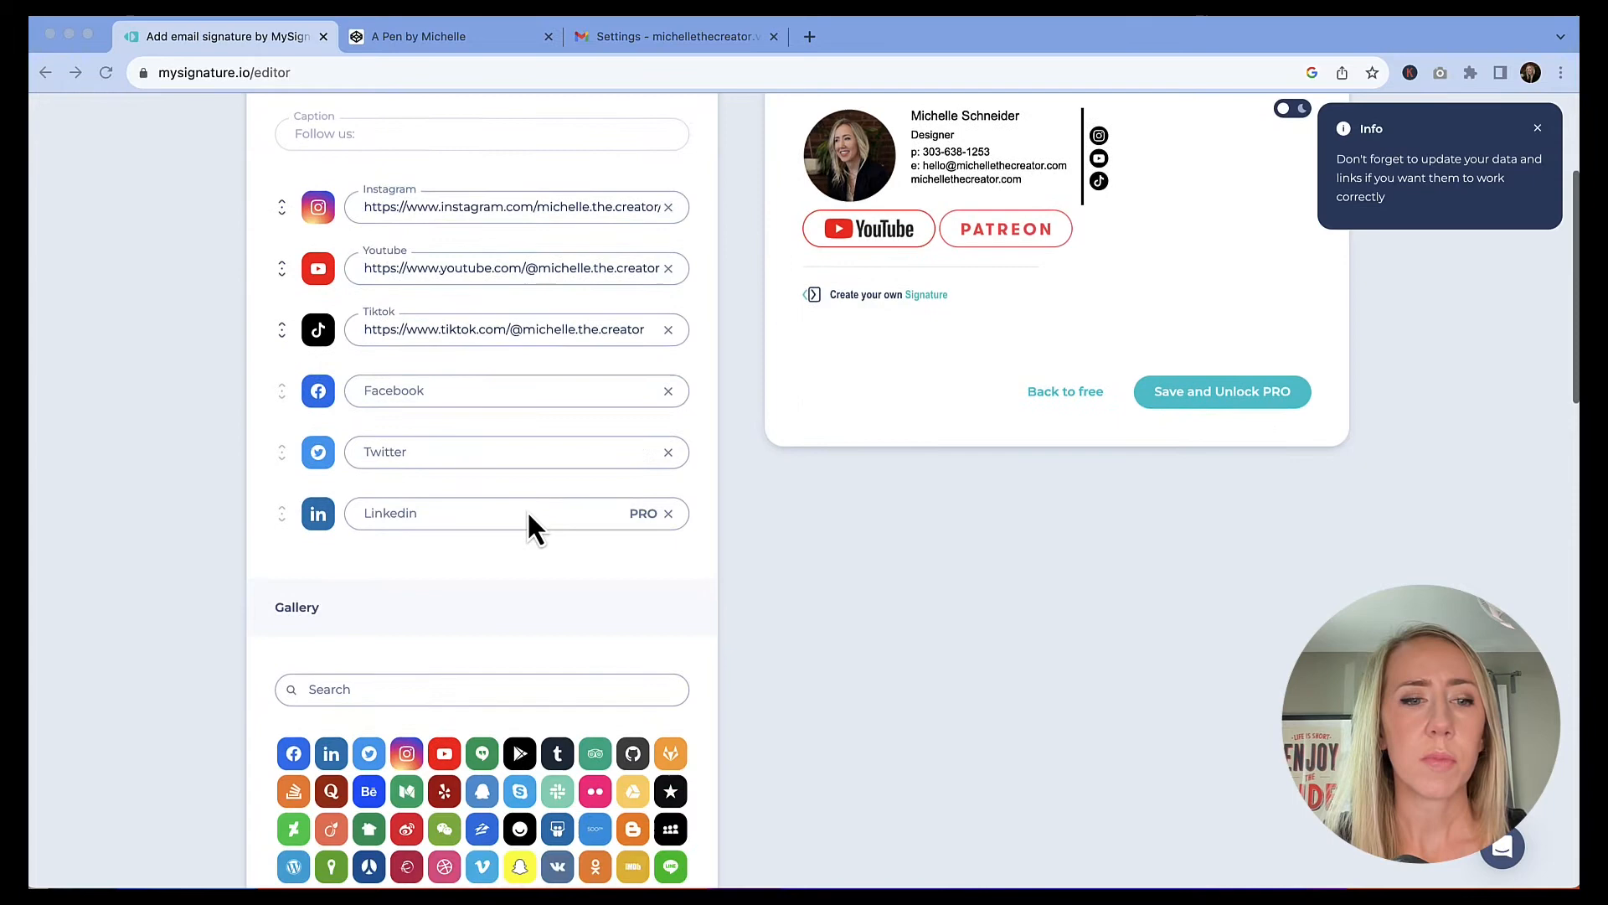
{"action": "scroll", "scroll_direction": "down", "scroll_amount": 3}
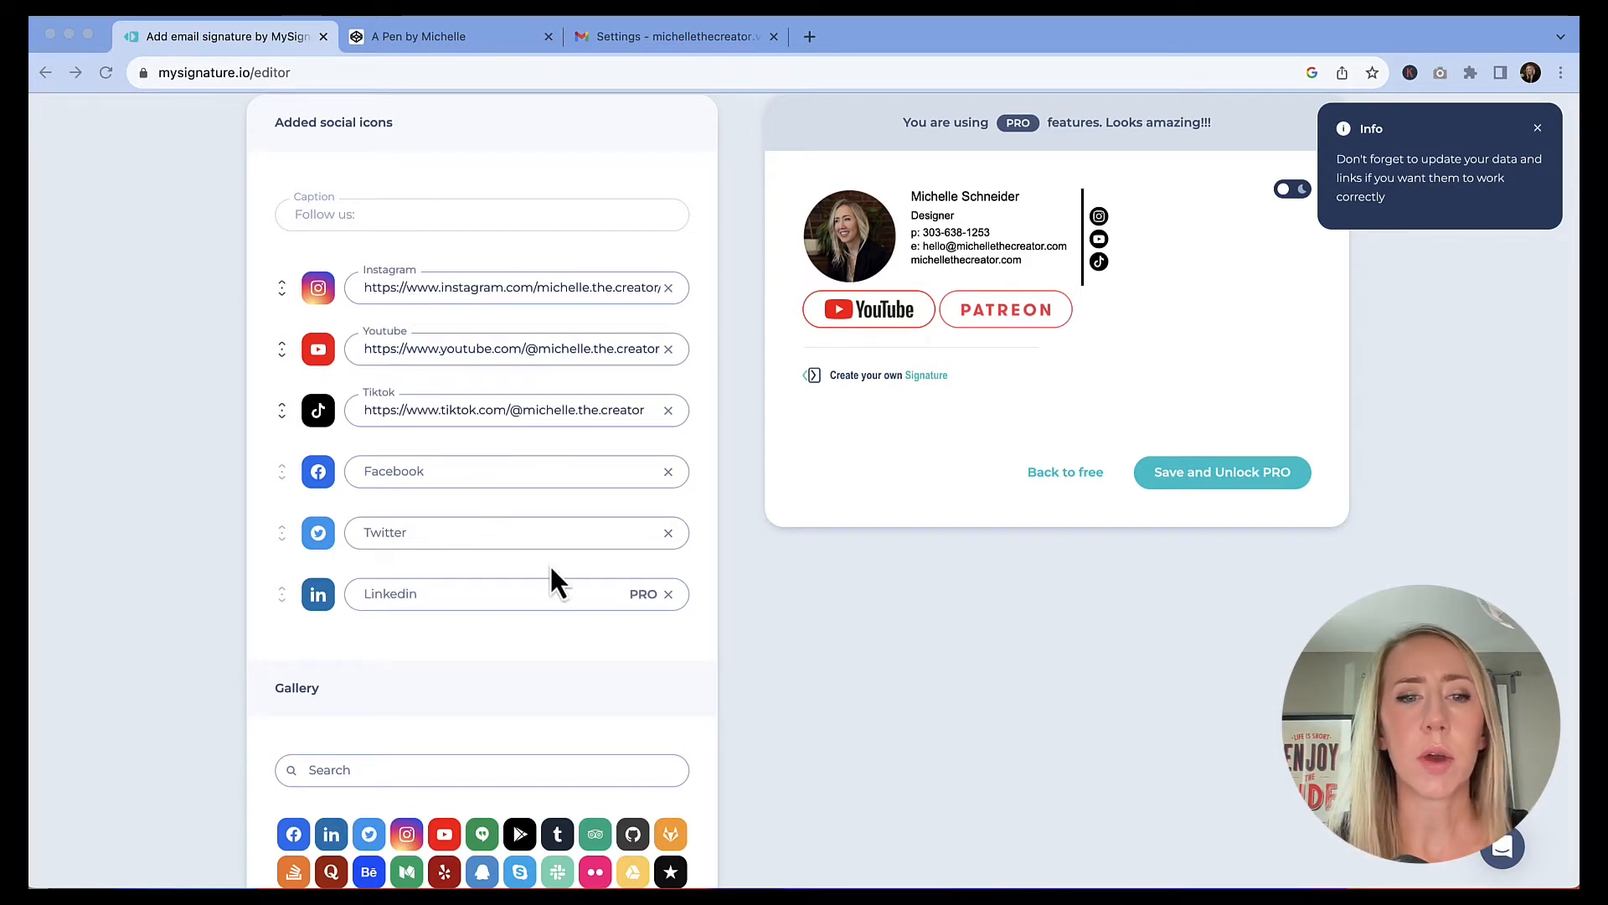
{"action": "mouse_move", "coordinate": [430, 634]}
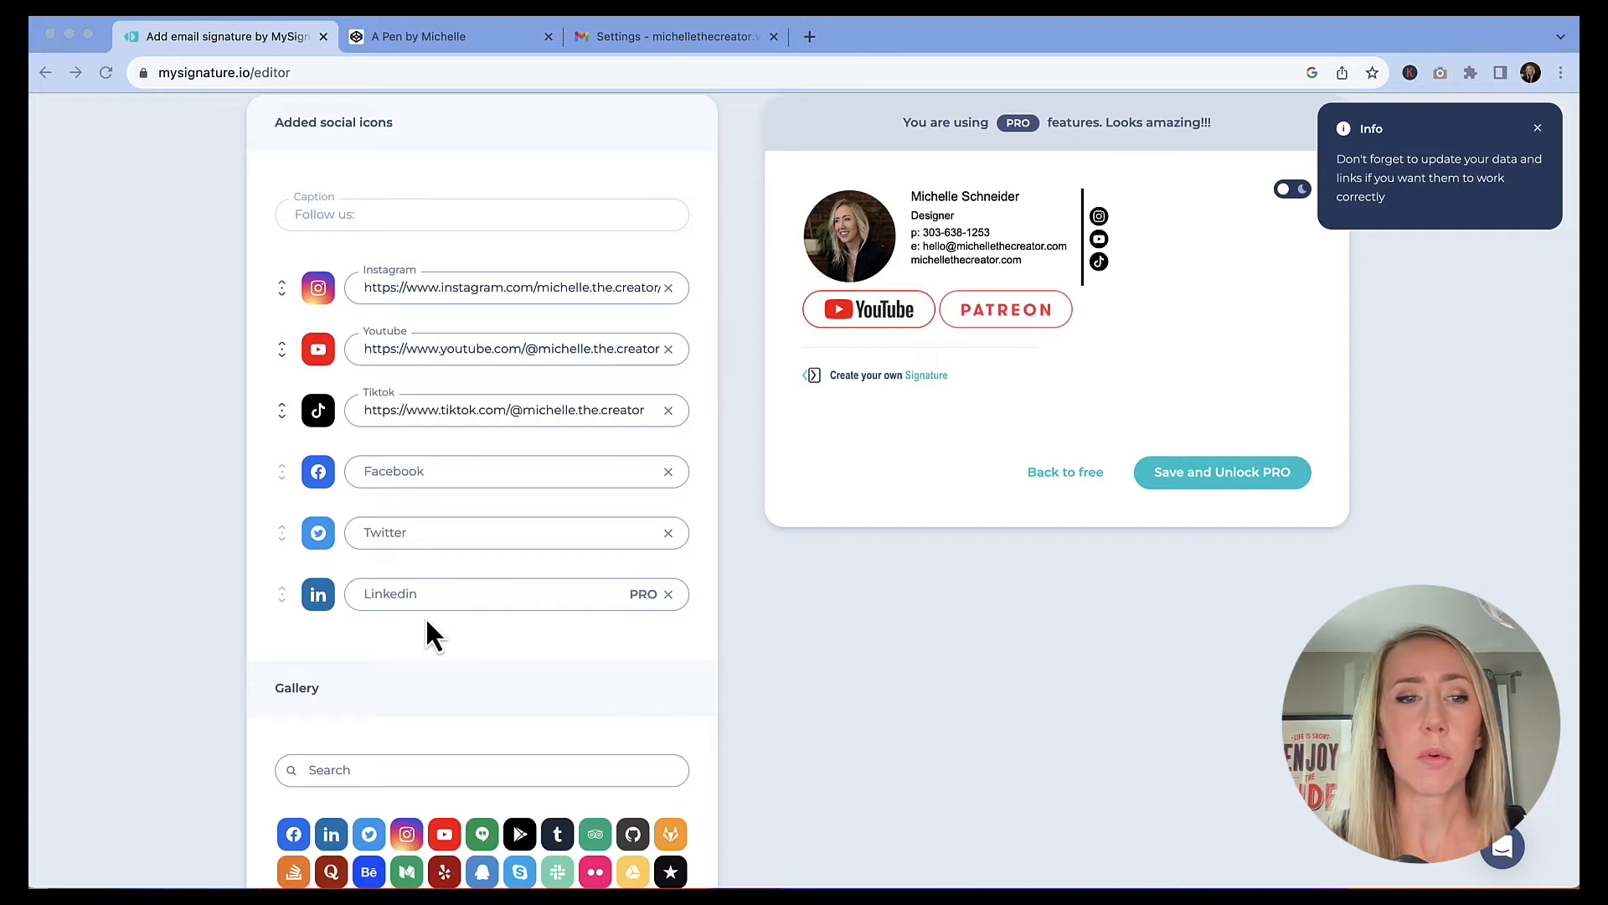
{"action": "mouse_move", "coordinate": [323, 616]}
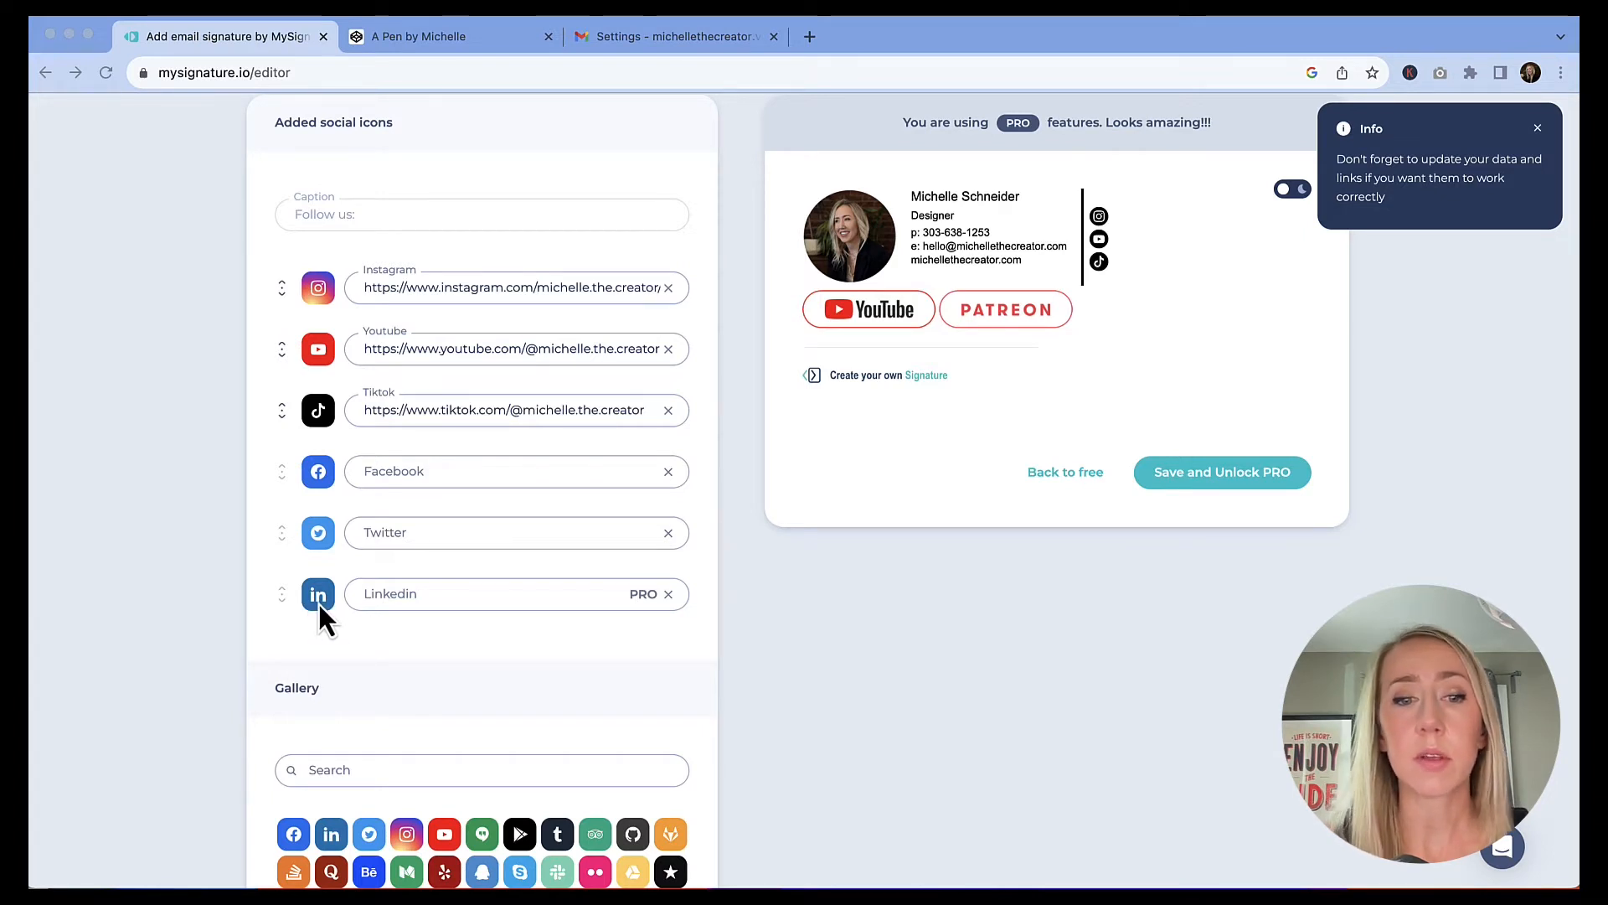
{"action": "mouse_move", "coordinate": [698, 623]}
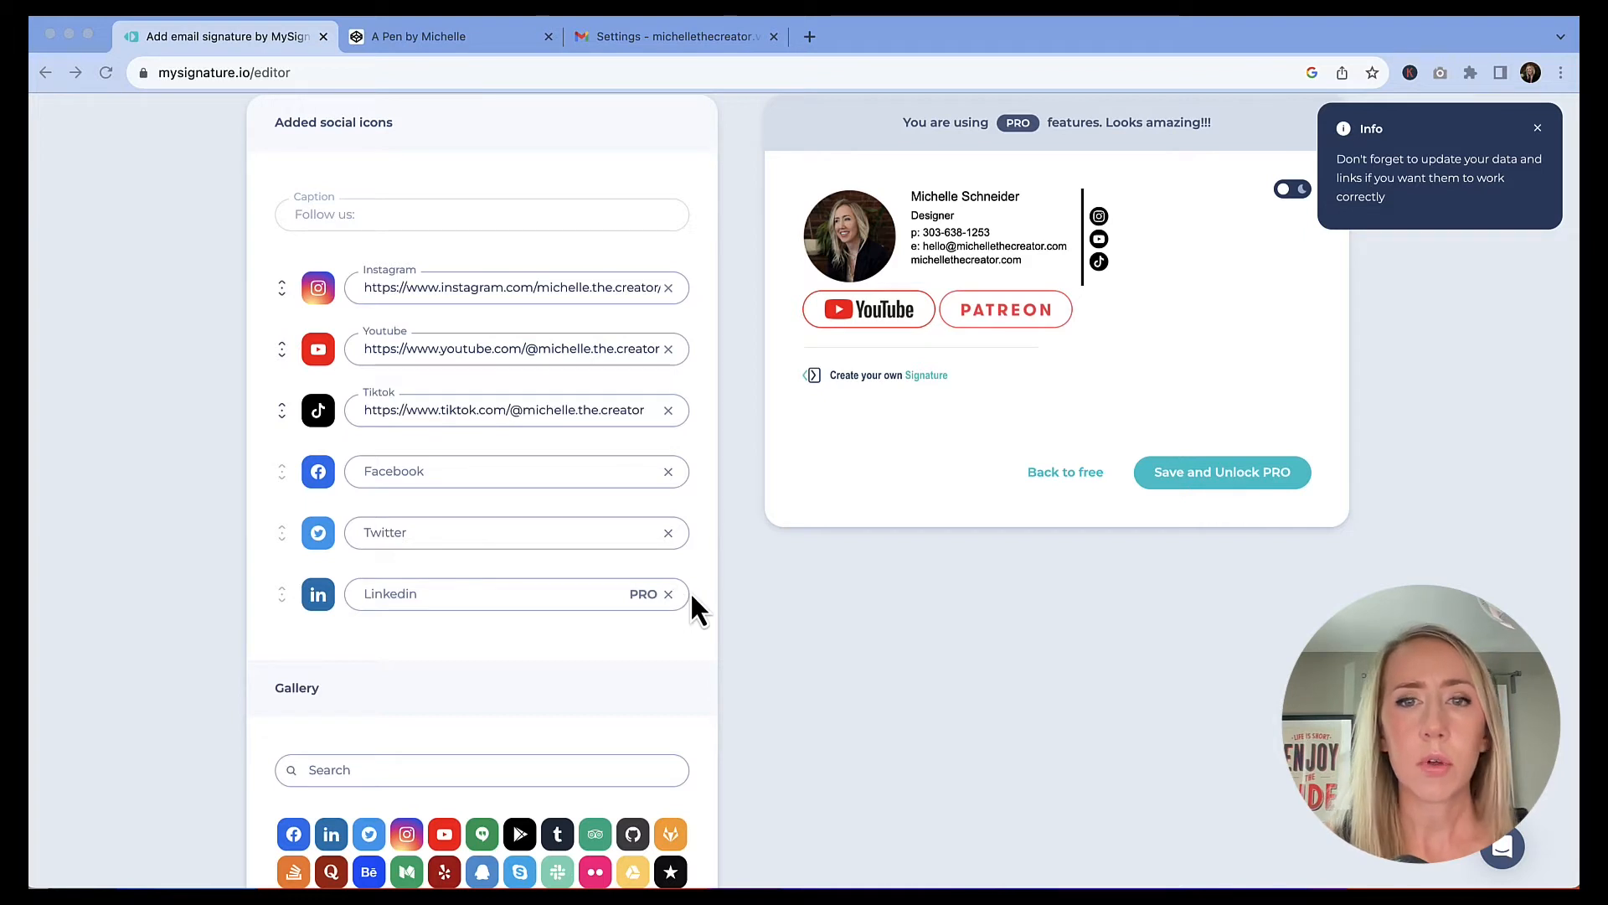
{"action": "scroll", "scroll_direction": "up", "scroll_amount": 3}
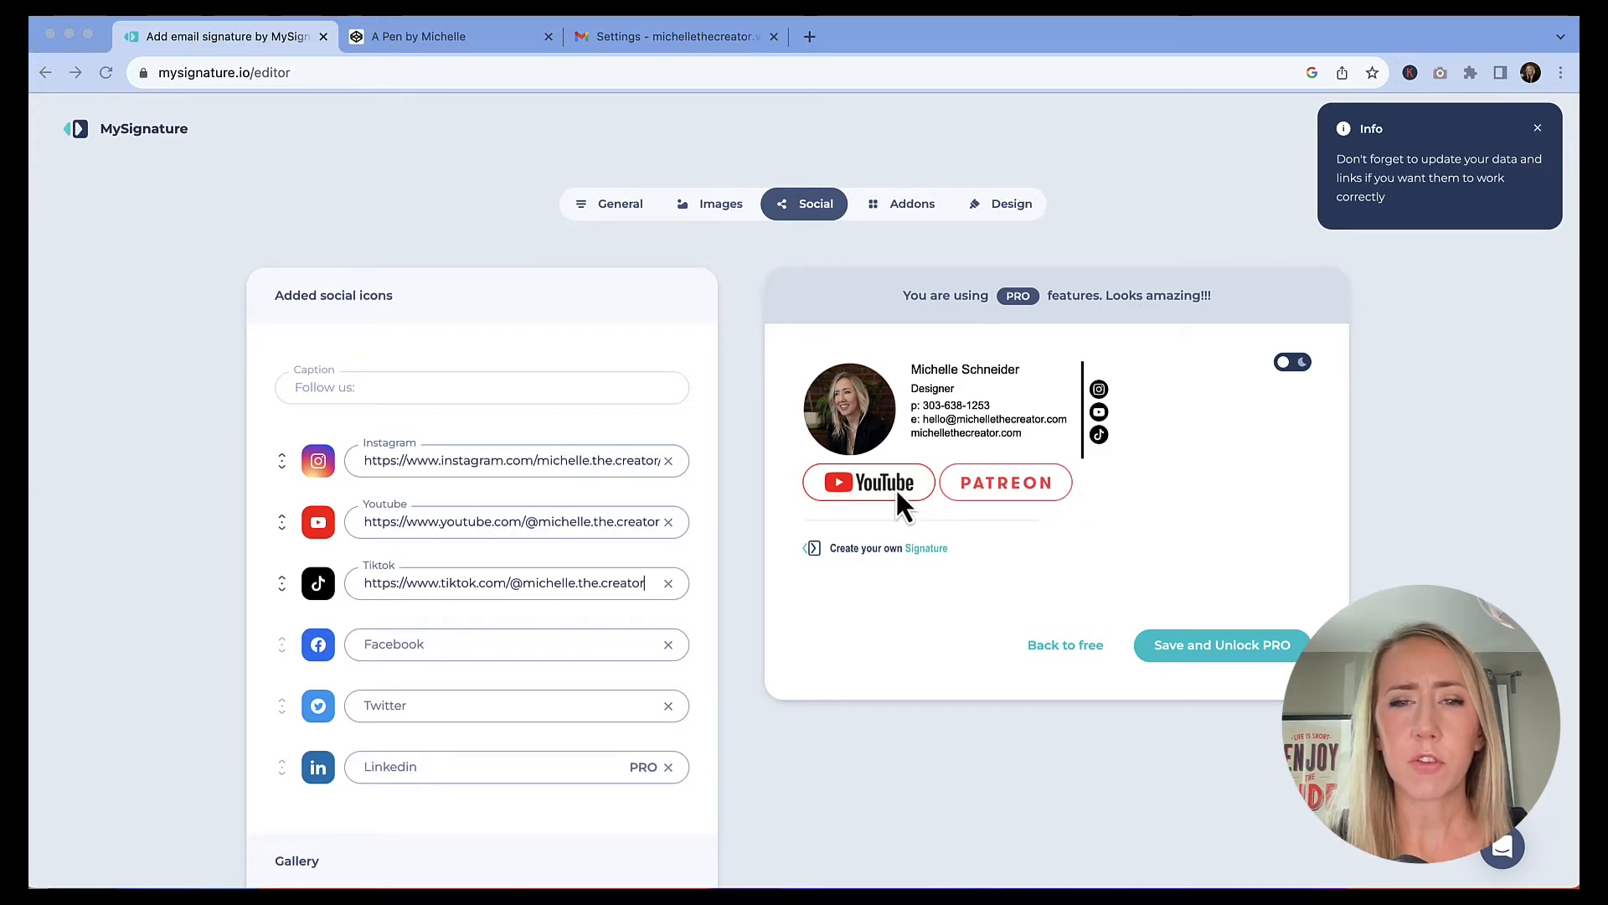
- Clear the Patreon and YouTube links in the Social addon and browse other addons
{"action": "scroll", "scroll_direction": "down", "scroll_amount": 3}
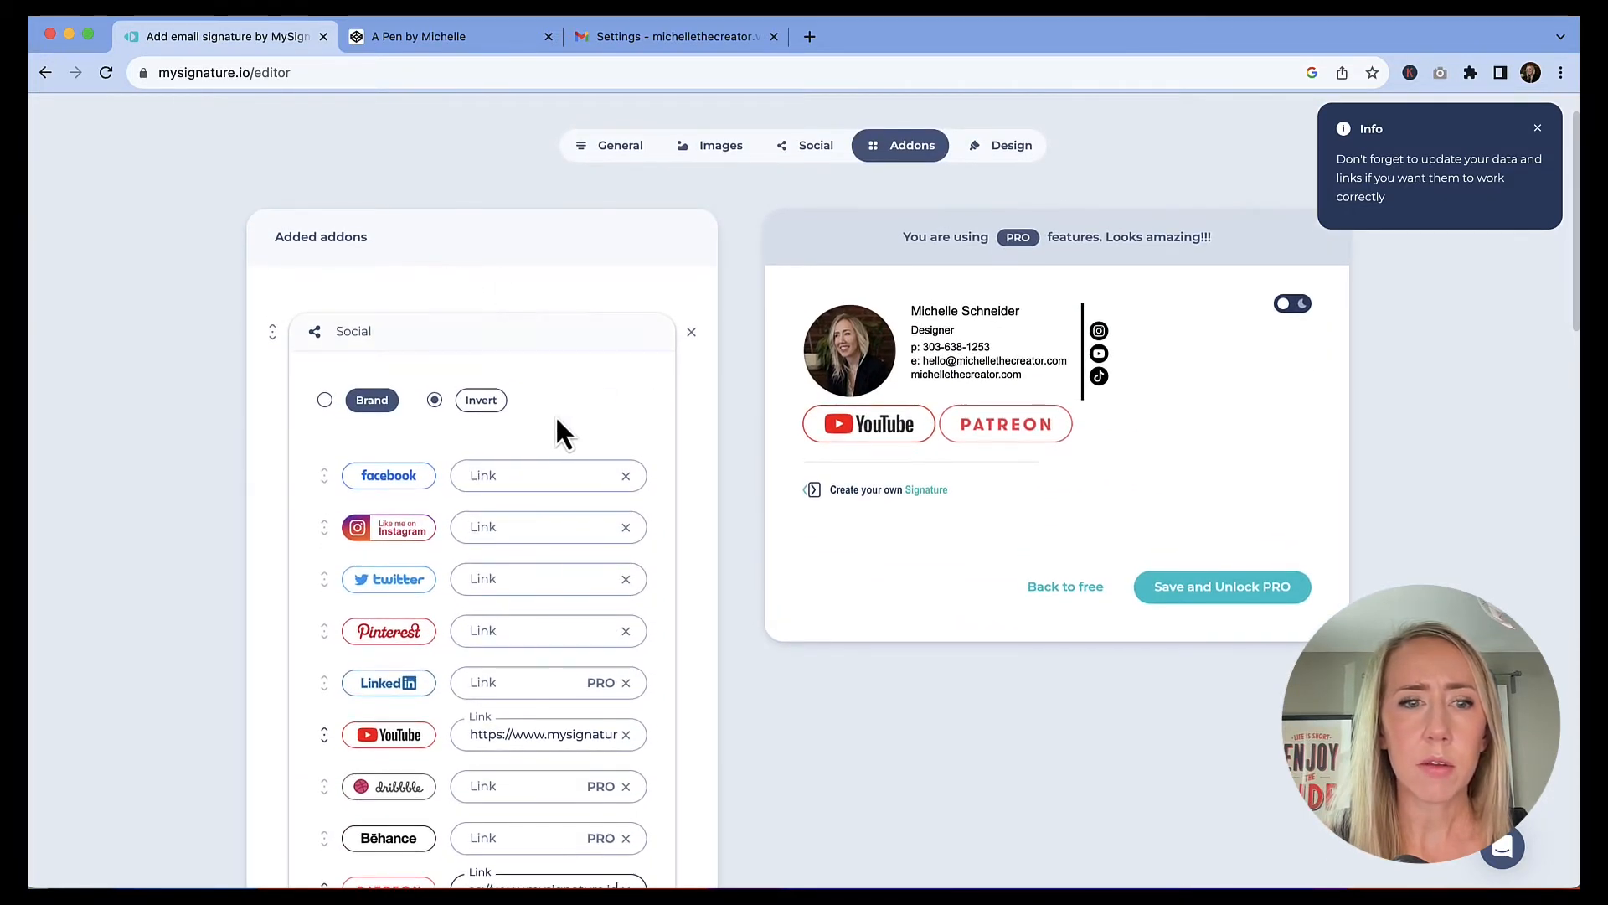
{"action": "scroll", "scroll_direction": "down", "scroll_amount": 3}
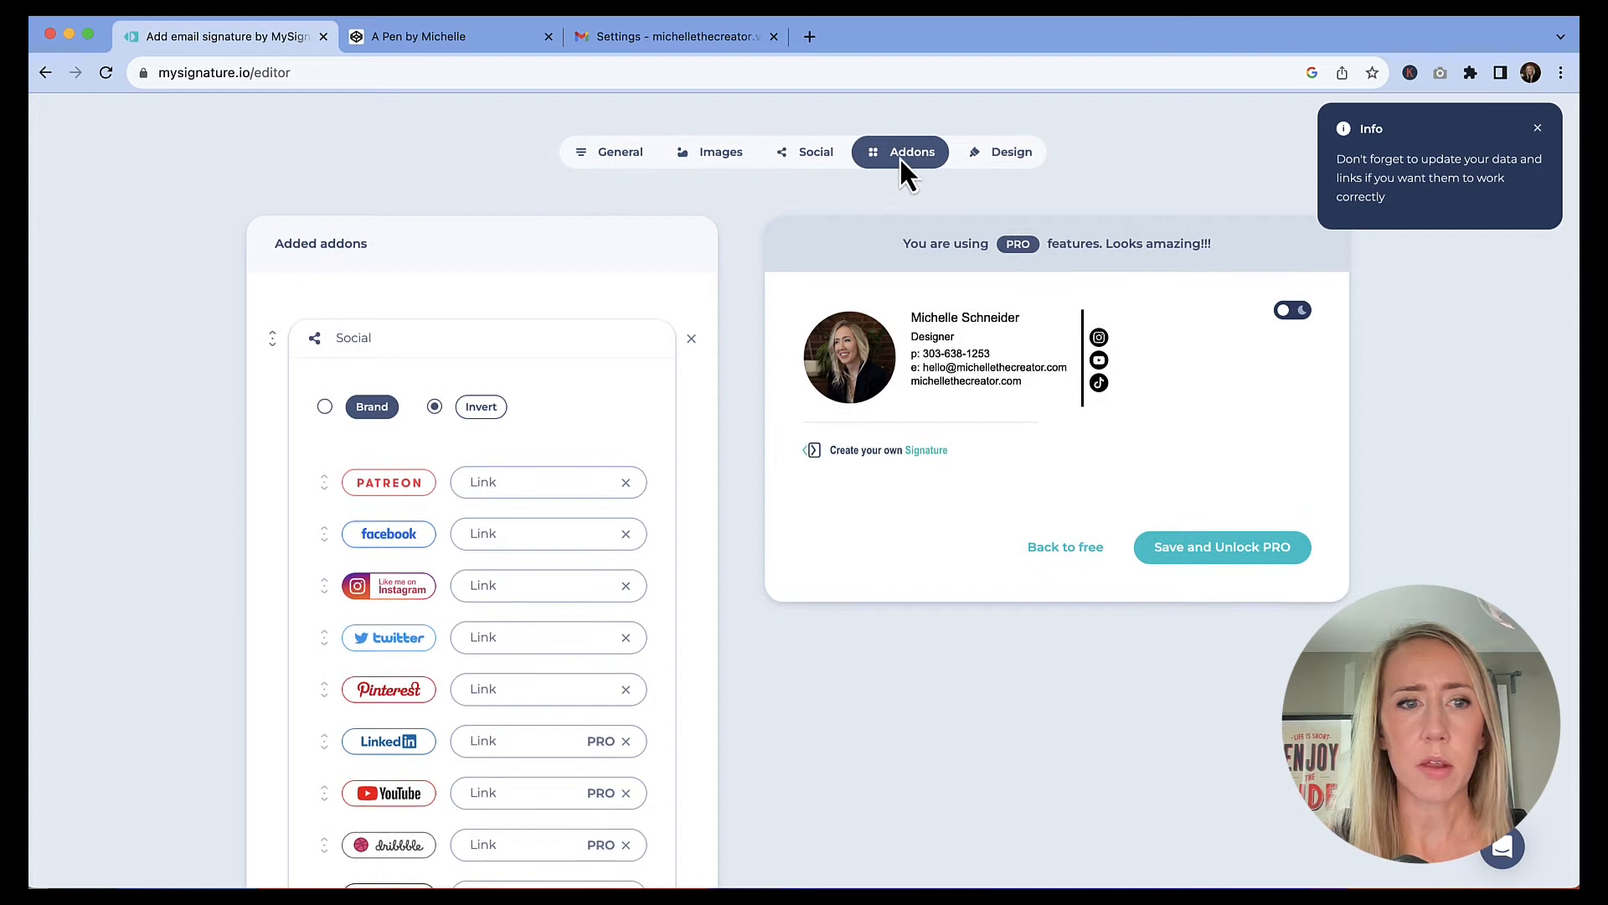
{"action": "scroll", "scroll_direction": "down", "scroll_amount": 3}
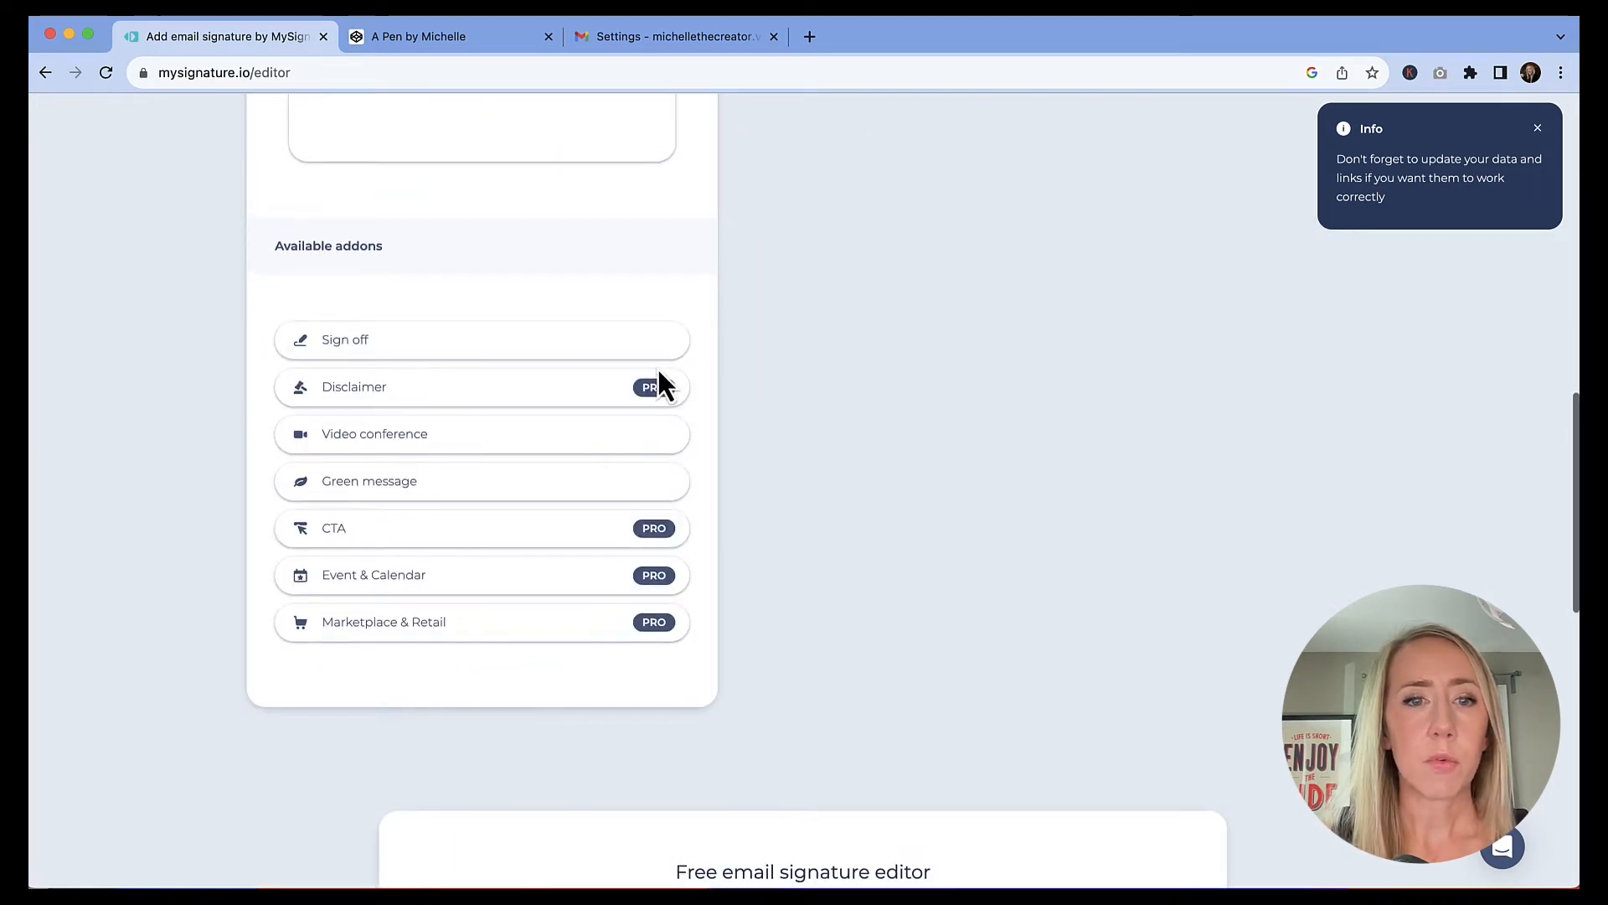
{"action": "scroll", "scroll_direction": "down", "scroll_amount": 3}
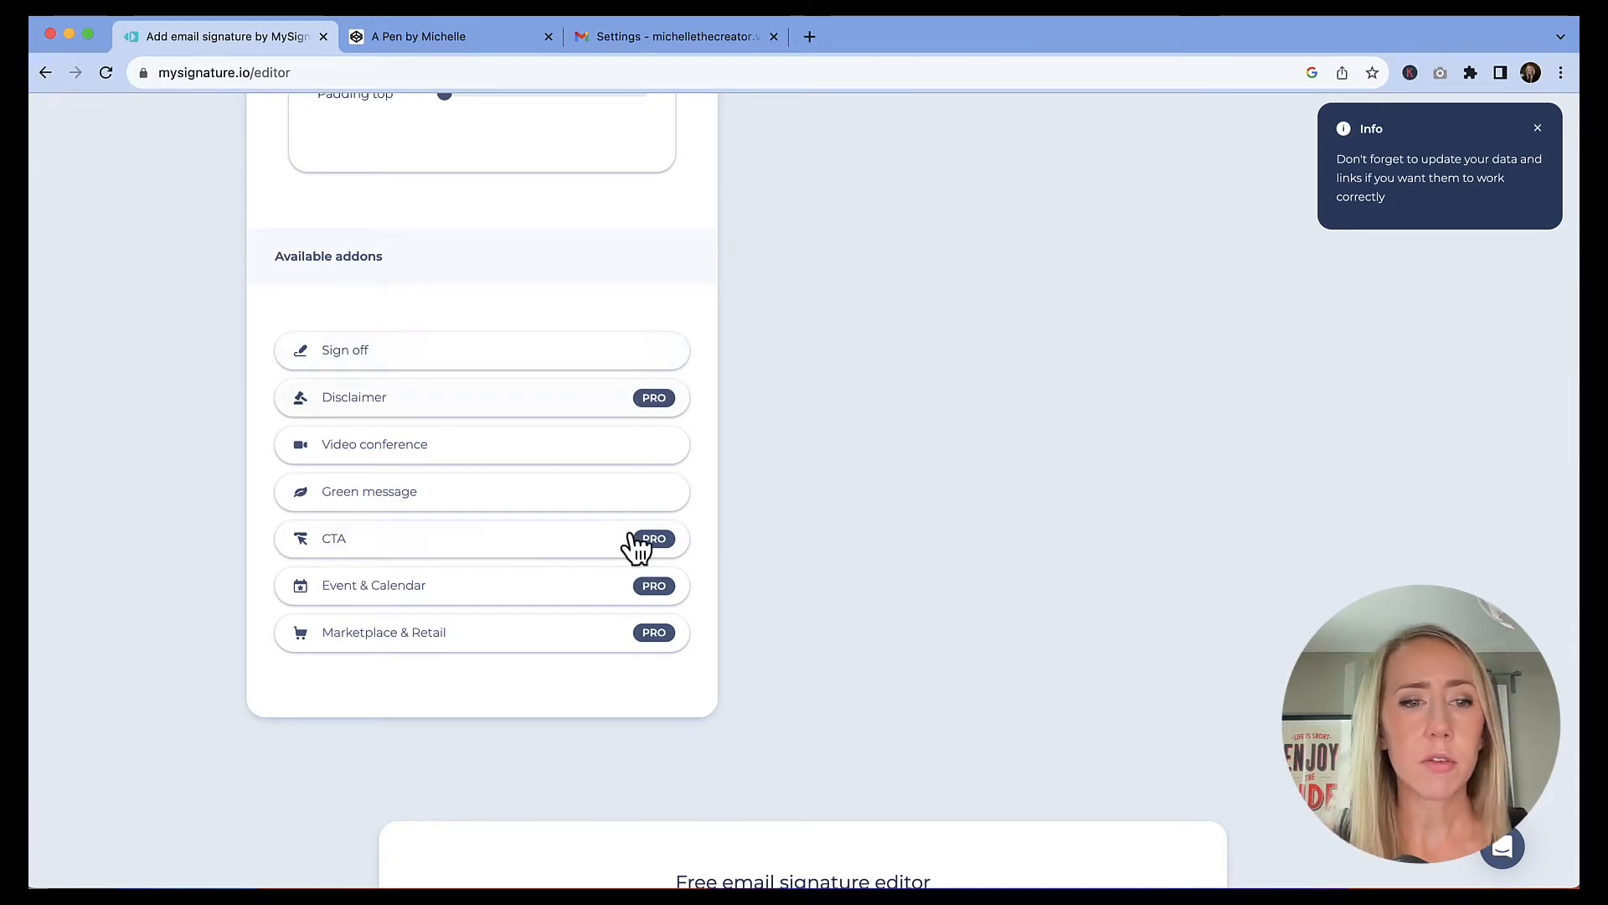
{"action": "mouse_move", "coordinate": [558, 611]}
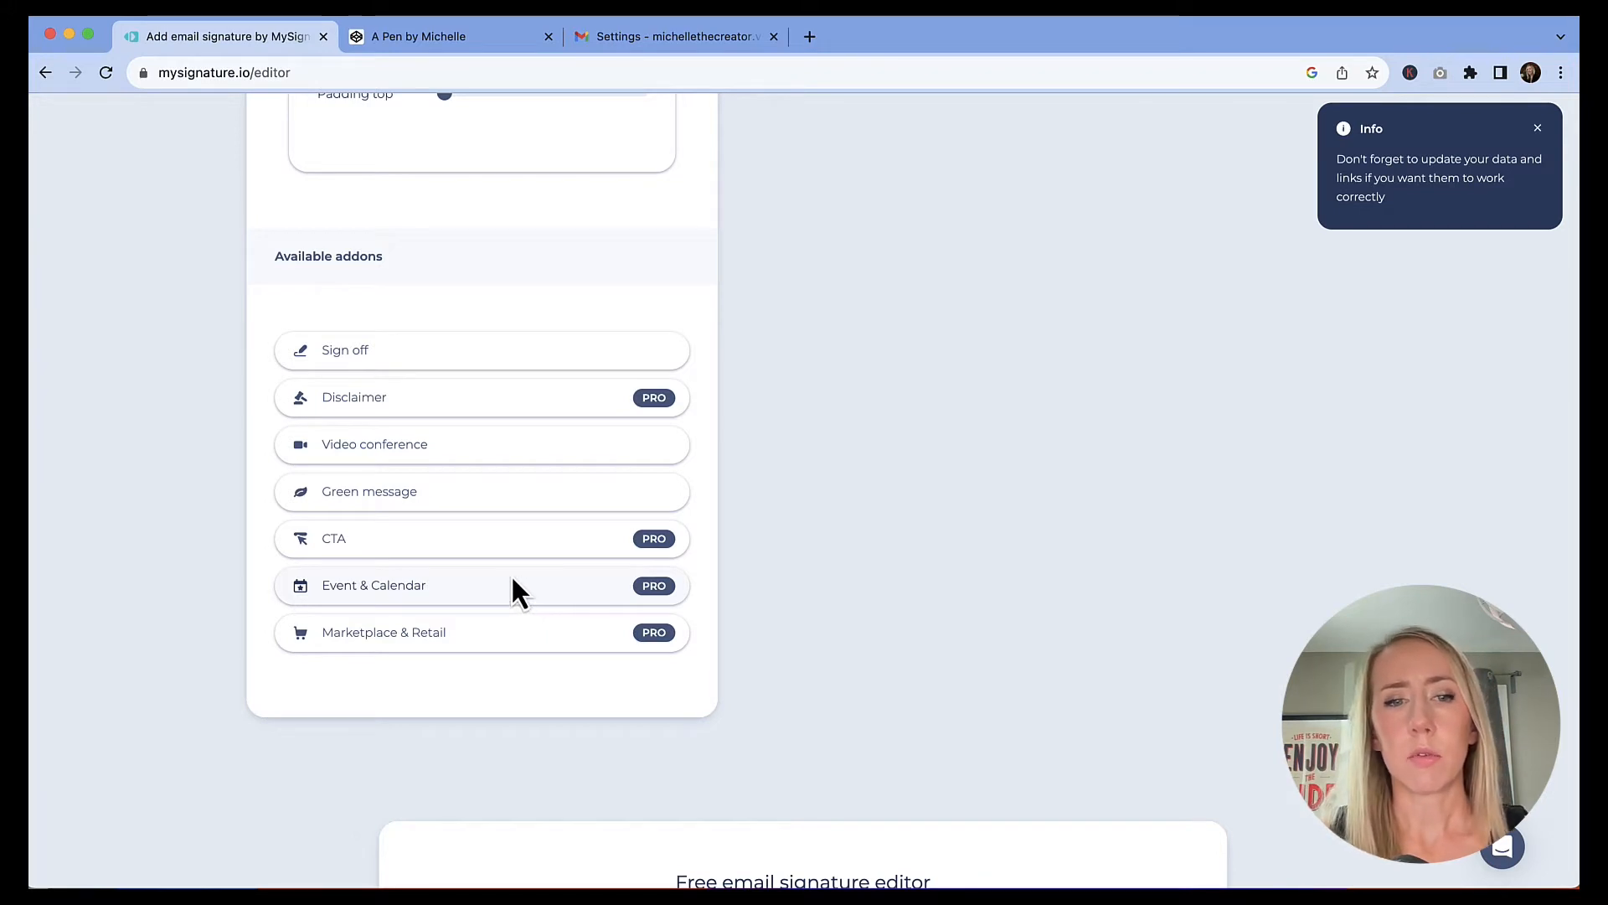
{"action": "scroll", "scroll_direction": "up", "scroll_amount": 3}
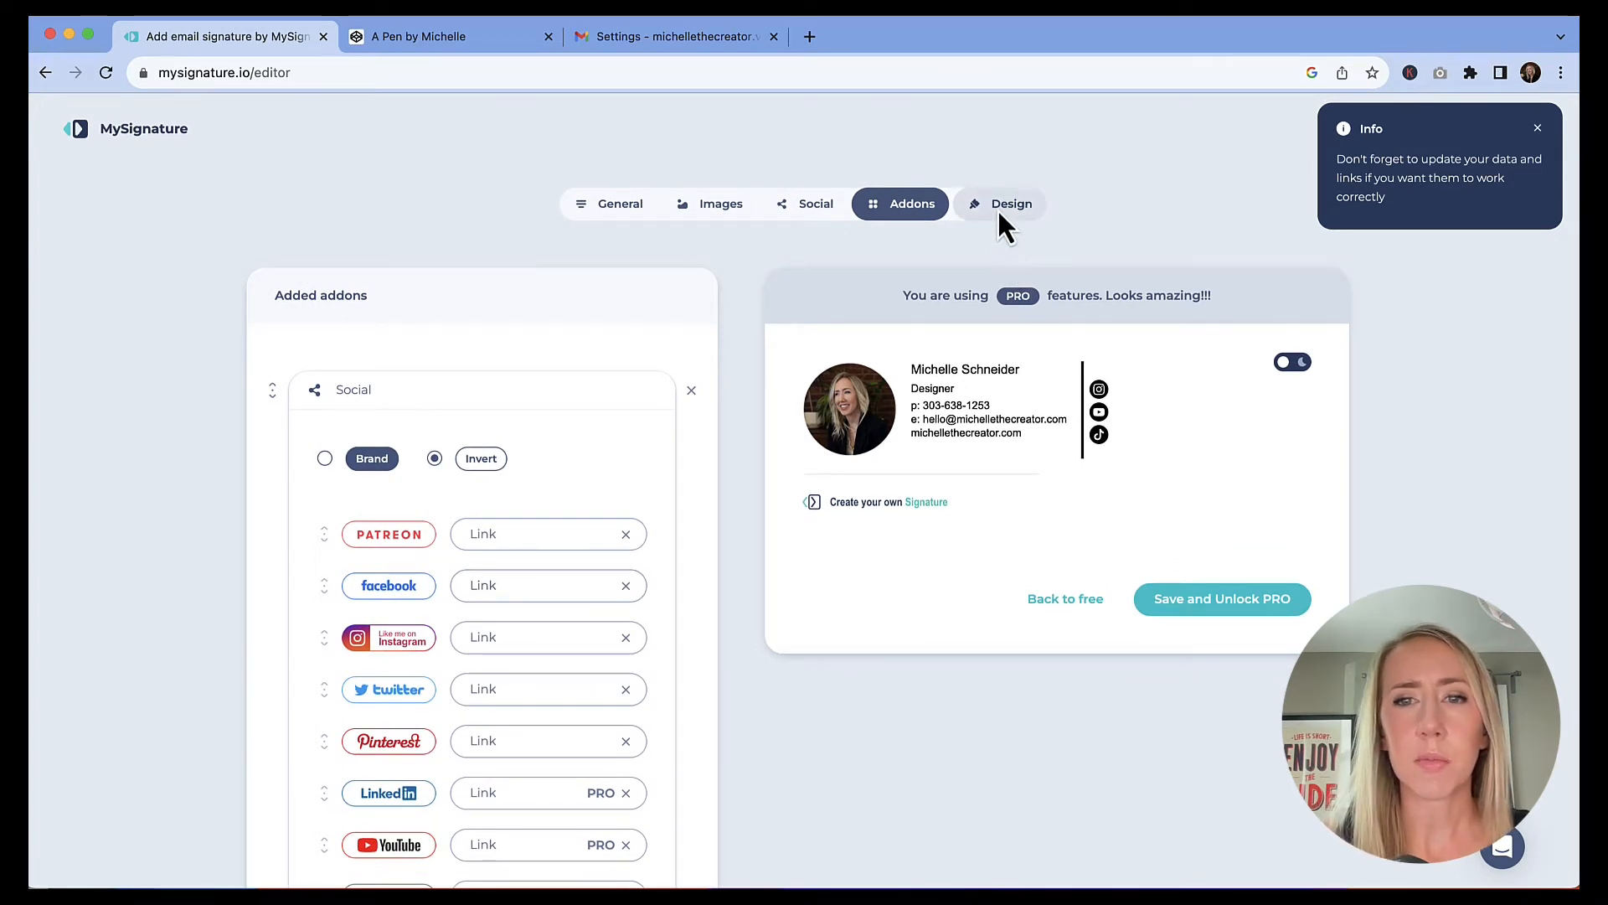
{"action": "left_click", "coordinate": [1009, 203]}
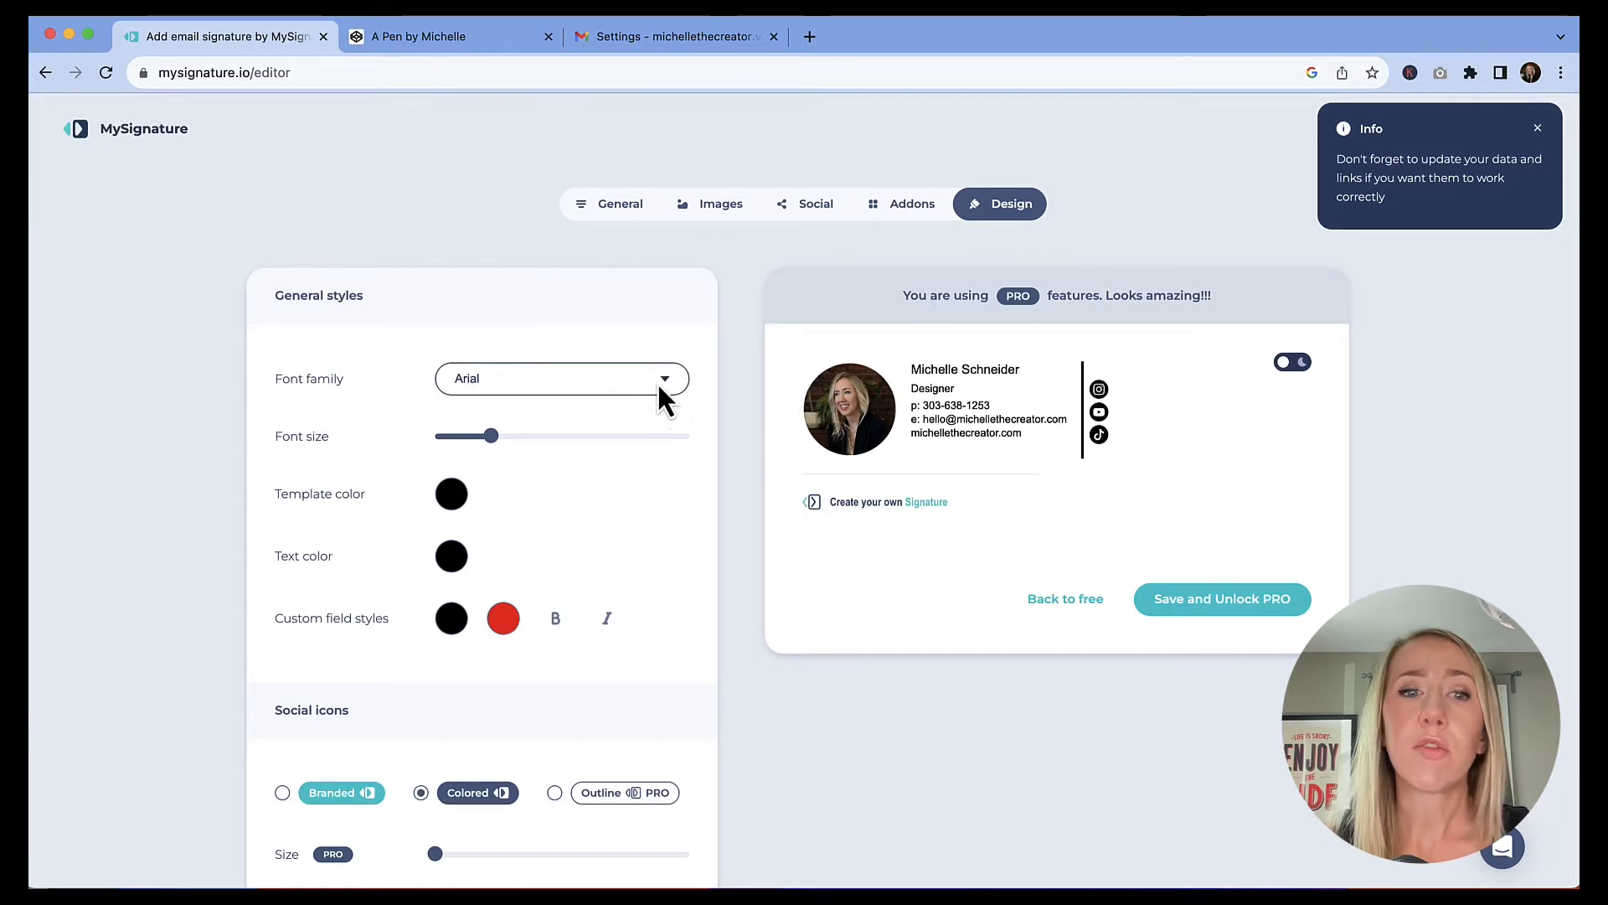
{"action": "left_click", "coordinate": [562, 379]}
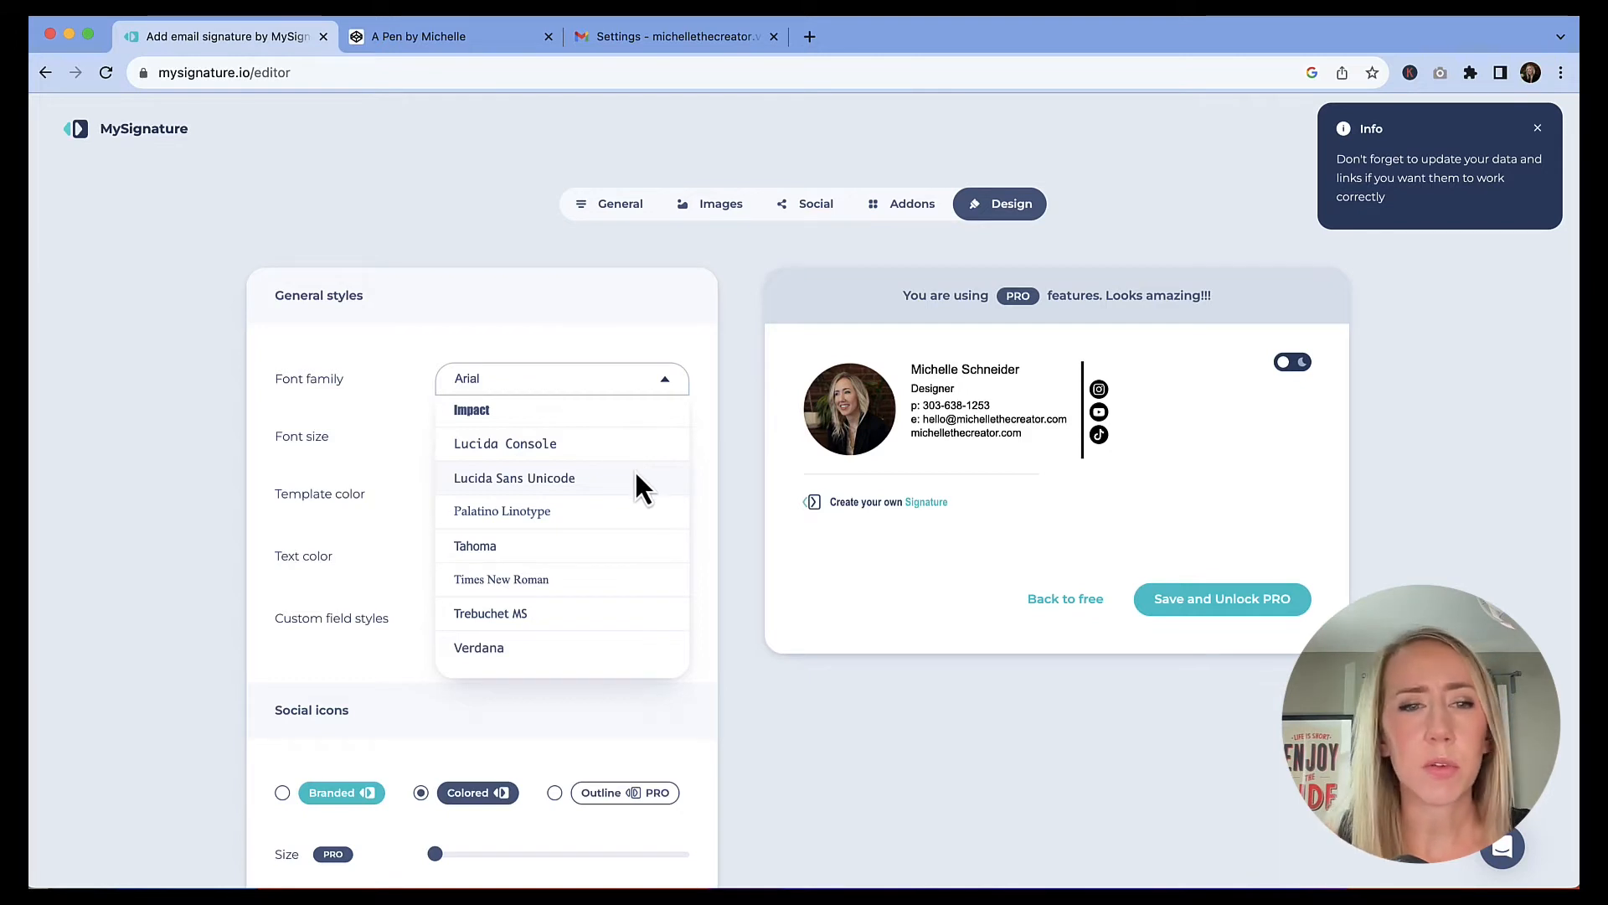
{"action": "scroll", "scroll_direction": "up", "scroll_amount": 3}
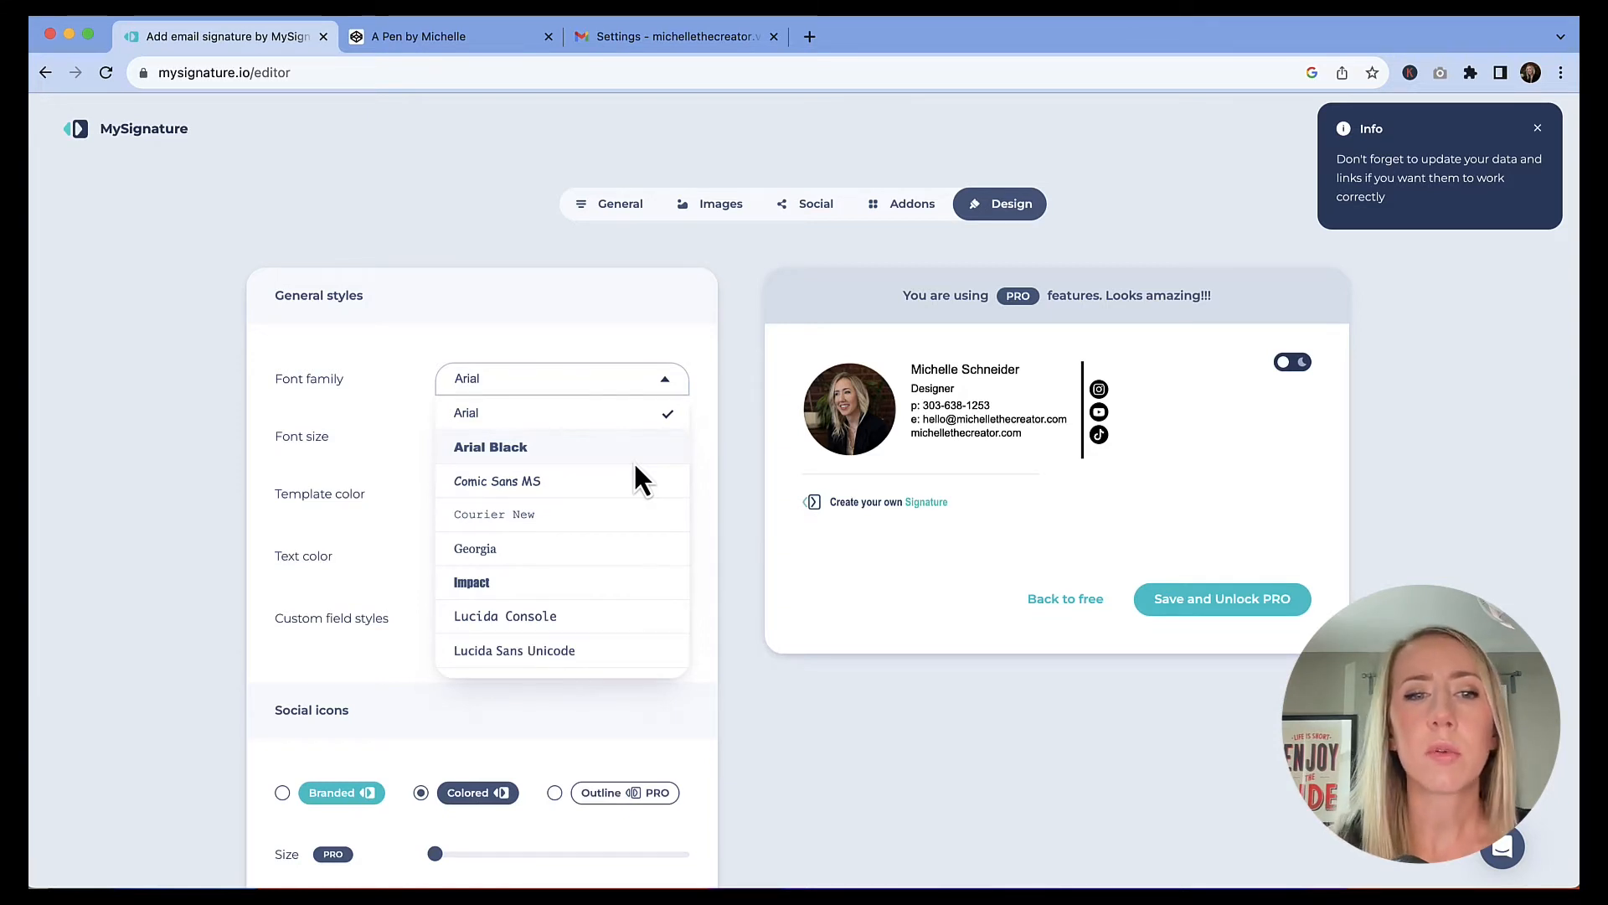
{"action": "mouse_move", "coordinate": [686, 451]}
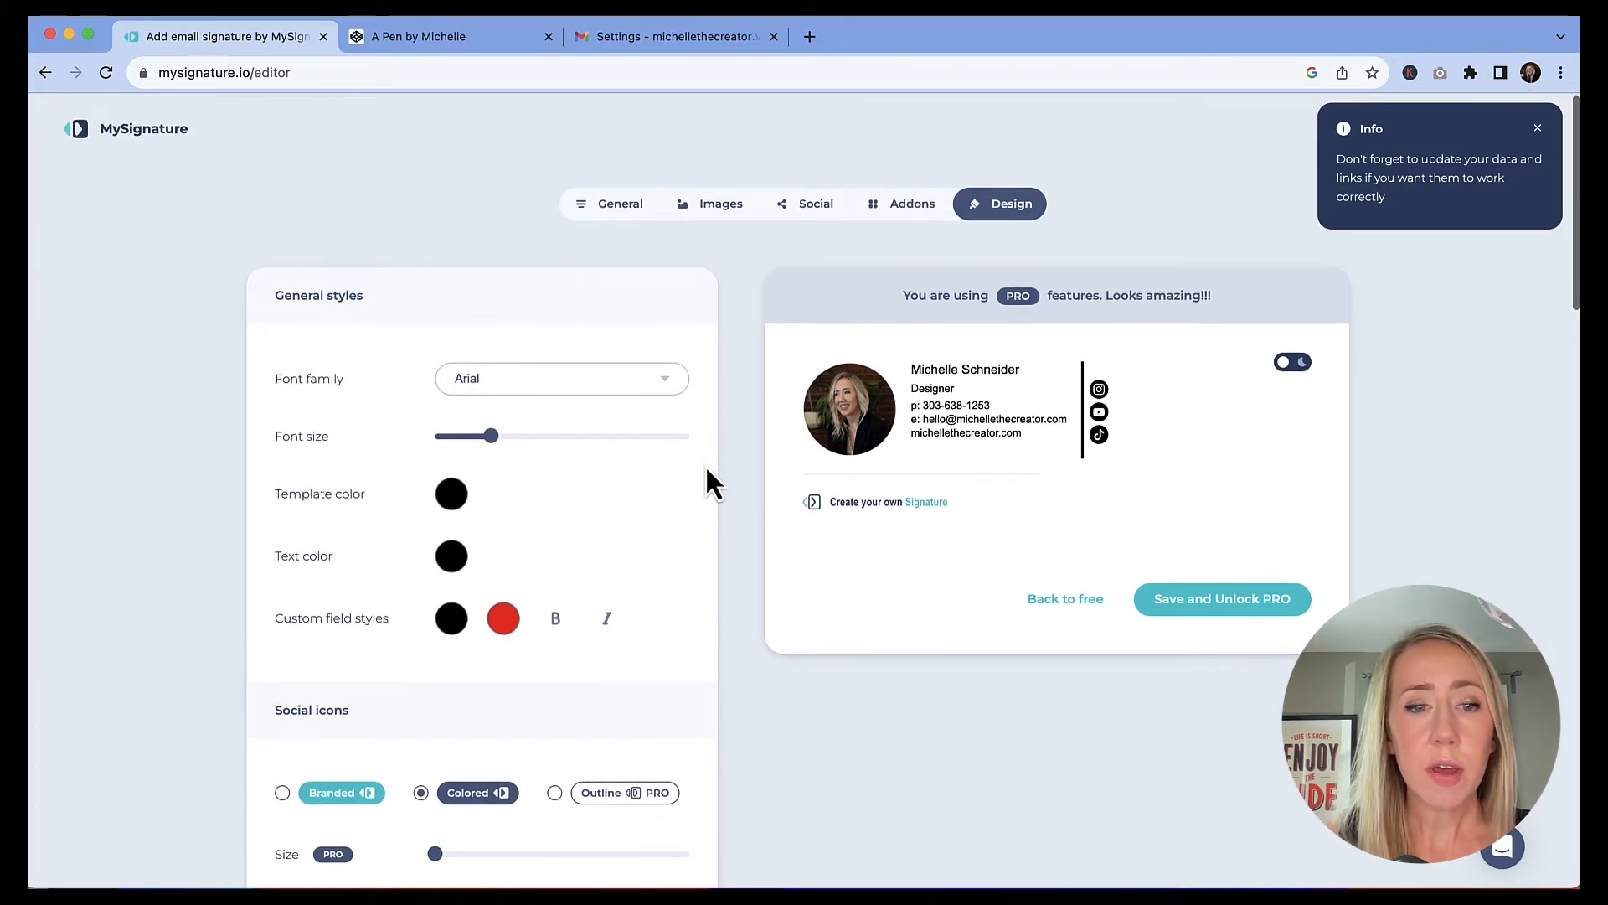
{"action": "scroll", "scroll_direction": "down", "scroll_amount": 3}
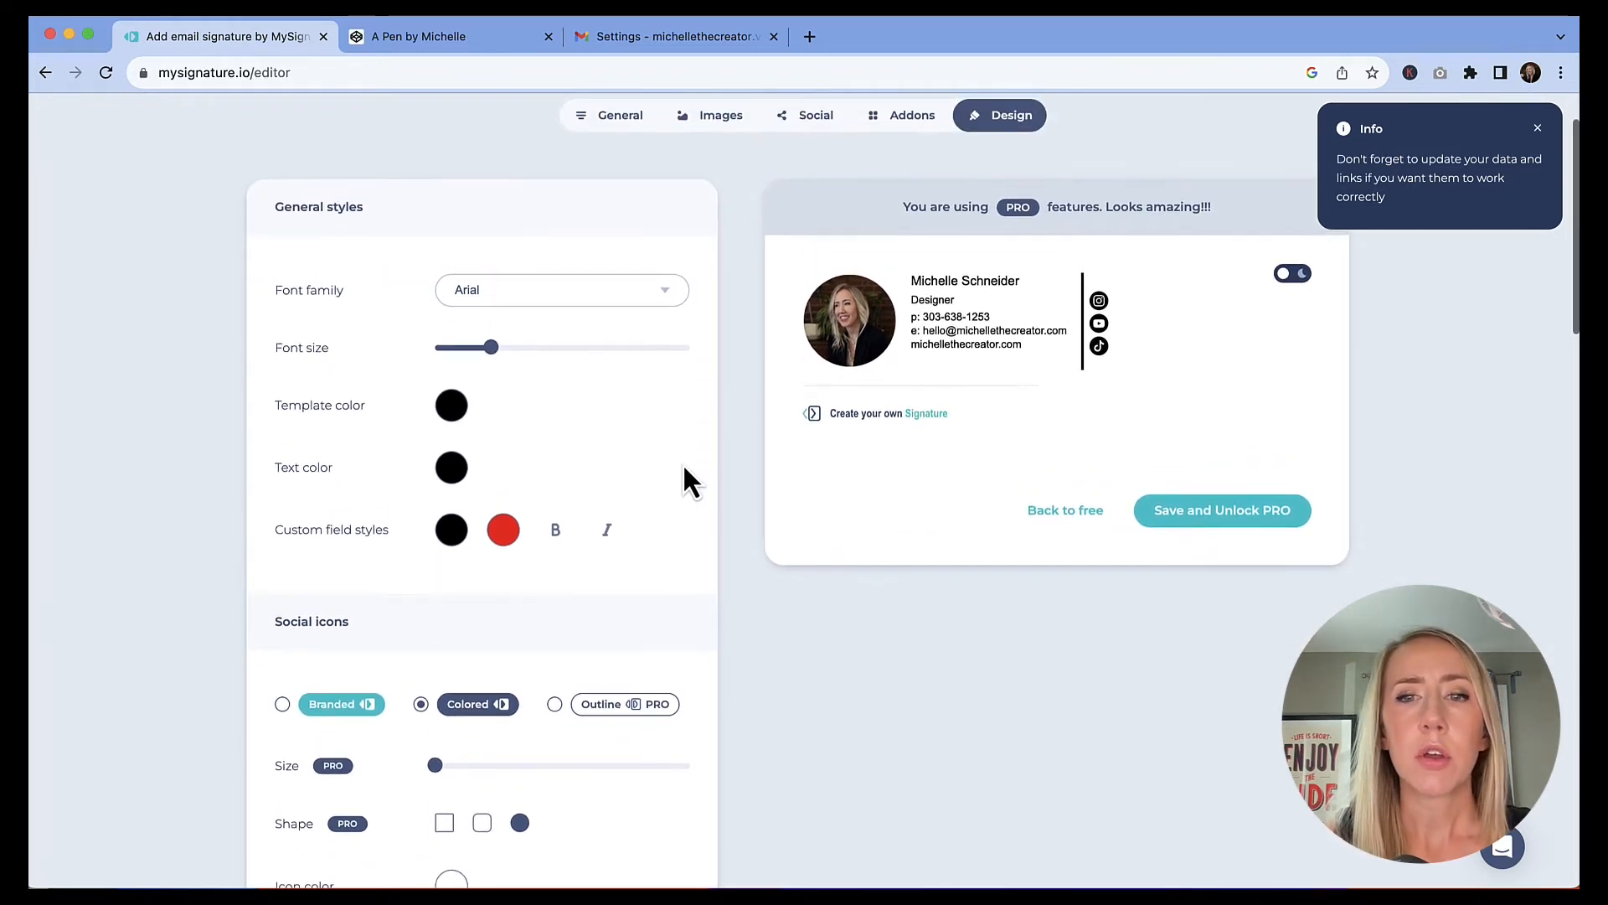
- Set the Social icons background colour to pink
{"action": "scroll", "scroll_direction": "down", "scroll_amount": 3}
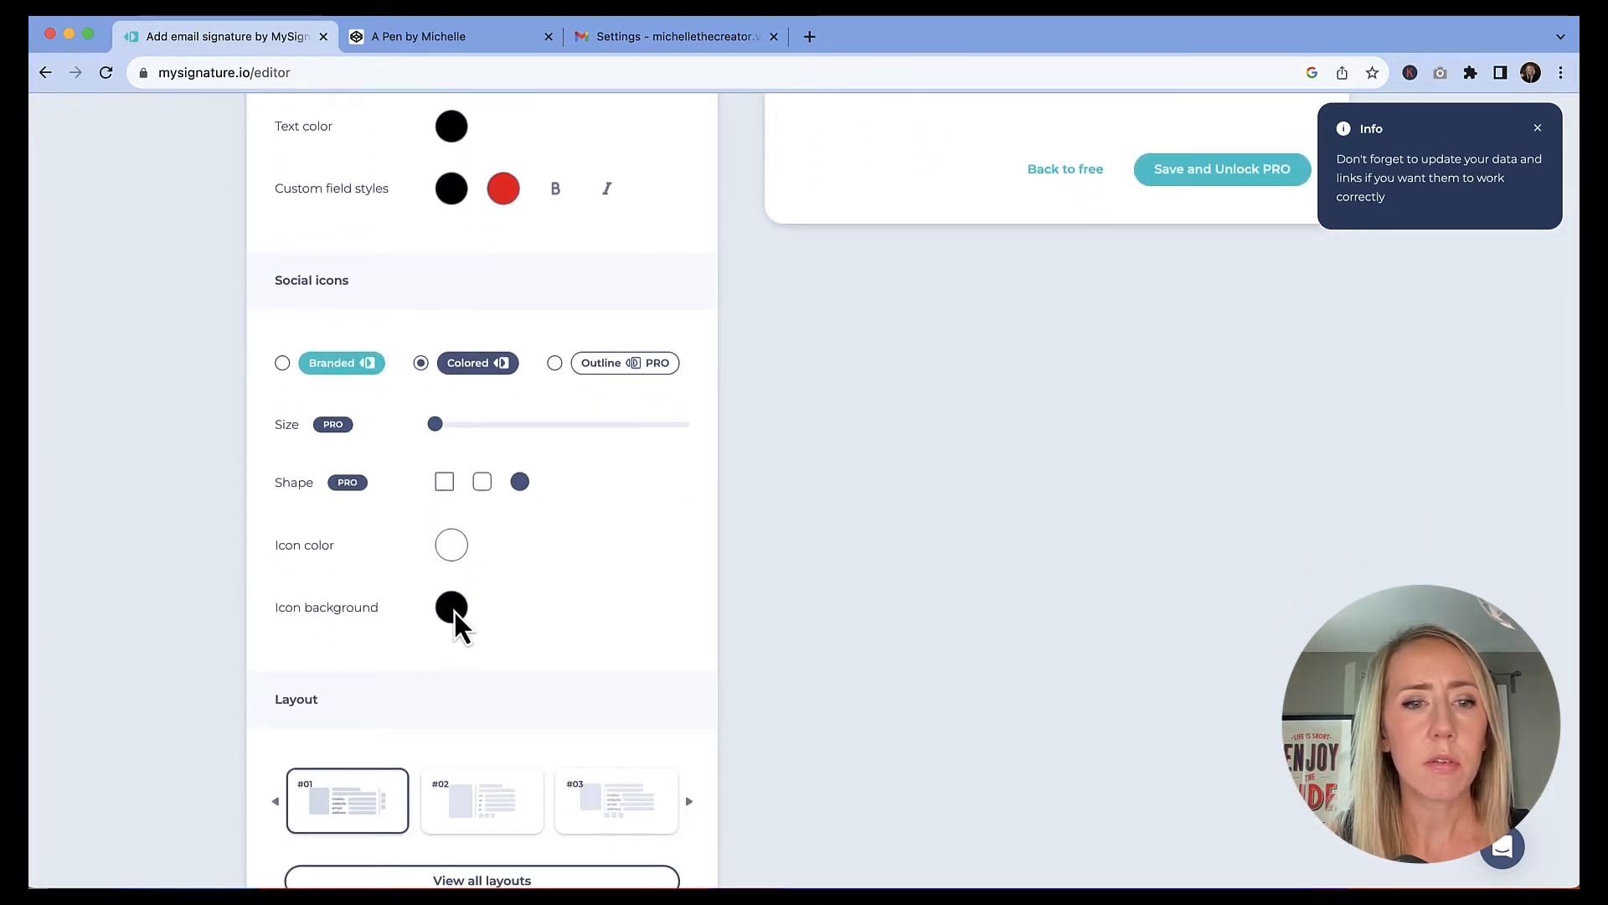
{"action": "left_click", "coordinate": [451, 606]}
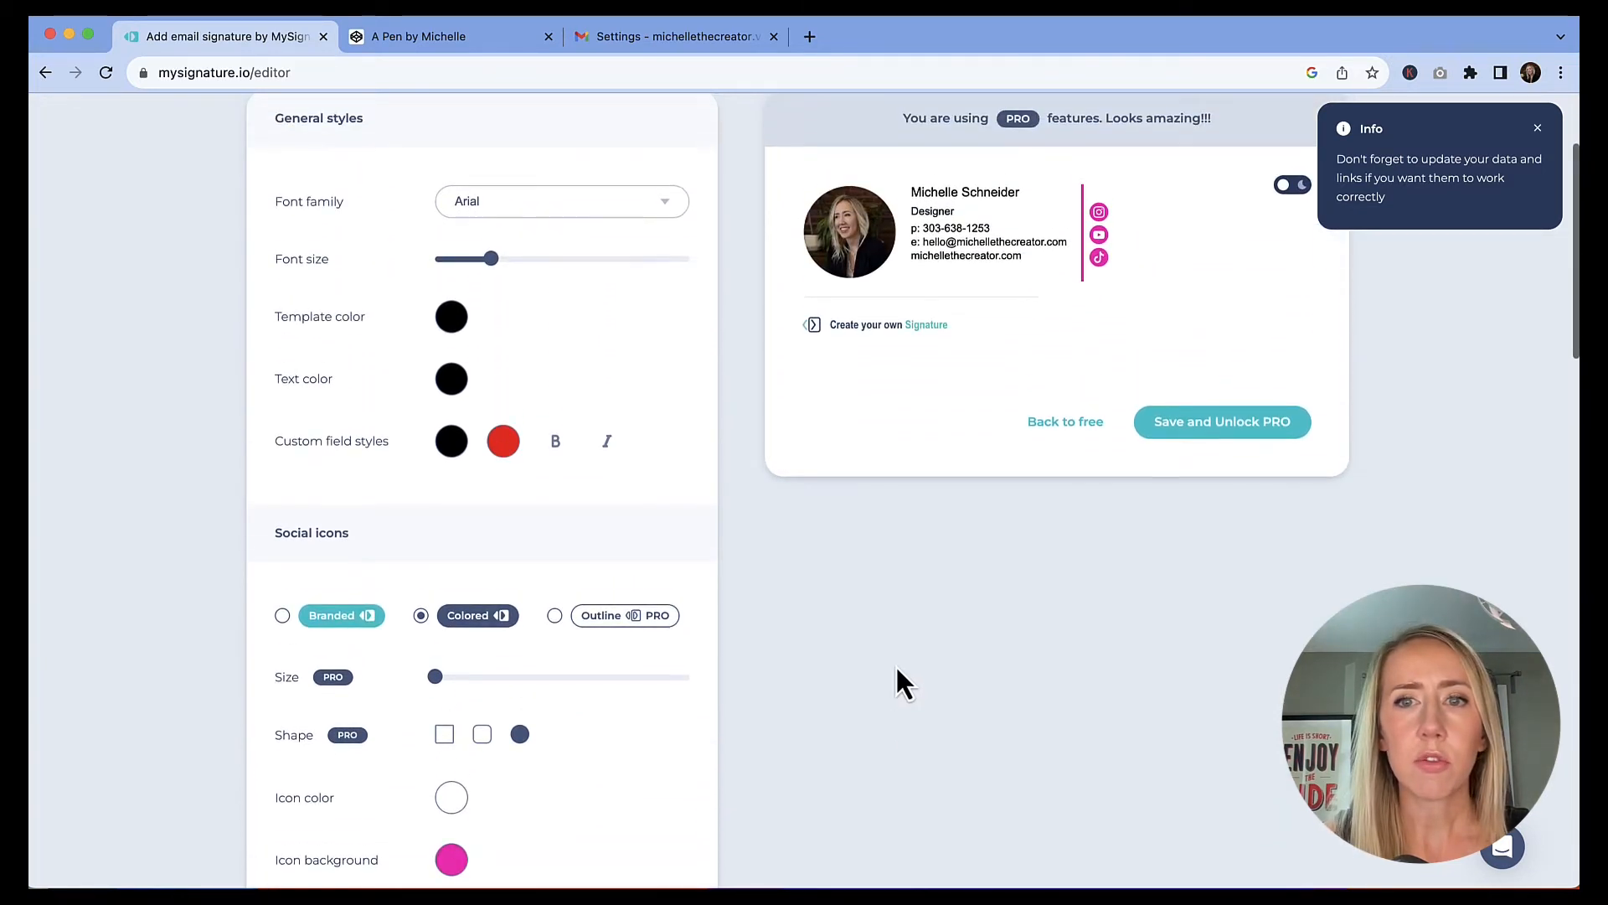
{"action": "scroll", "scroll_direction": "down", "scroll_amount": 3}
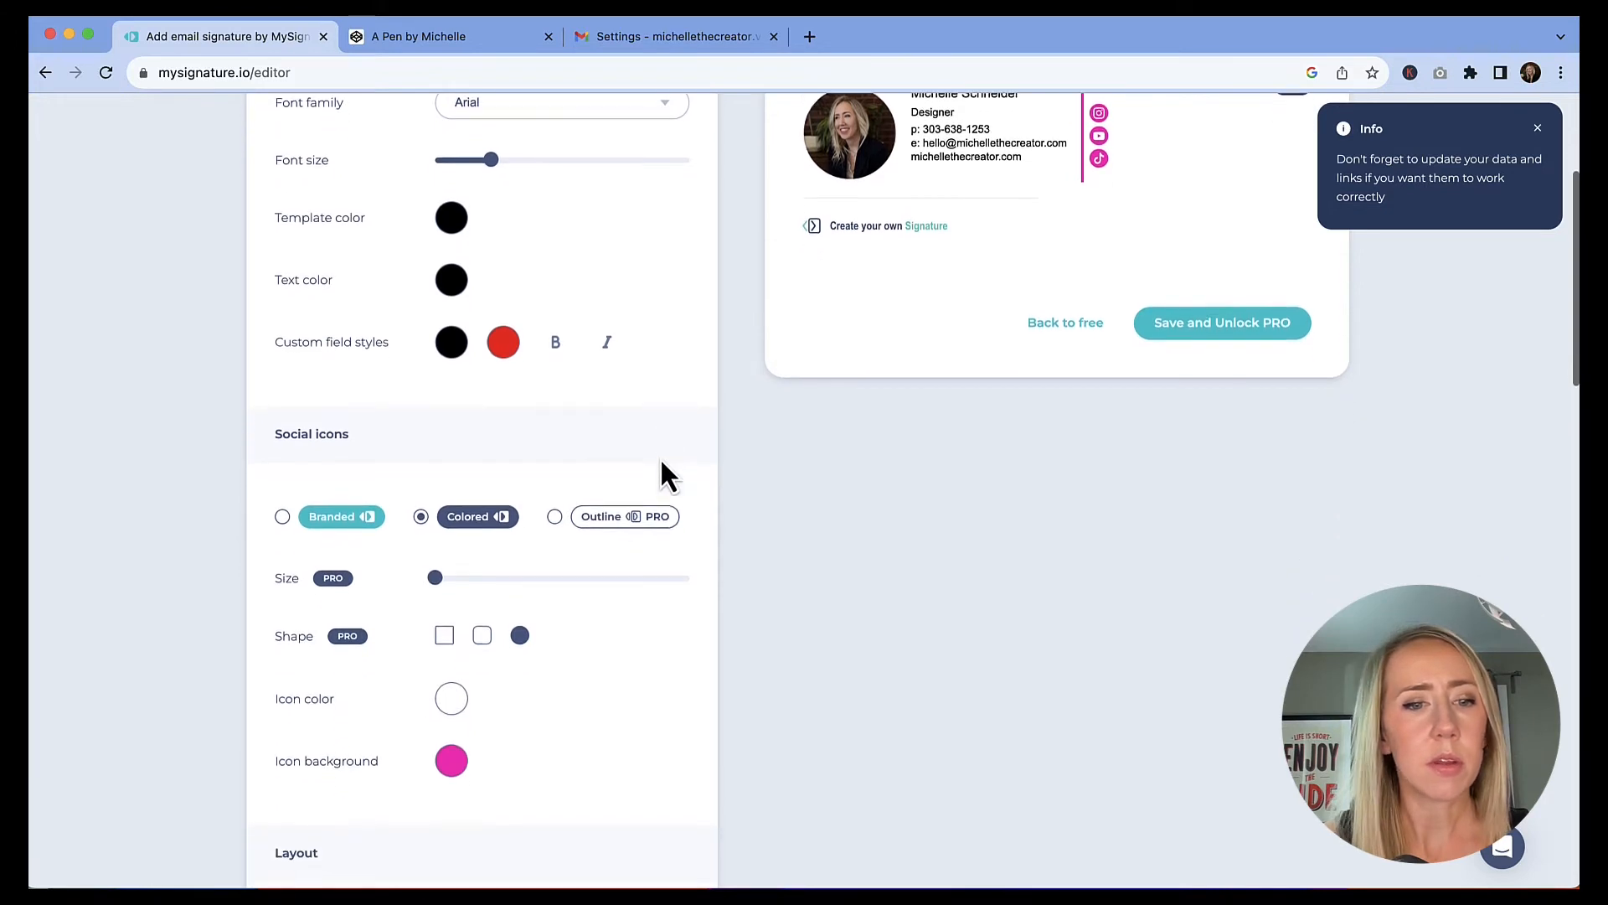
{"action": "scroll", "scroll_direction": "down", "scroll_amount": 3}
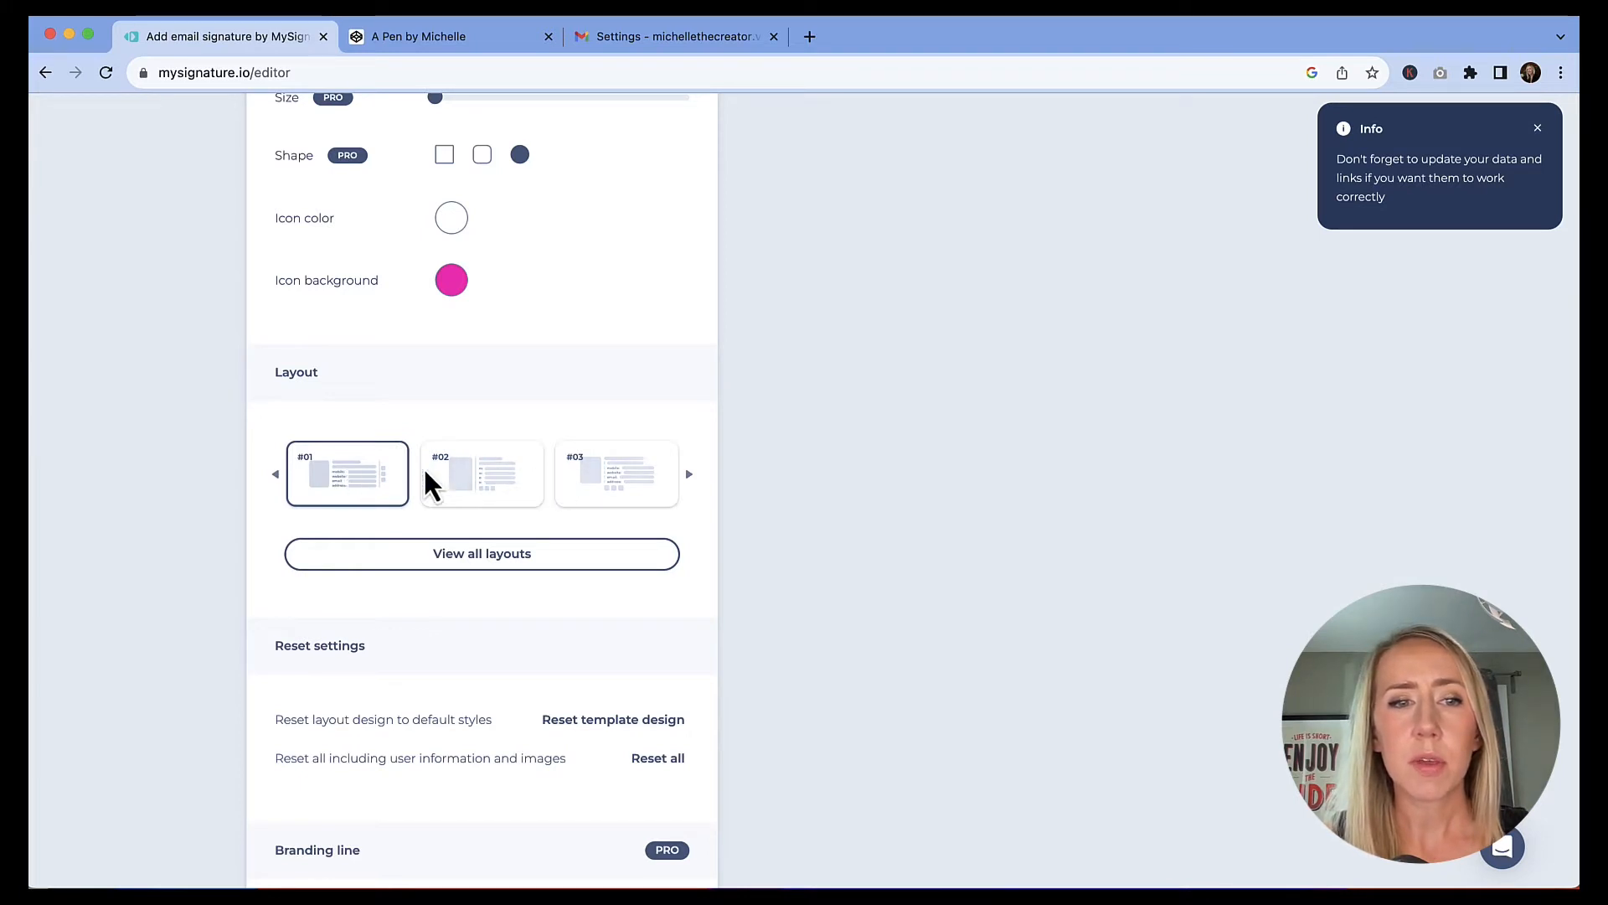
- Choose the purple 'Create your Email Signature' banner under Branding line
{"action": "scroll", "scroll_direction": "down", "scroll_amount": 3}
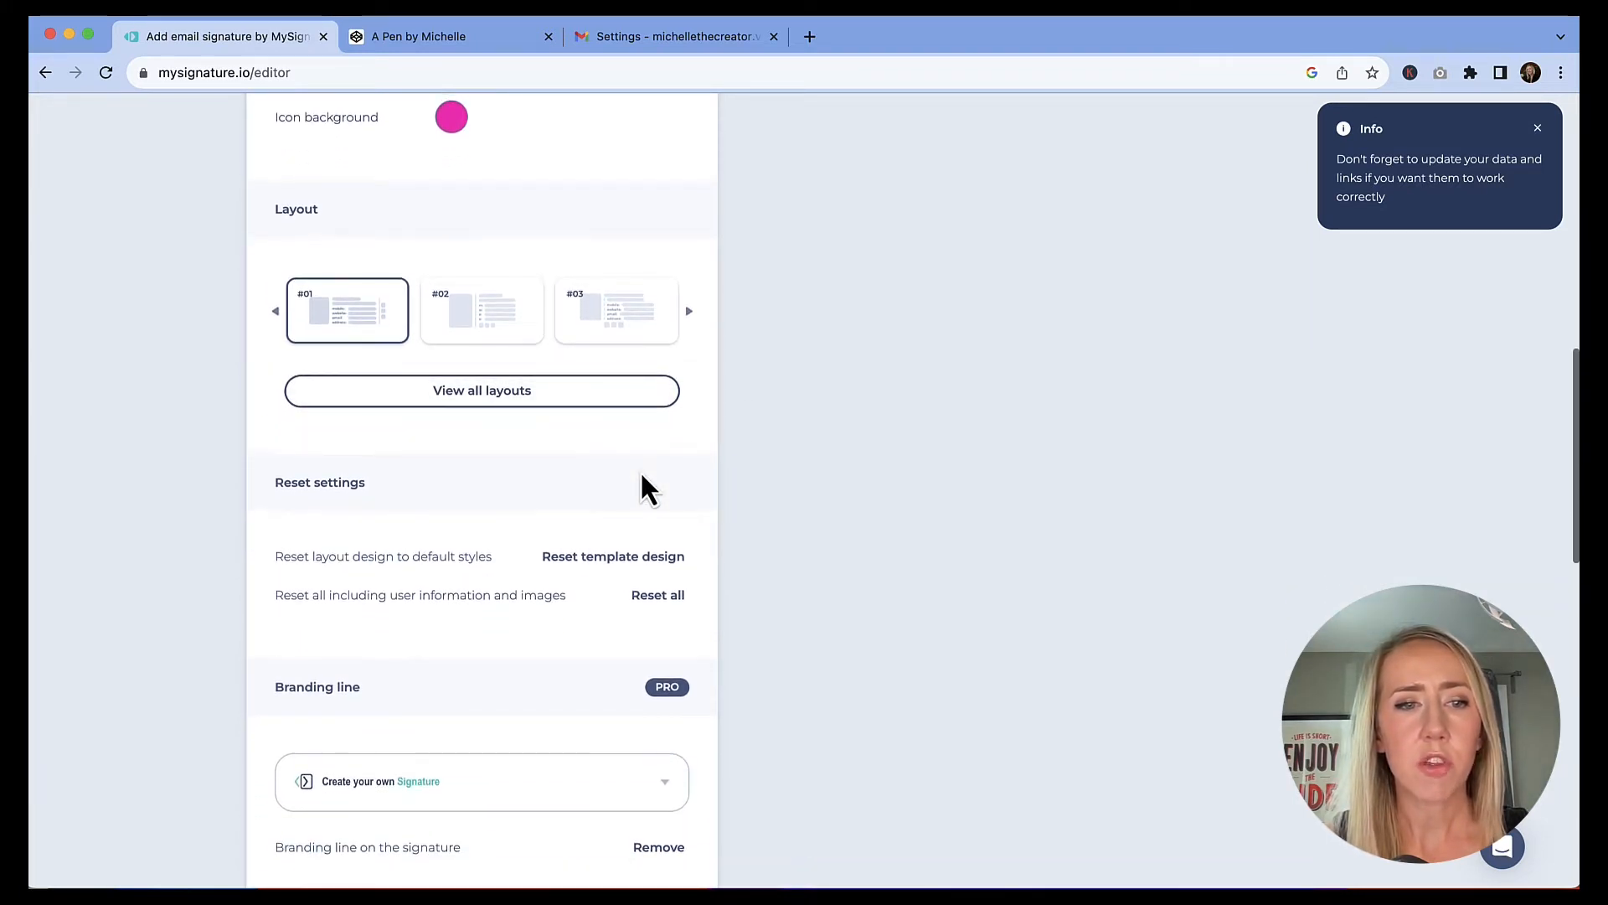
{"action": "scroll", "scroll_direction": "down", "scroll_amount": 3}
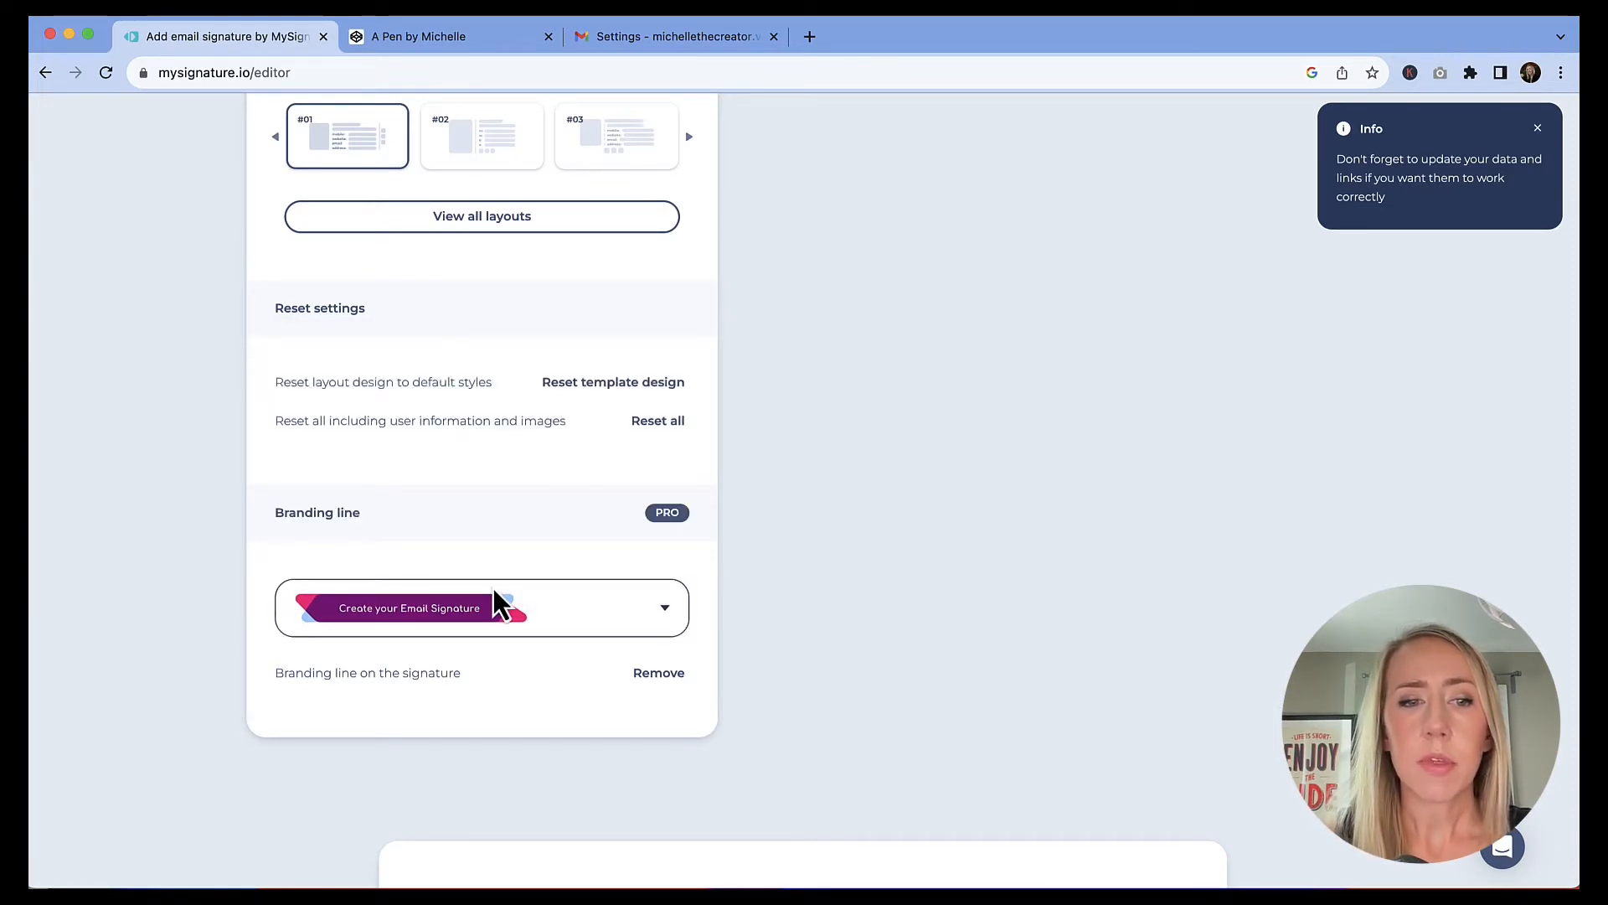
{"action": "mouse_move", "coordinate": [785, 623]}
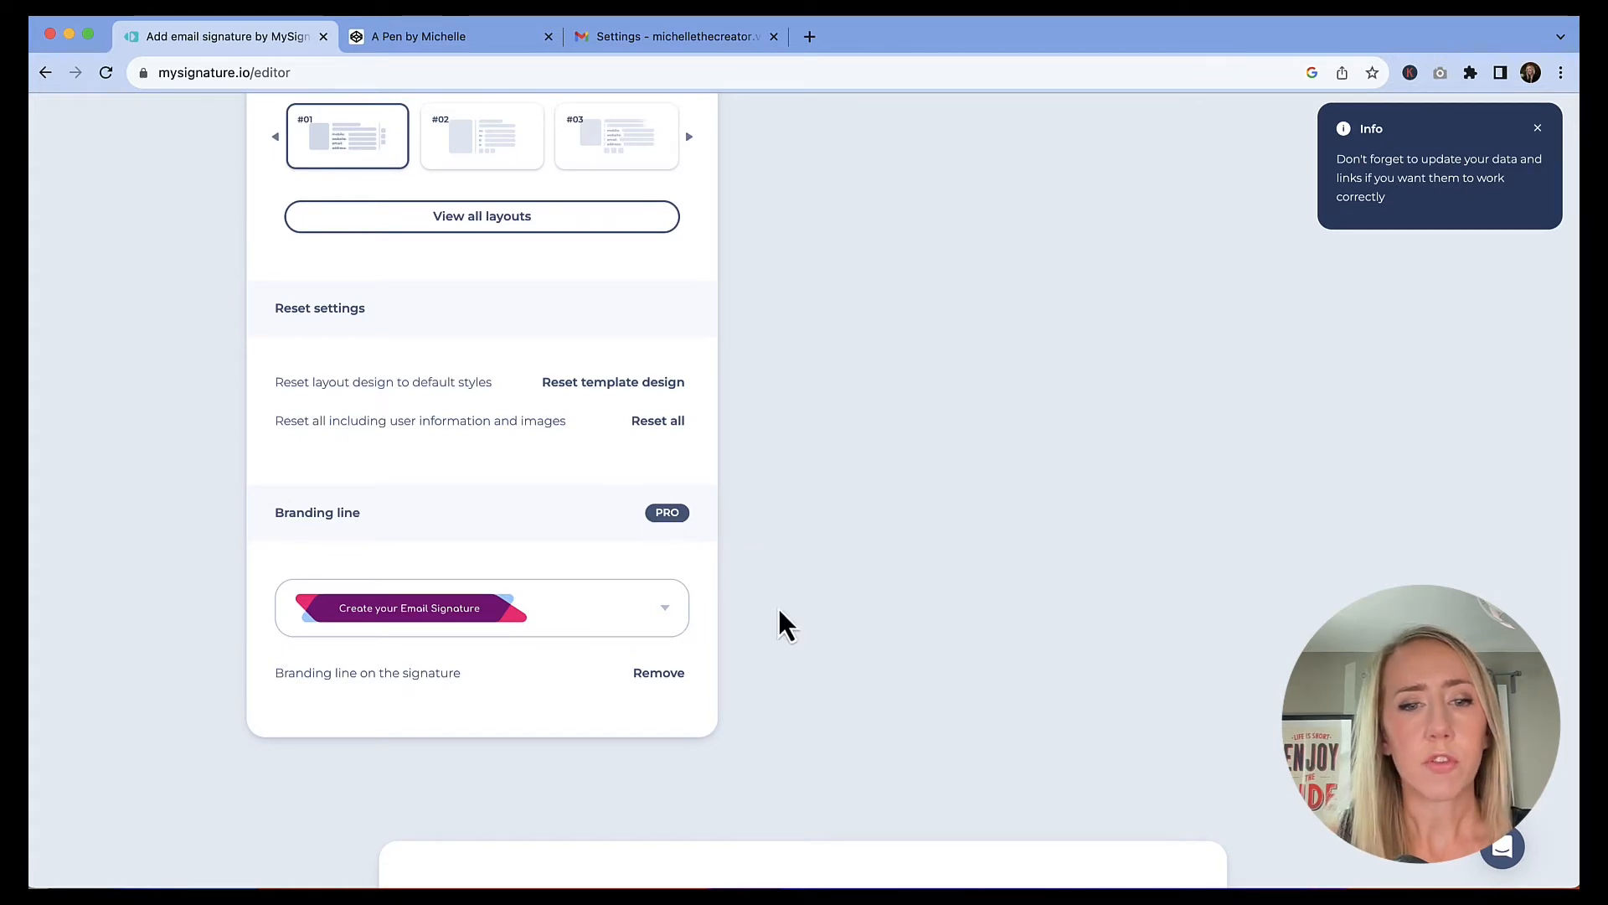
{"action": "scroll", "scroll_direction": "down", "scroll_amount": 3}
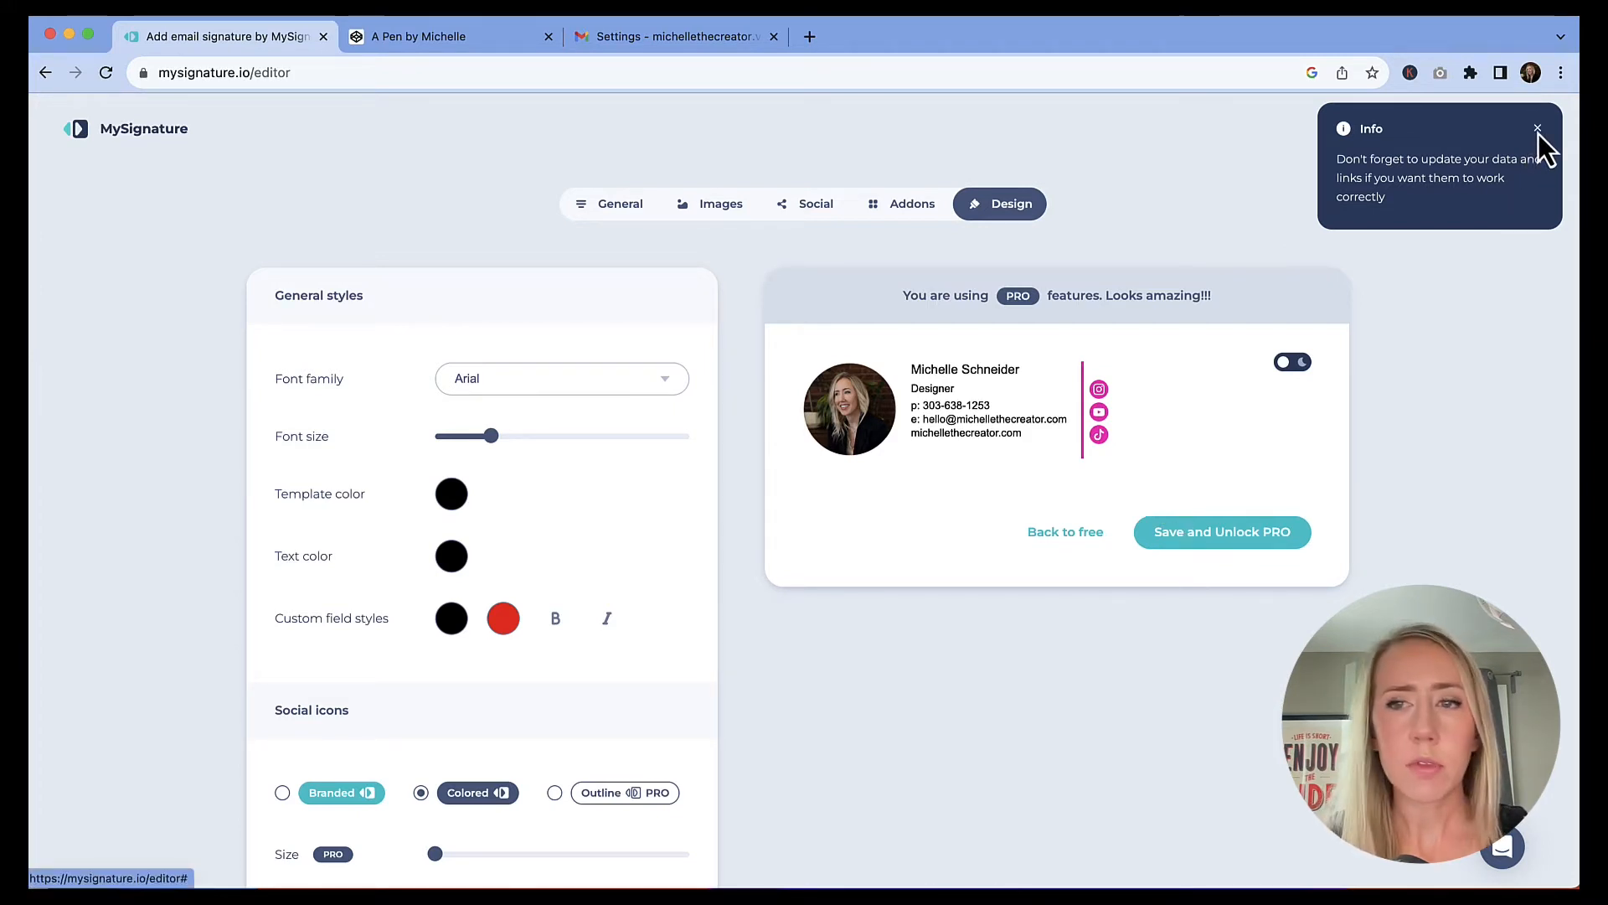
- Dismiss the data-and-links reminder, preview dark mode and back, then view PRO pricing
{"action": "left_click", "coordinate": [1537, 128]}
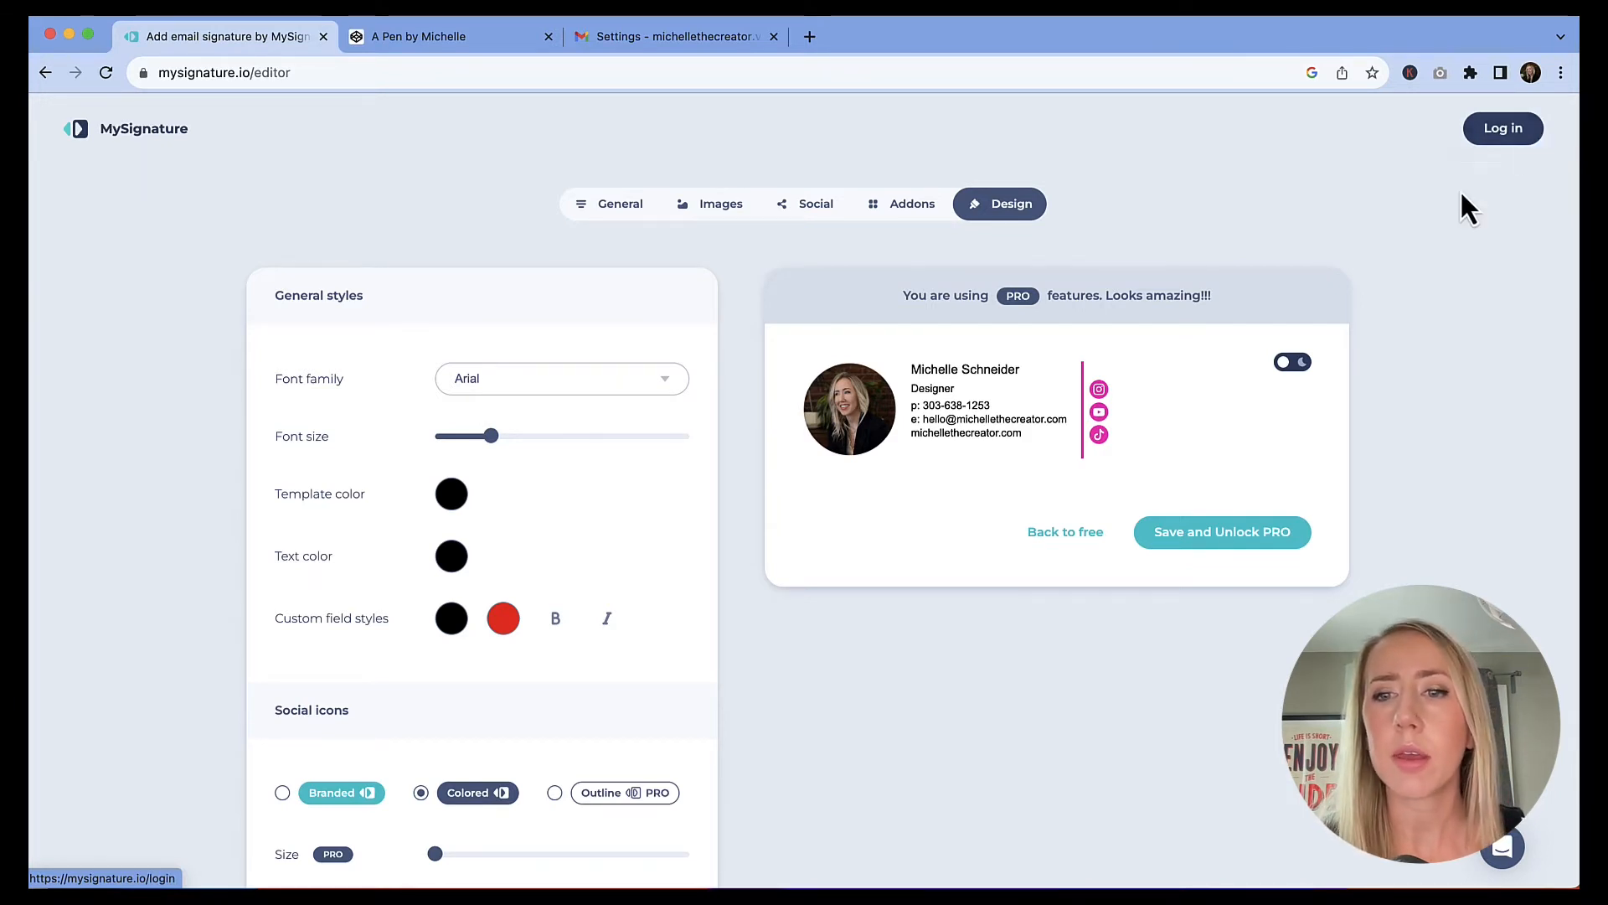
{"action": "mouse_move", "coordinate": [1271, 570]}
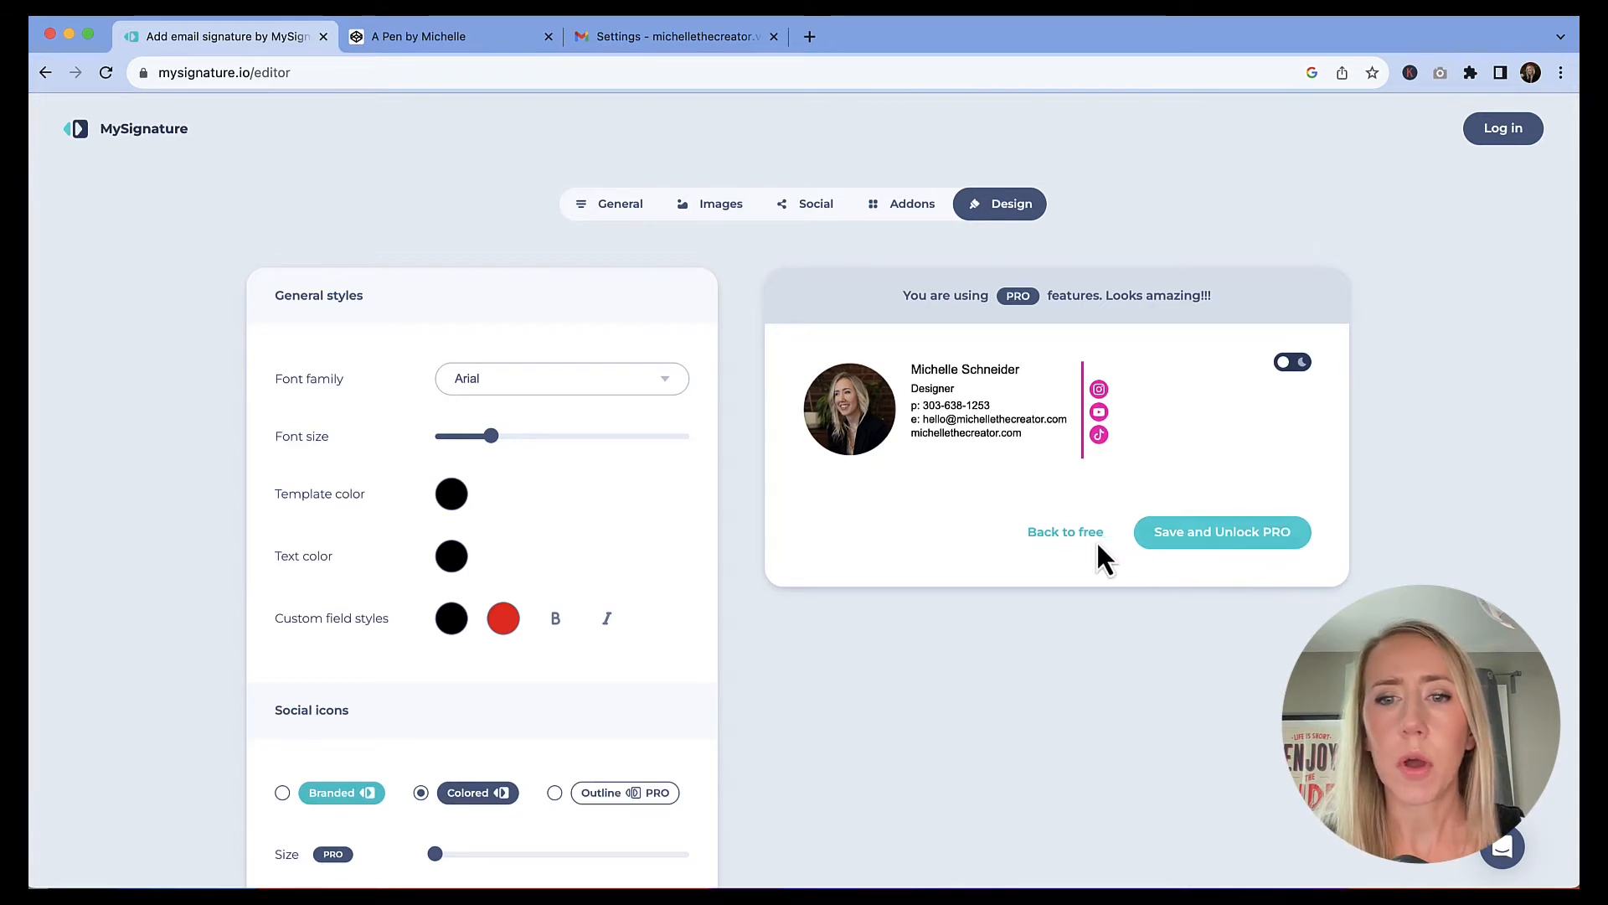
{"action": "left_click", "coordinate": [1293, 361]}
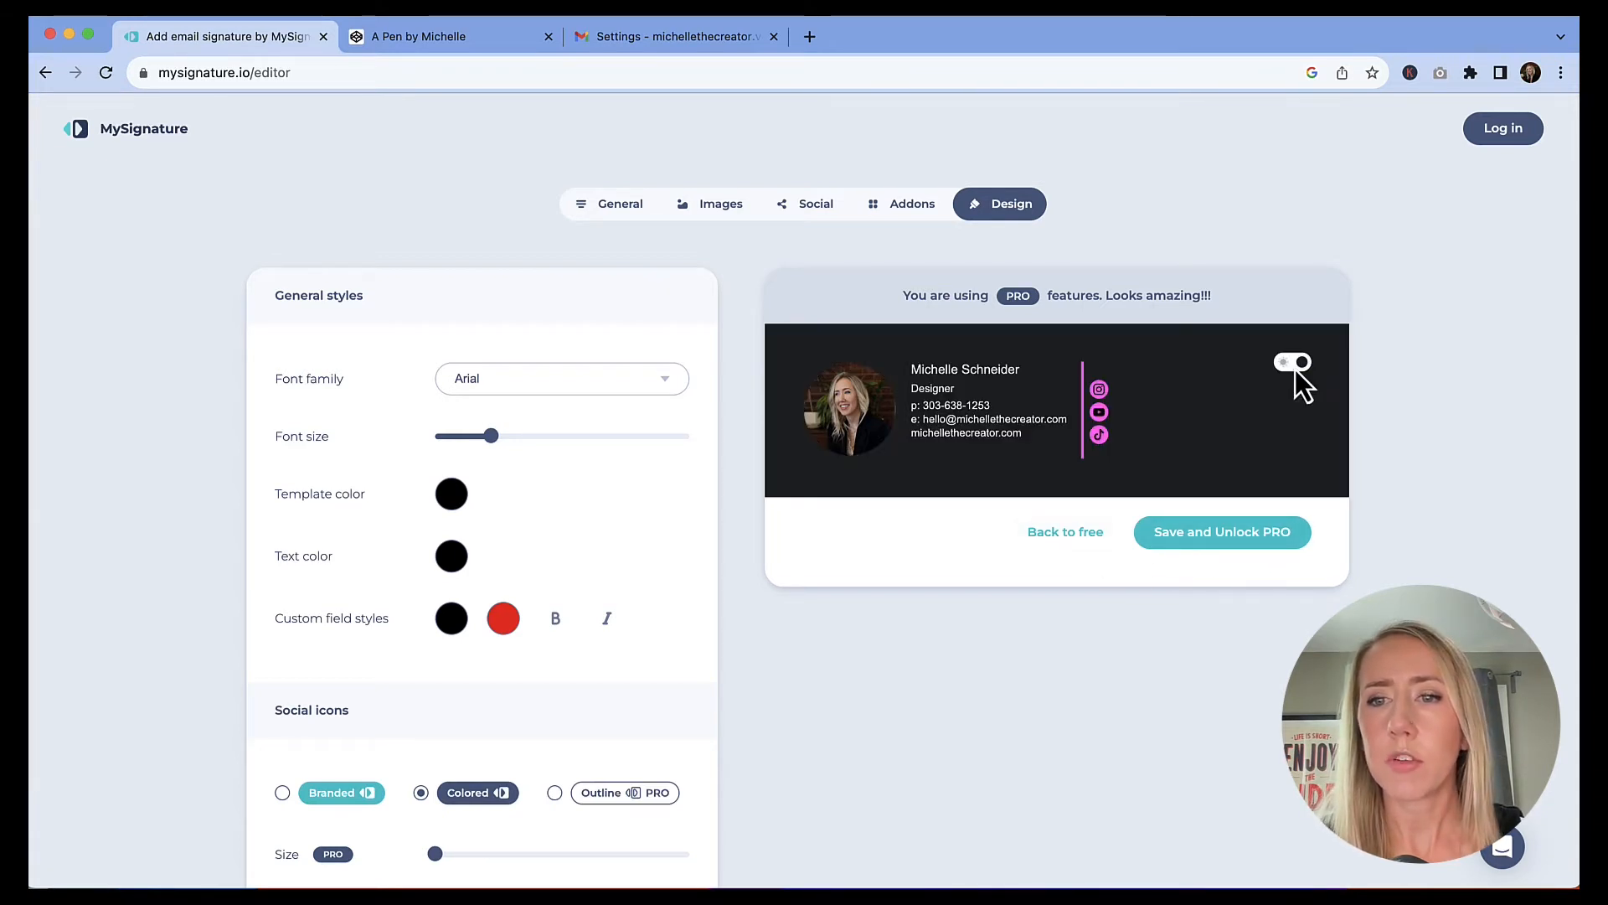
{"action": "left_click", "coordinate": [1293, 361]}
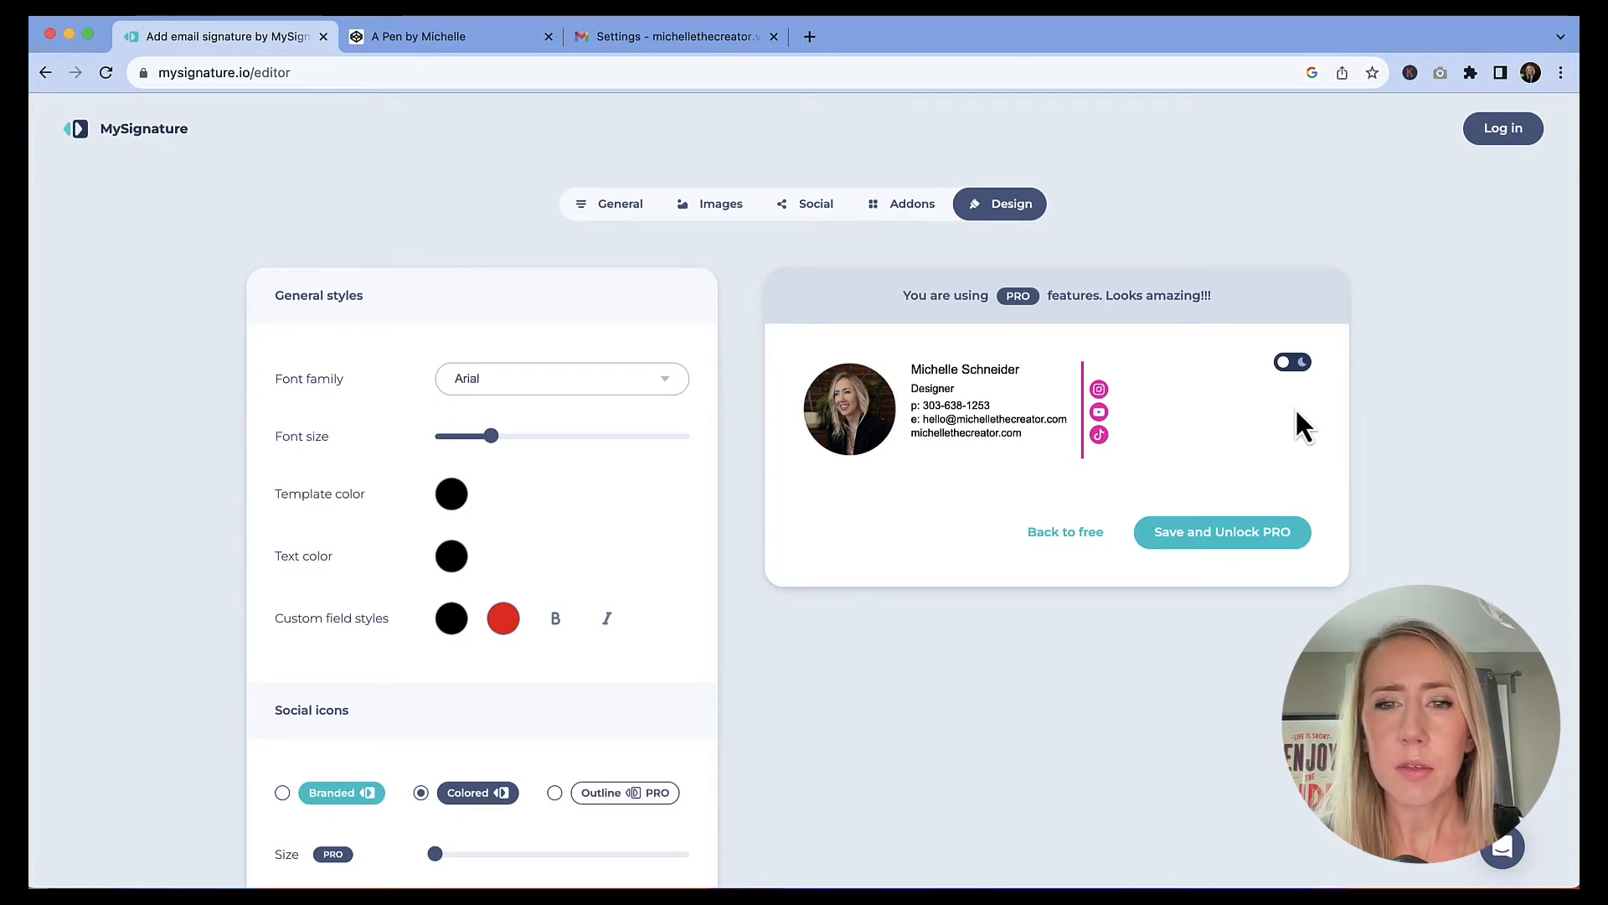
{"action": "mouse_move", "coordinate": [689, 474]}
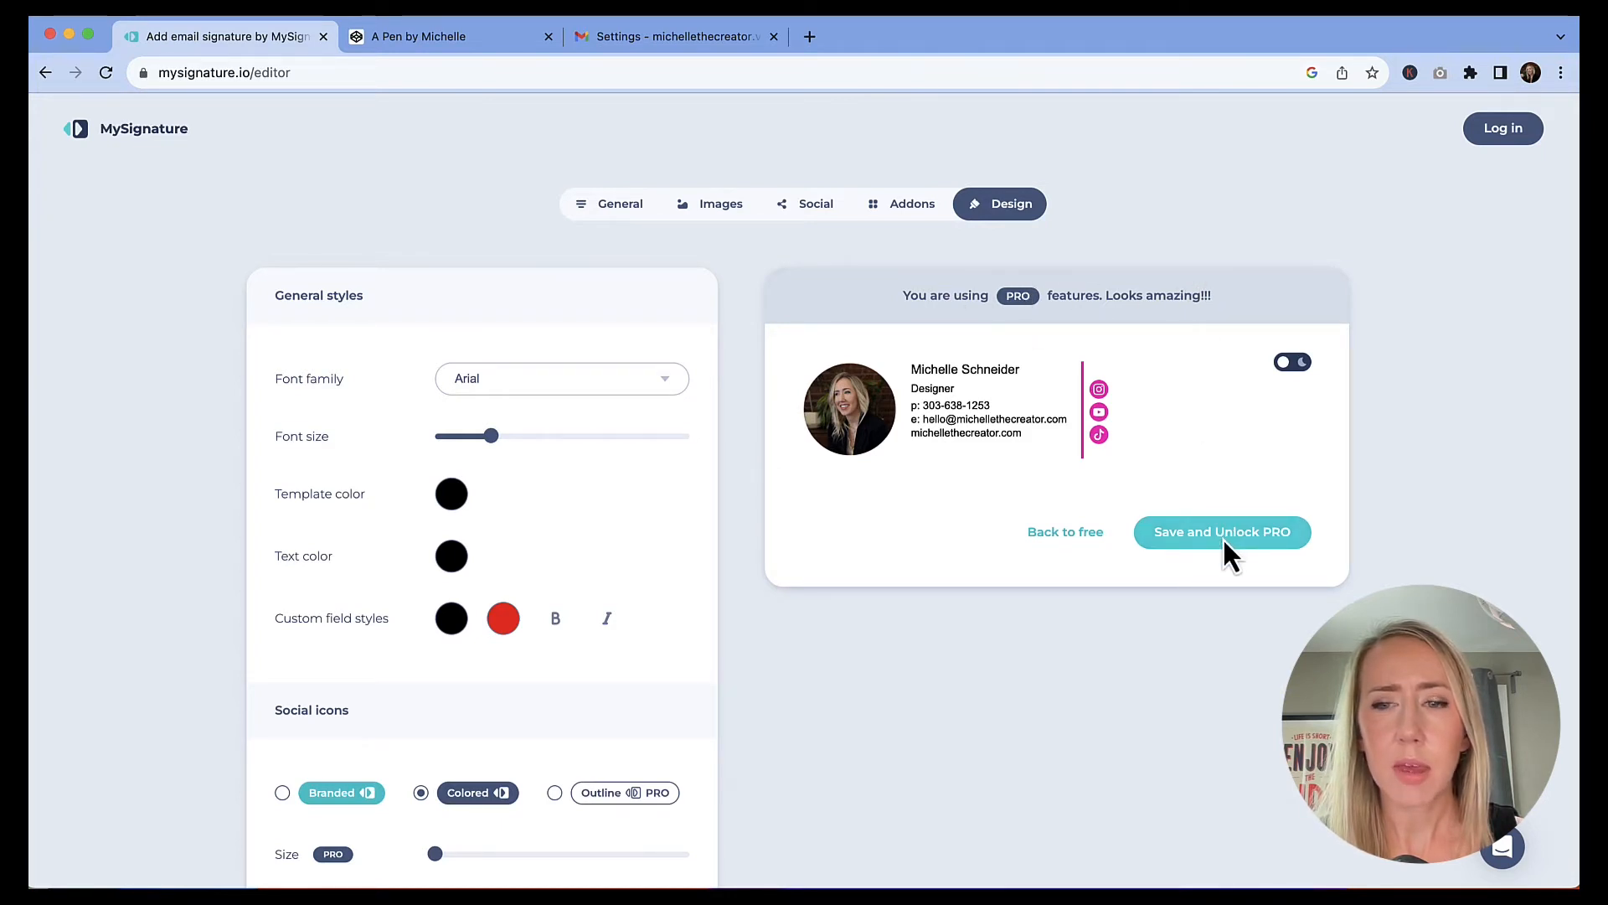
{"action": "left_click", "coordinate": [1221, 531]}
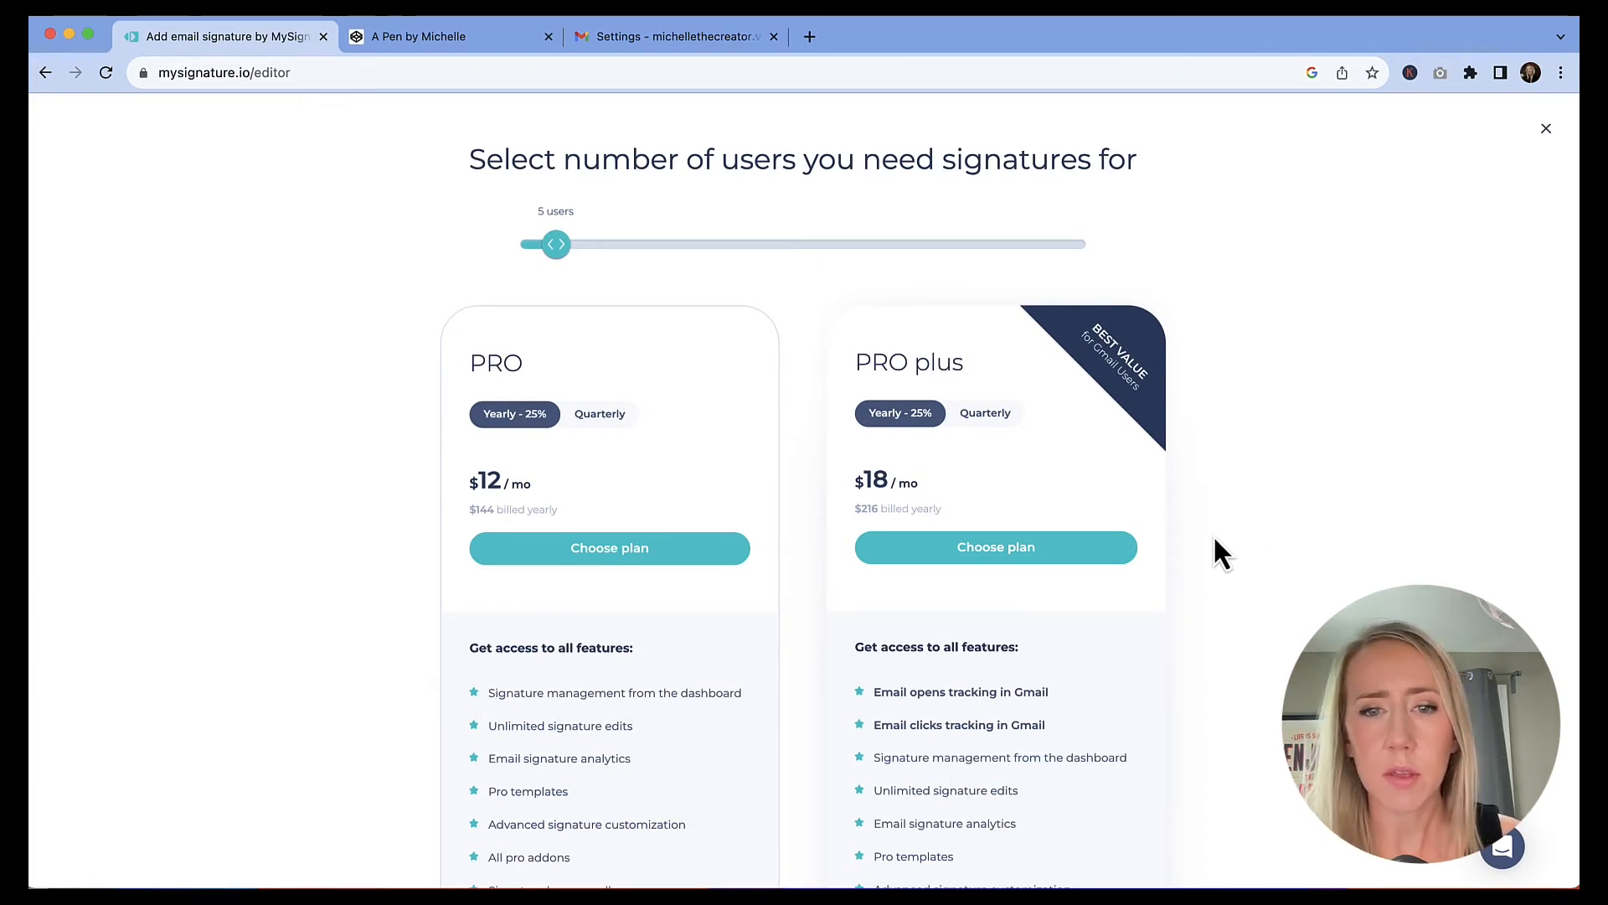
- Look over the PRO ($12/month) and PRO plus ($18/month) plans, then close them
{"action": "scroll", "scroll_direction": "down", "scroll_amount": 3}
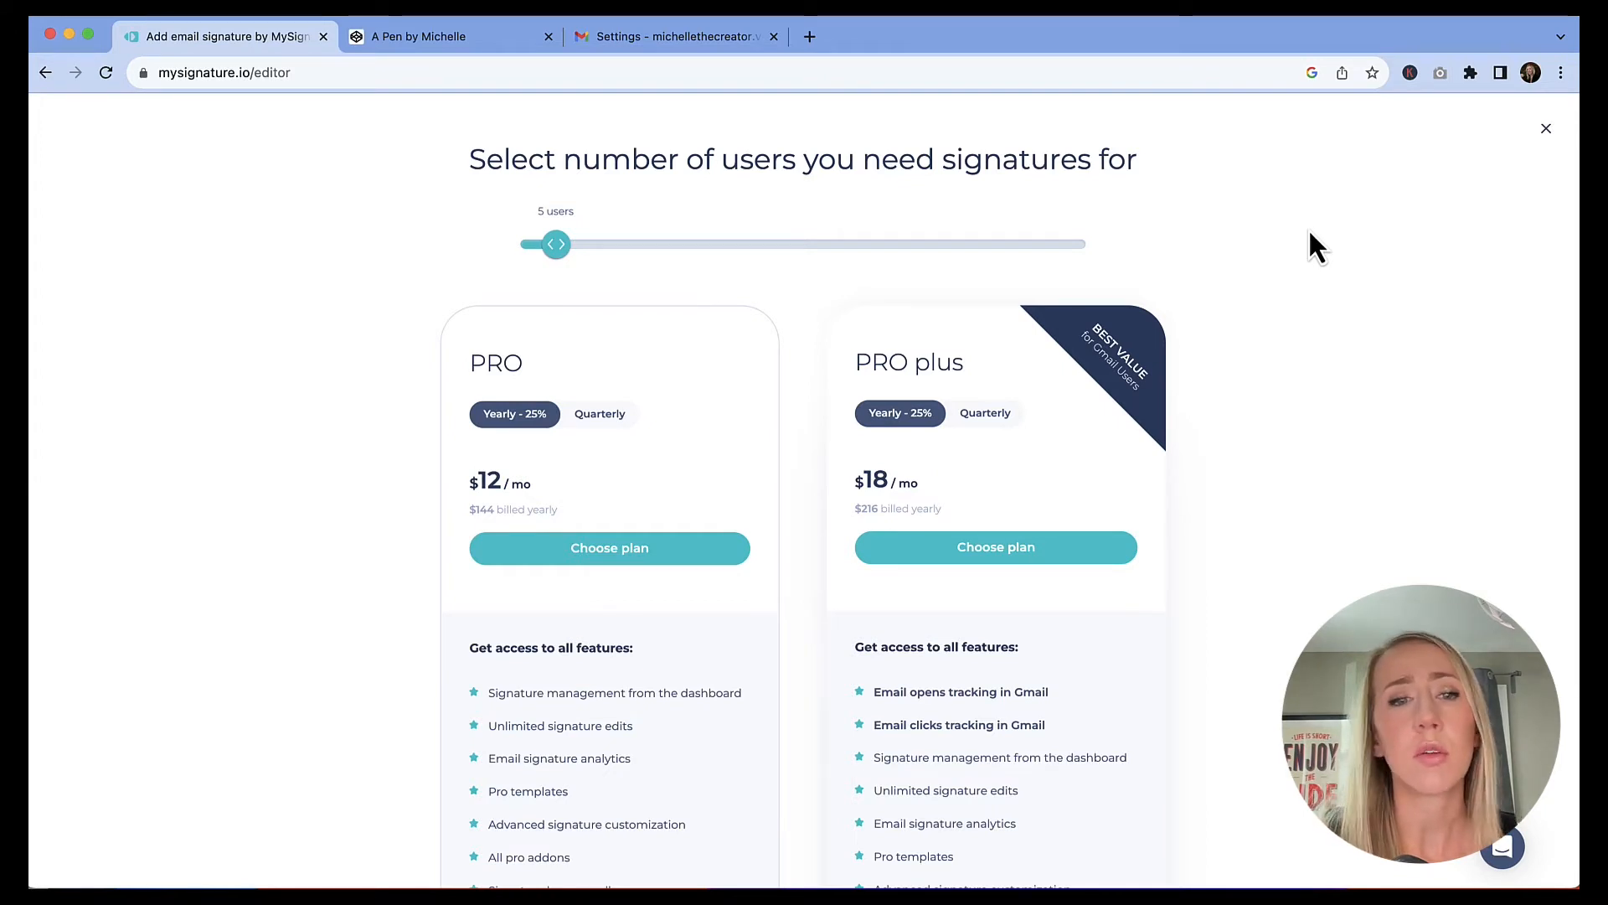
{"action": "left_click", "coordinate": [1547, 128]}
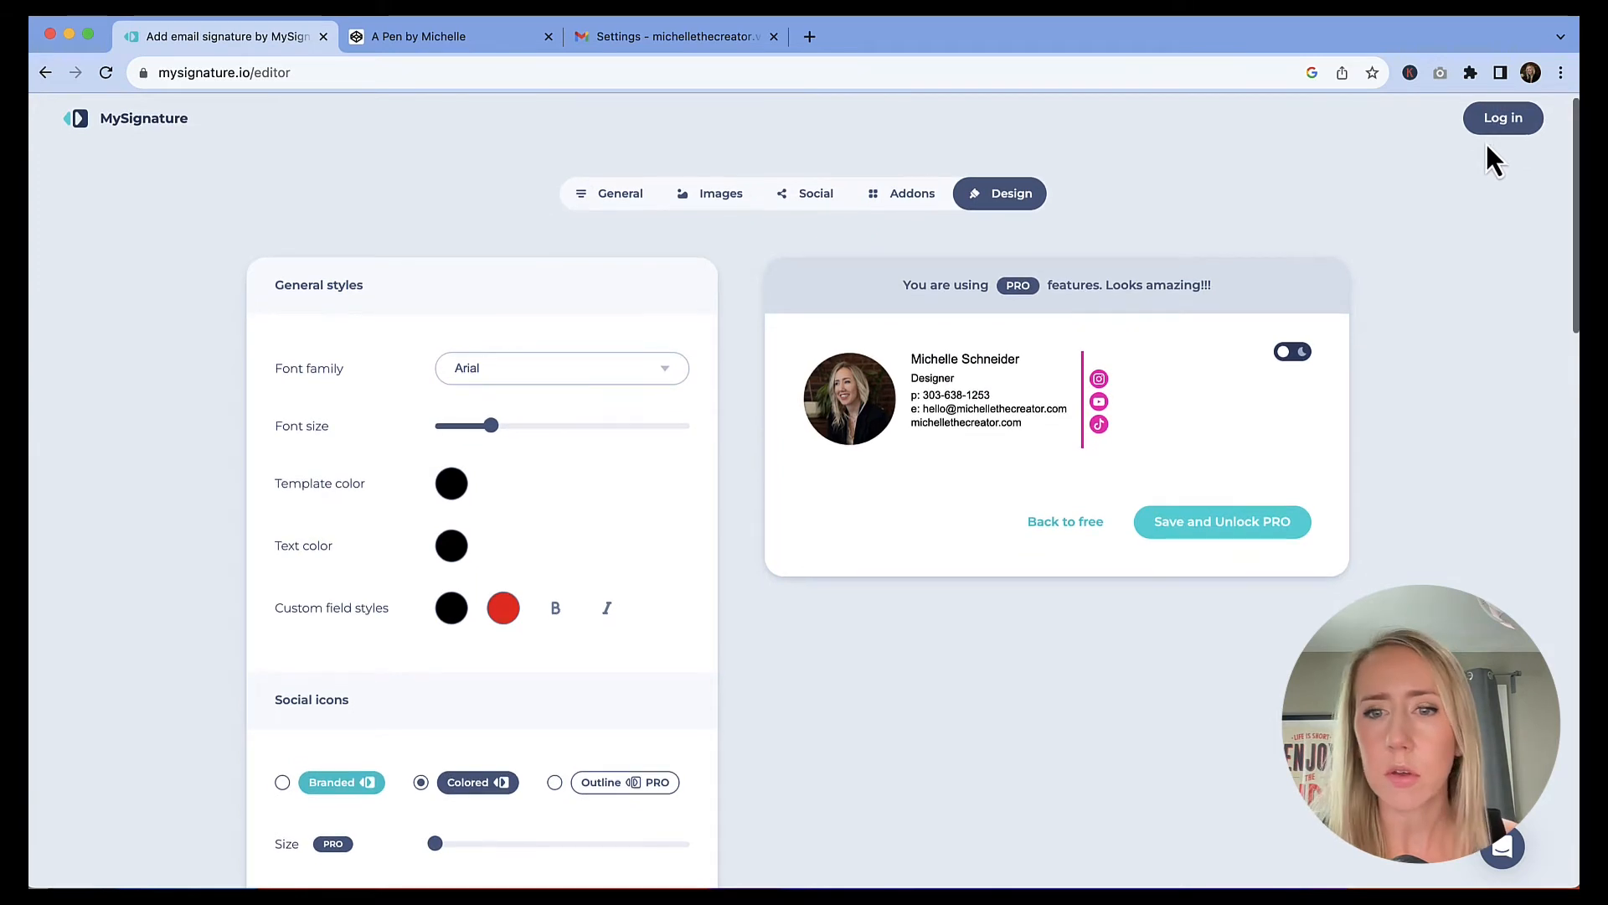
{"action": "mouse_move", "coordinate": [1329, 339]}
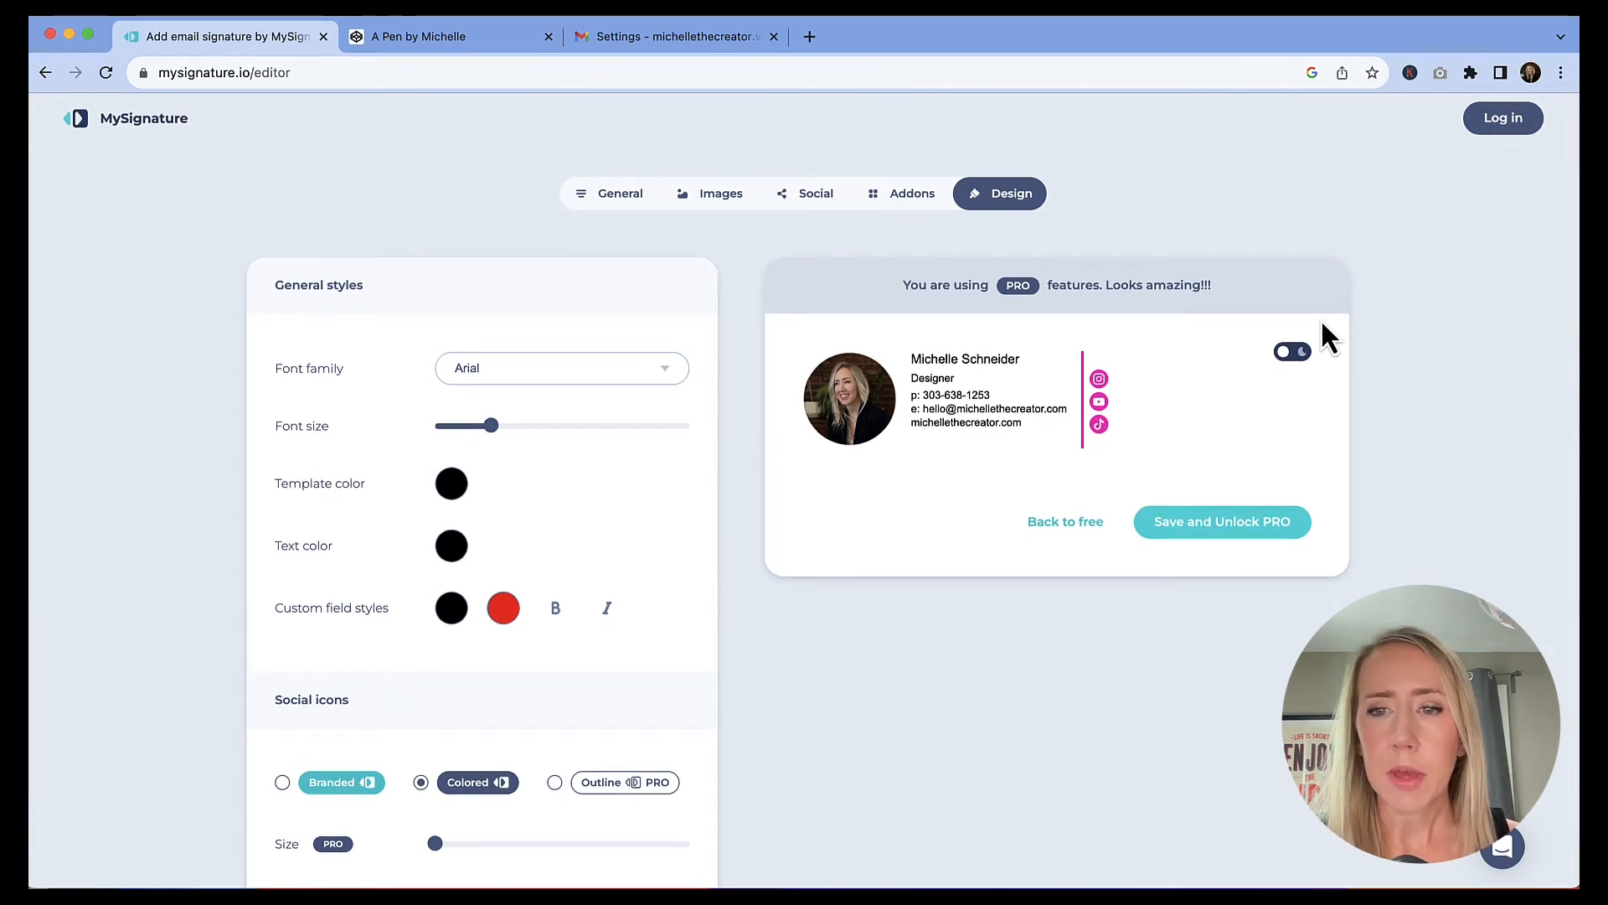
- Confirm switching the signature back to free, then save the finished signature
{"action": "left_click", "coordinate": [1065, 521]}
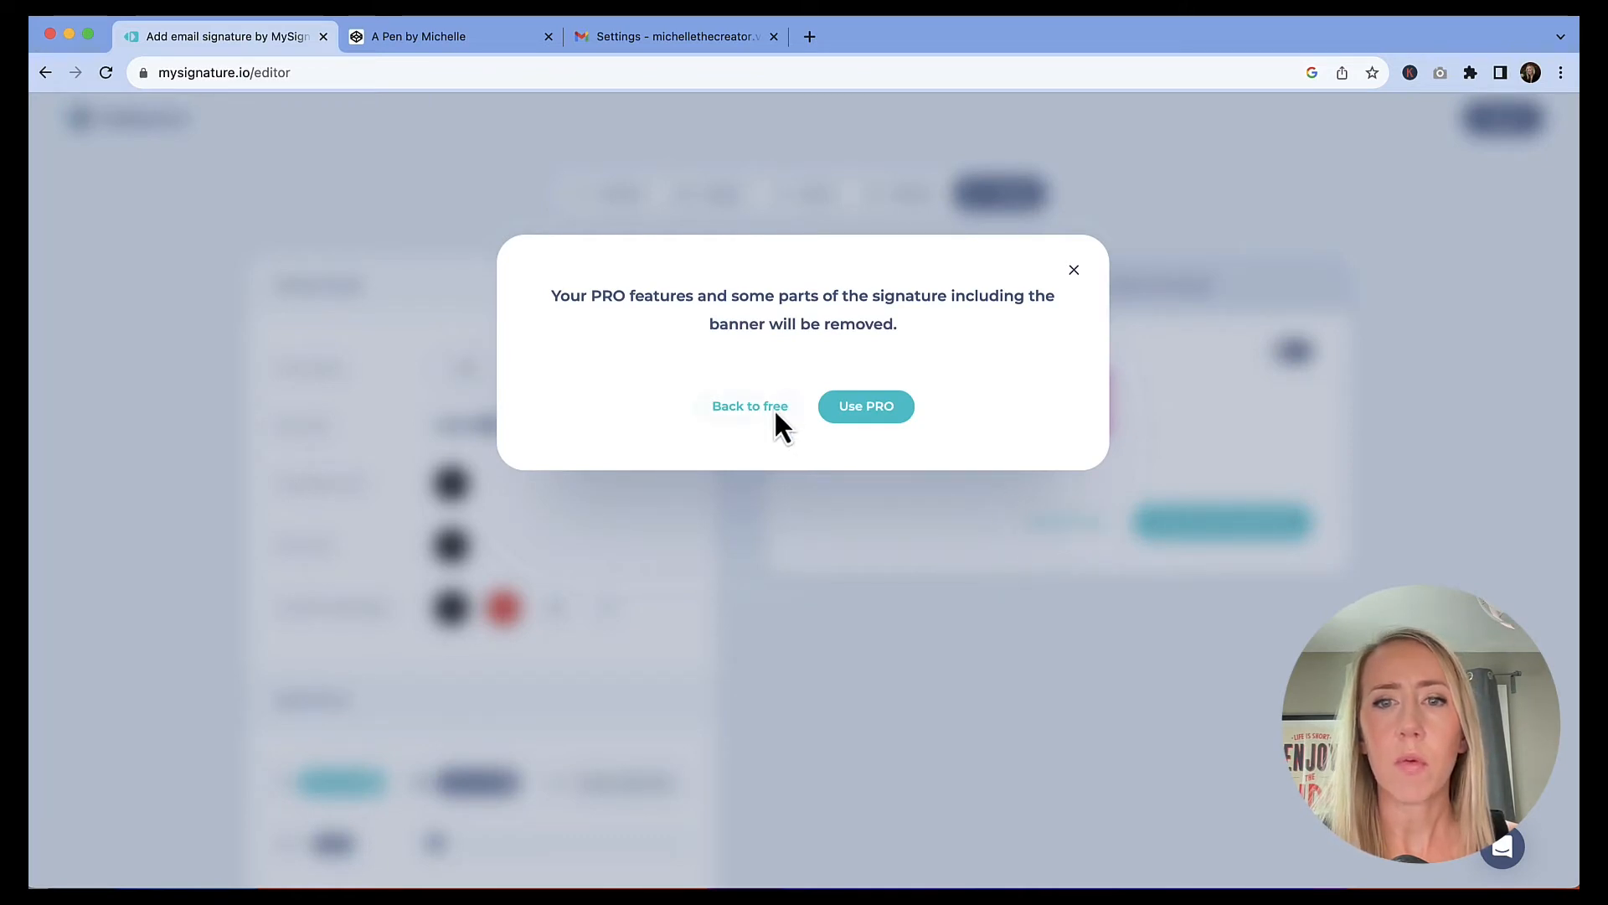
{"action": "left_click", "coordinate": [749, 407]}
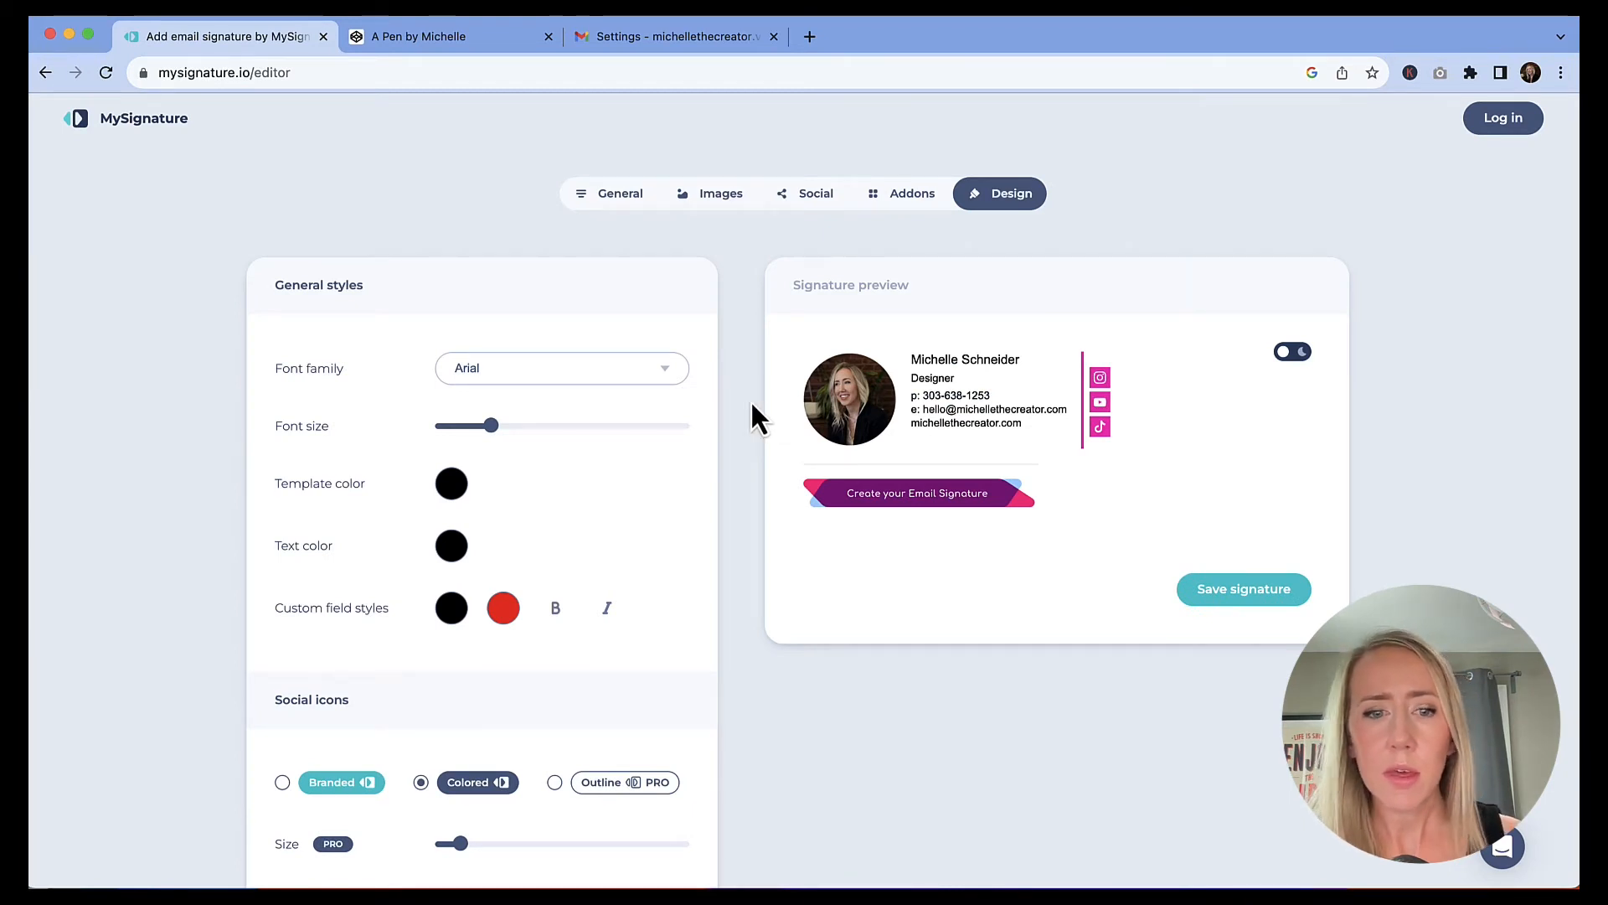
{"action": "scroll", "scroll_direction": "down", "scroll_amount": 3}
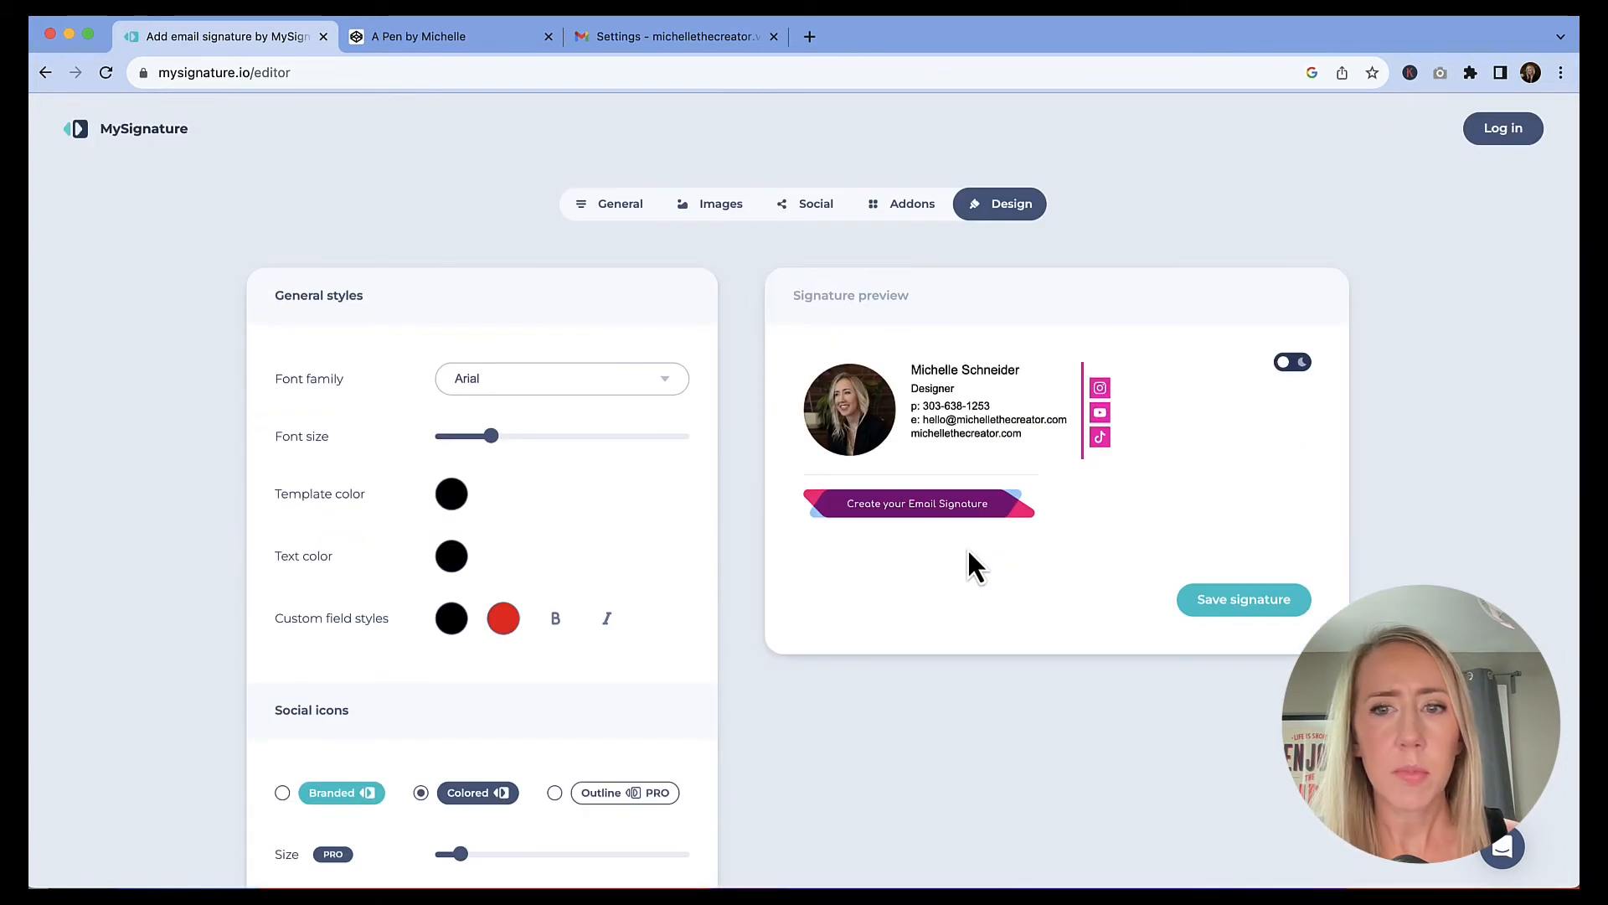
{"action": "mouse_move", "coordinate": [1118, 415]}
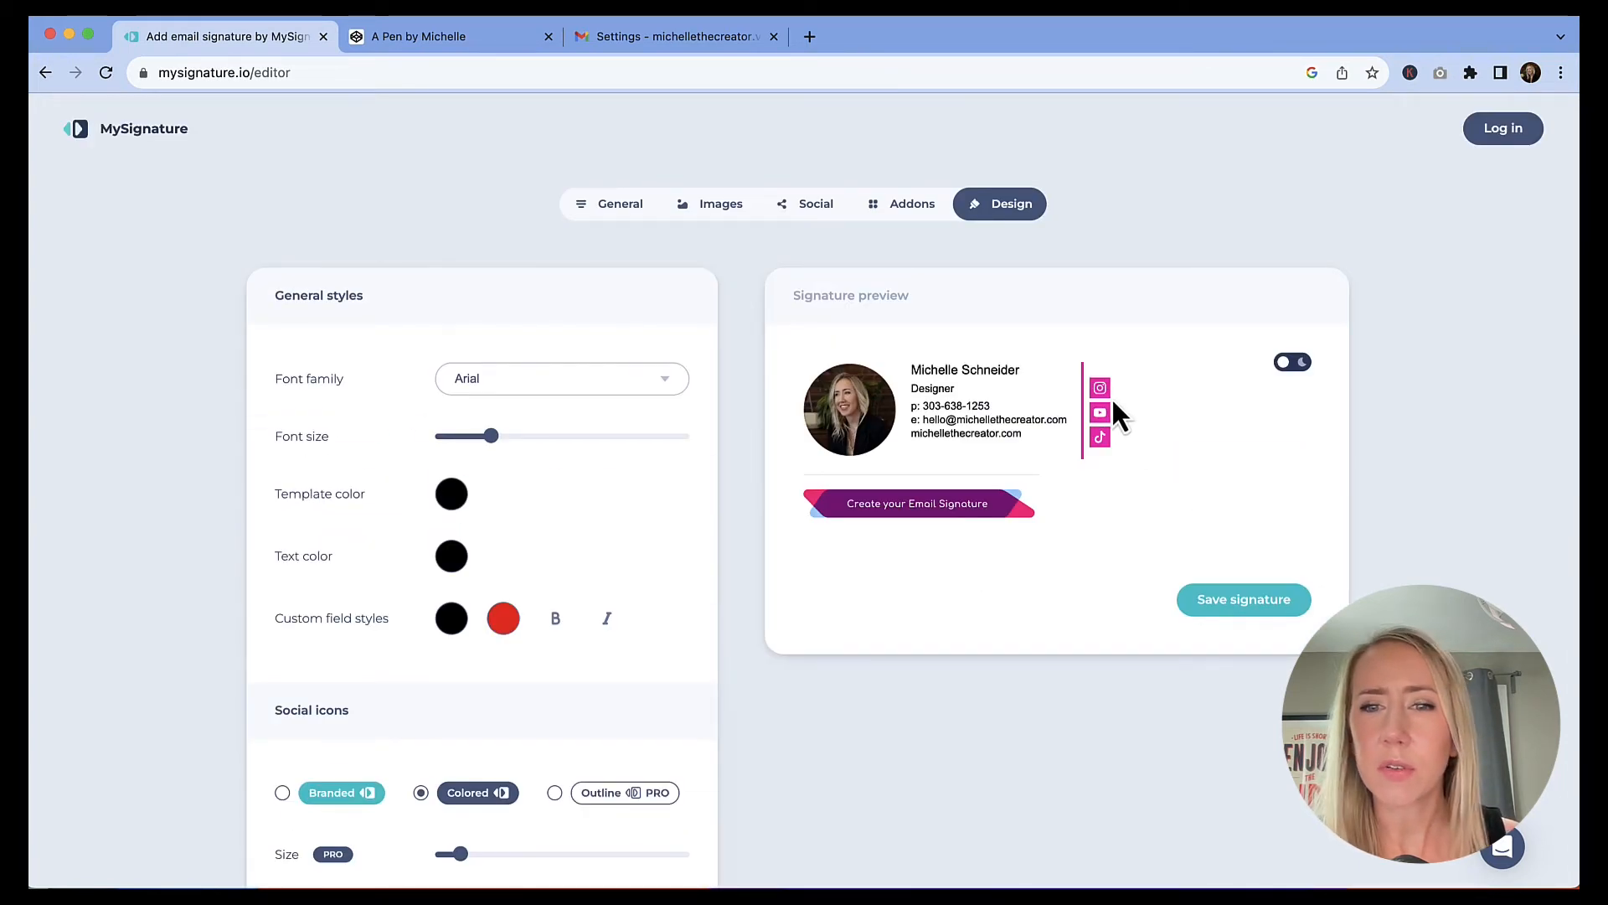
{"action": "mouse_move", "coordinate": [1100, 387]}
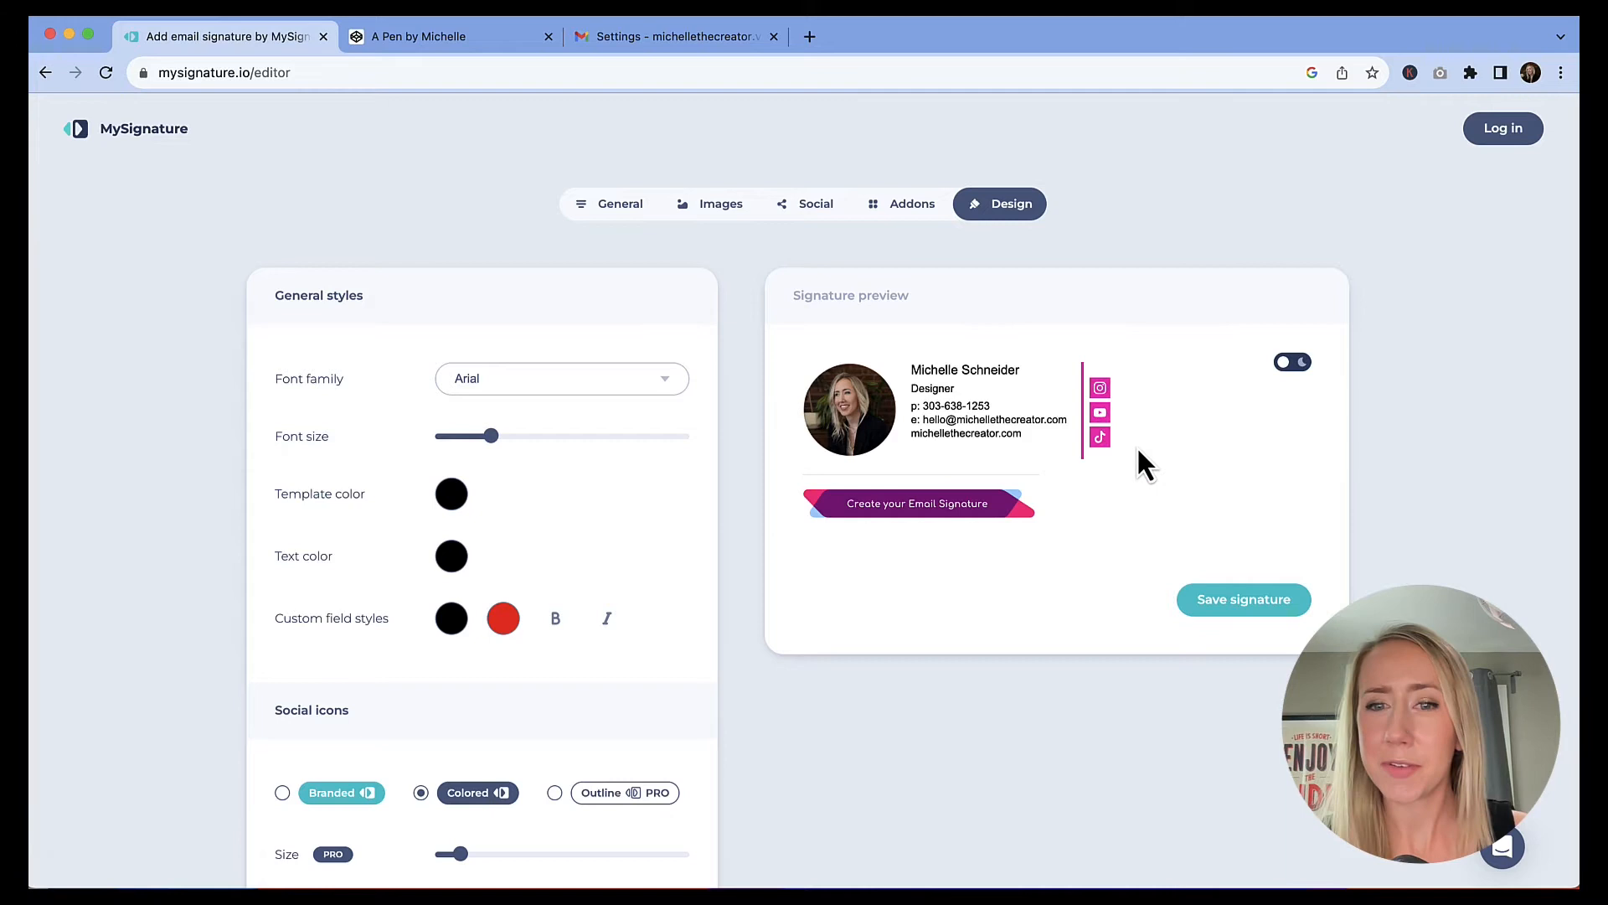
{"action": "mouse_move", "coordinate": [1115, 504]}
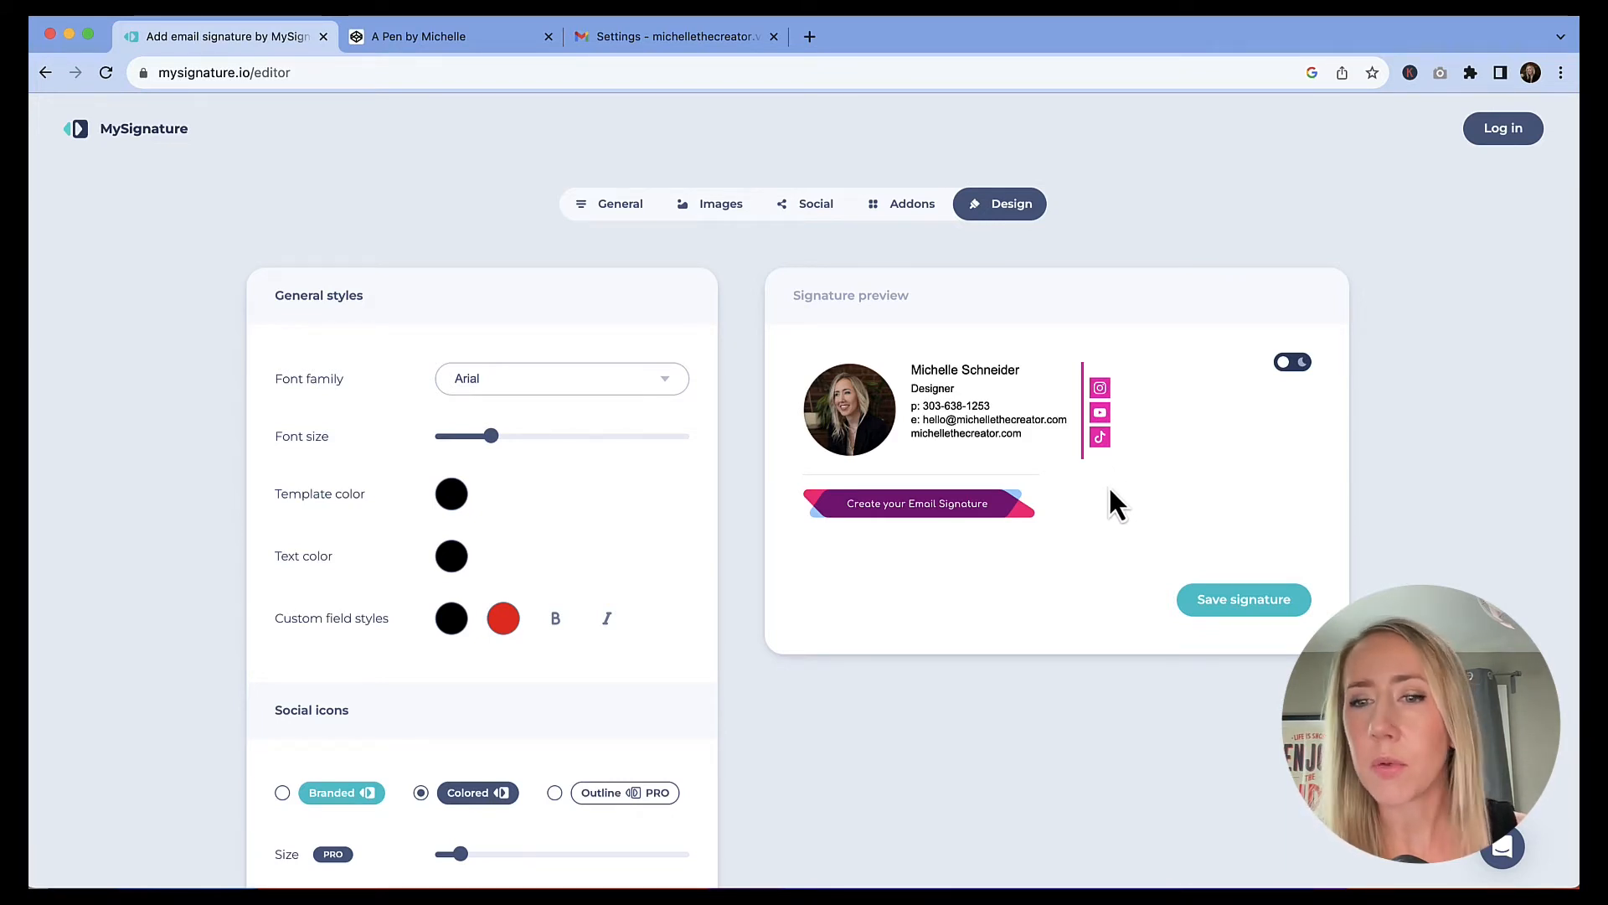
{"action": "mouse_move", "coordinate": [1125, 511]}
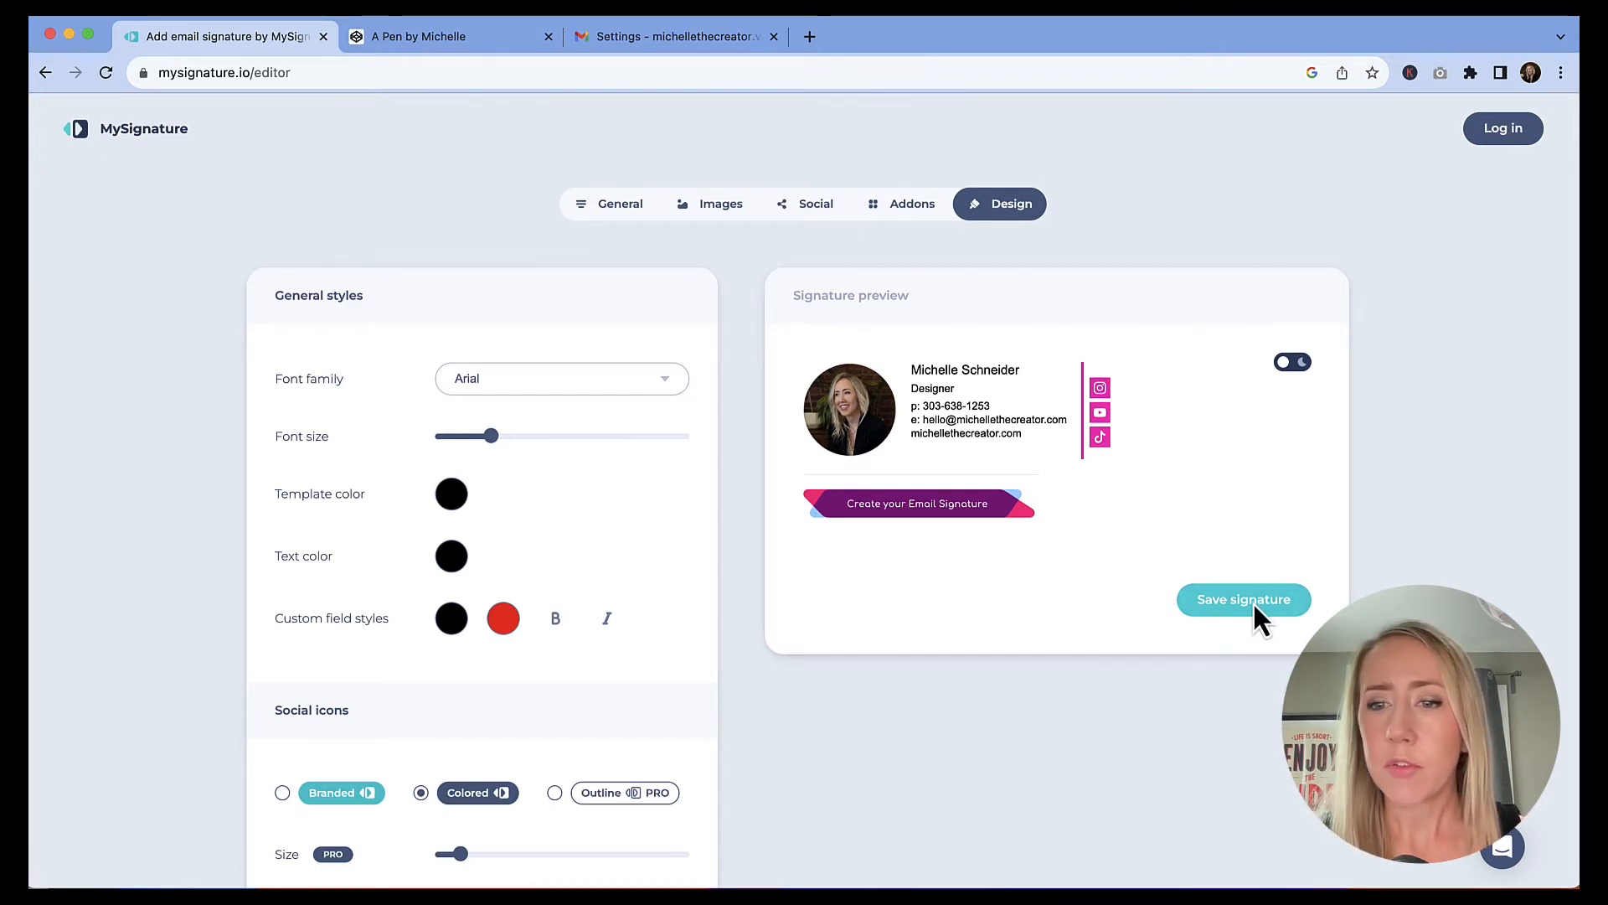
{"action": "left_click", "coordinate": [1243, 598]}
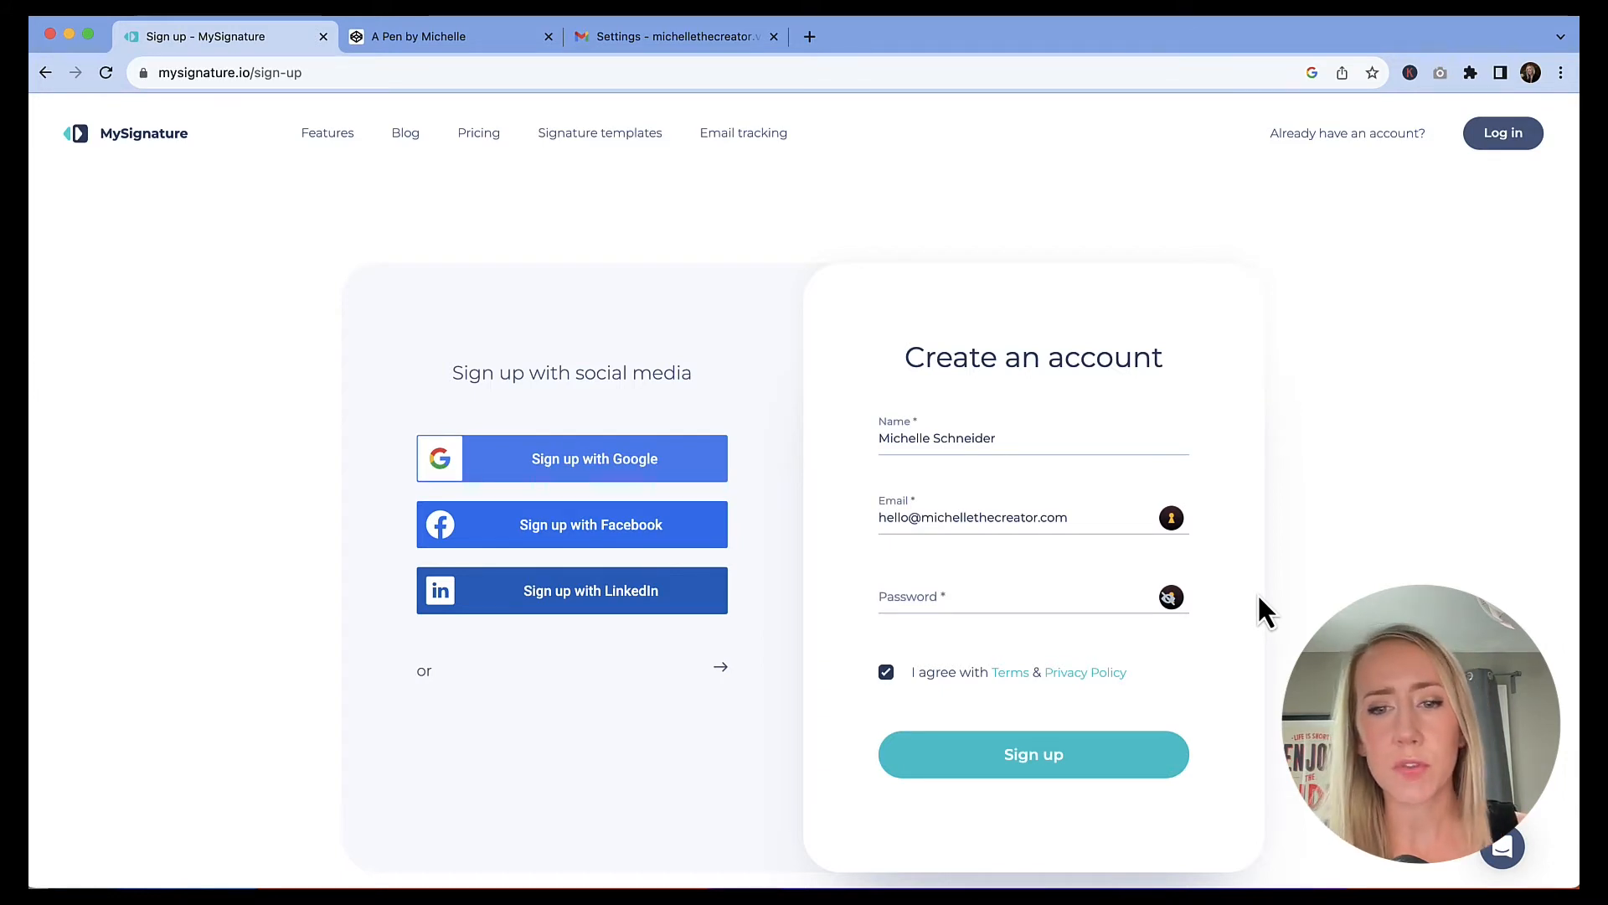
- Create the MySignature account with Michelle's prefilled name and email to finish saving
{"action": "left_click", "coordinate": [1032, 754]}
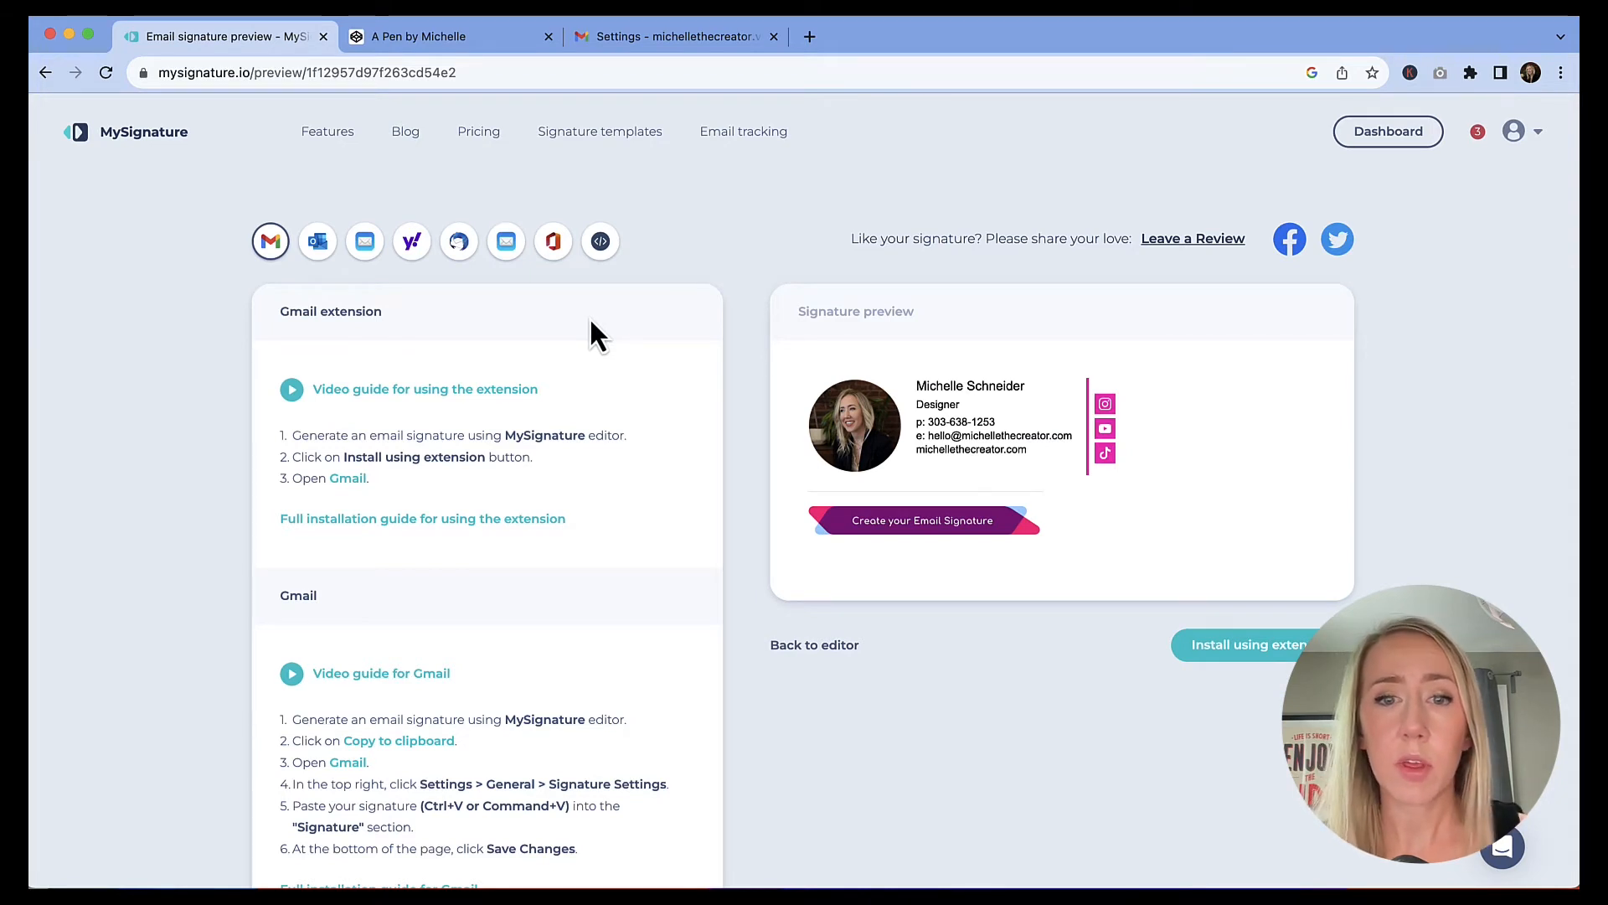
{"action": "mouse_move", "coordinate": [1298, 367]}
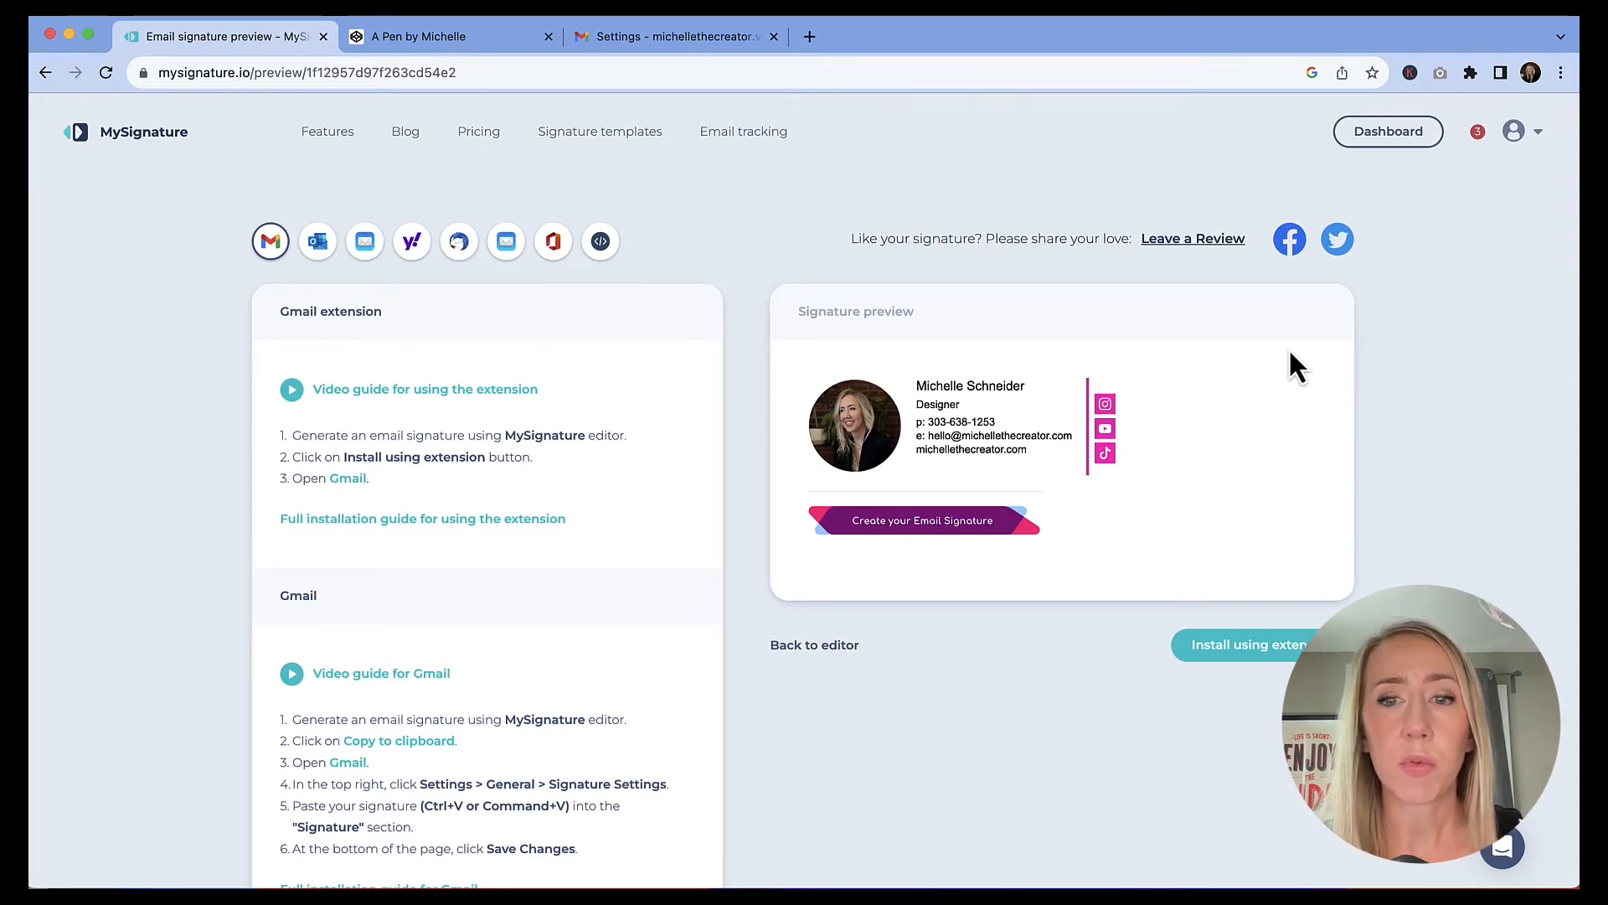
{"action": "mouse_move", "coordinate": [985, 603]}
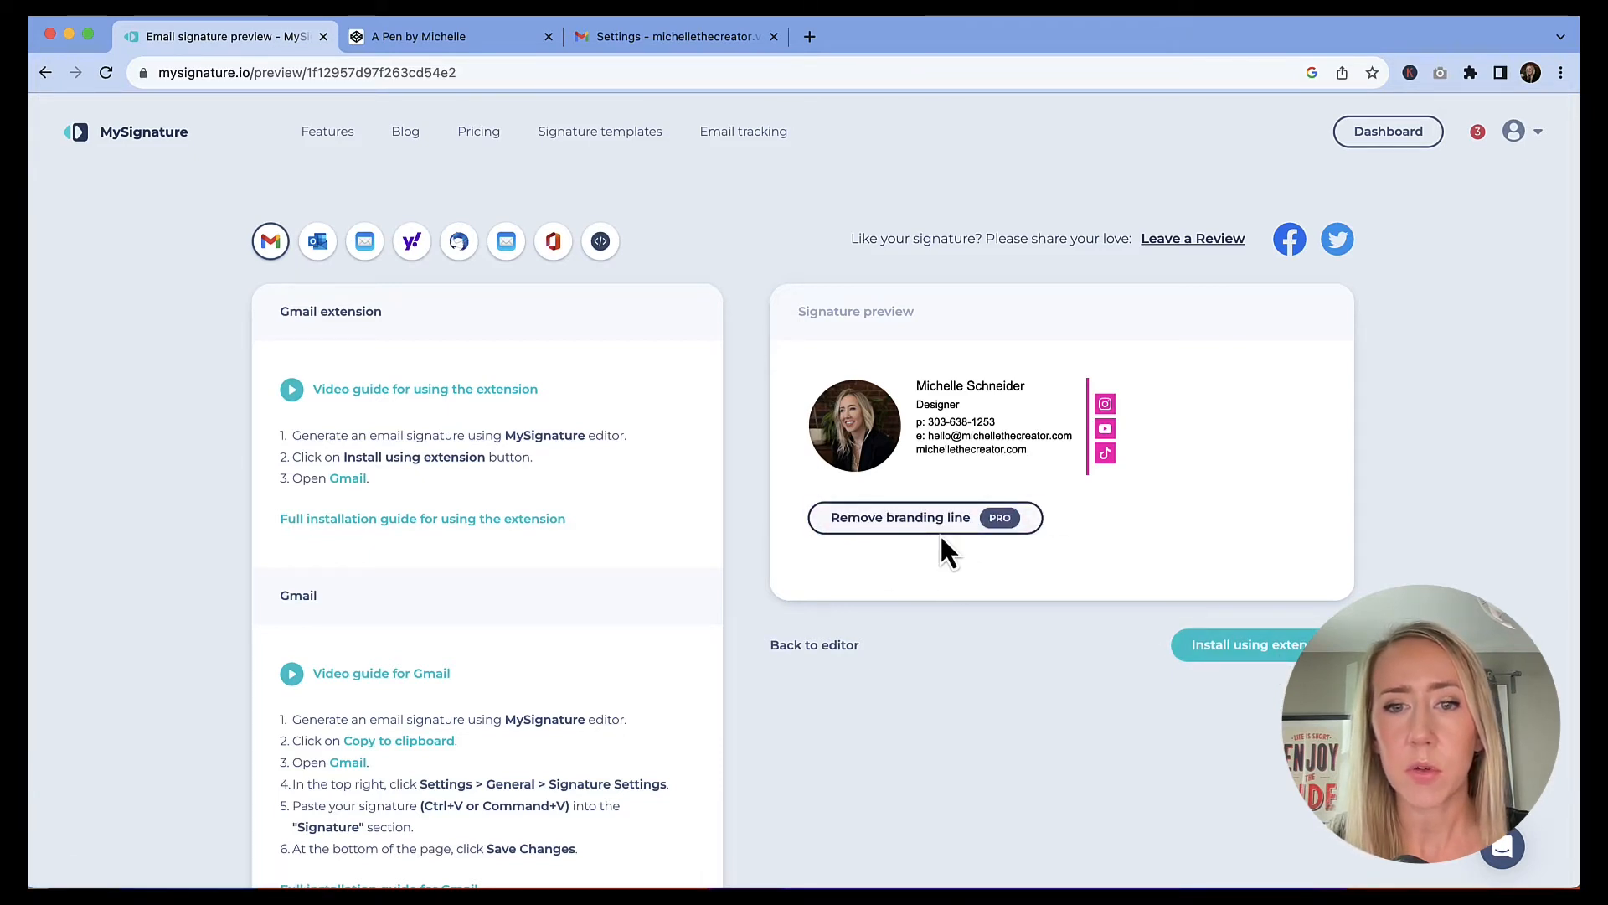
{"action": "left_click", "coordinate": [924, 517]}
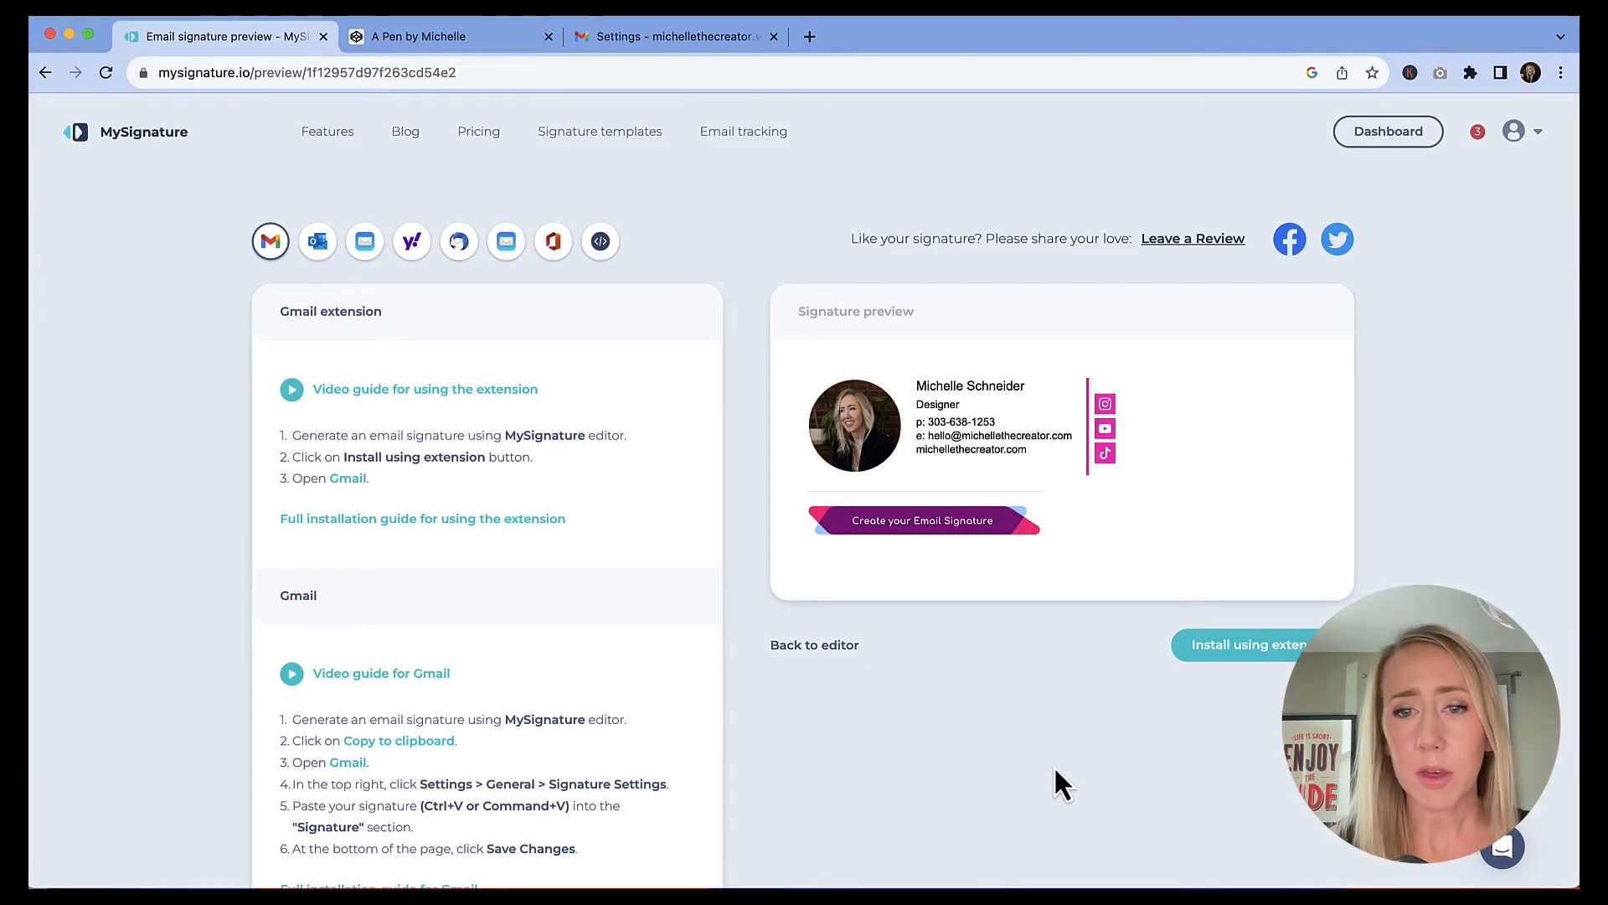
{"action": "mouse_move", "coordinate": [1190, 600]}
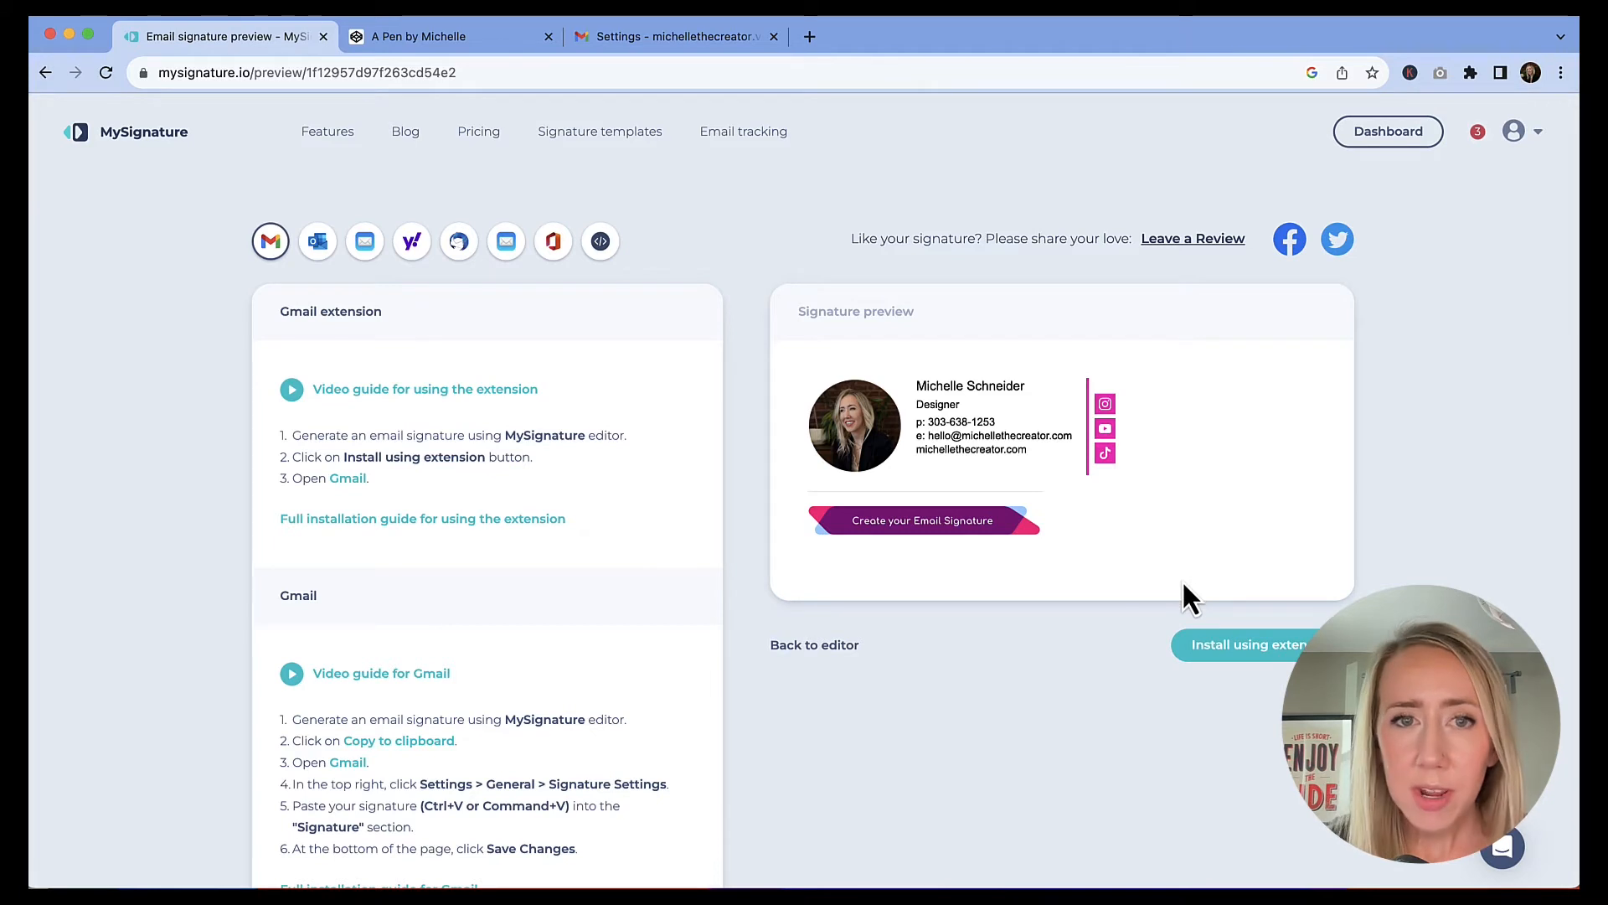
{"action": "mouse_move", "coordinate": [1177, 615]}
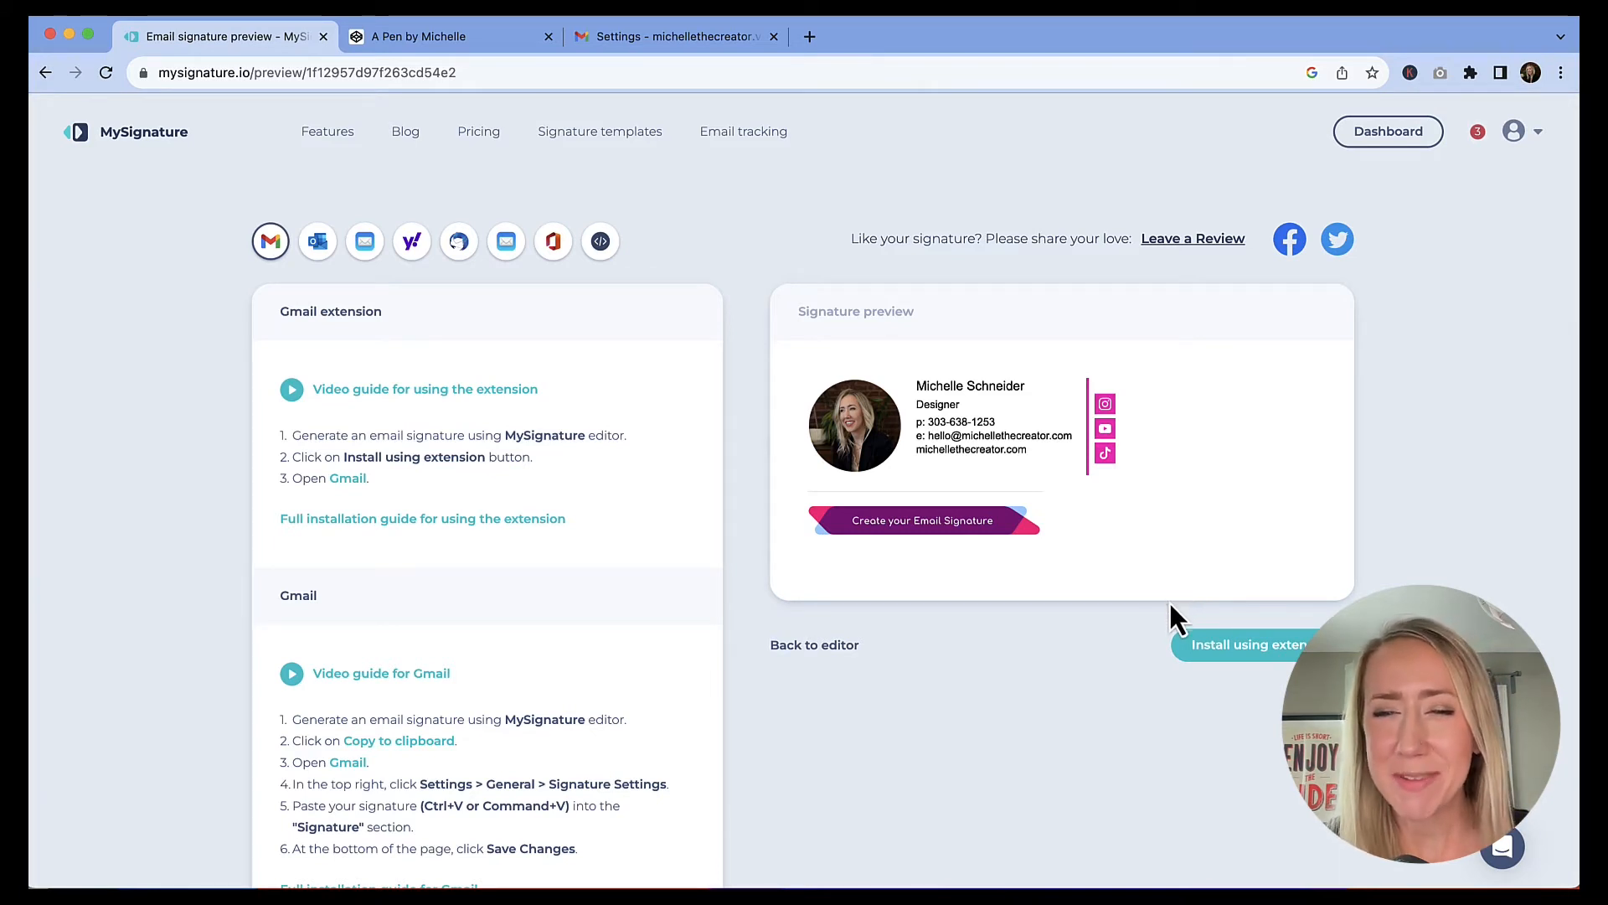
{"action": "mouse_move", "coordinate": [1200, 554]}
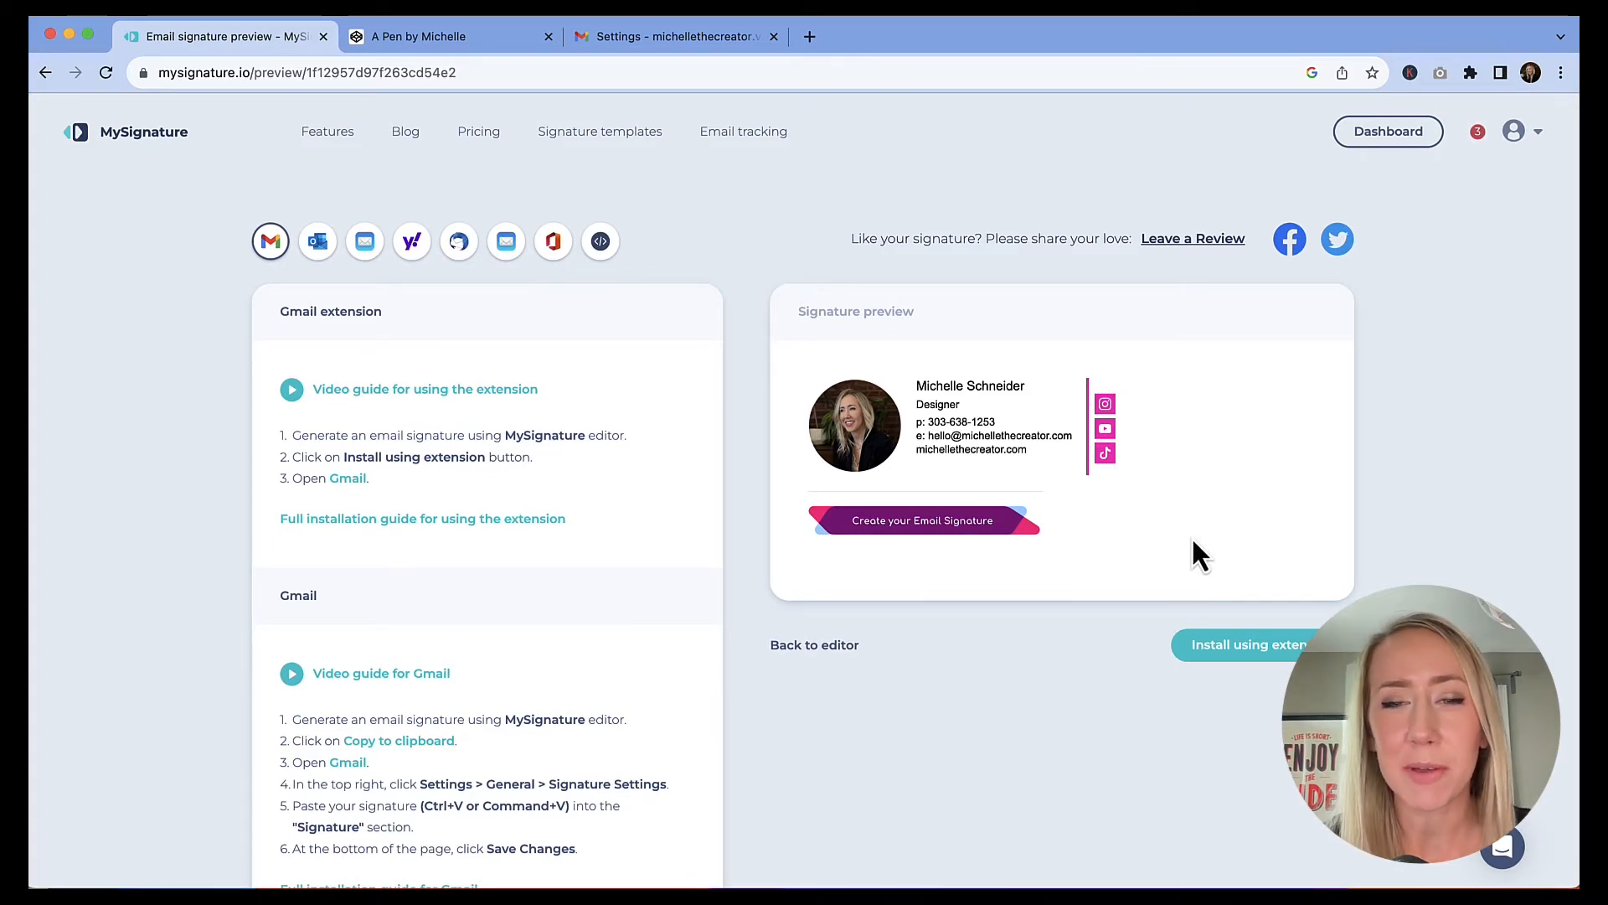
{"action": "mouse_move", "coordinate": [1184, 567]}
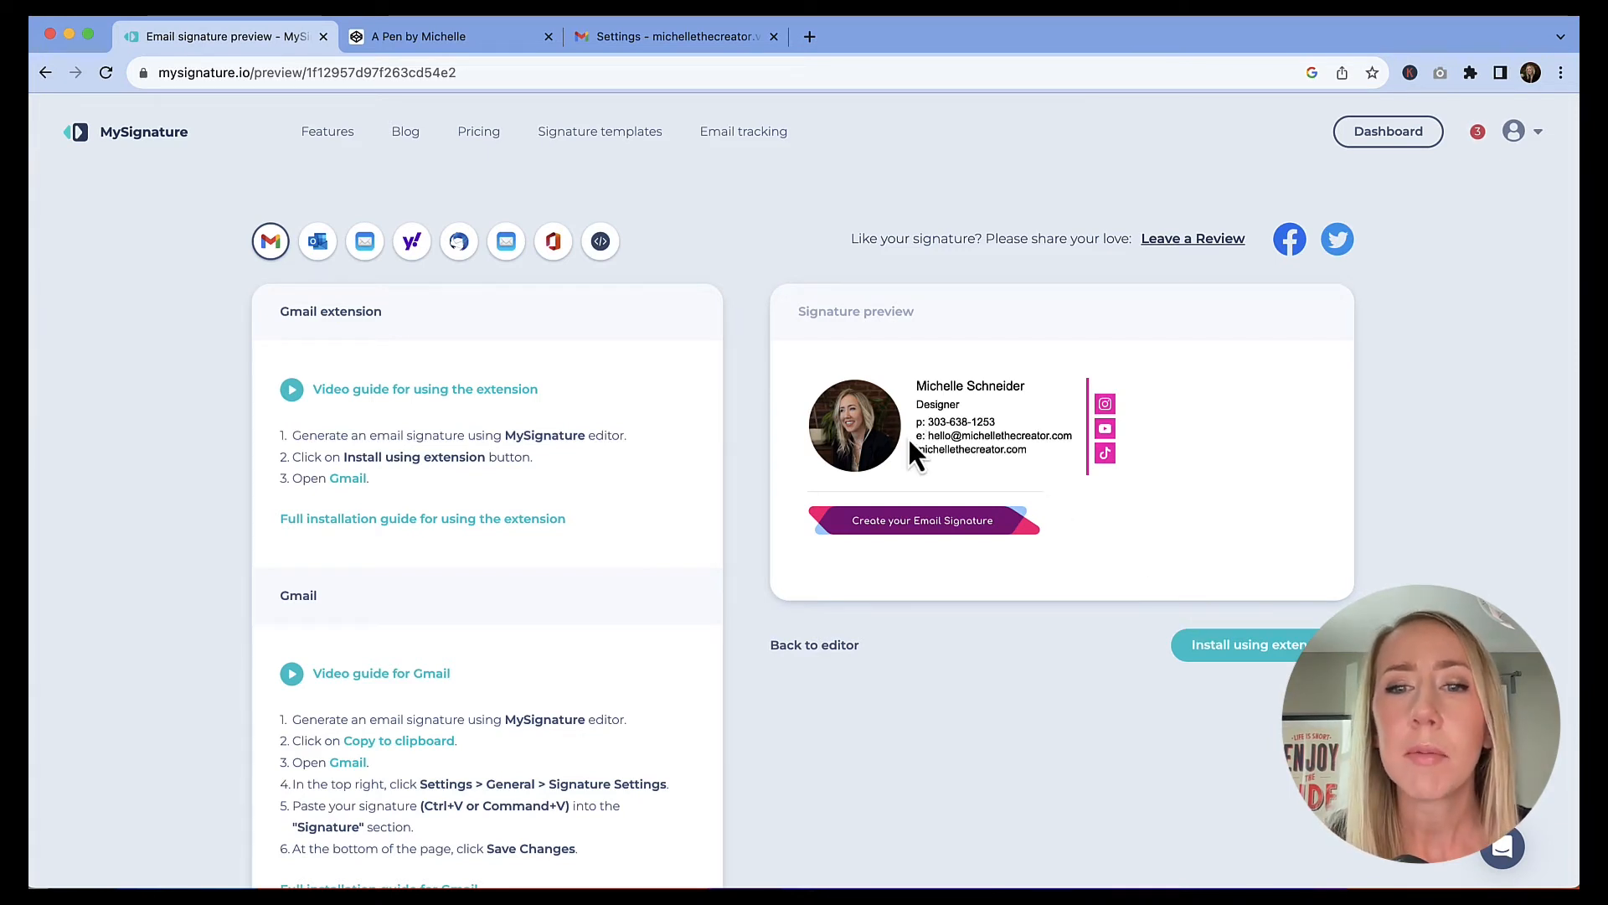
{"action": "mouse_move", "coordinate": [955, 407]}
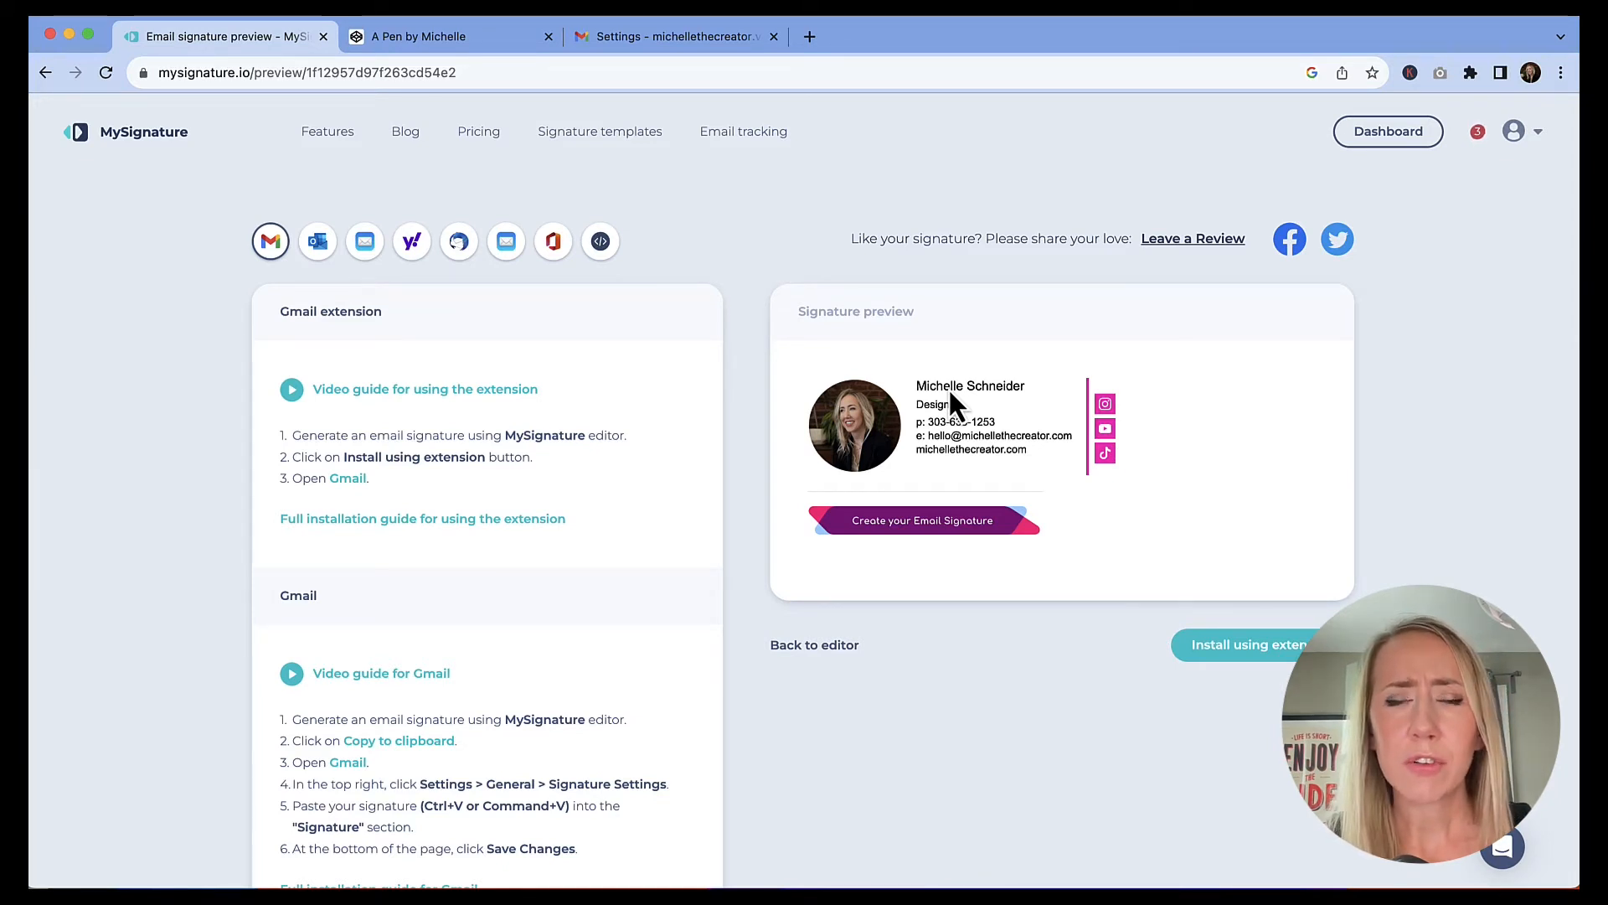
- Inspect the signature name in DevTools and edit the outer table element as HTML
{"action": "right_click", "coordinate": [934, 386]}
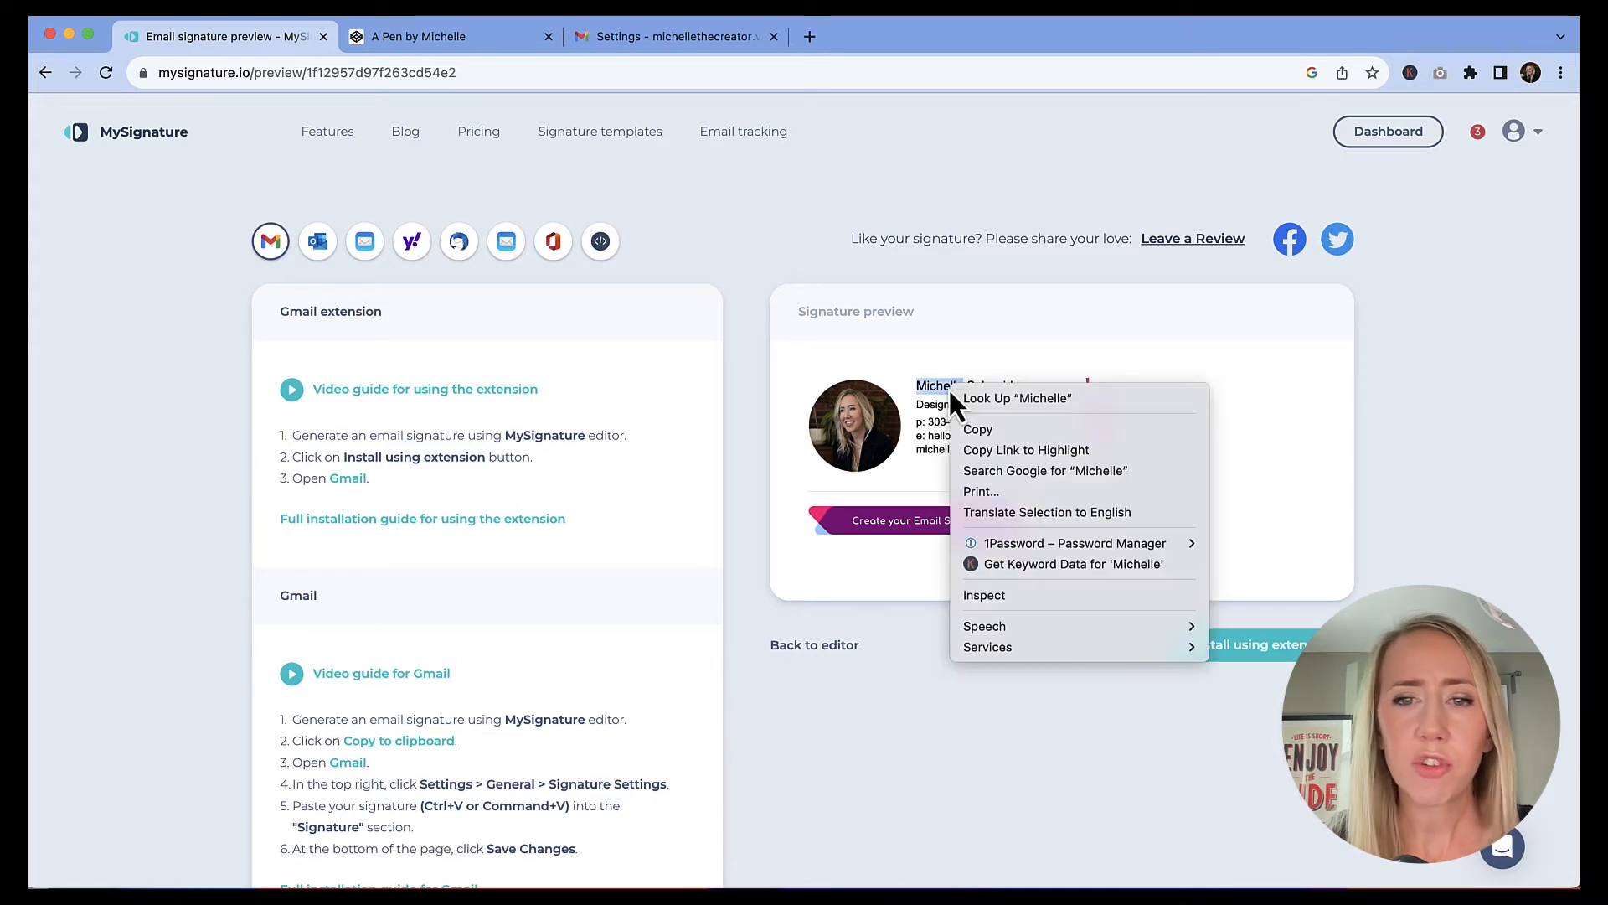
{"action": "mouse_move", "coordinate": [941, 403]}
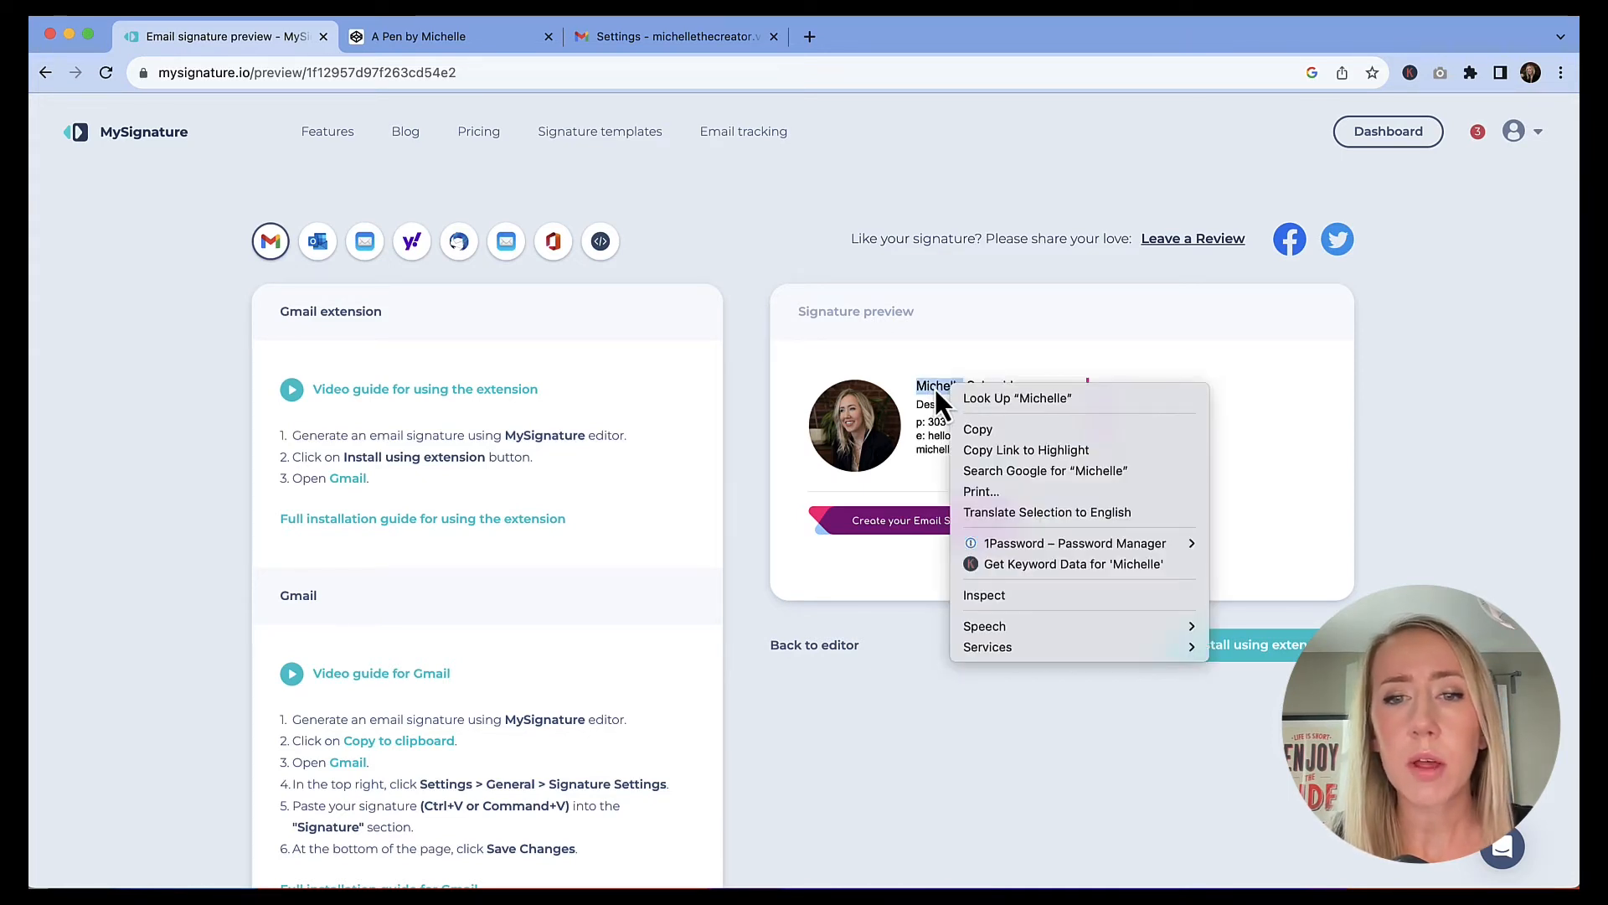
{"action": "left_click", "coordinate": [983, 595]}
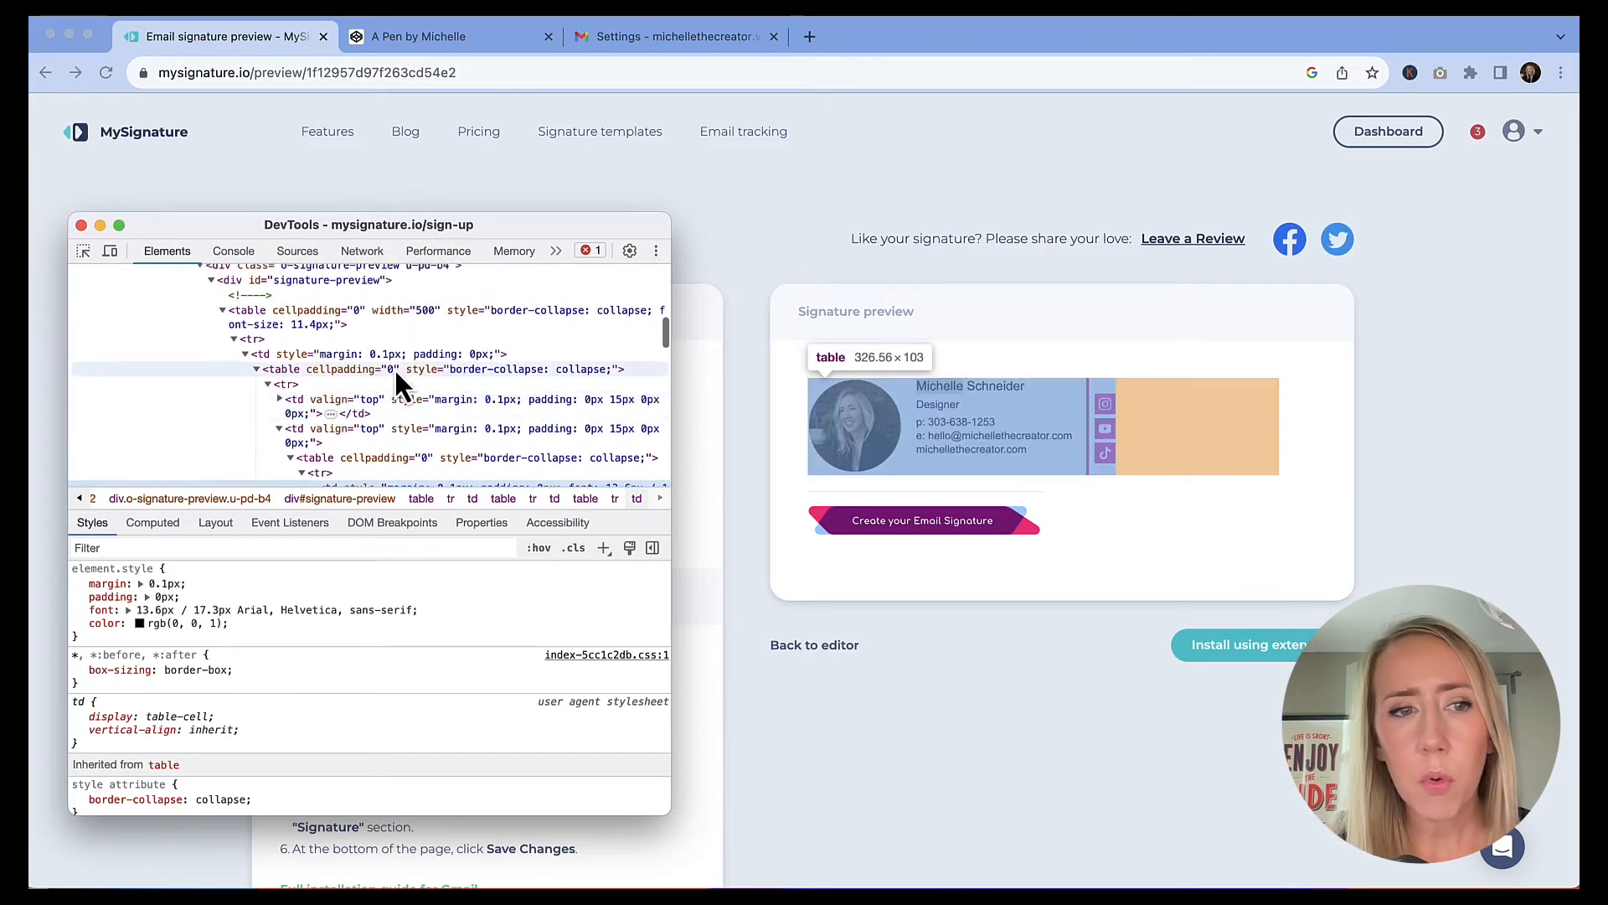
{"action": "mouse_move", "coordinate": [288, 280]}
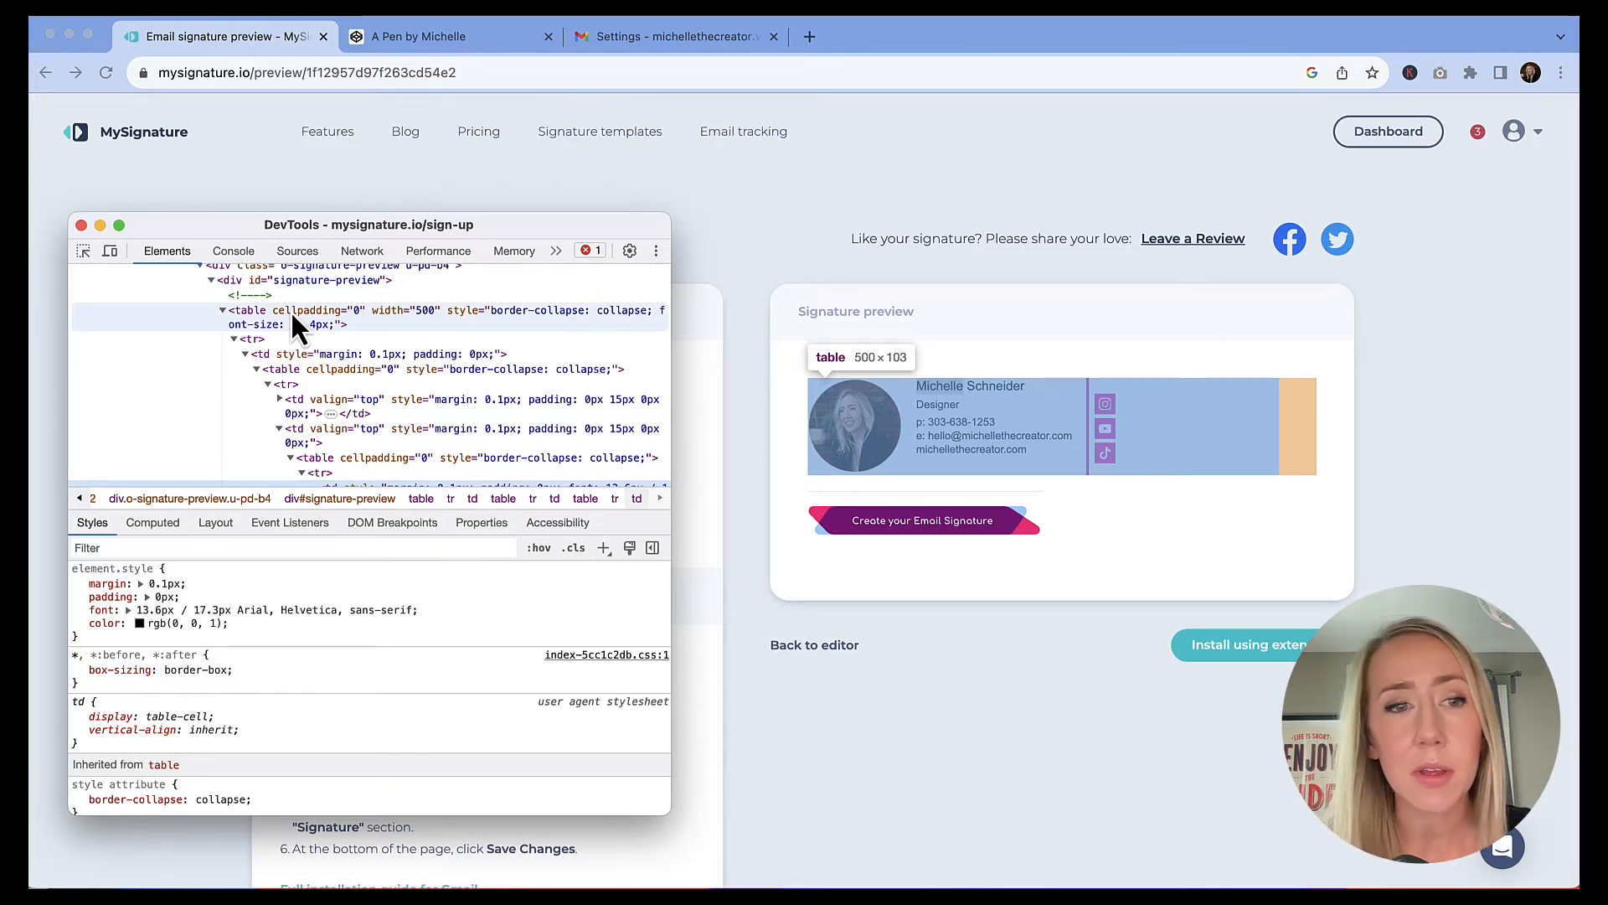
{"action": "right_click", "coordinate": [256, 316]}
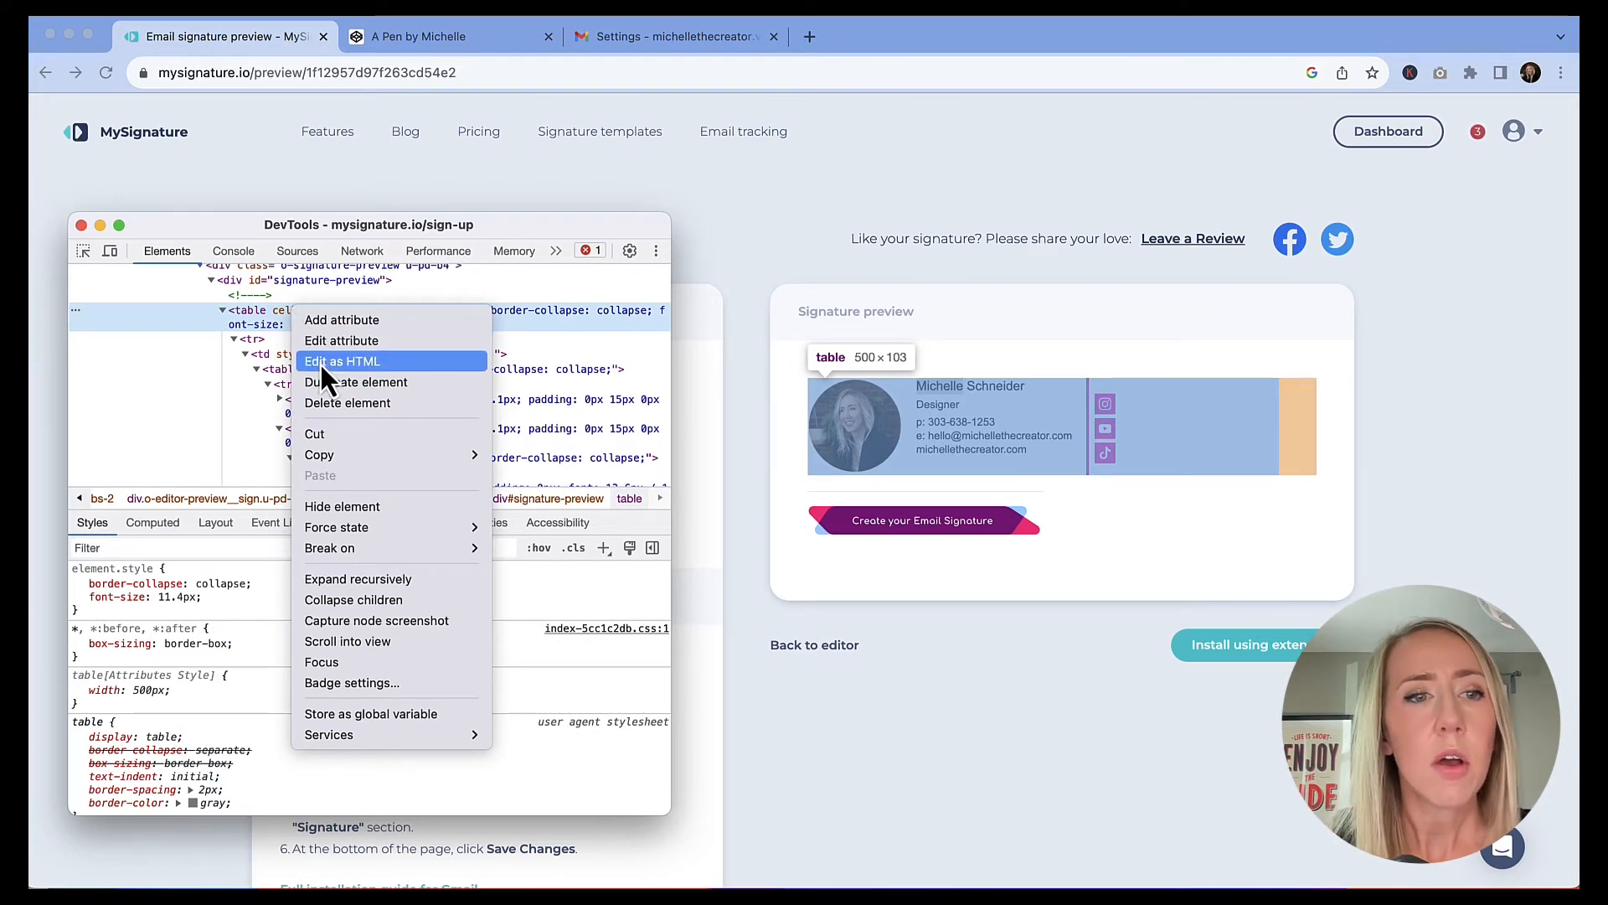
{"action": "left_click", "coordinate": [343, 360]}
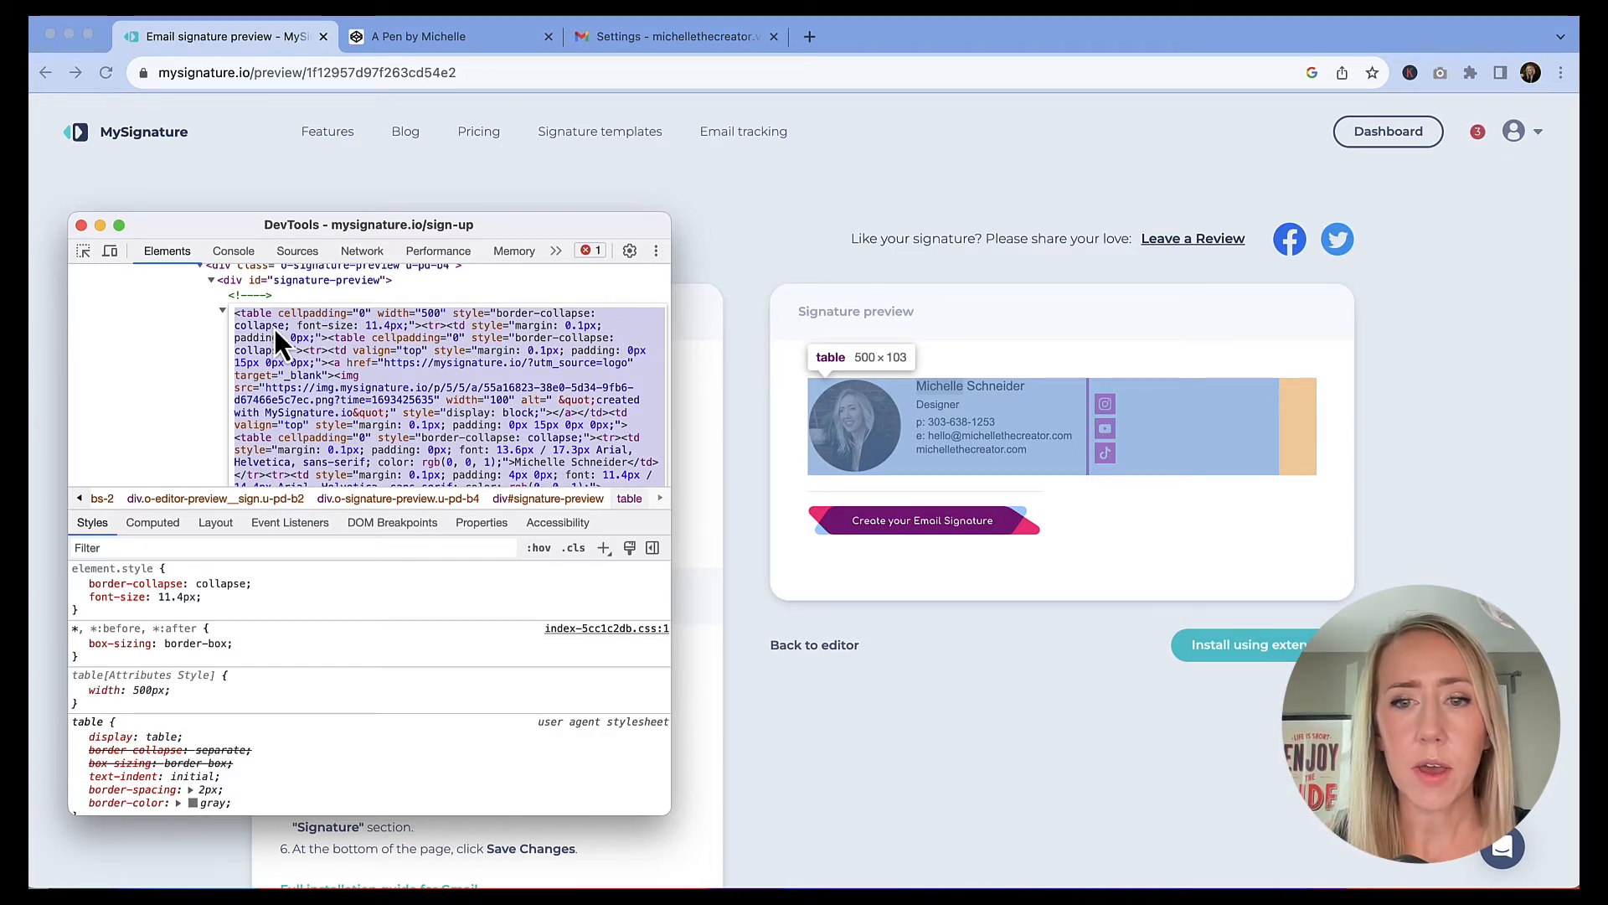
{"action": "mouse_move", "coordinate": [717, 448]}
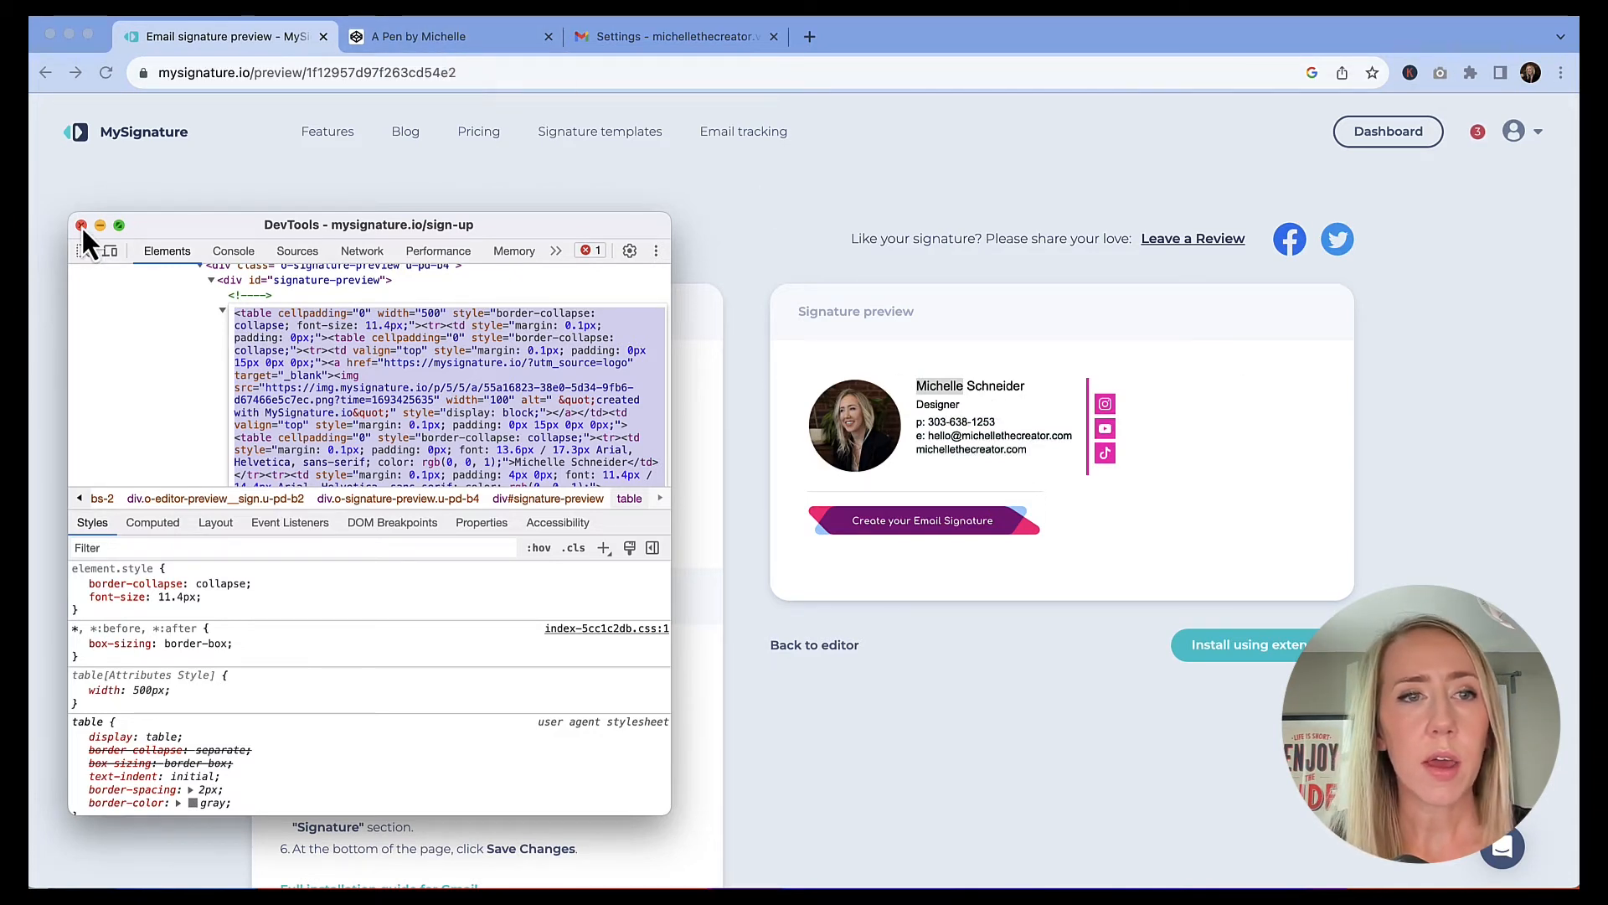
- Close DevTools after pasting the markup into CodePen, then show the HTML panel's dropdown
{"action": "left_click", "coordinate": [449, 36]}
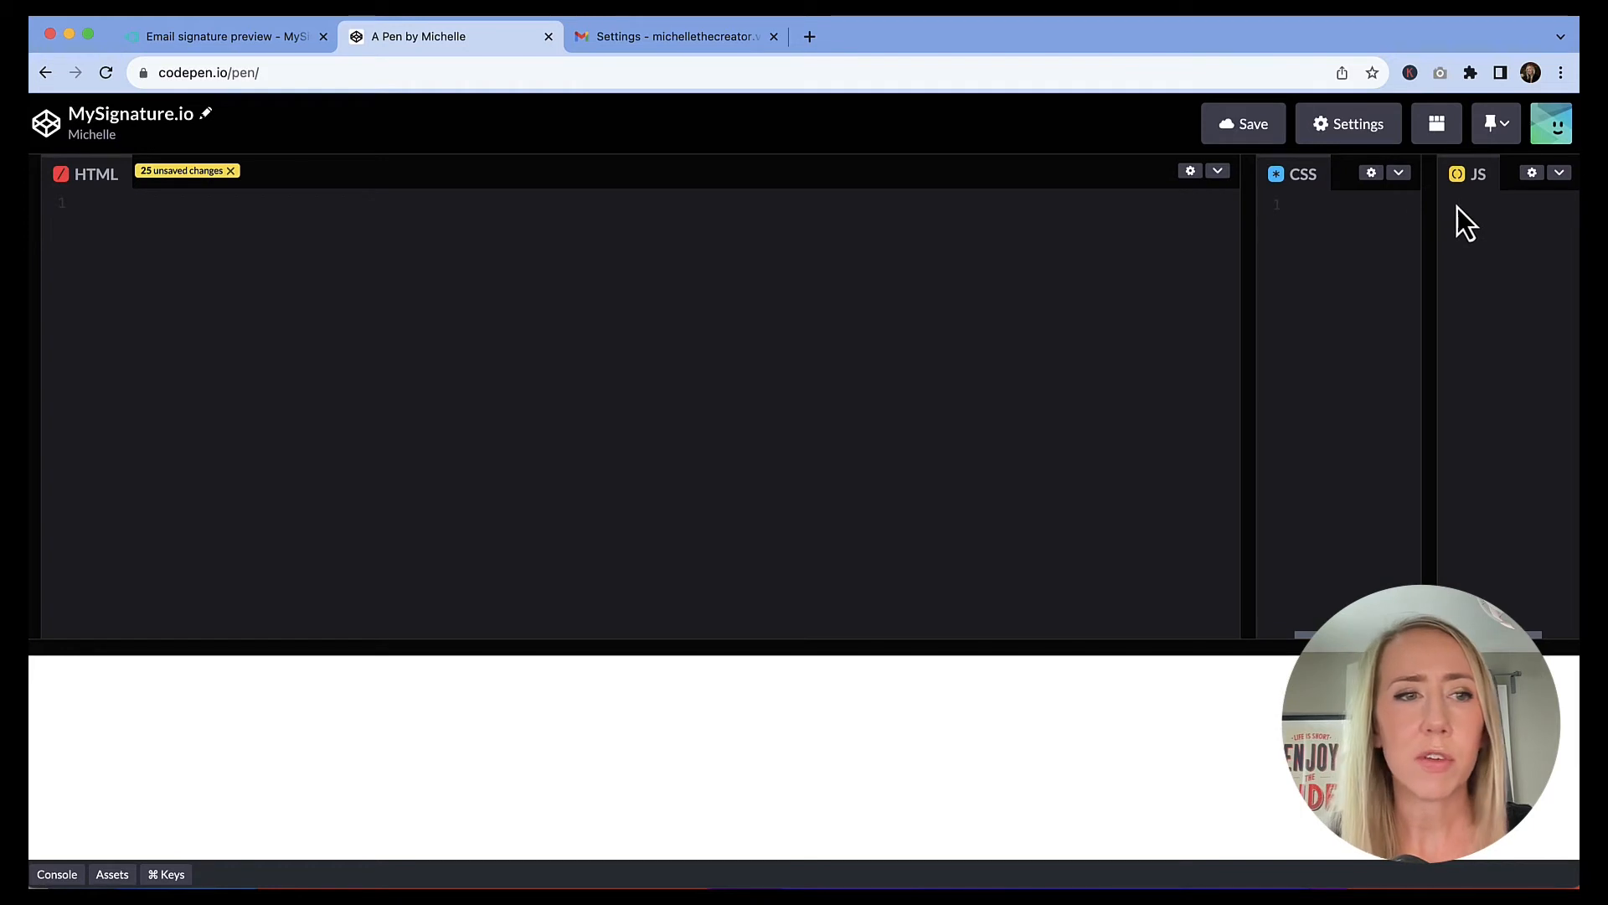
{"action": "mouse_move", "coordinate": [382, 270]}
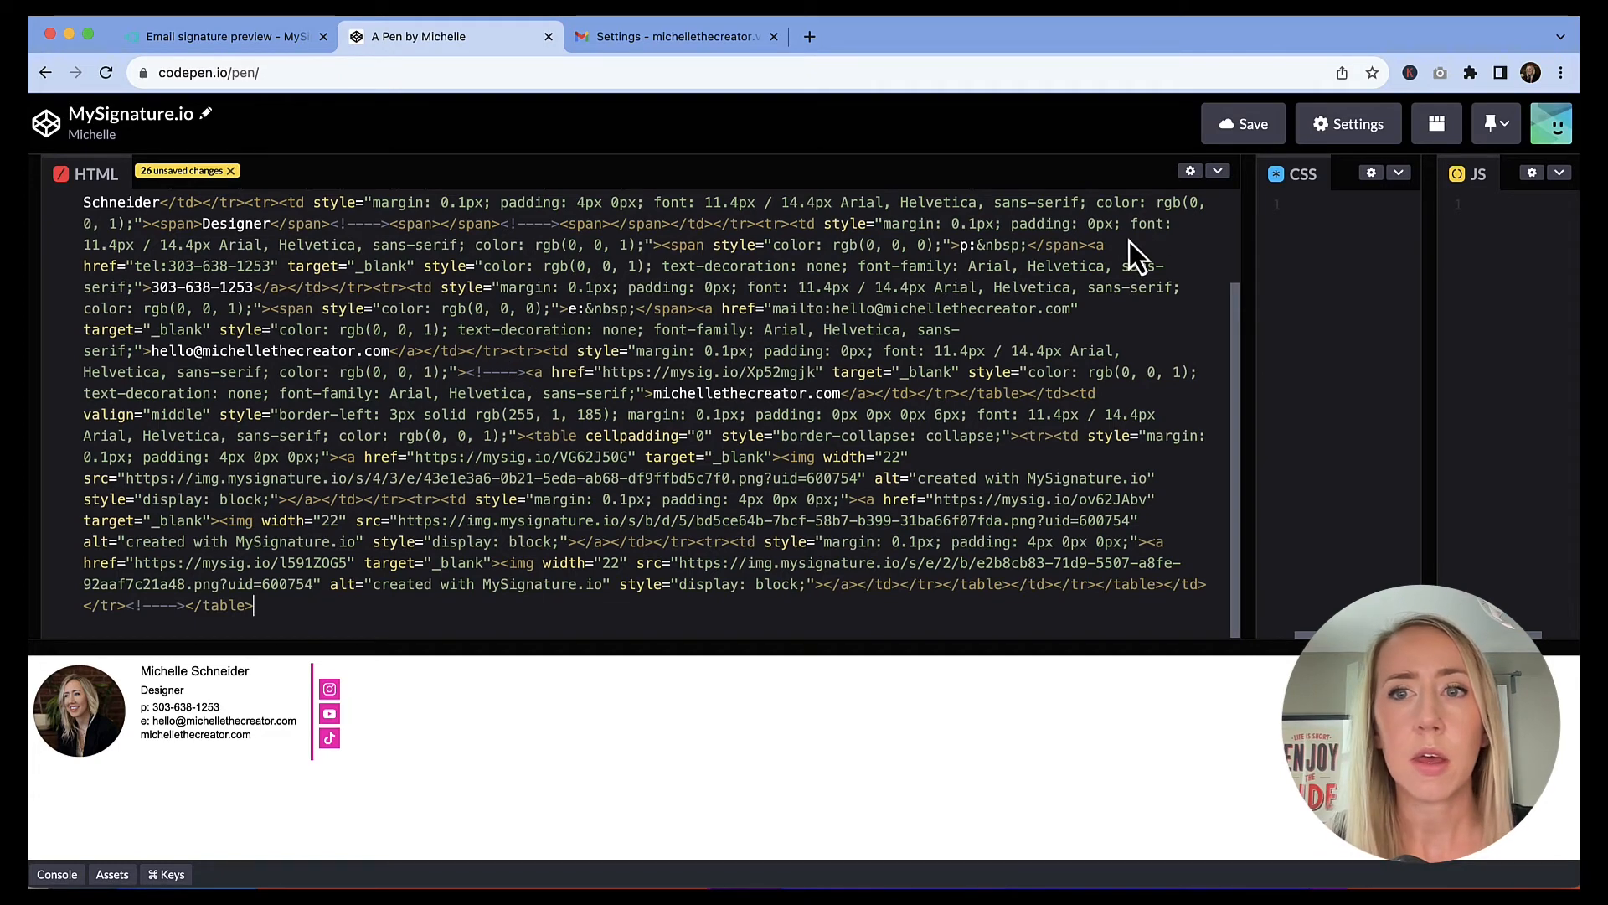
{"action": "left_click", "coordinate": [1218, 170]}
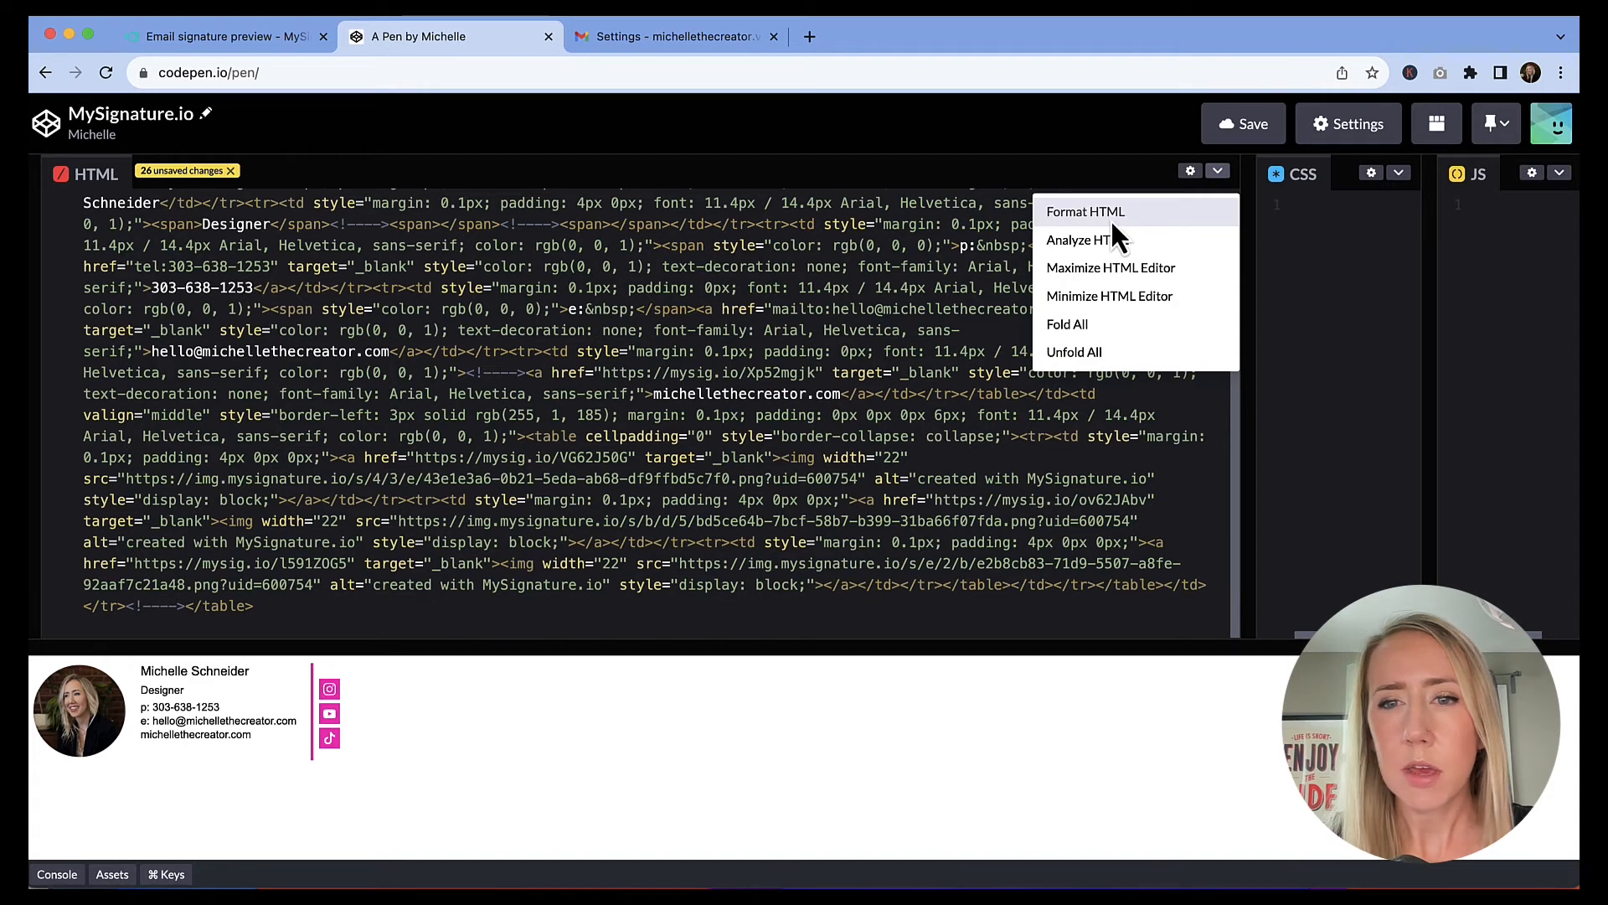
- Apply Format HTML to lay the signature markup out as indented lines
{"action": "left_click", "coordinate": [1085, 211]}
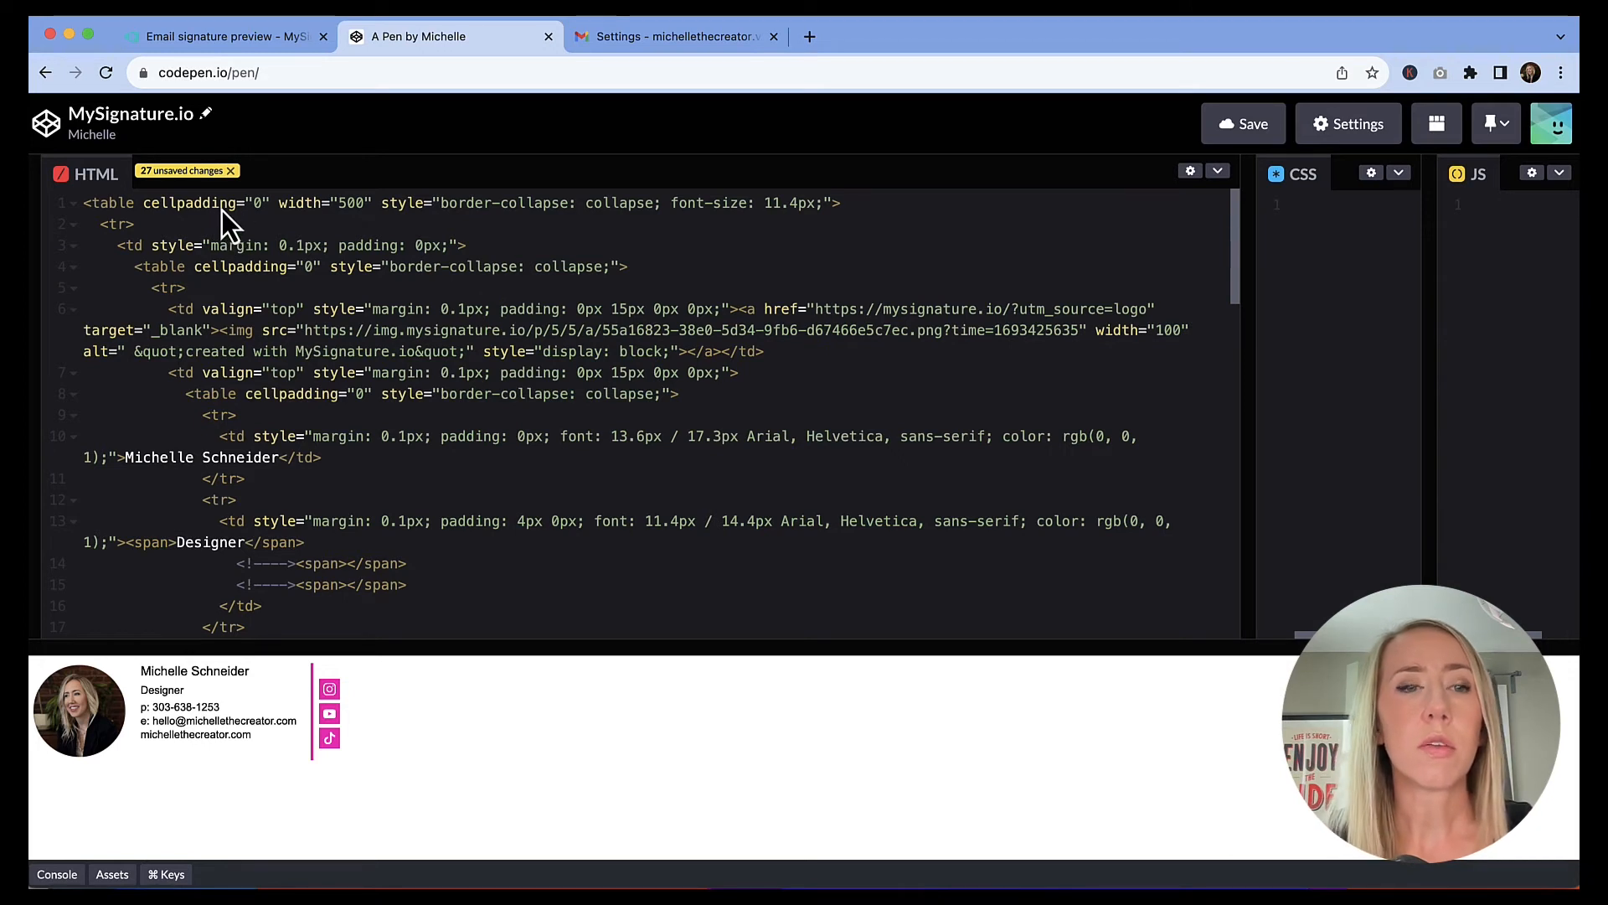
{"action": "mouse_move", "coordinate": [382, 219]}
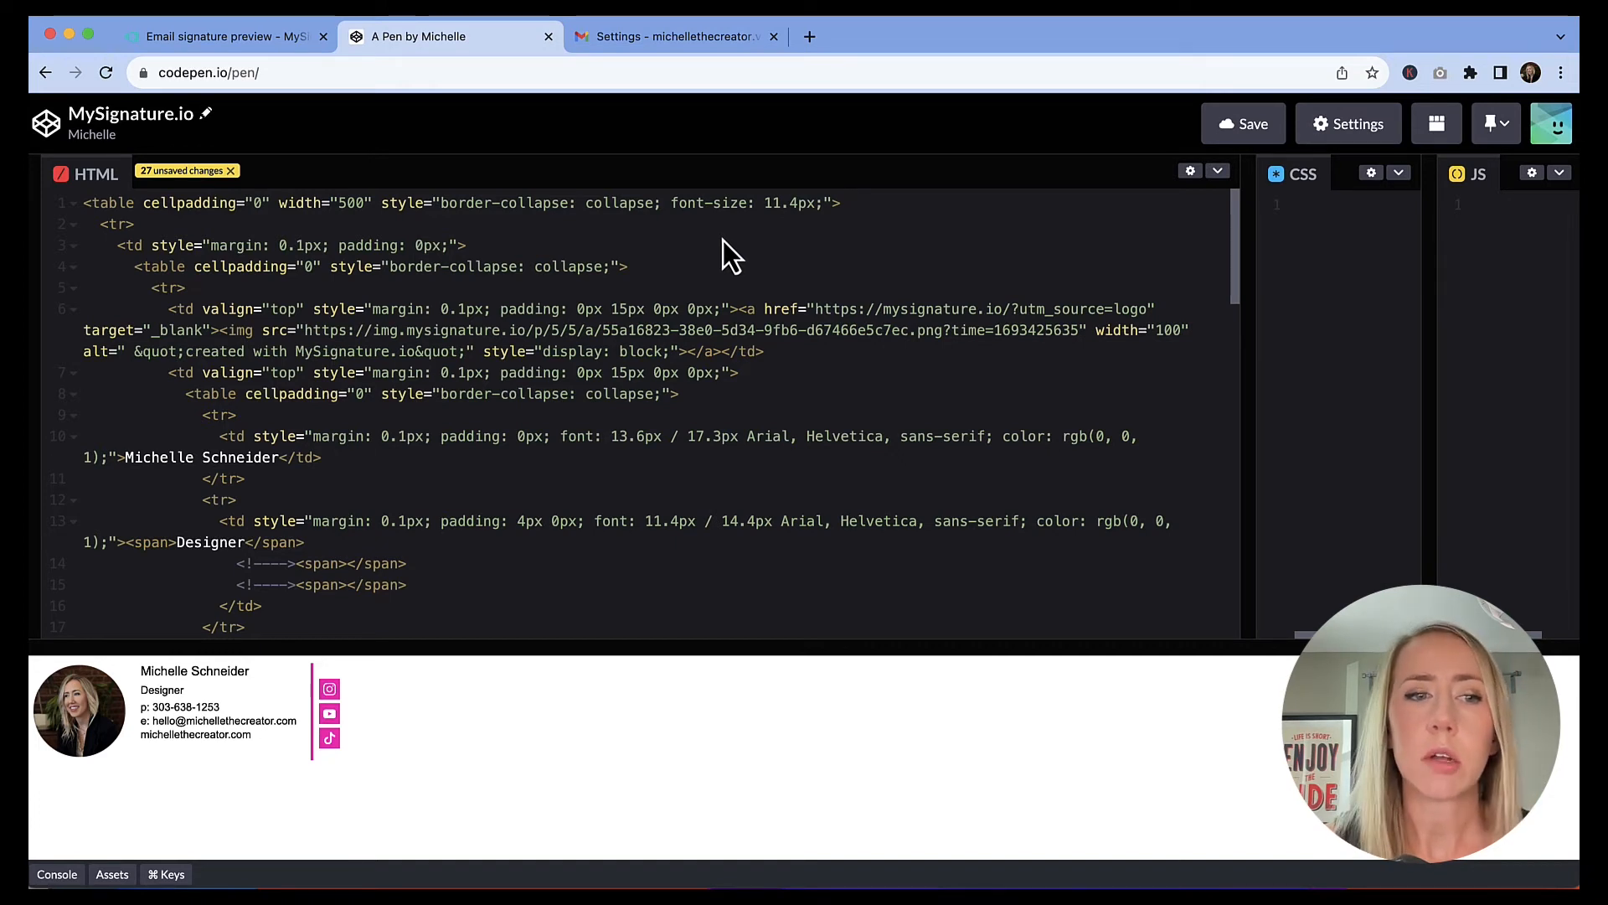
{"action": "mouse_move", "coordinate": [493, 344]}
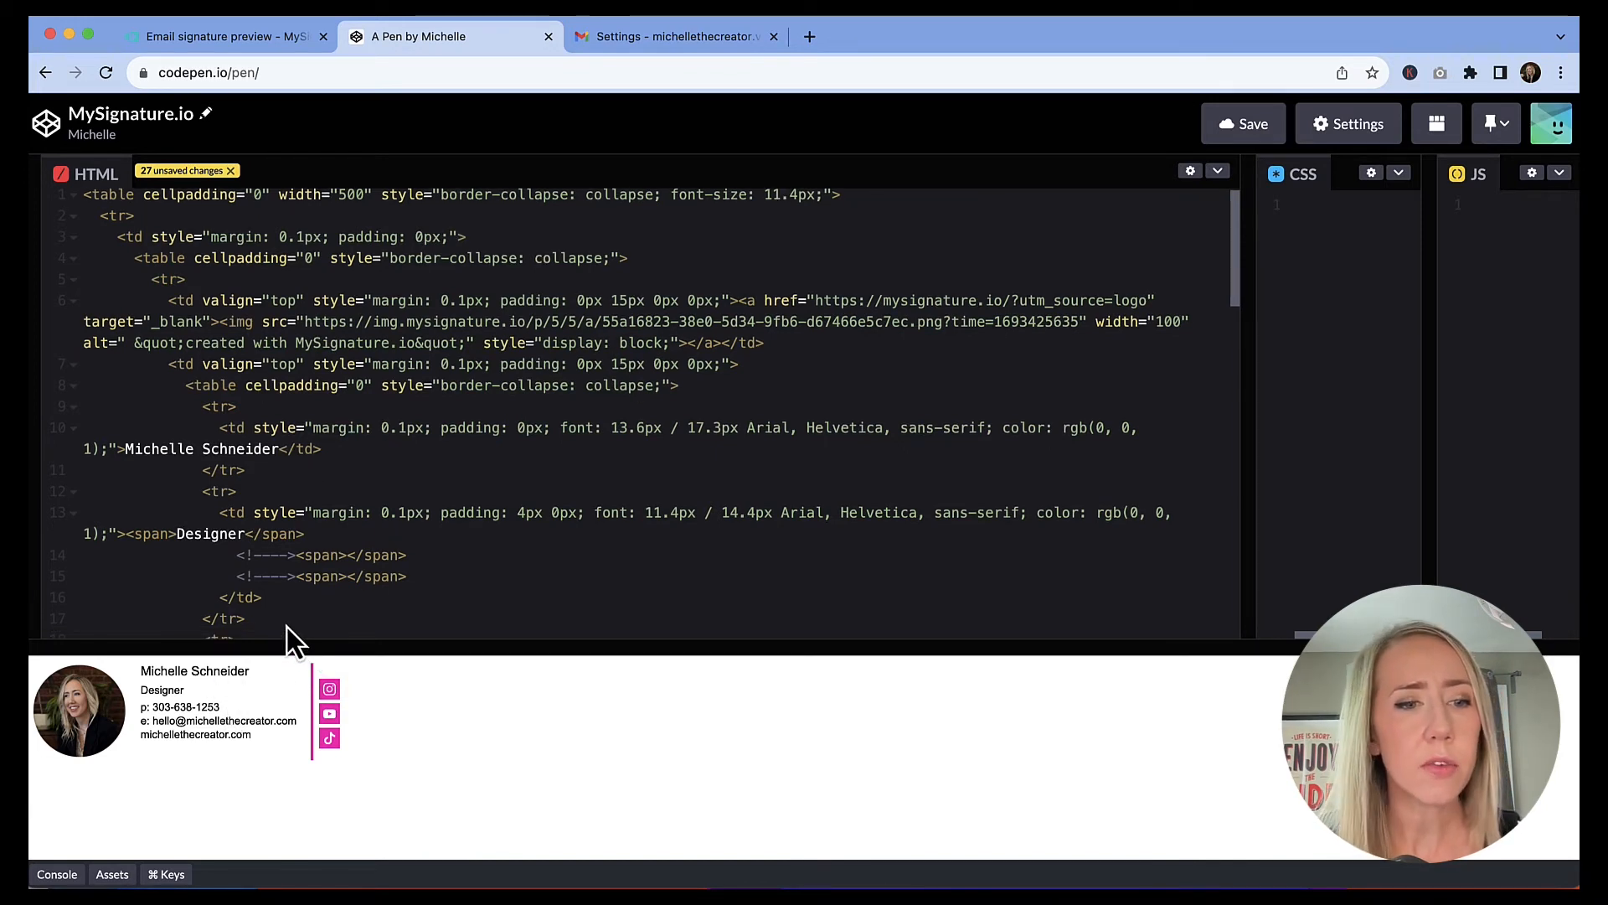
{"action": "mouse_move", "coordinate": [328, 554]}
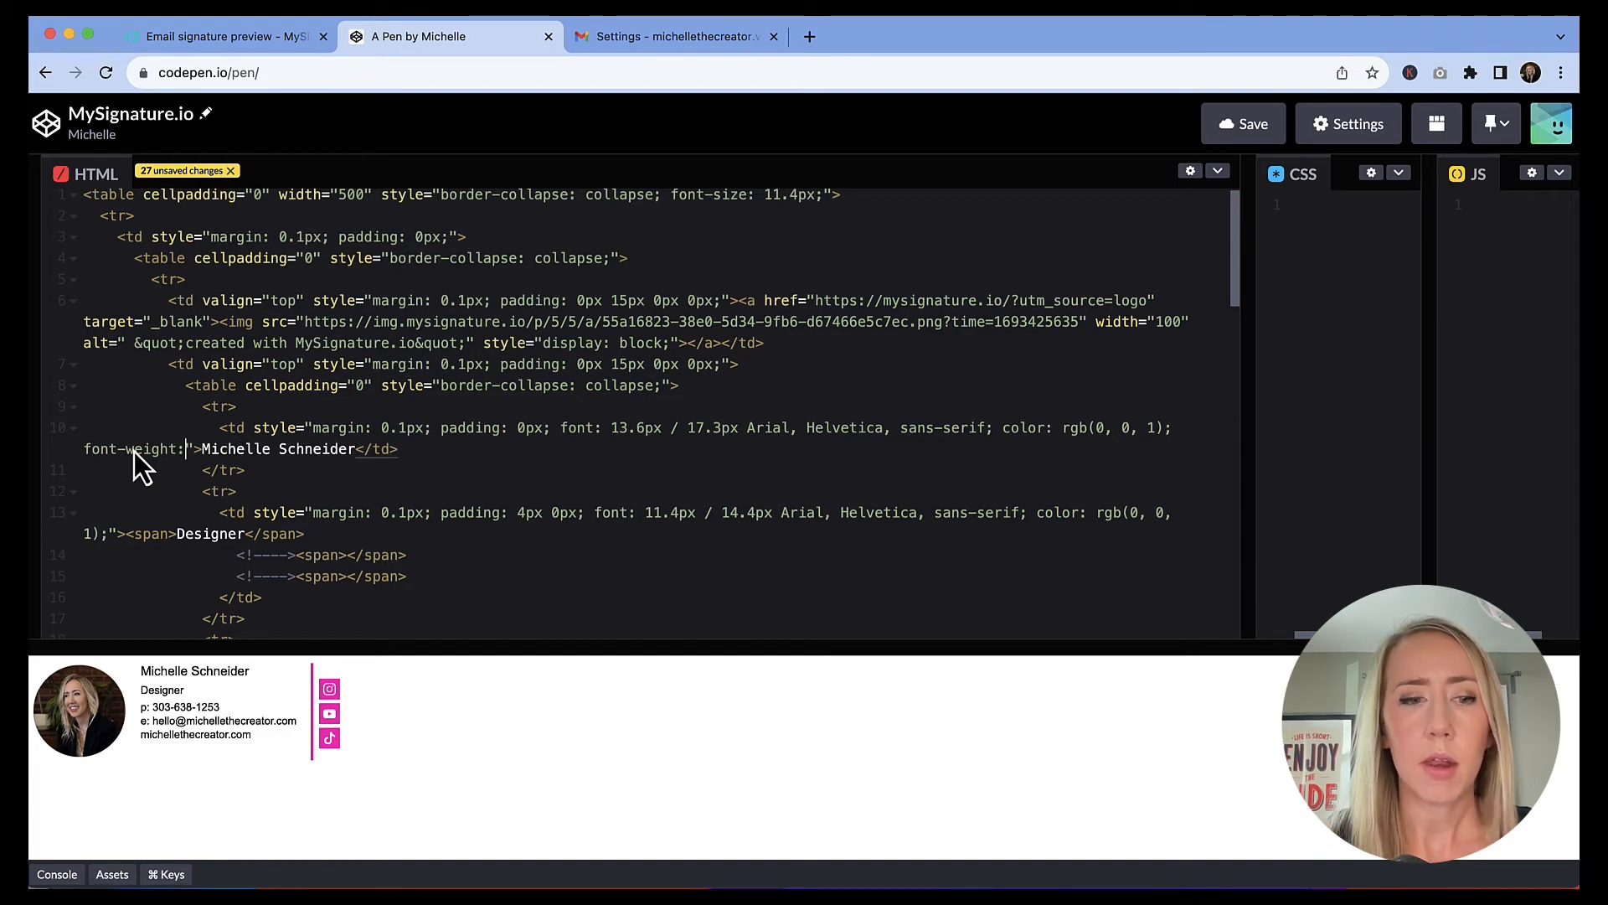
{"action": "type", "text": "bold;"}
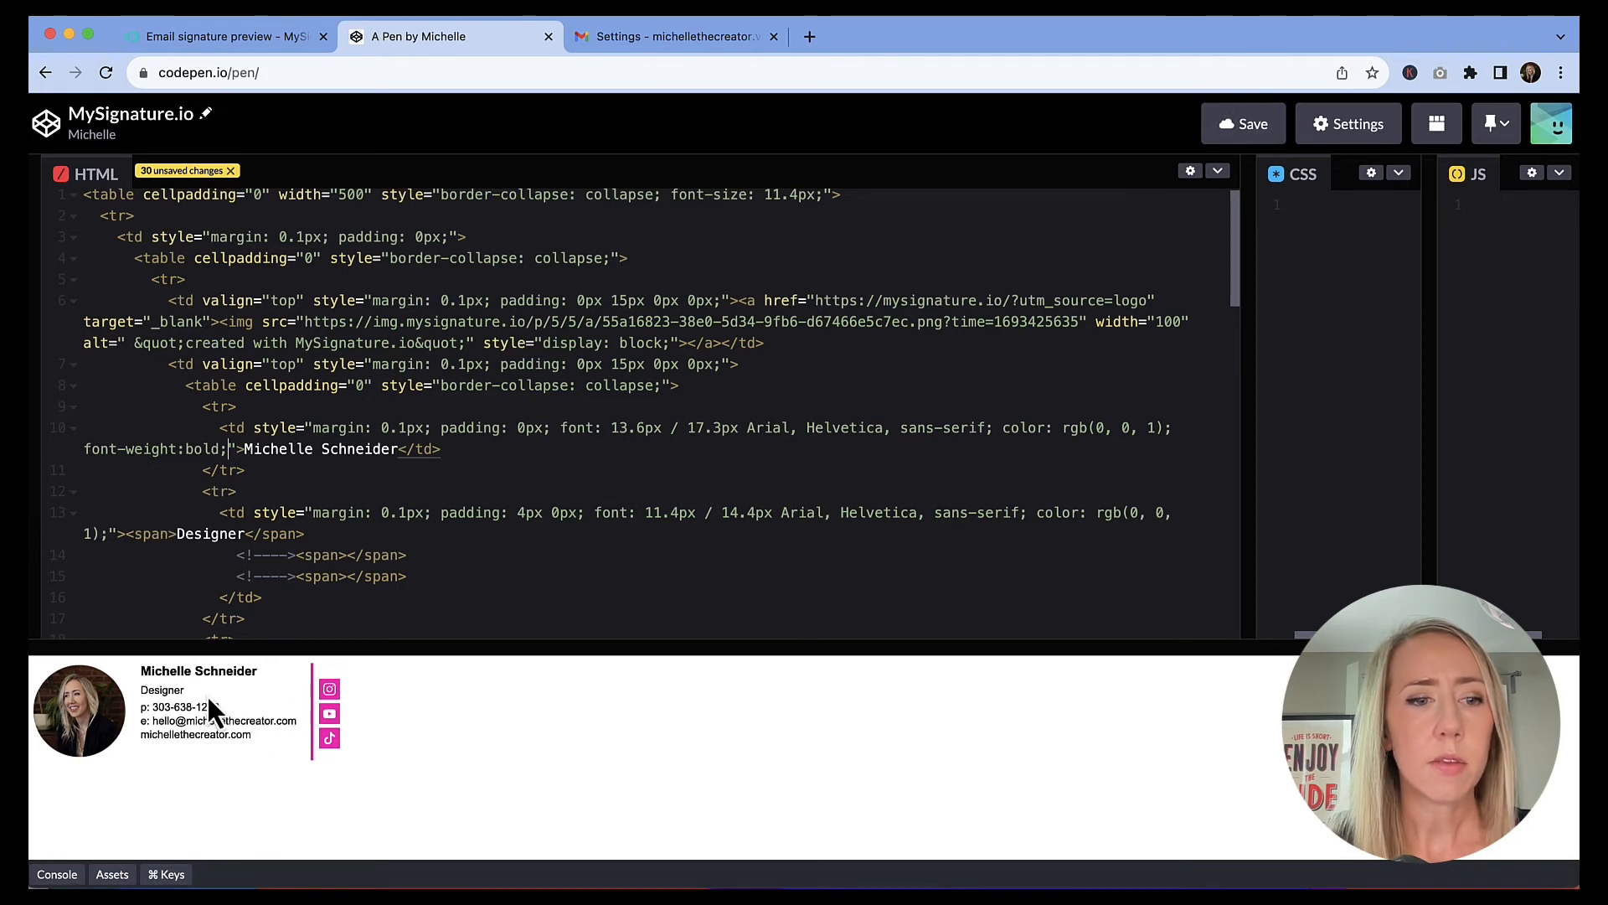
{"action": "mouse_move", "coordinate": [312, 698]}
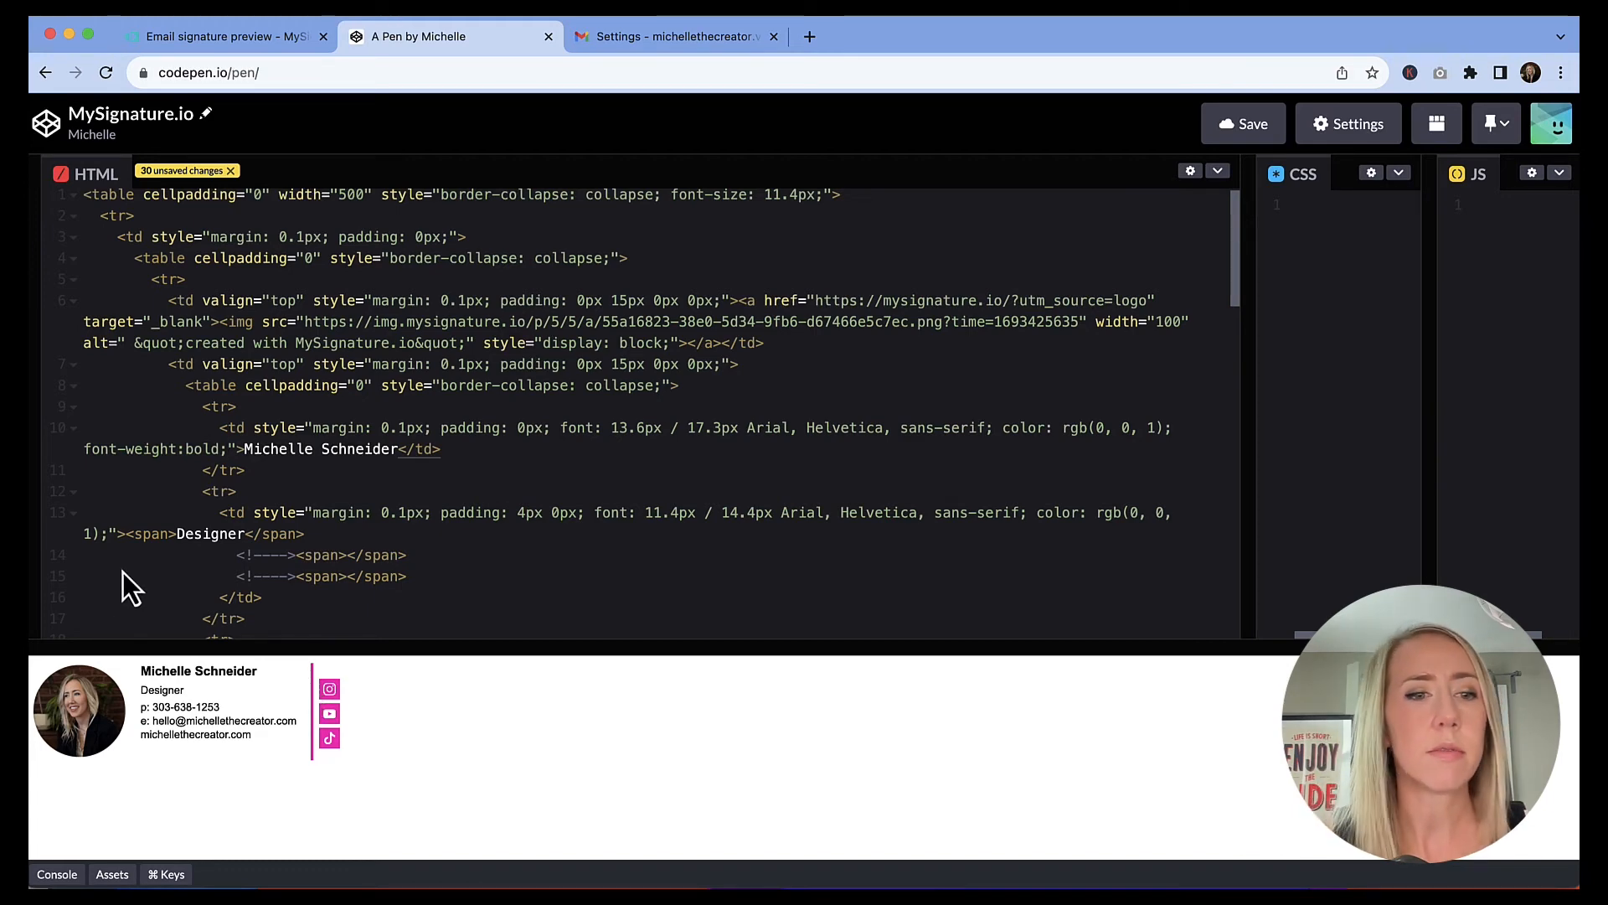
- Scroll the HTML panel down to the social icon cells with their mysig.io links
{"action": "scroll", "scroll_direction": "down", "scroll_amount": 3}
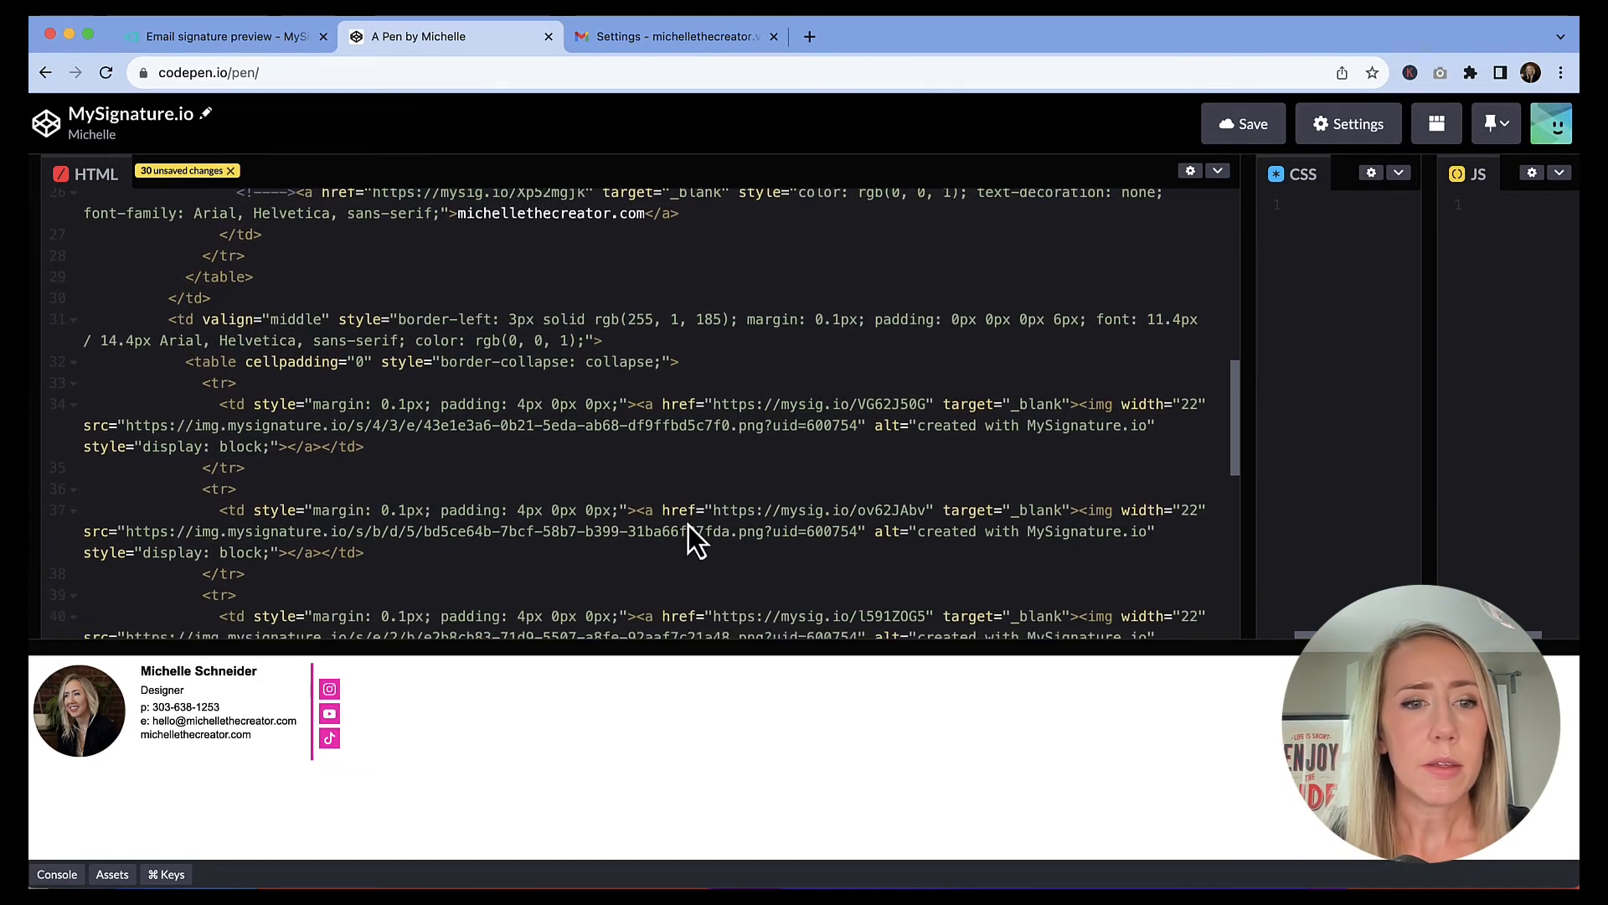
{"action": "scroll", "scroll_direction": "down", "scroll_amount": 3}
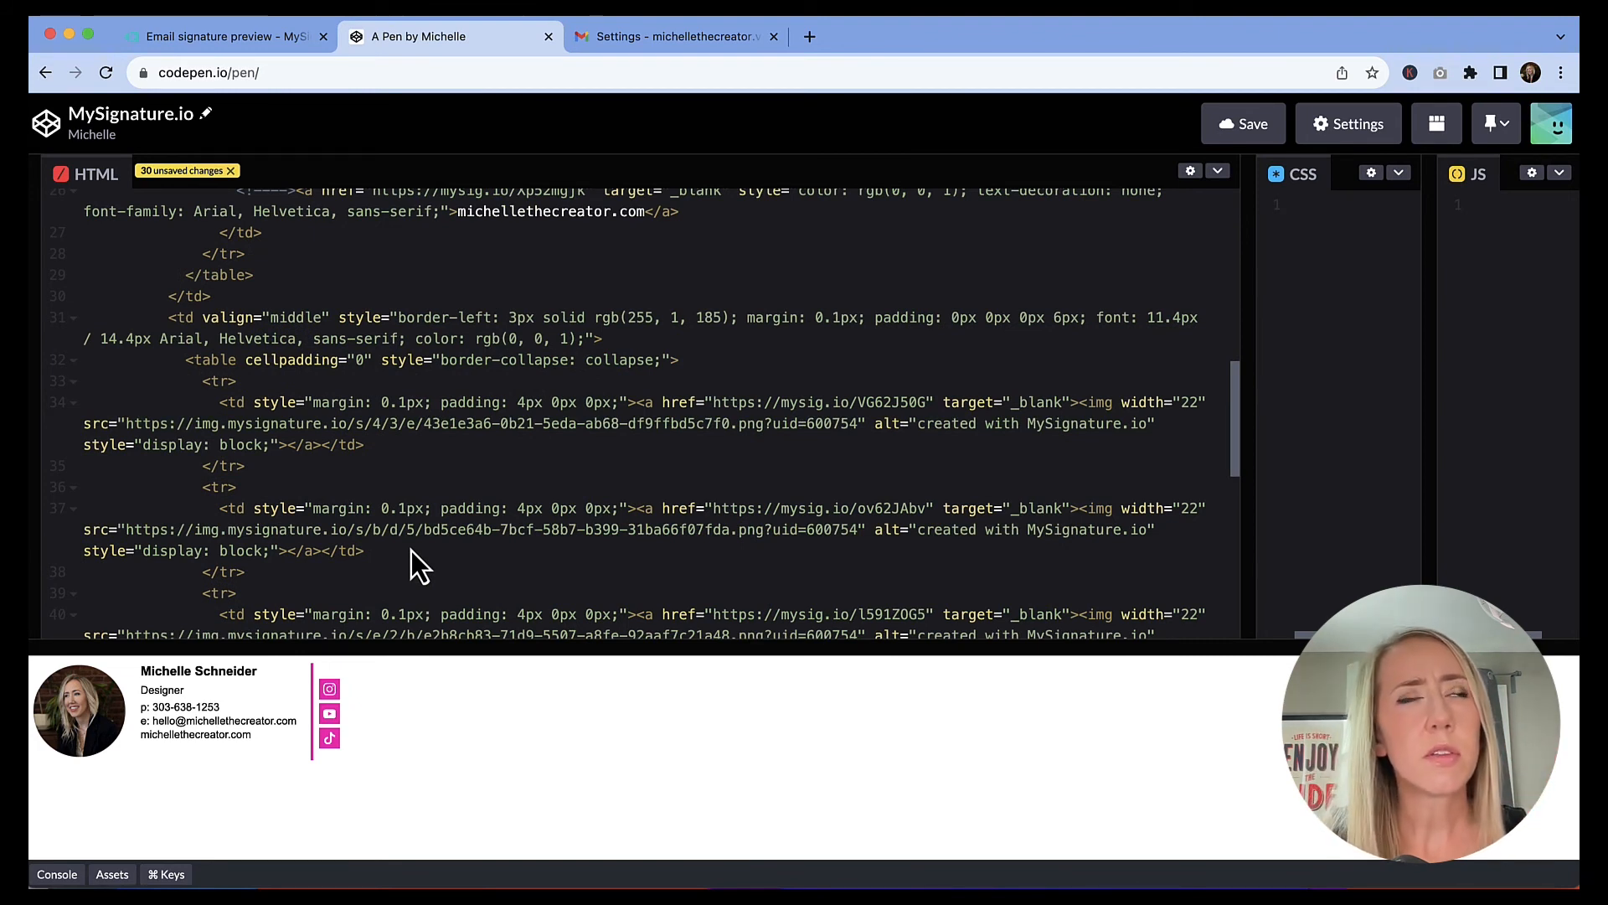
{"action": "scroll", "scroll_direction": "down", "scroll_amount": 3}
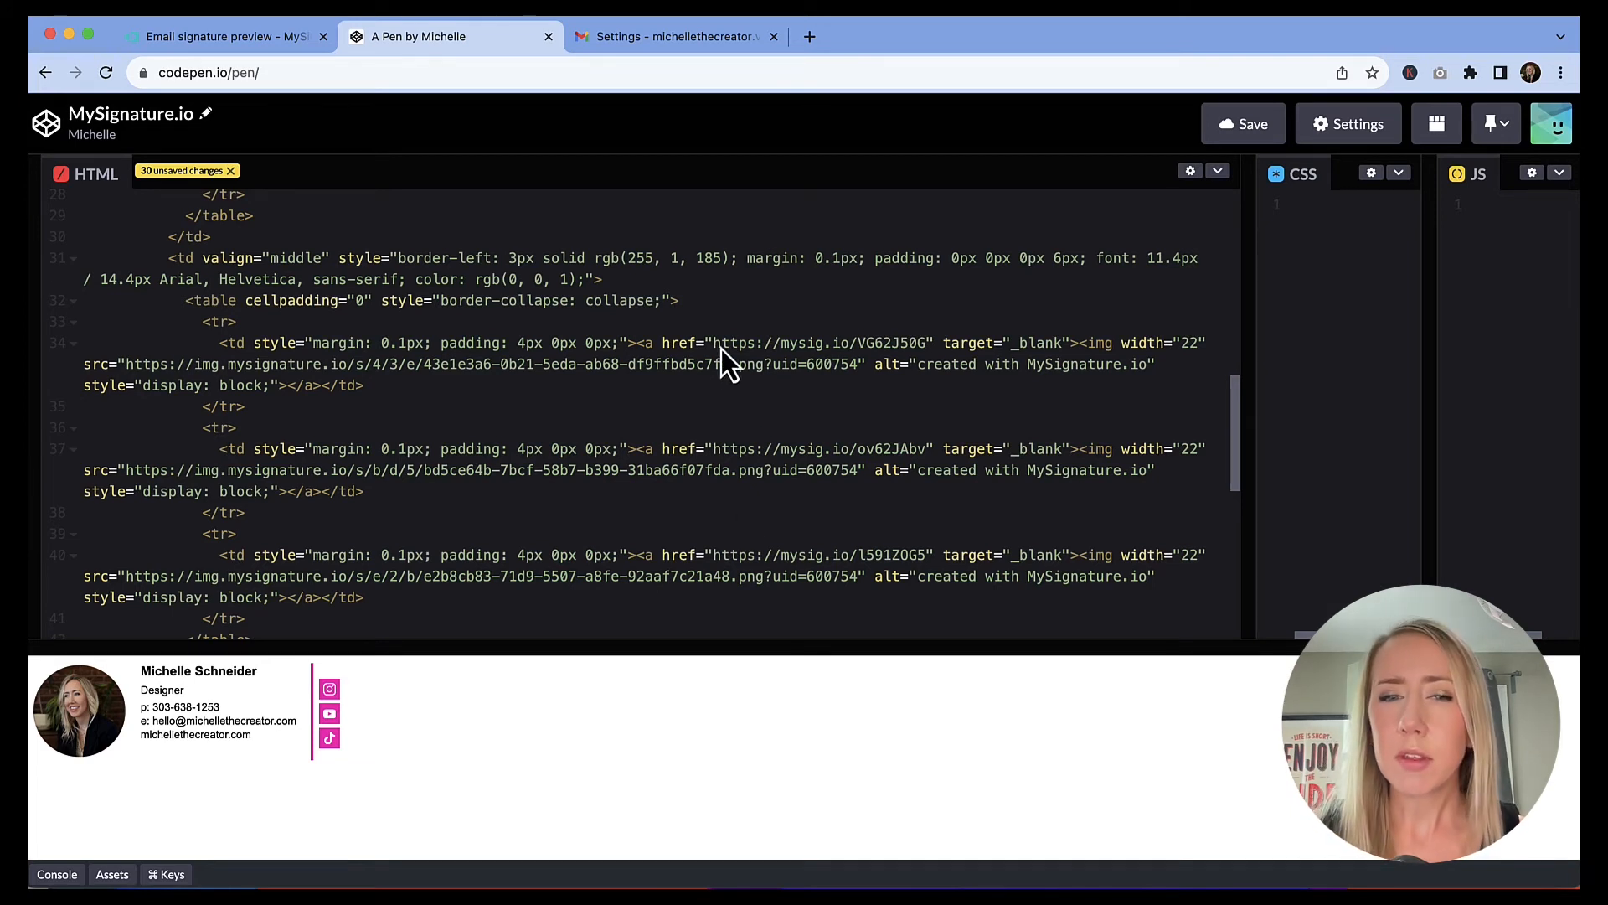
{"action": "mouse_move", "coordinate": [882, 367]}
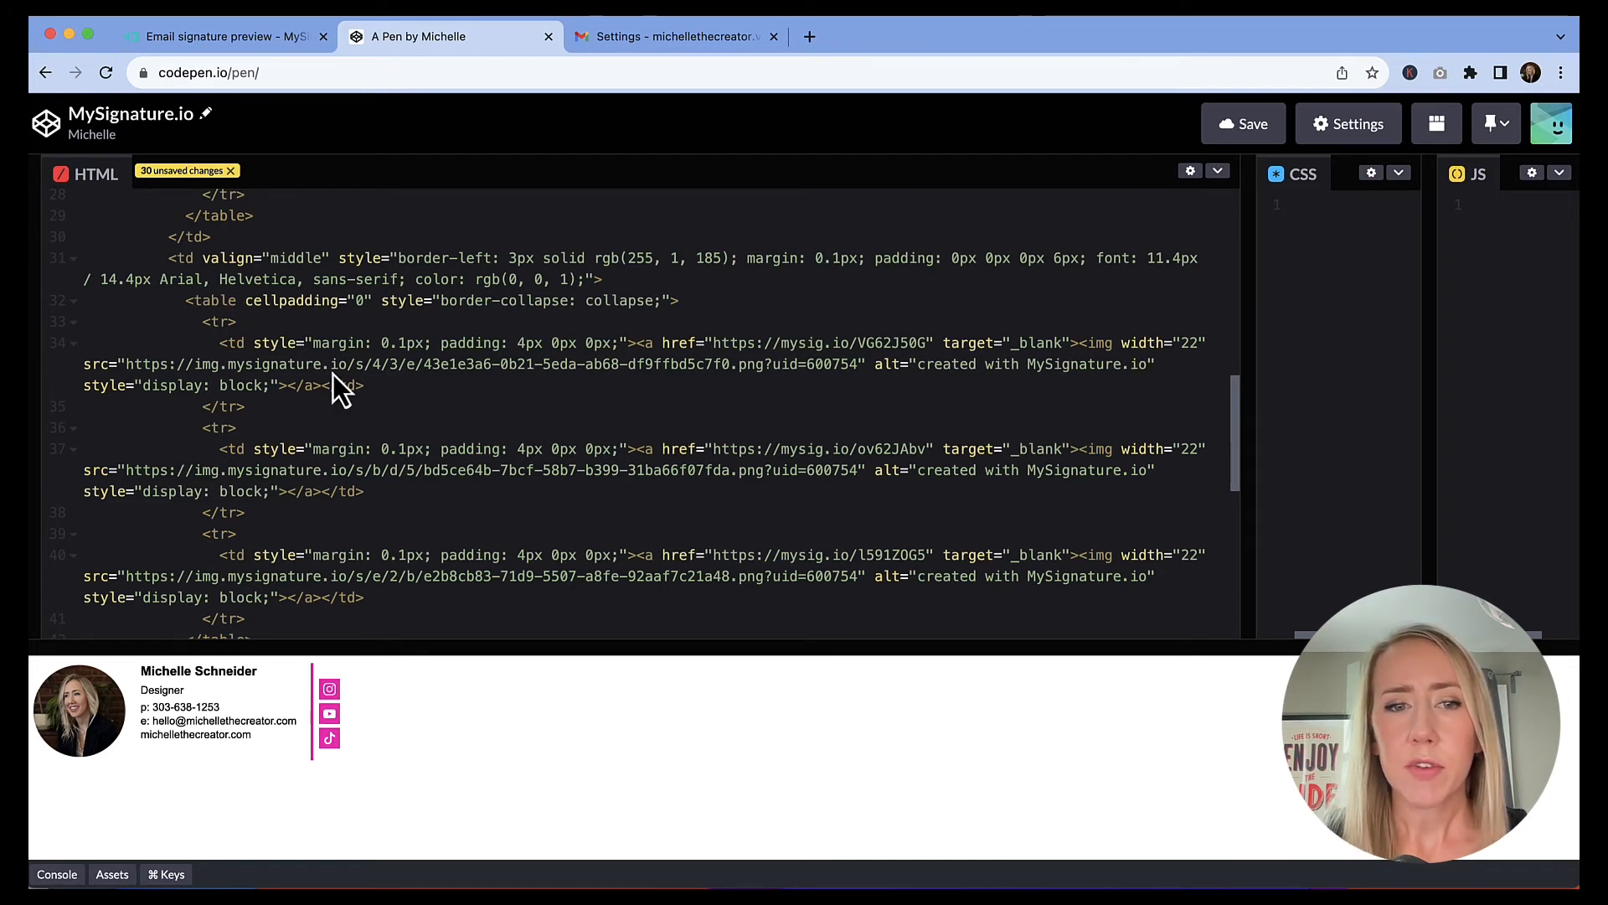
{"action": "mouse_move", "coordinate": [369, 398]}
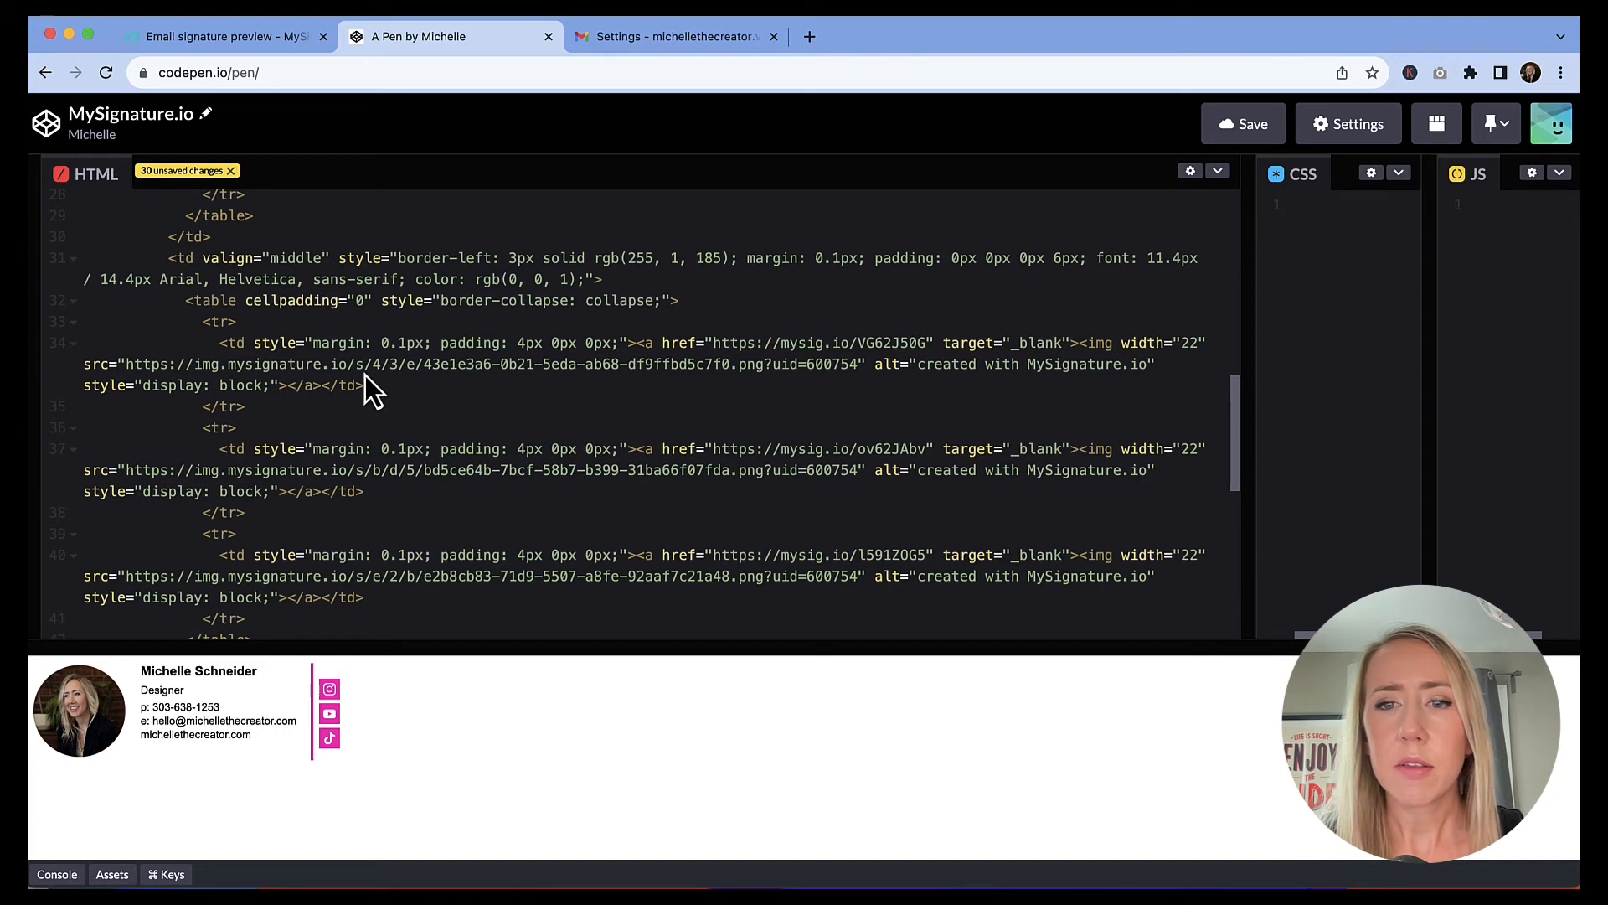
{"action": "mouse_move", "coordinate": [546, 388]}
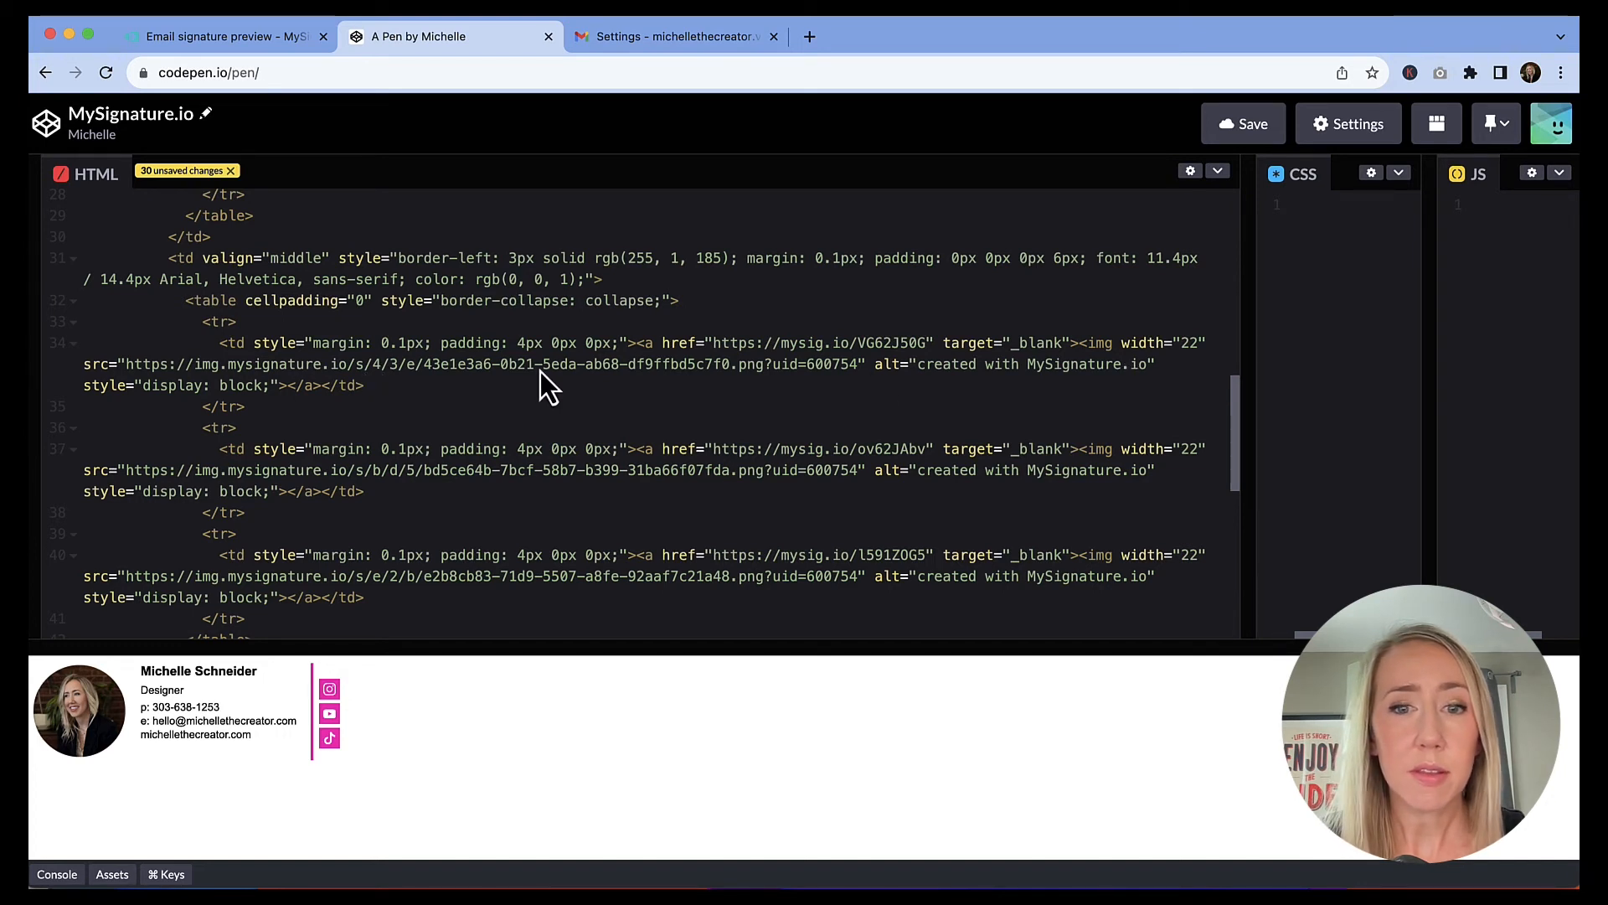
{"action": "mouse_move", "coordinate": [892, 369]}
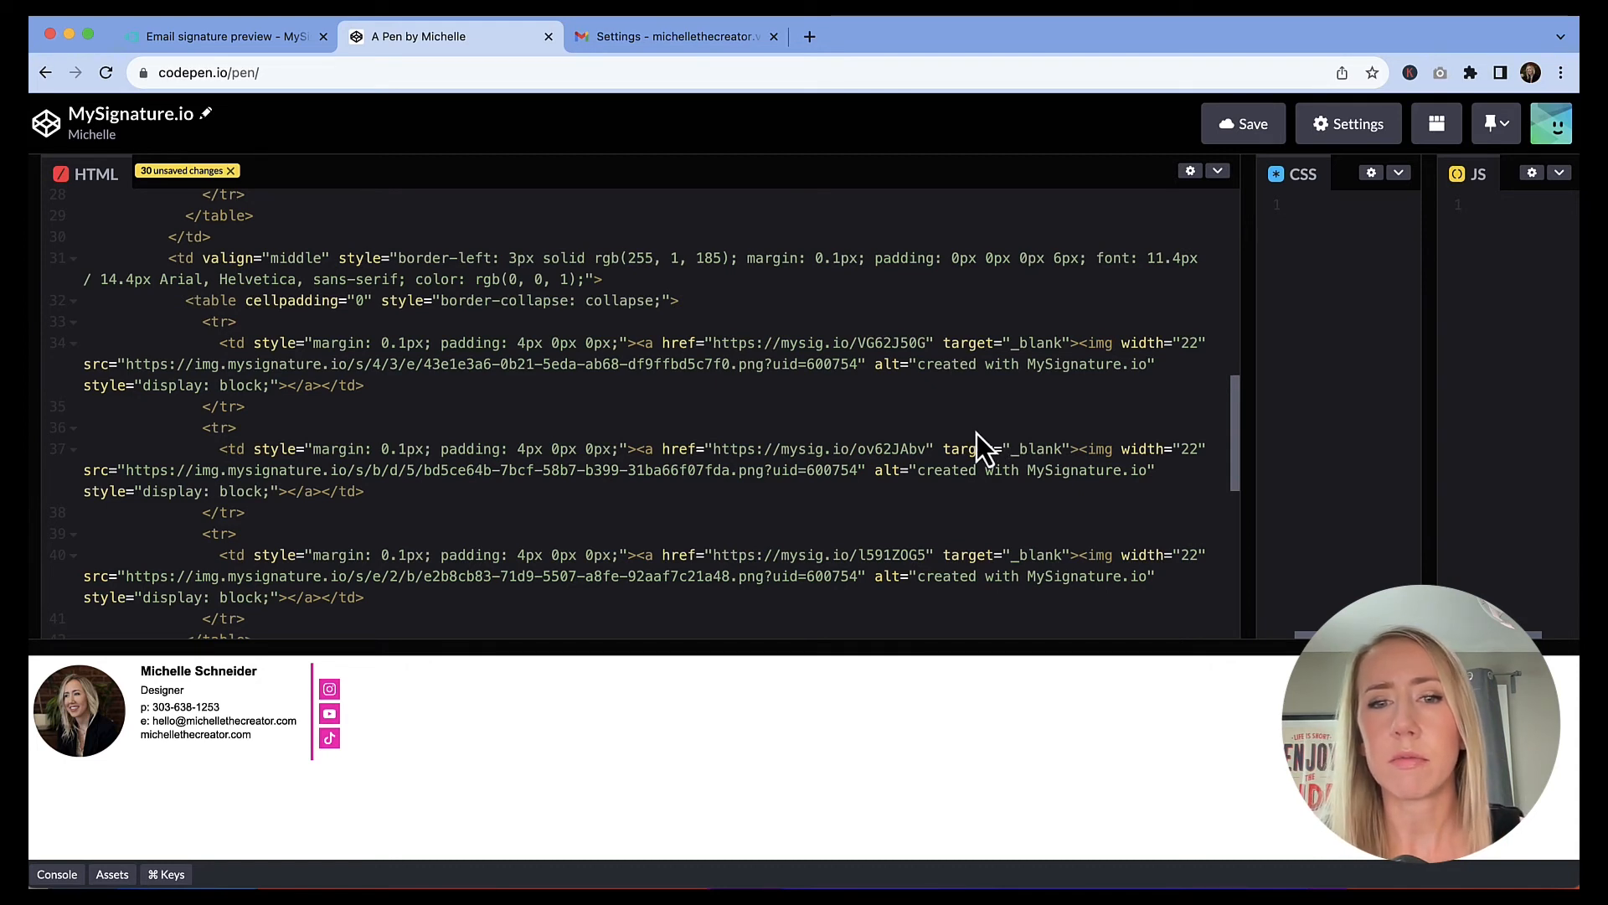
{"action": "mouse_move", "coordinate": [918, 476]}
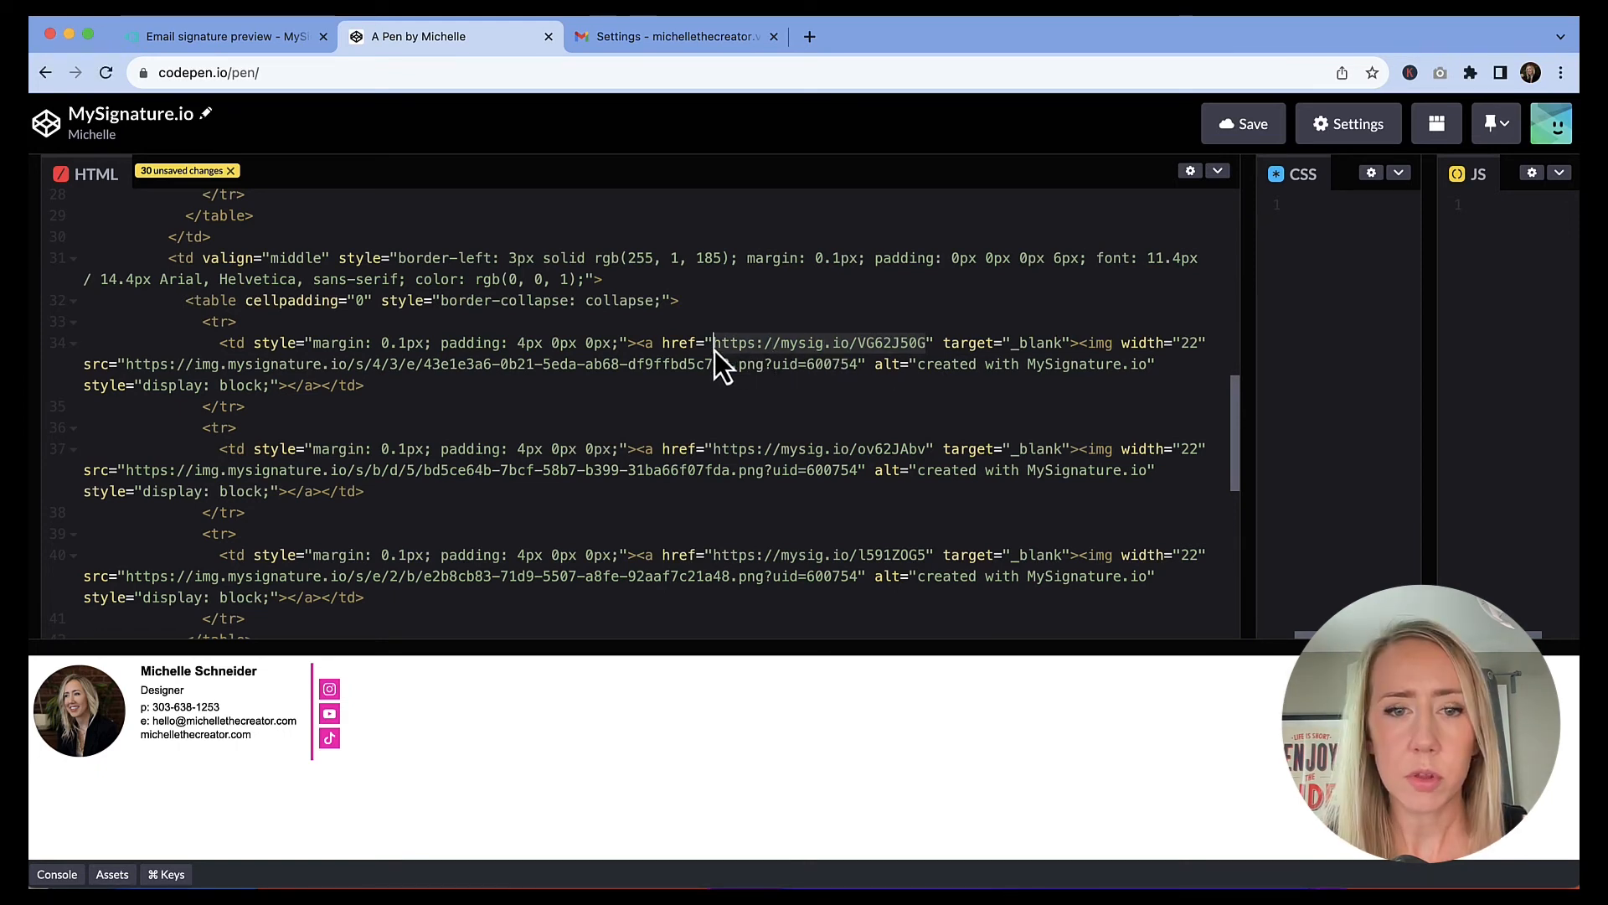
{"action": "type", "text": "https://www.instagram.com/michelle.the.creator/"}
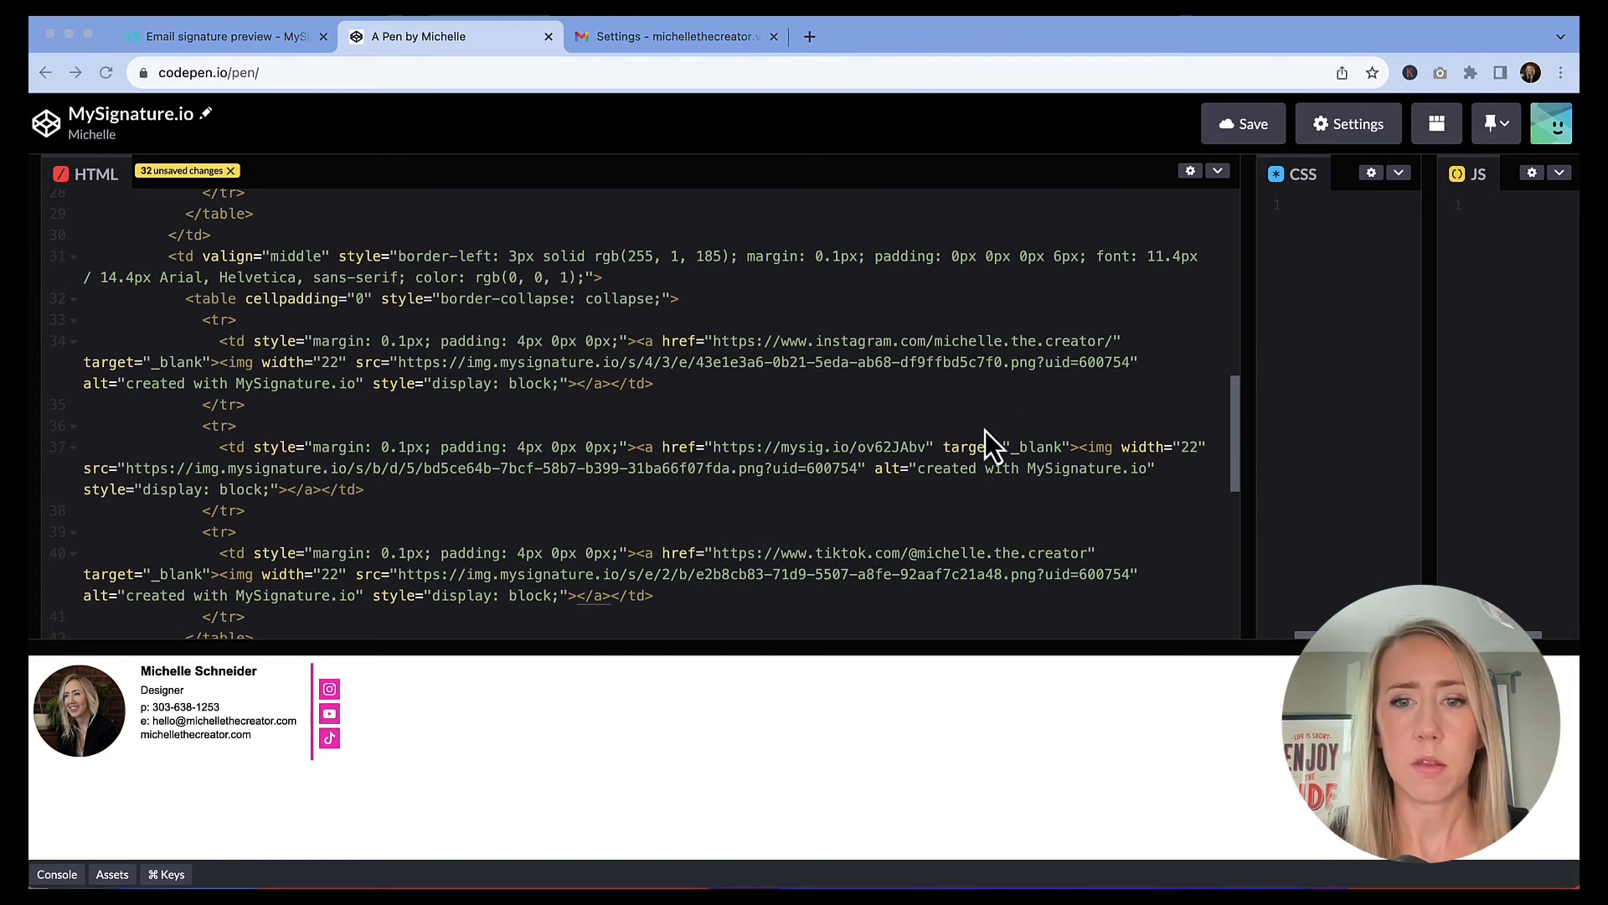
{"action": "double_click", "coordinate": [810, 446]}
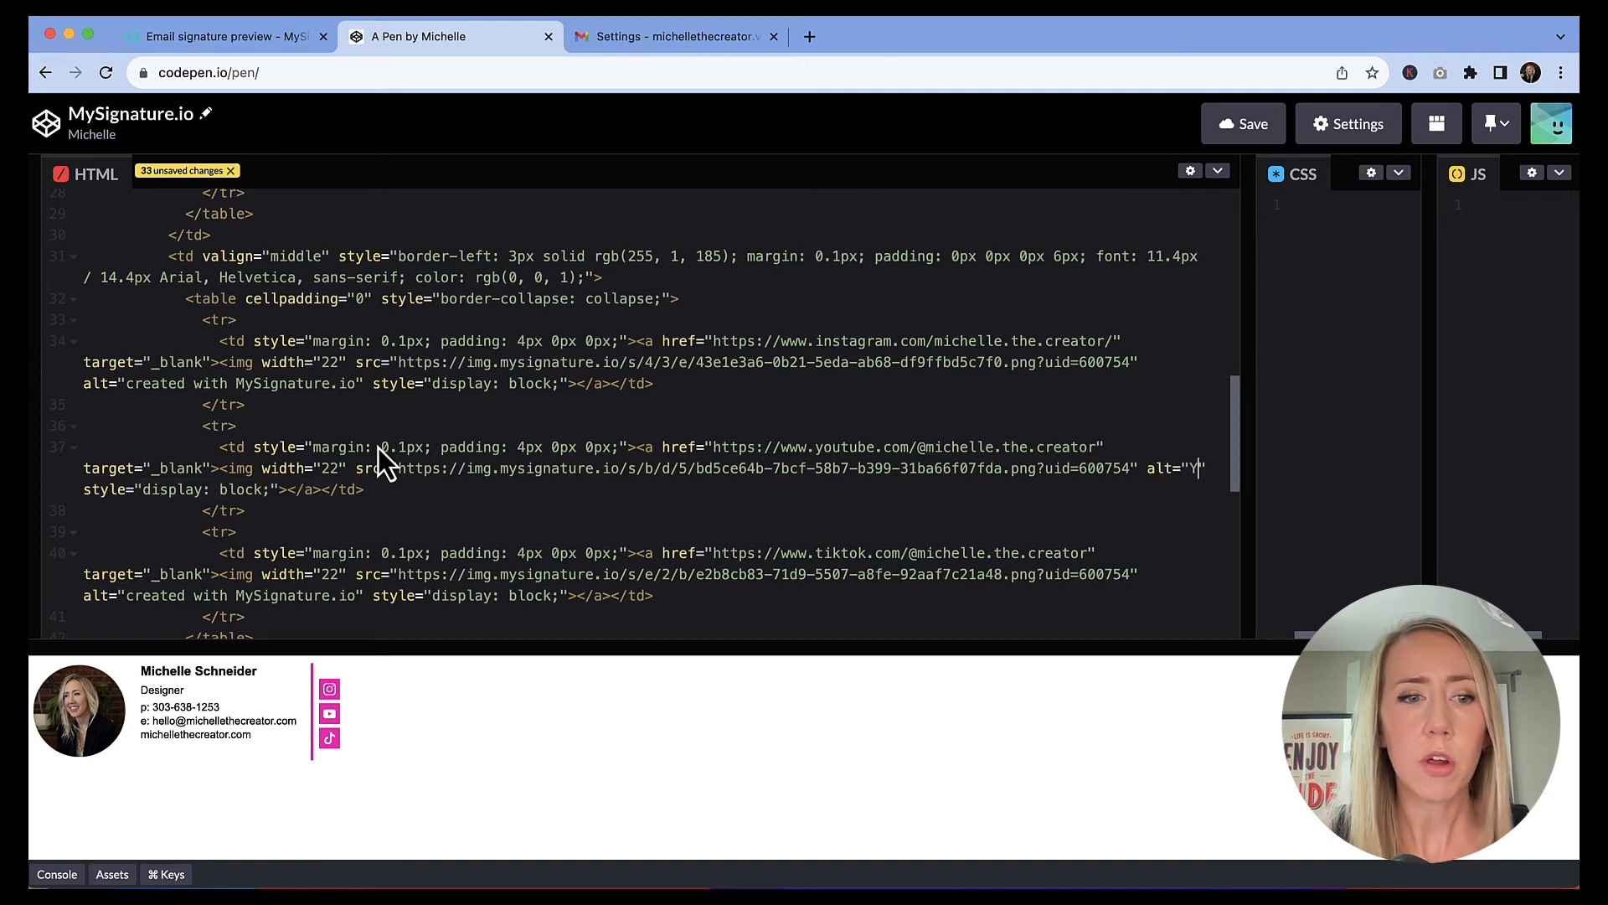
{"action": "type", "text": "ouTube"}
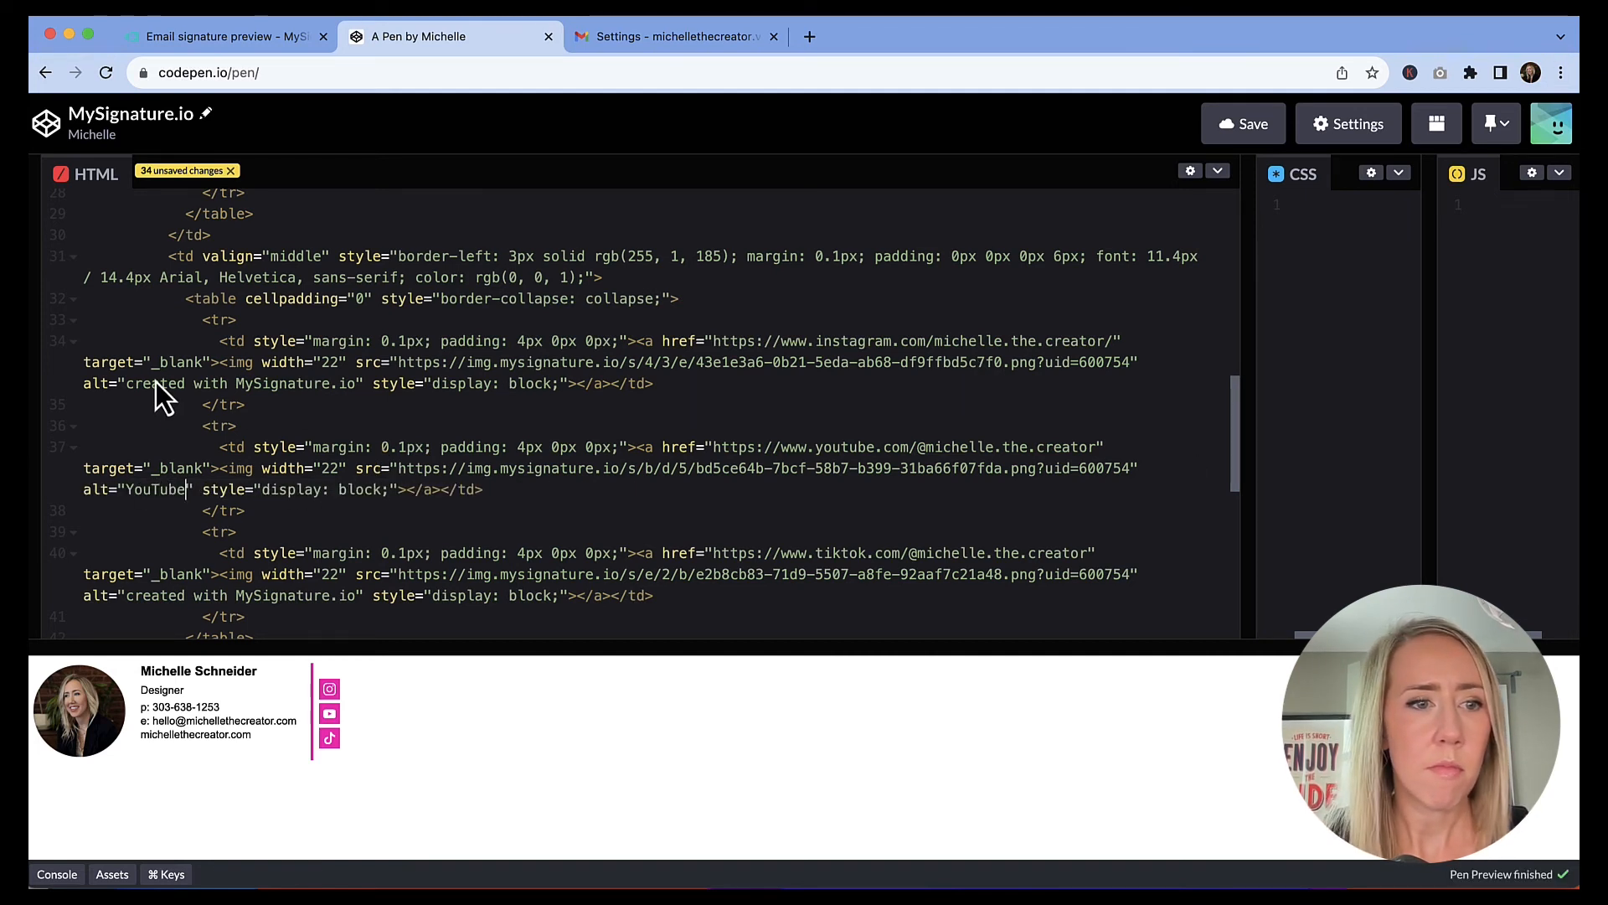
- Change the Instagram and TikTok icons' alt text to Instagram and TikTok
{"action": "double_click", "coordinate": [241, 383]}
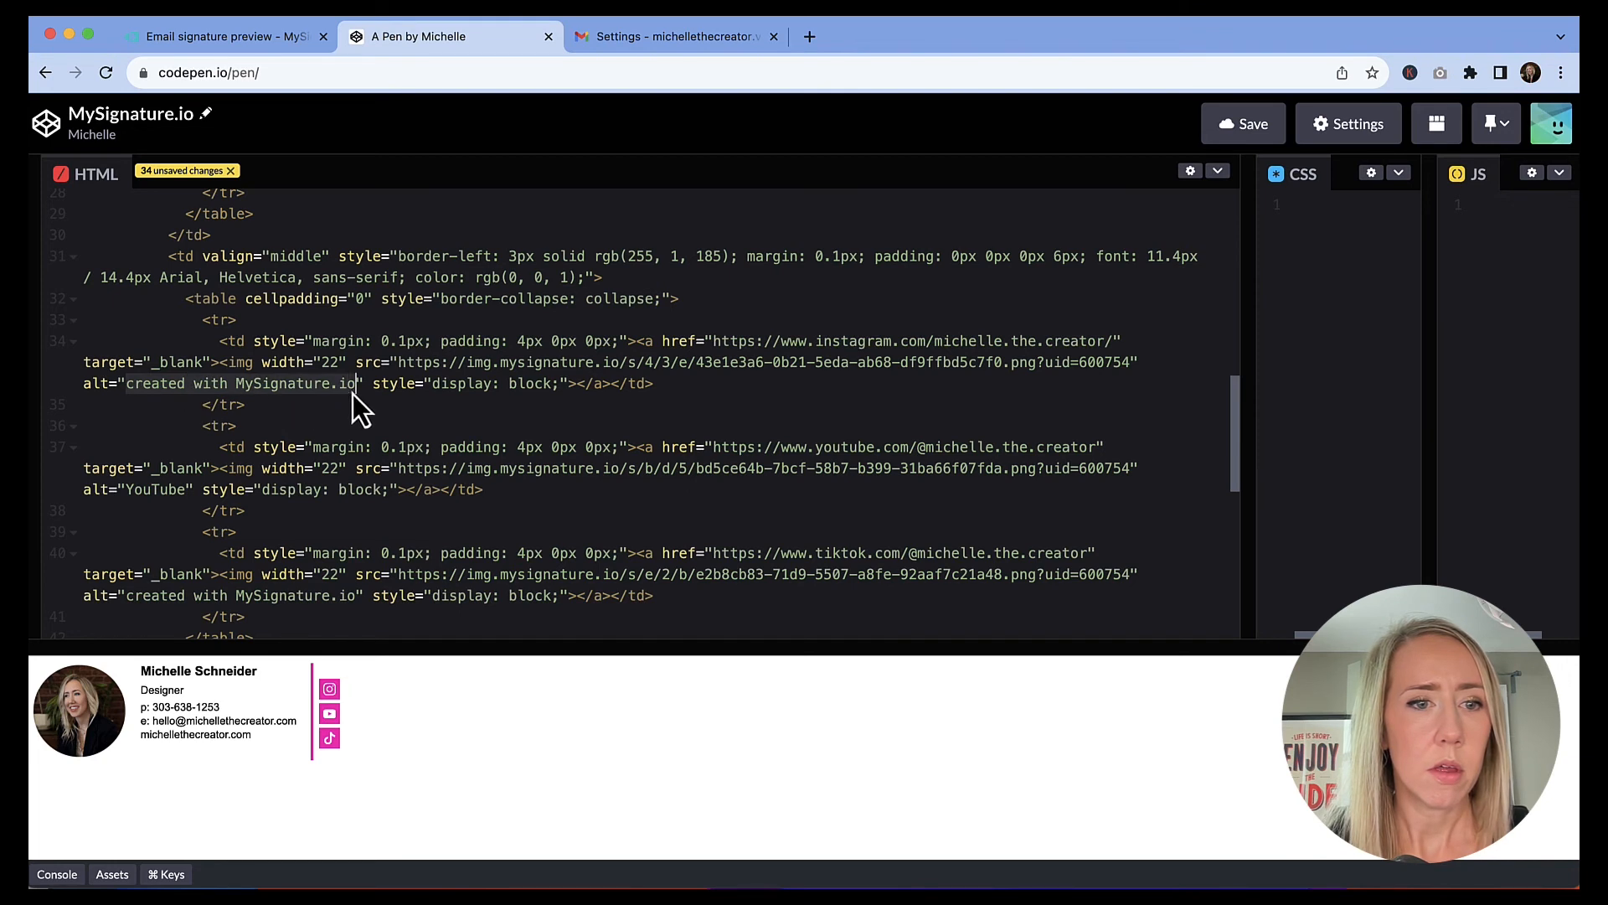
{"action": "type", "text": "Insta"}
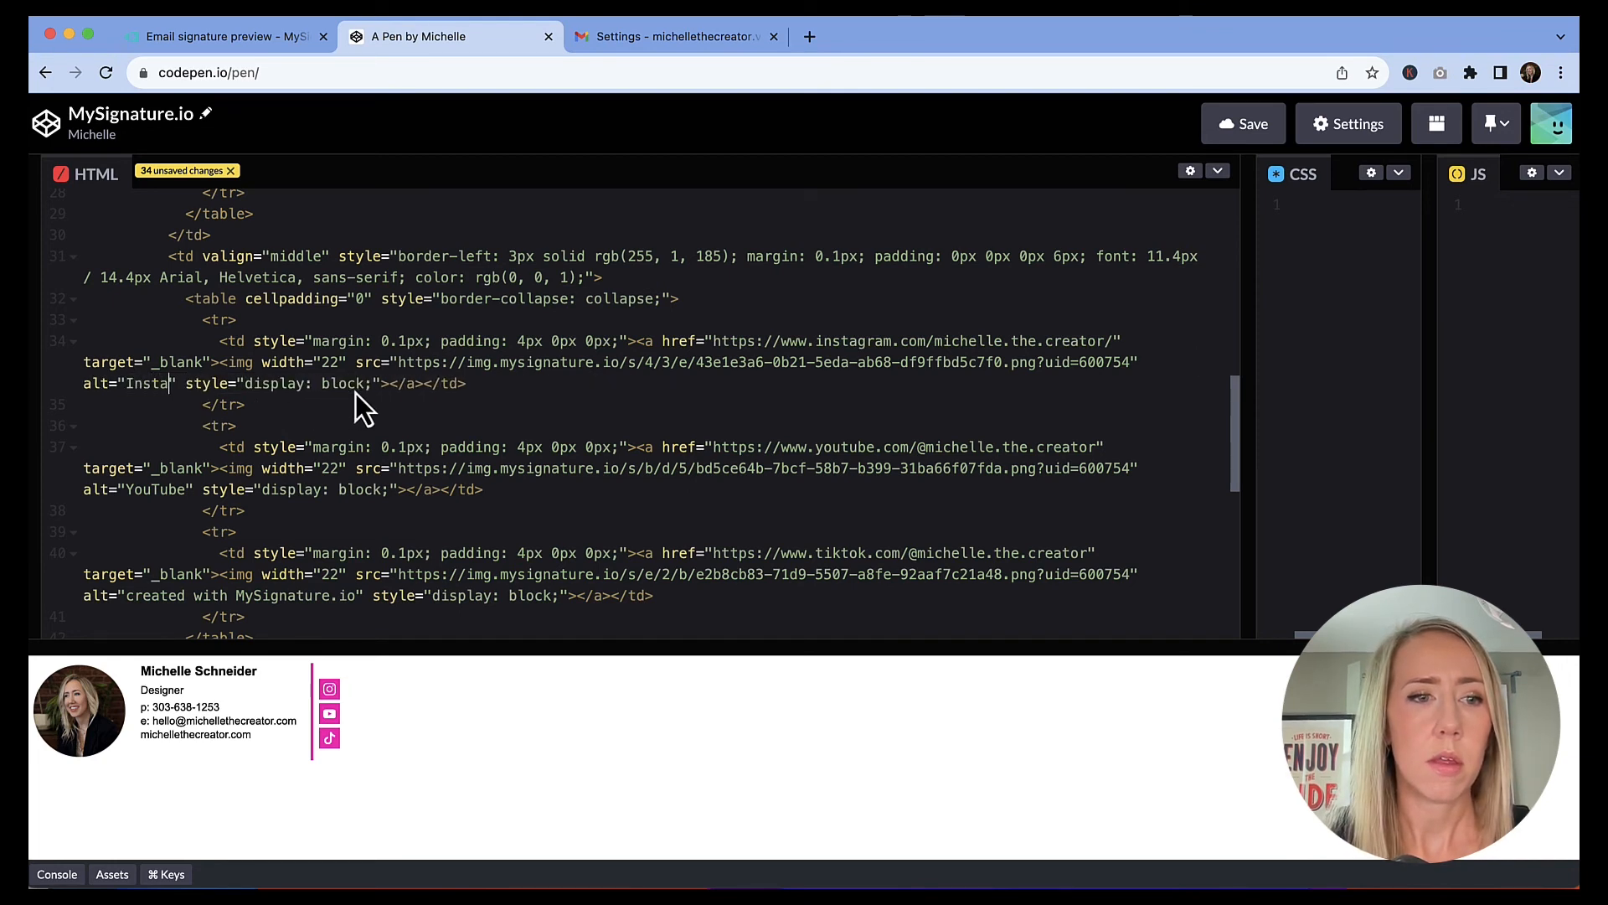
{"action": "type", "text": "gram"}
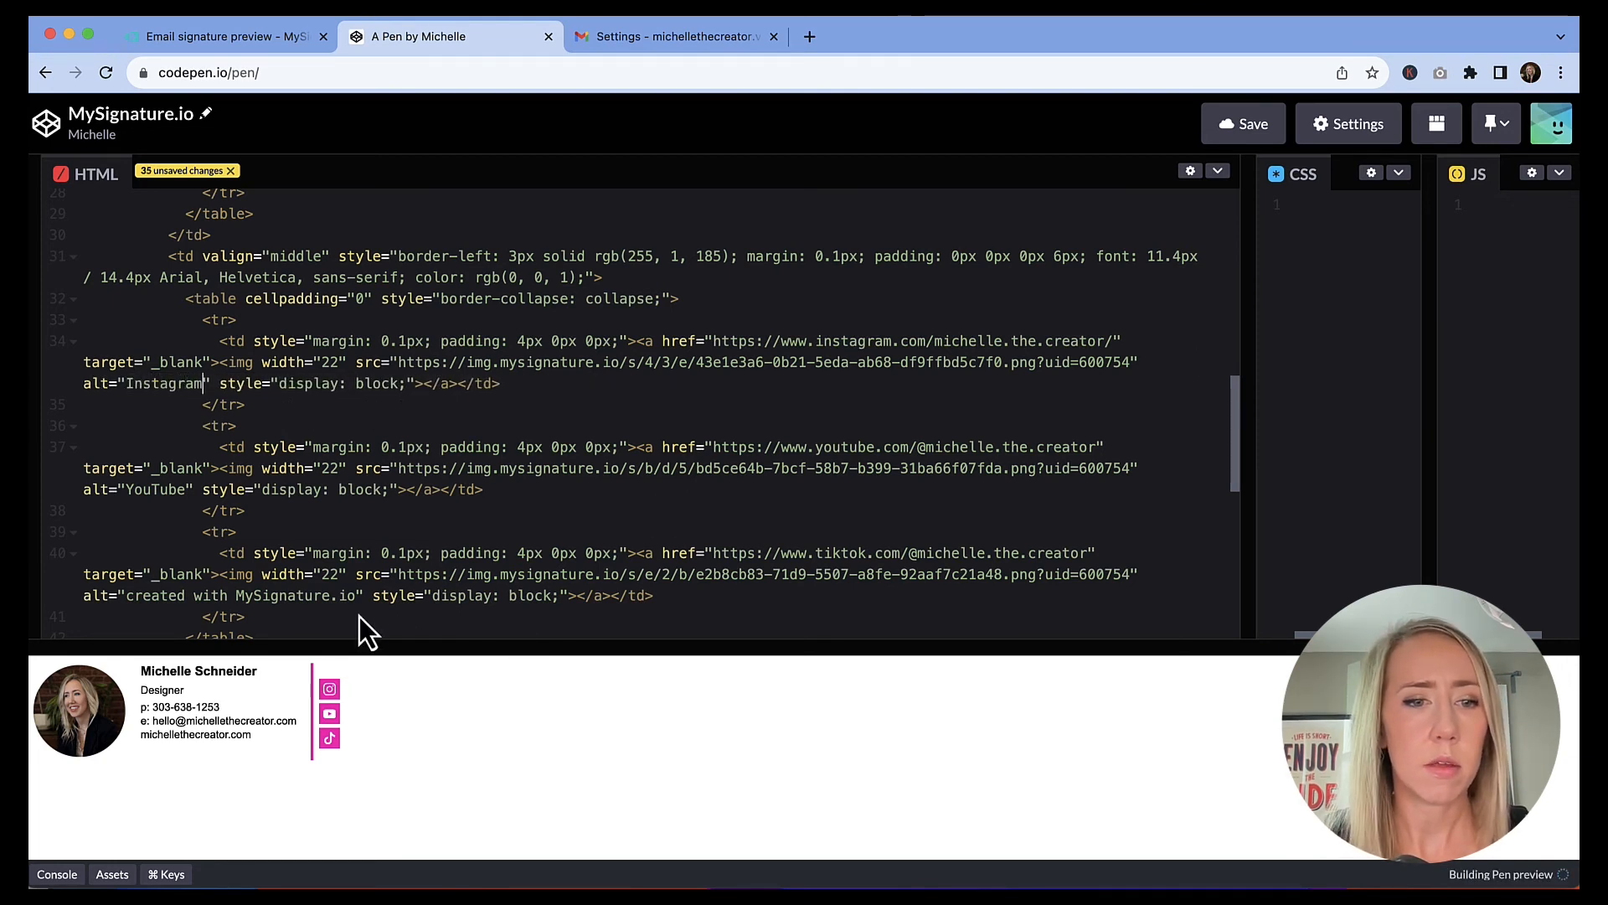
{"action": "scroll", "scroll_direction": "down", "scroll_amount": 3}
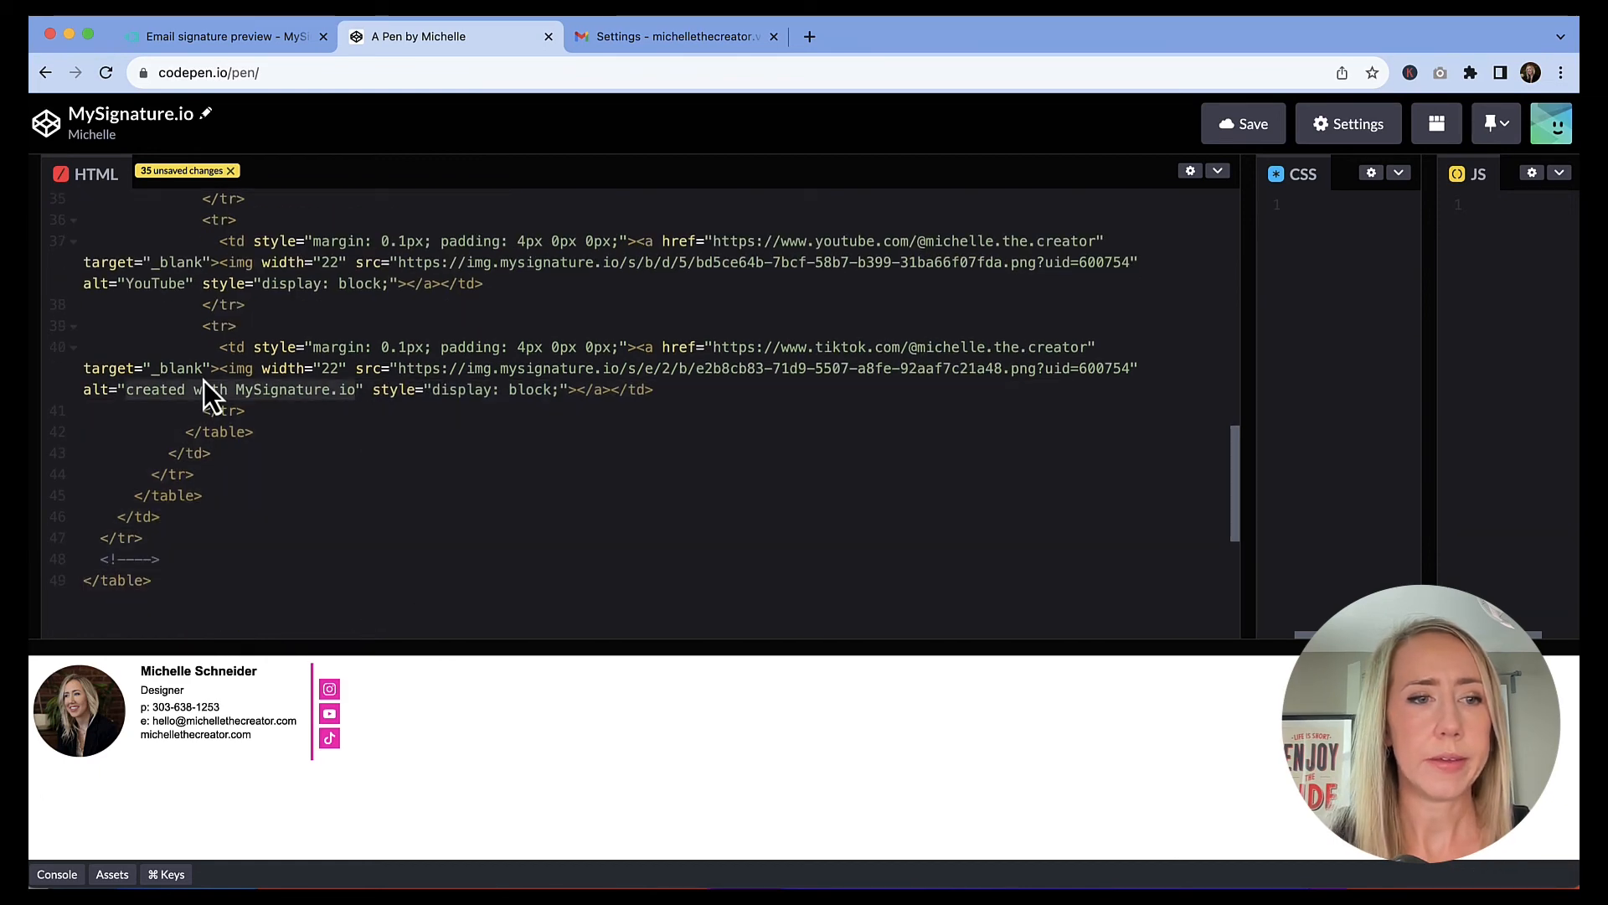
{"action": "type", "text": "TikTok"}
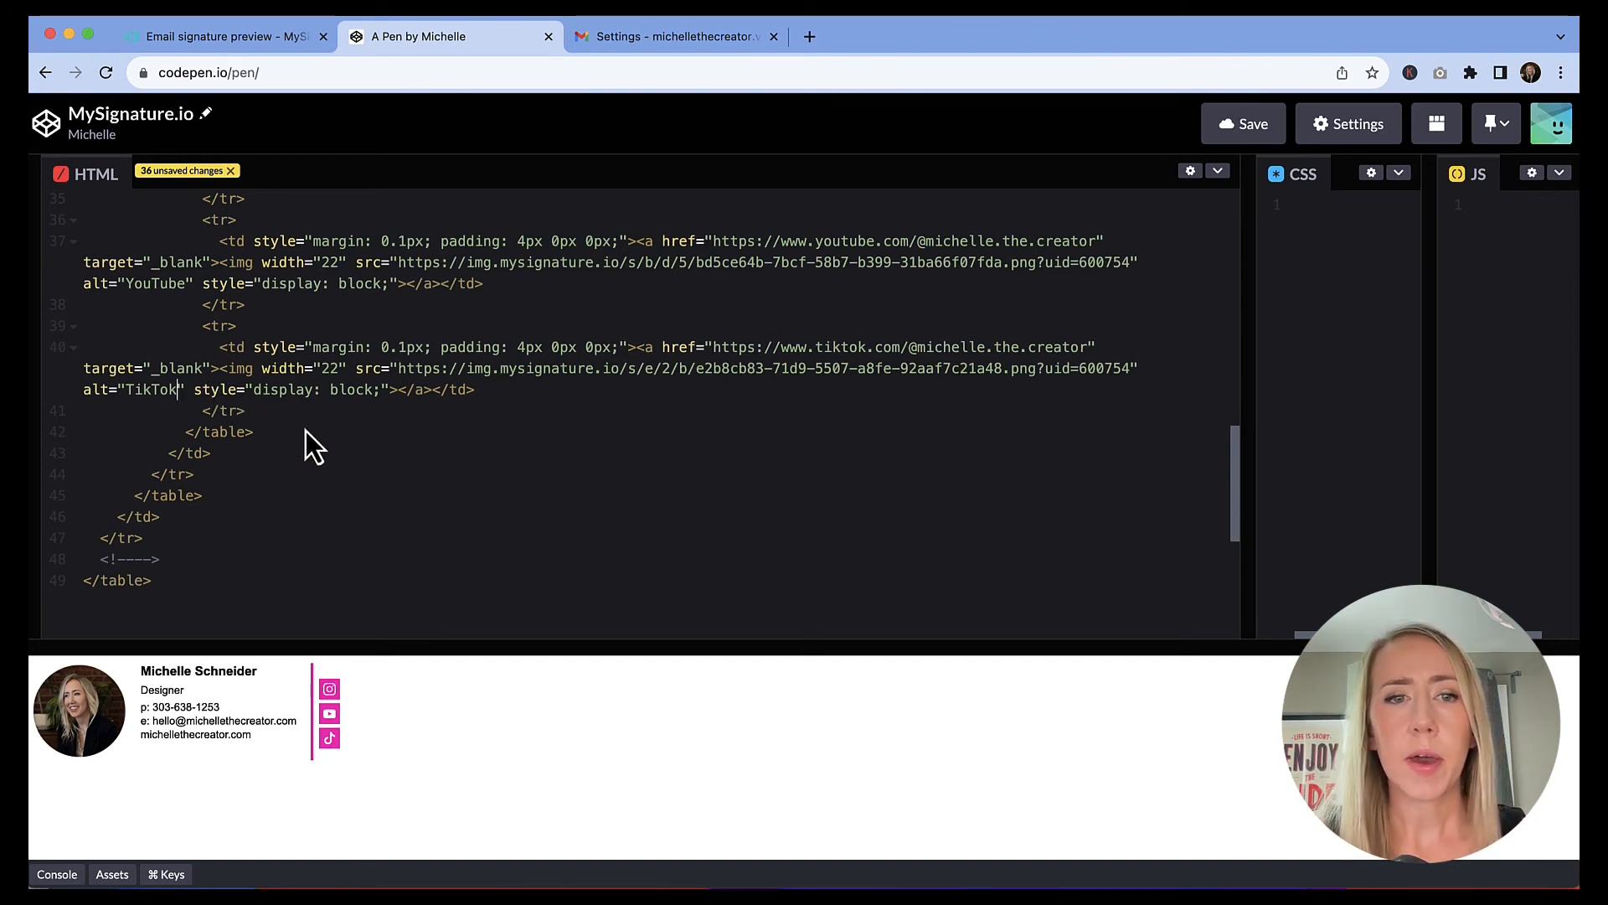
{"action": "mouse_move", "coordinate": [533, 479]}
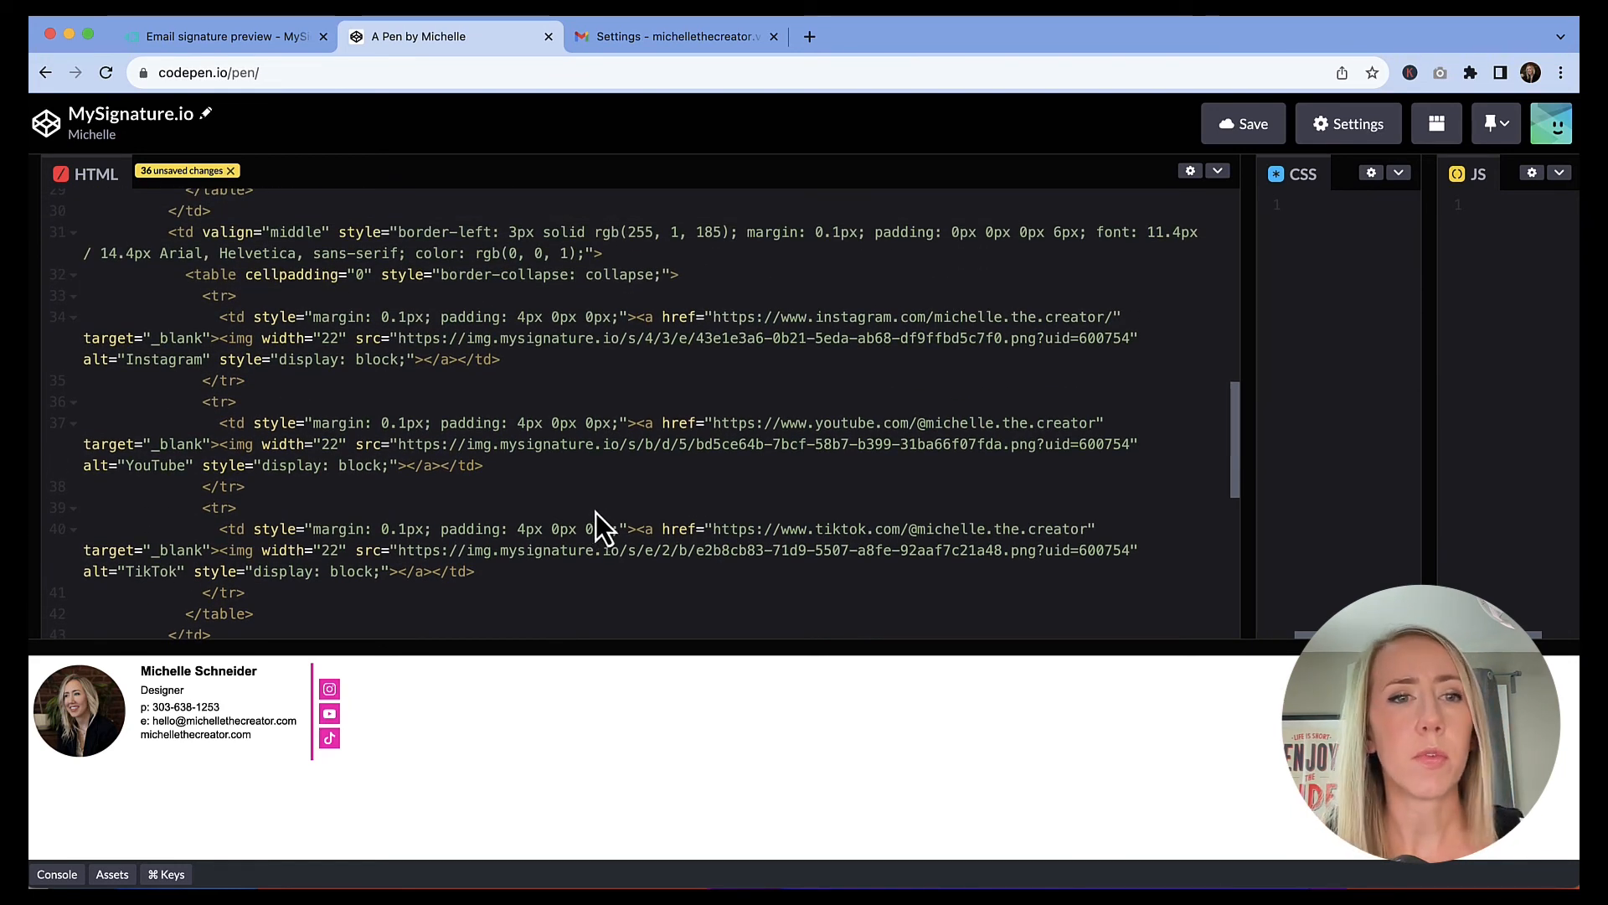
{"action": "mouse_move", "coordinate": [804, 333]}
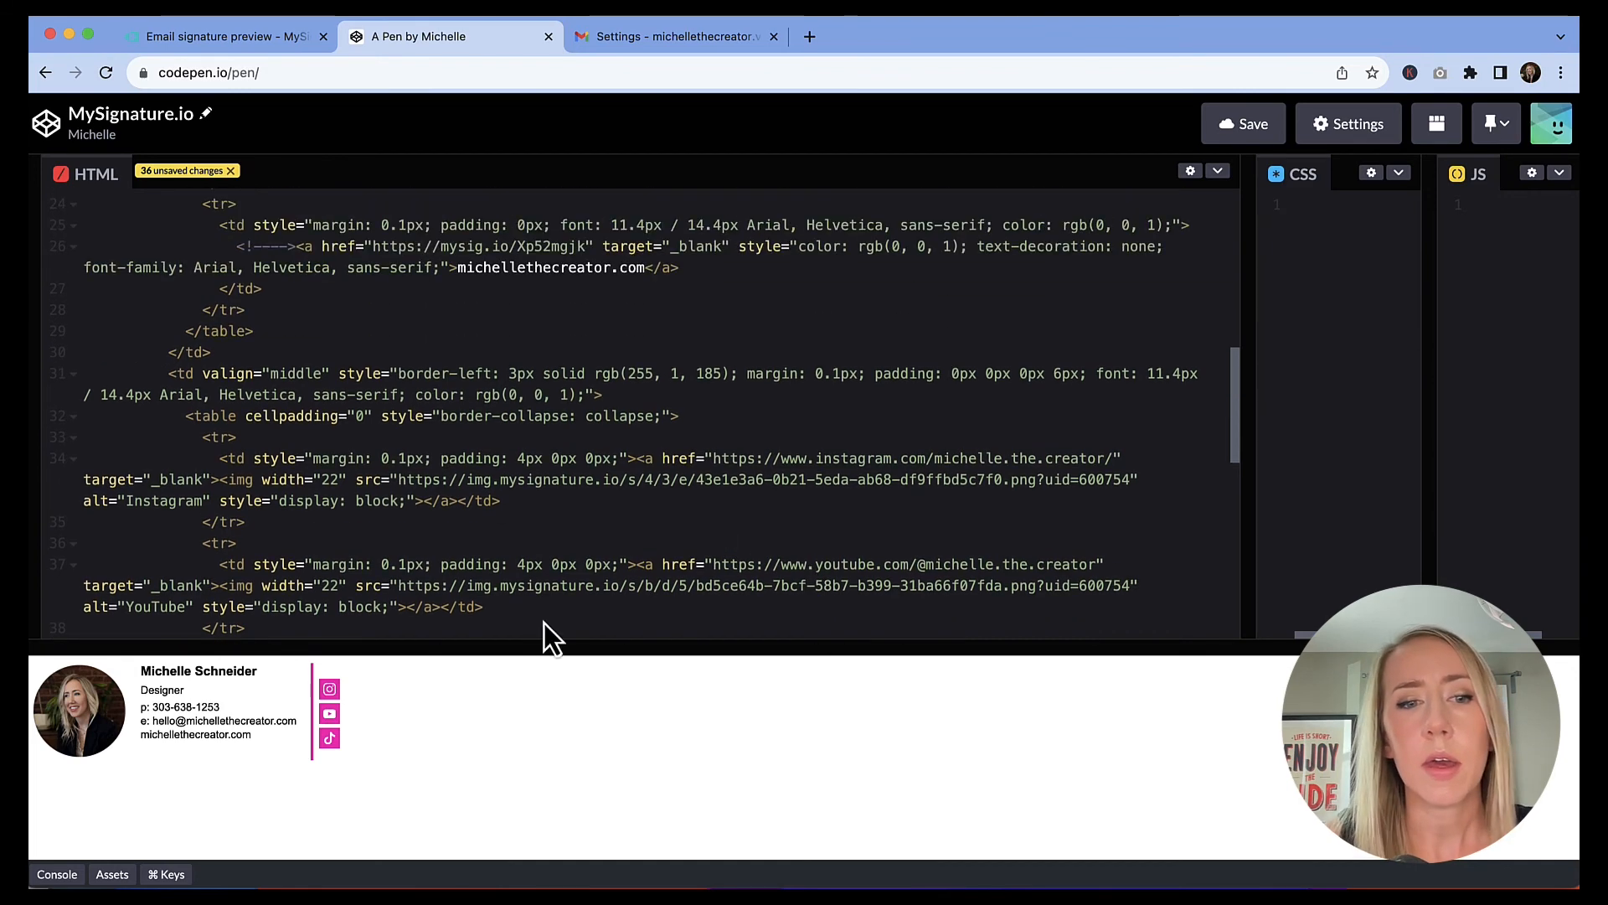
{"action": "scroll", "scroll_direction": "down", "scroll_amount": 3}
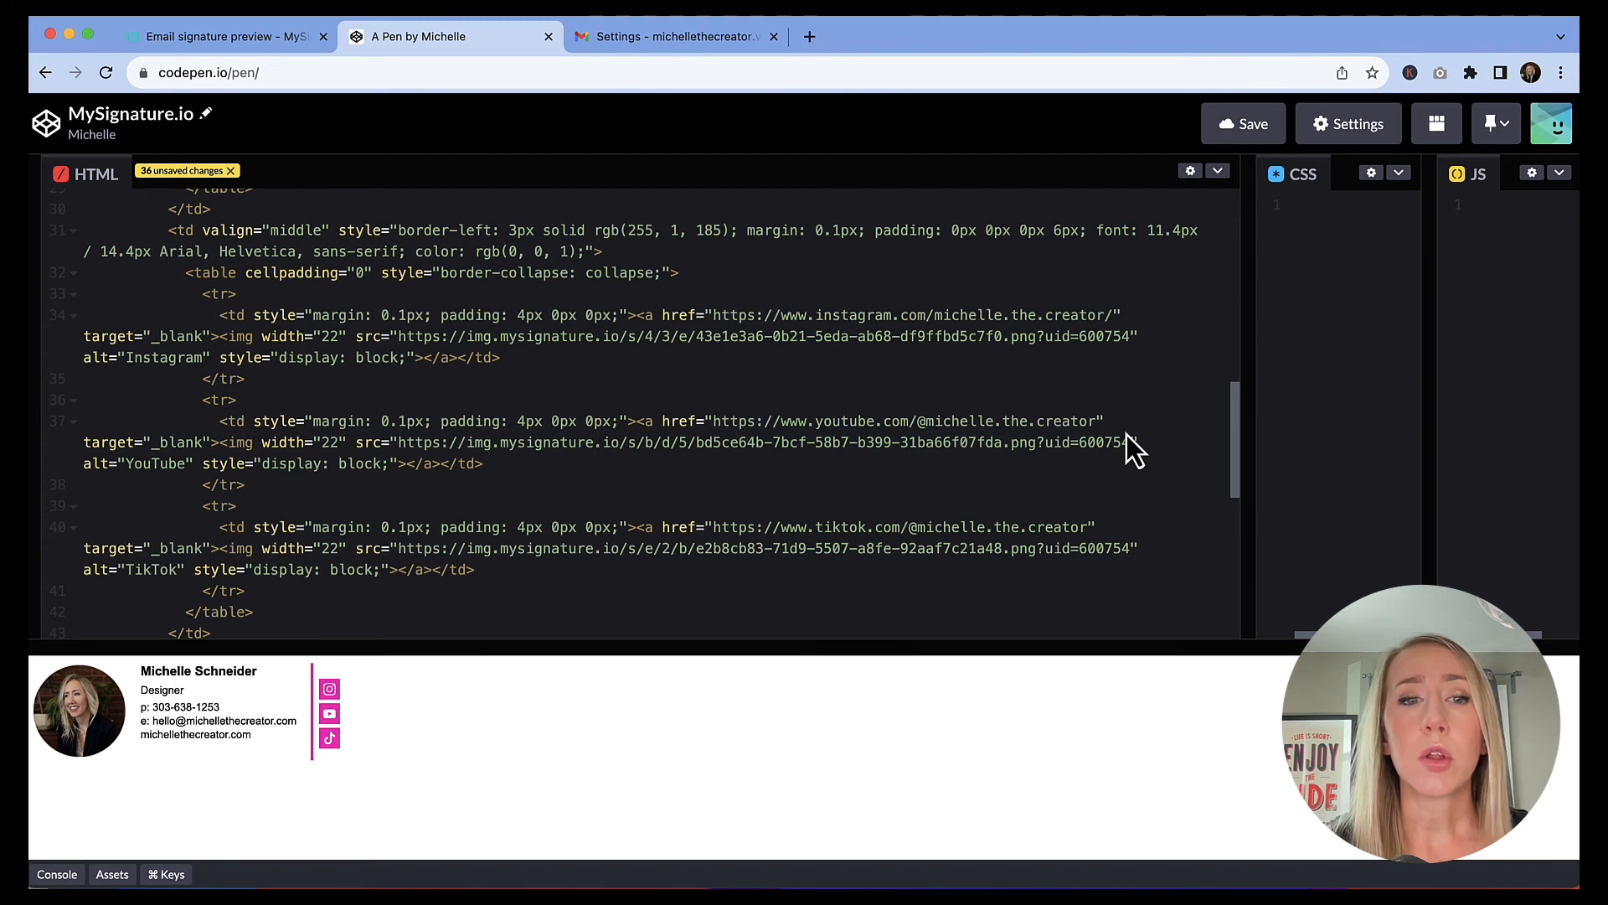
{"action": "left_click", "coordinate": [177, 569]}
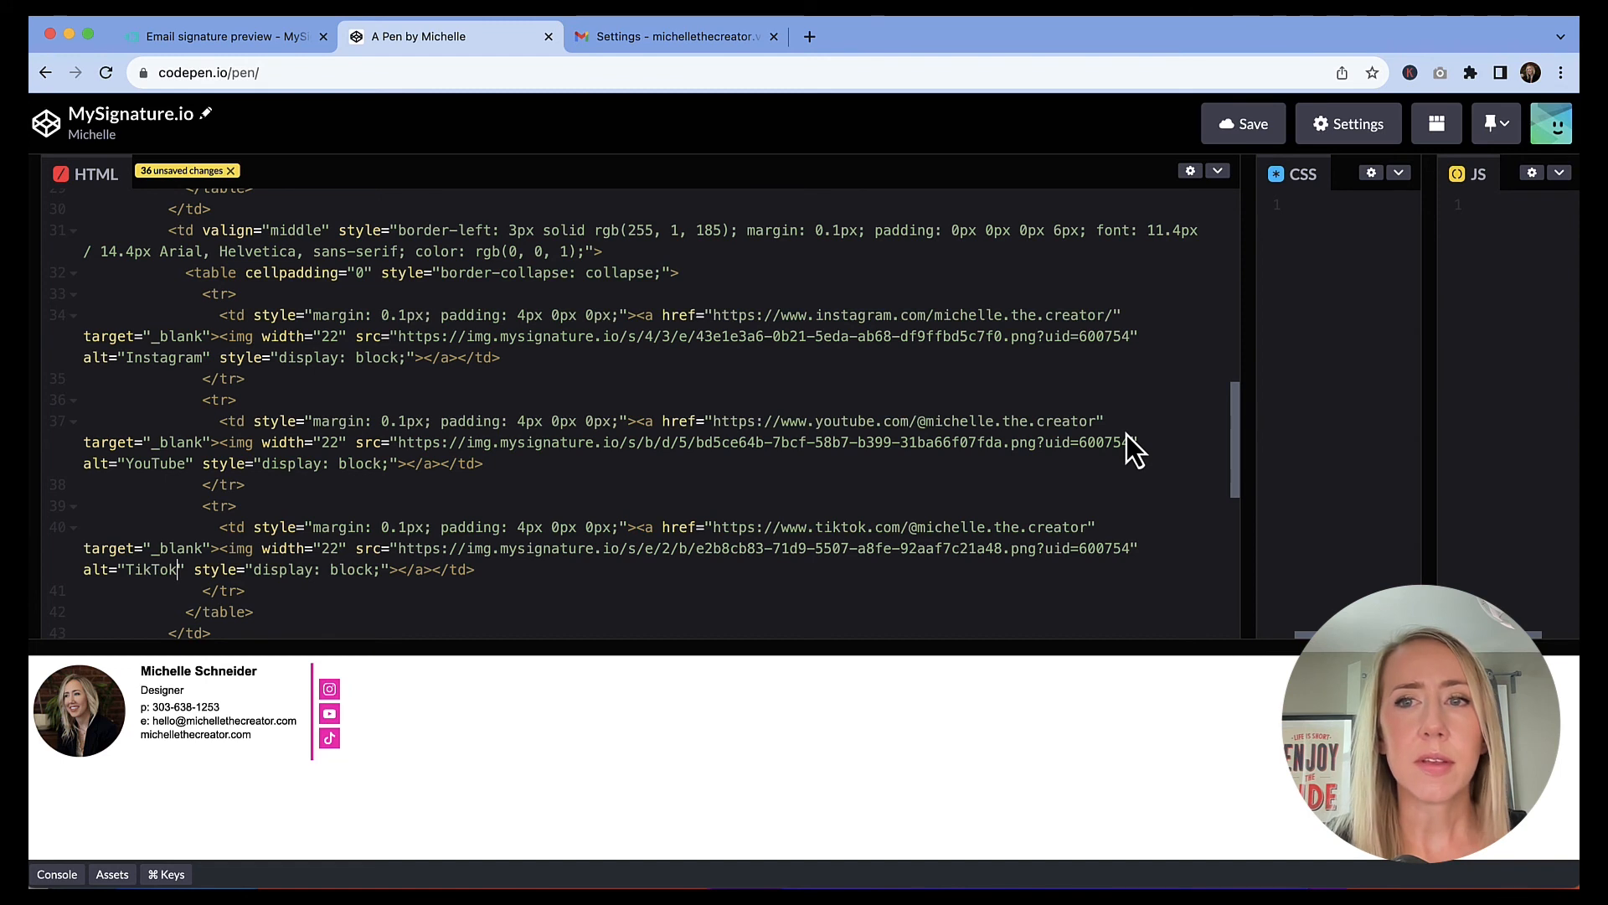
{"action": "mouse_move", "coordinate": [1065, 442]}
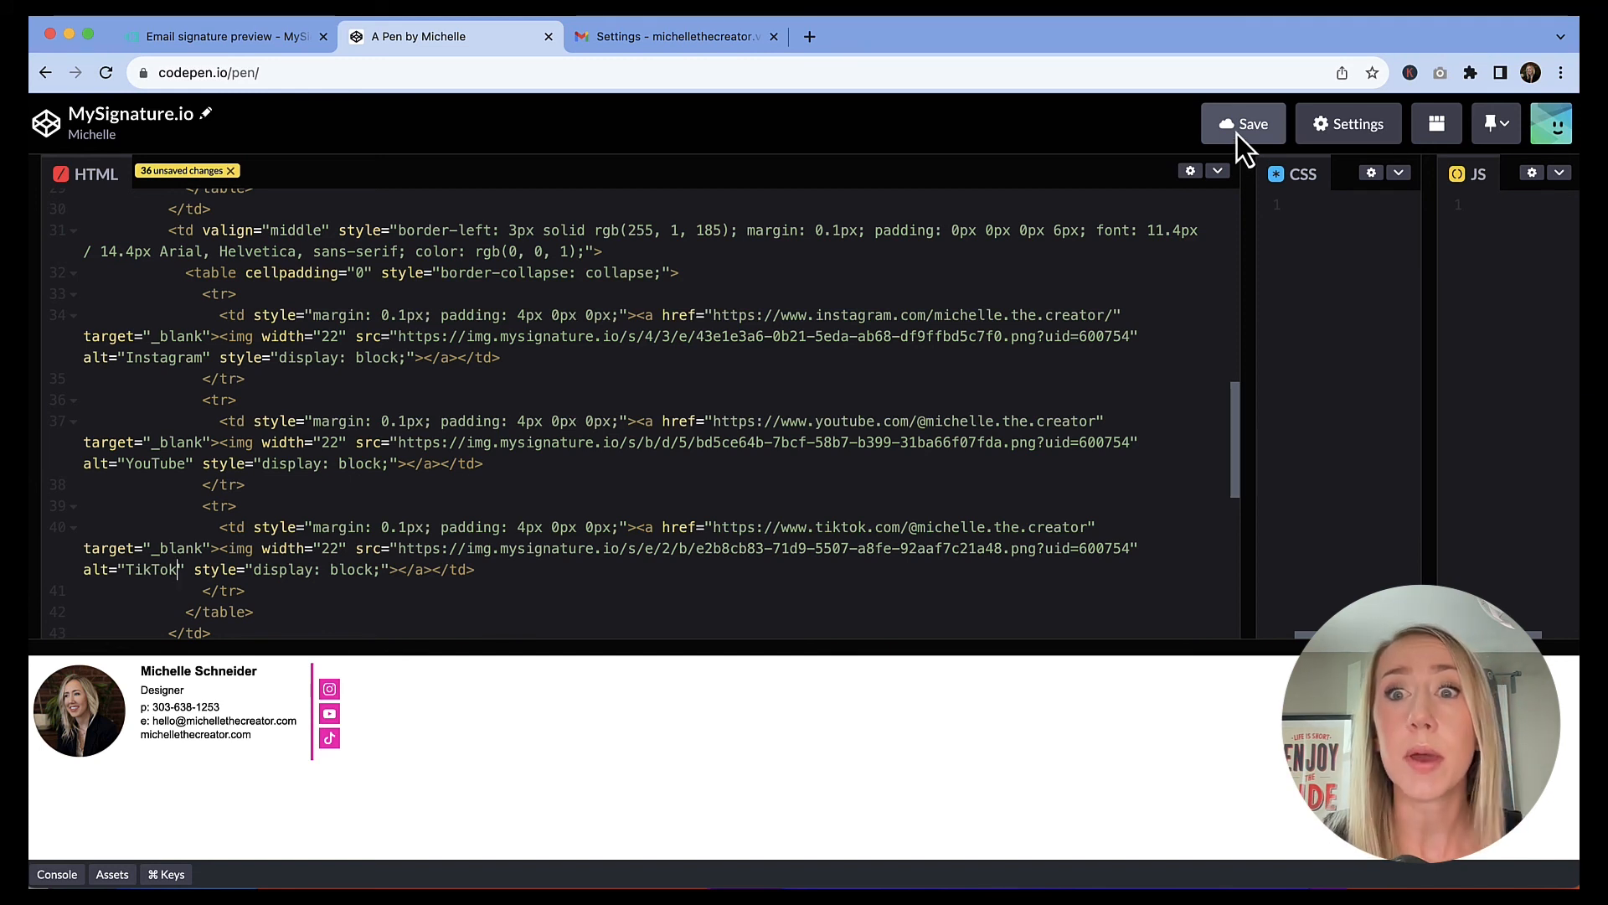
{"action": "left_click", "coordinate": [1243, 123]}
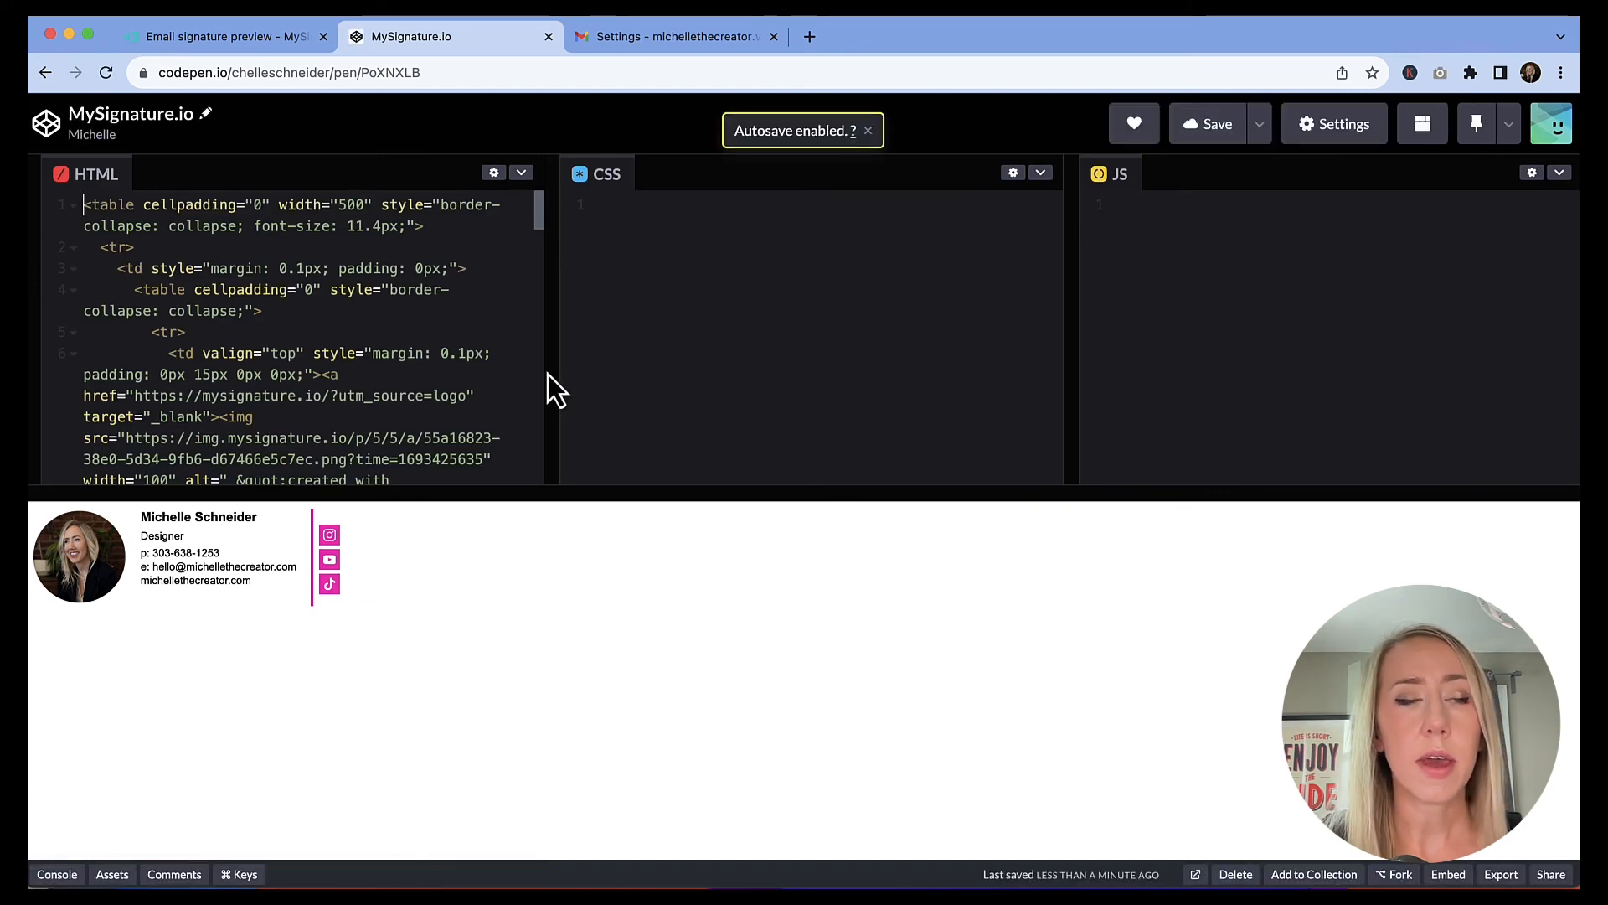
{"action": "mouse_move", "coordinate": [552, 387]}
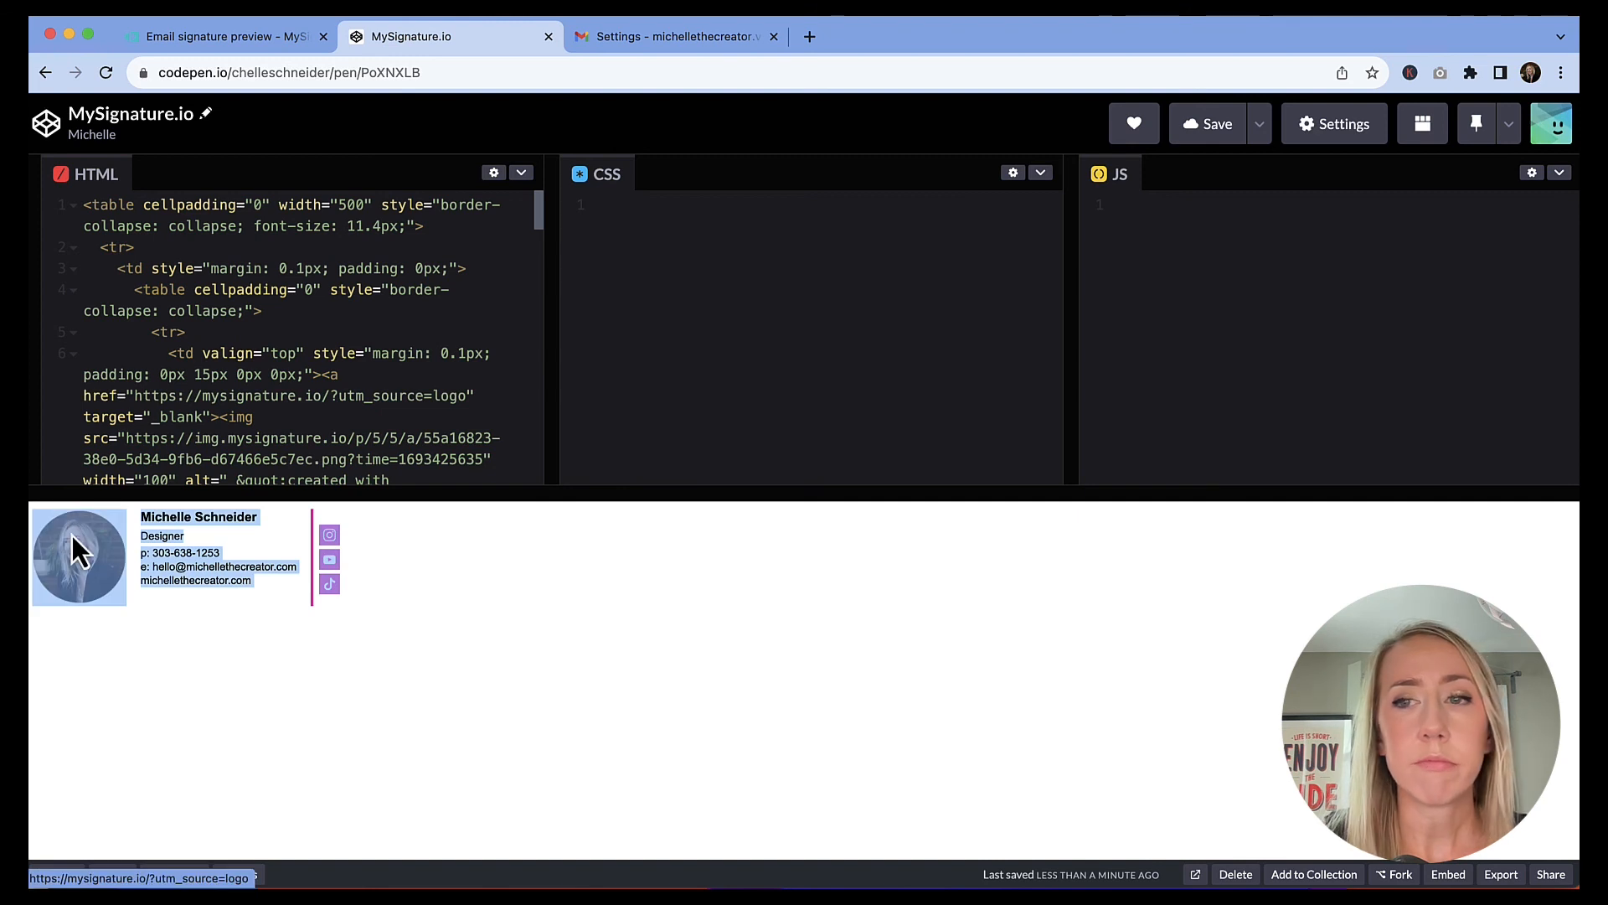
{"action": "right_click", "coordinate": [79, 554]}
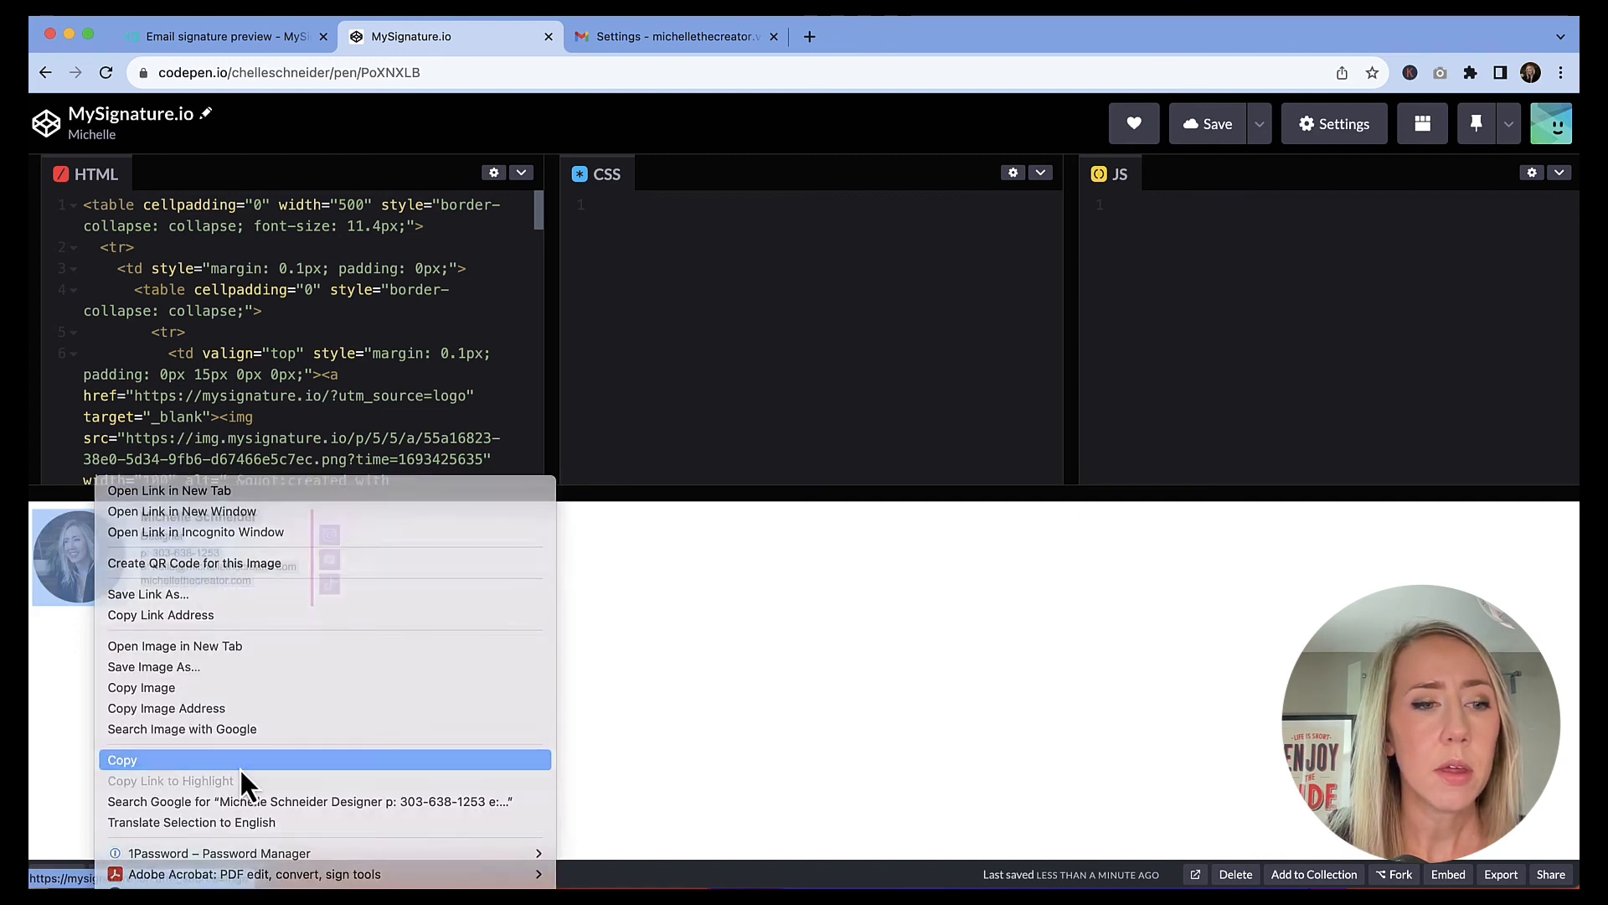
{"action": "left_click", "coordinate": [120, 759]}
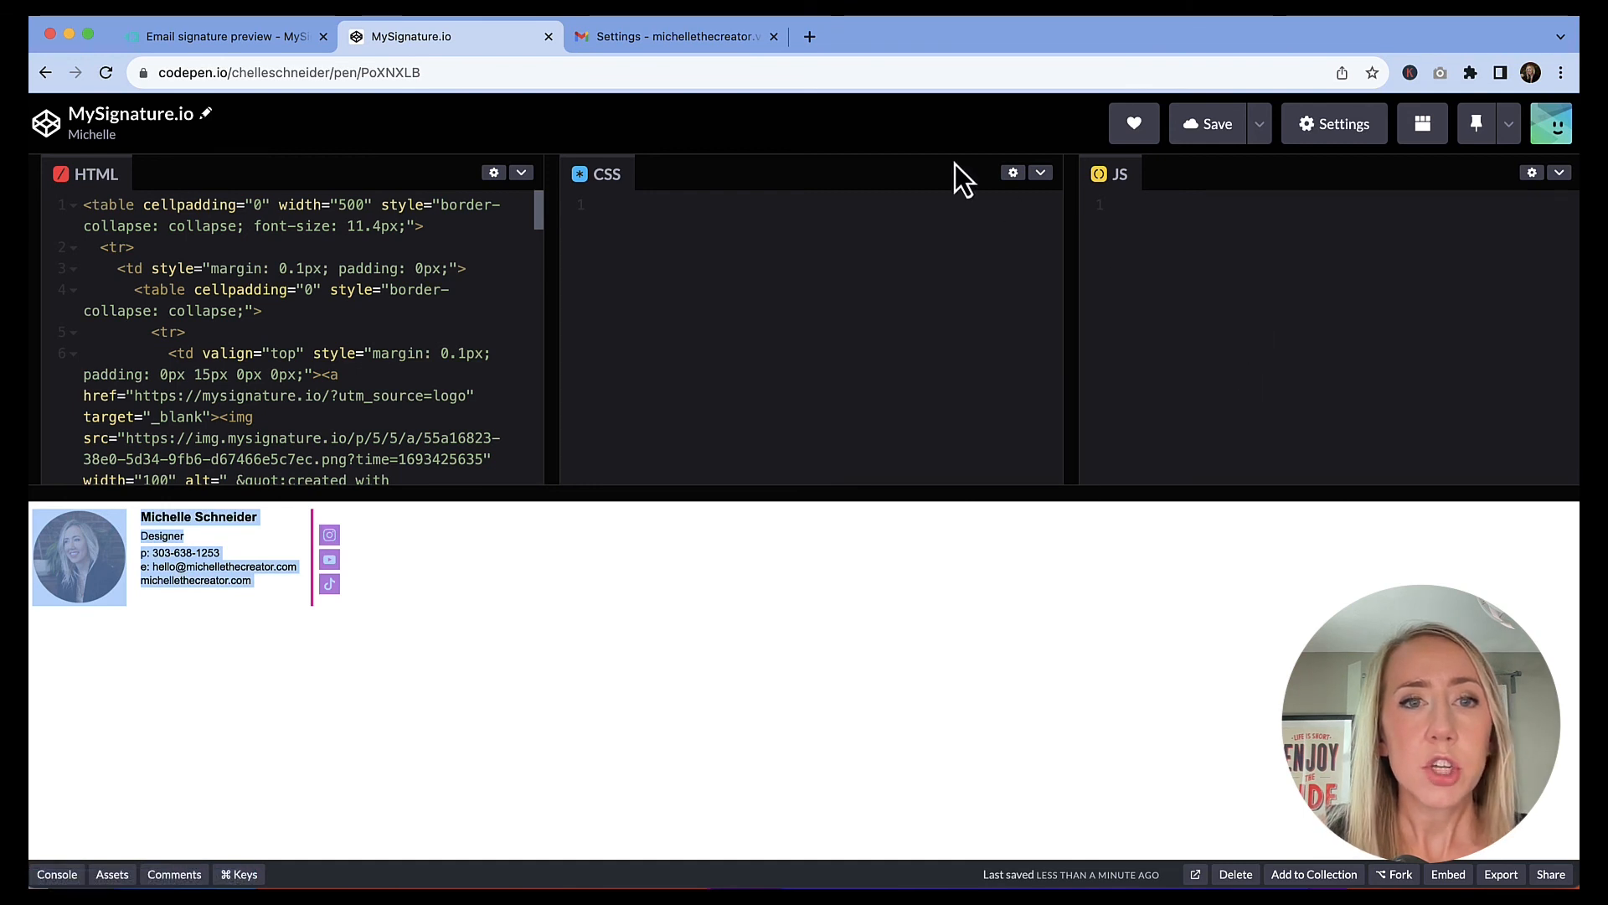
{"action": "mouse_move", "coordinate": [672, 36]}
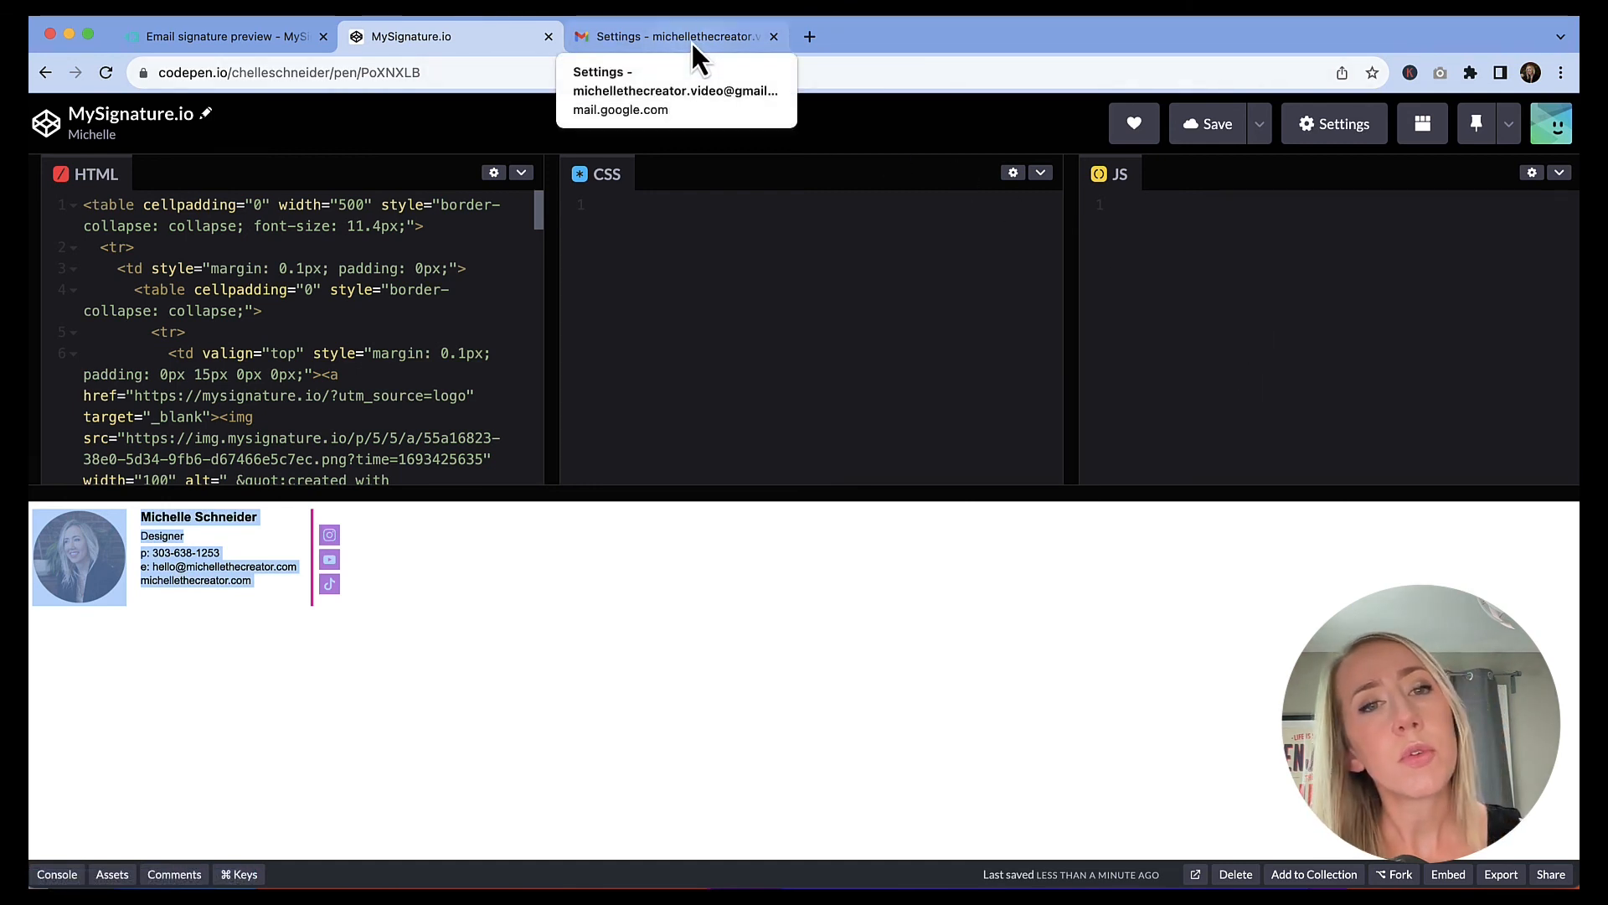
- In Gmail Settings, create a new signature named 'MySignature.io'
{"action": "left_click", "coordinate": [675, 36]}
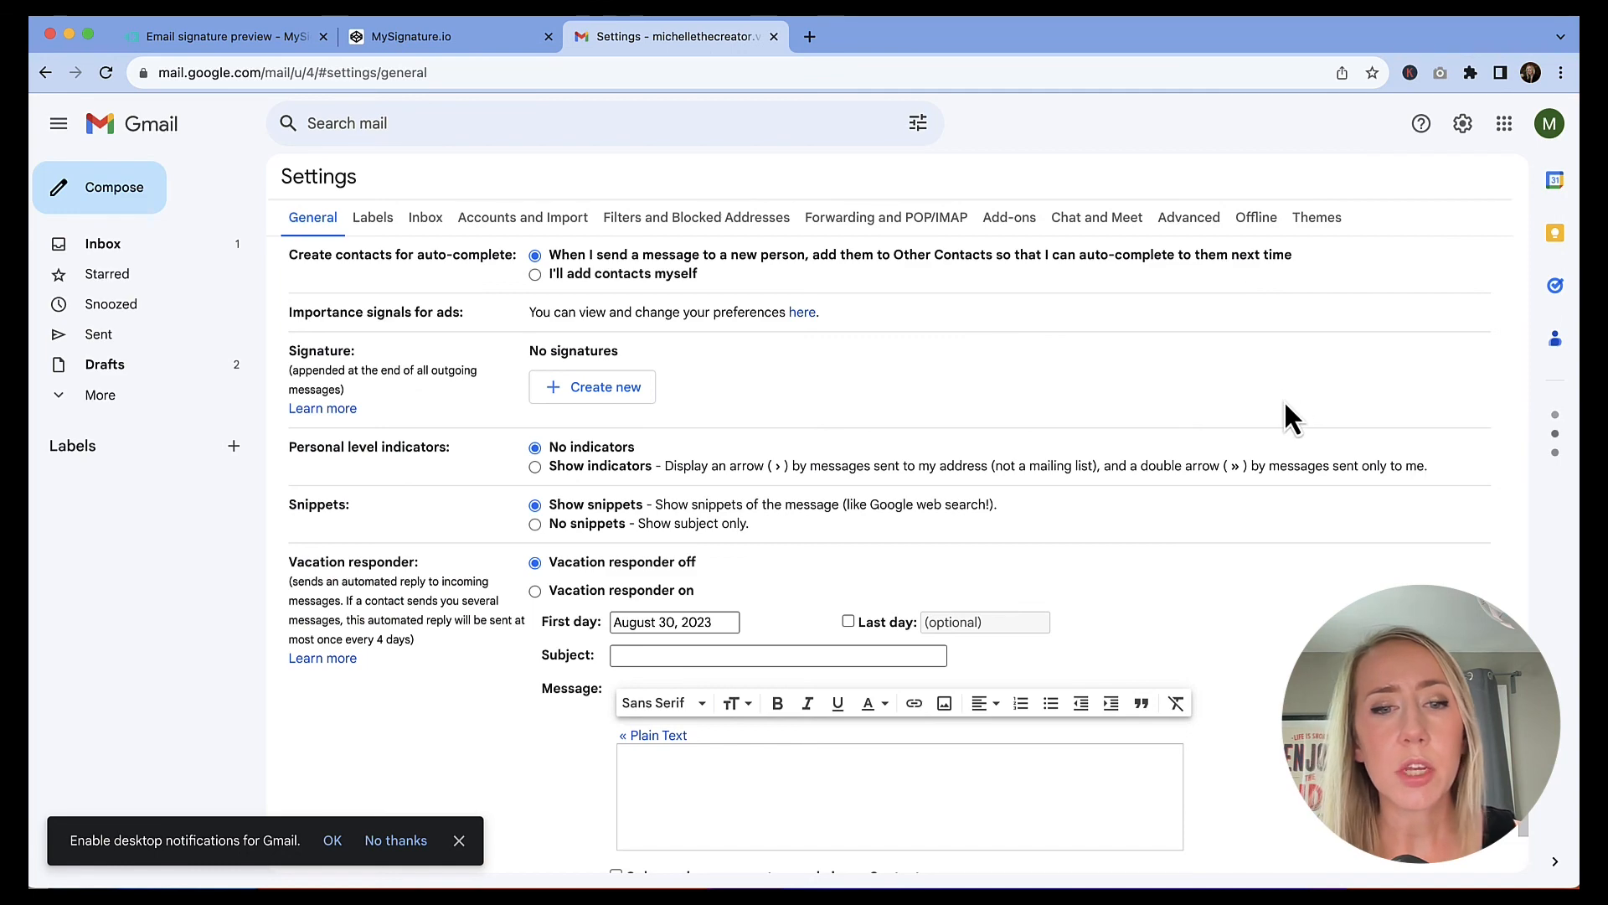
{"action": "scroll", "scroll_direction": "down", "scroll_amount": 3}
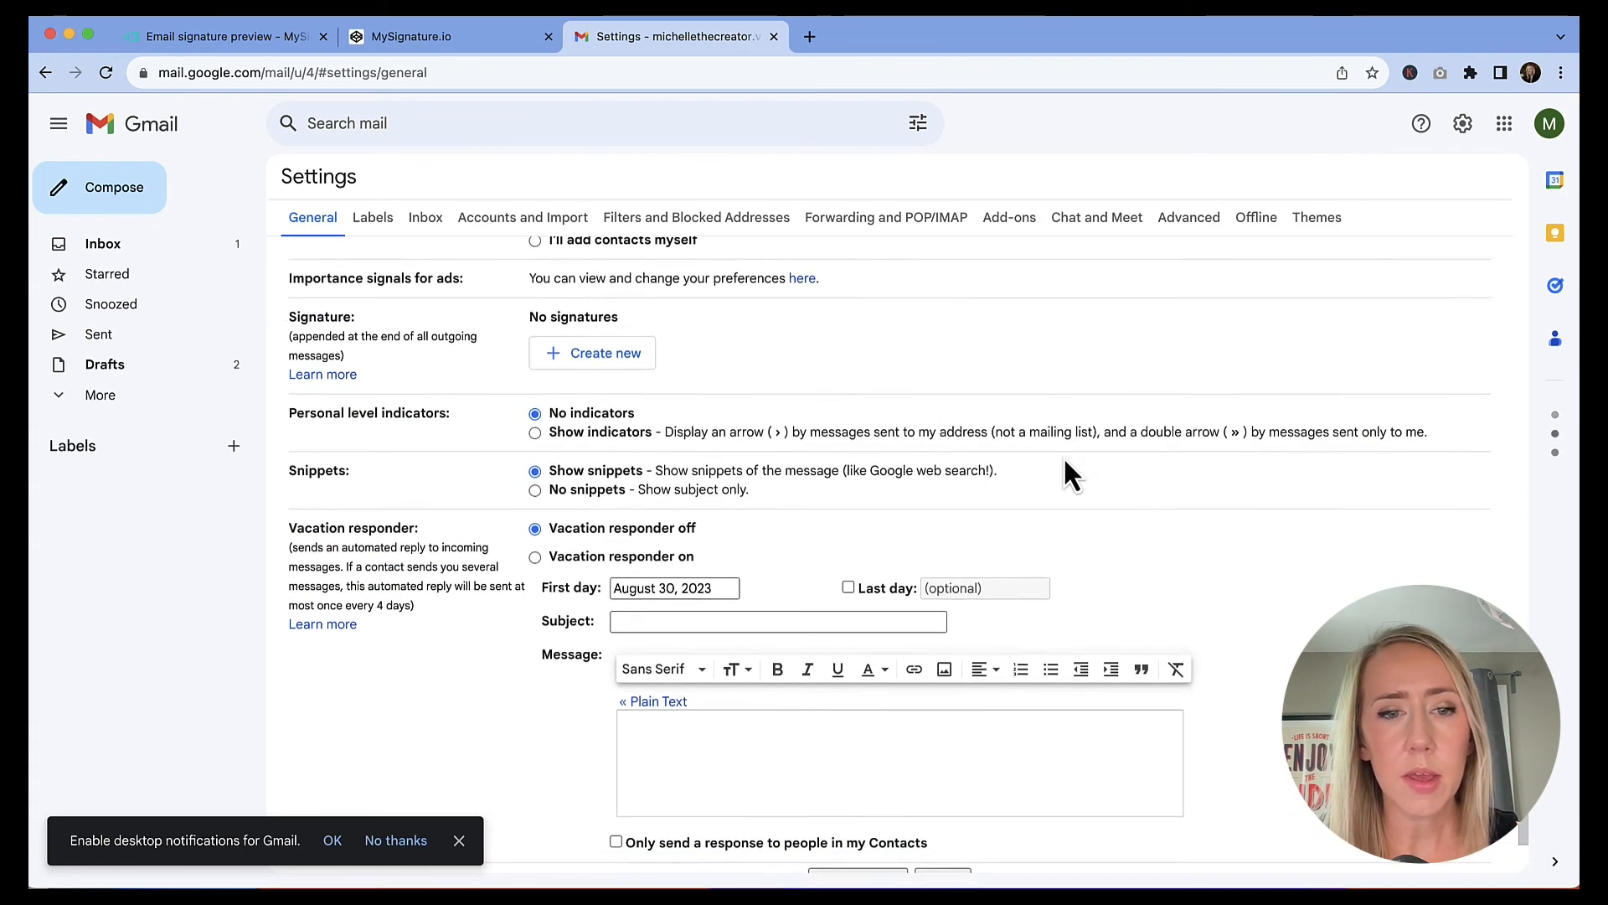
{"action": "scroll", "scroll_direction": "down", "scroll_amount": 3}
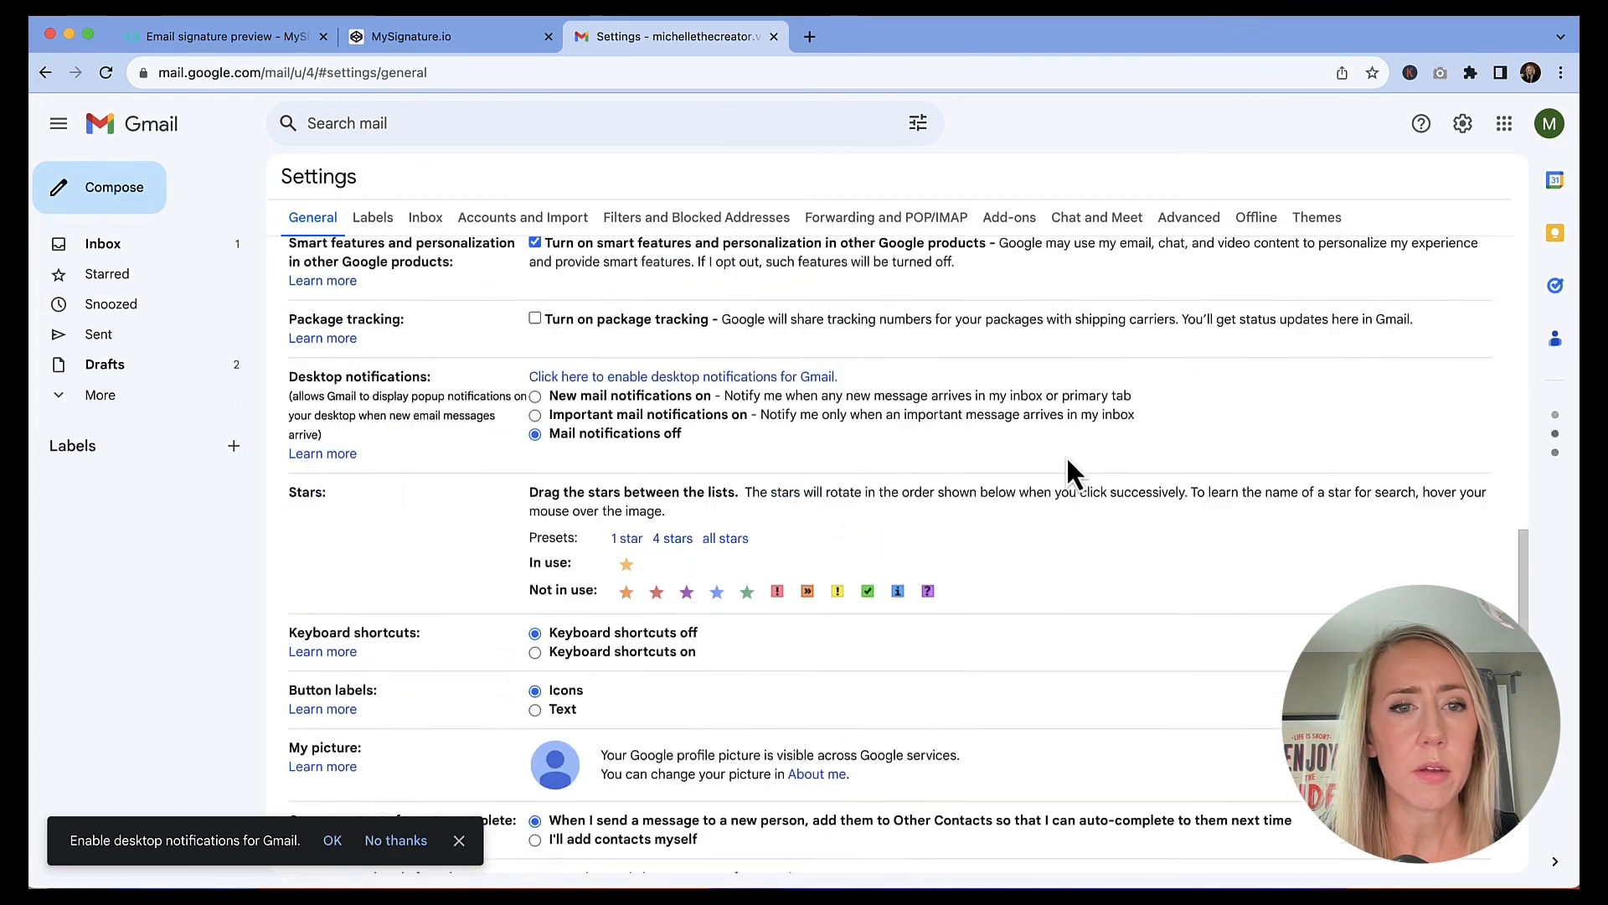
{"action": "scroll", "scroll_direction": "down", "scroll_amount": 3}
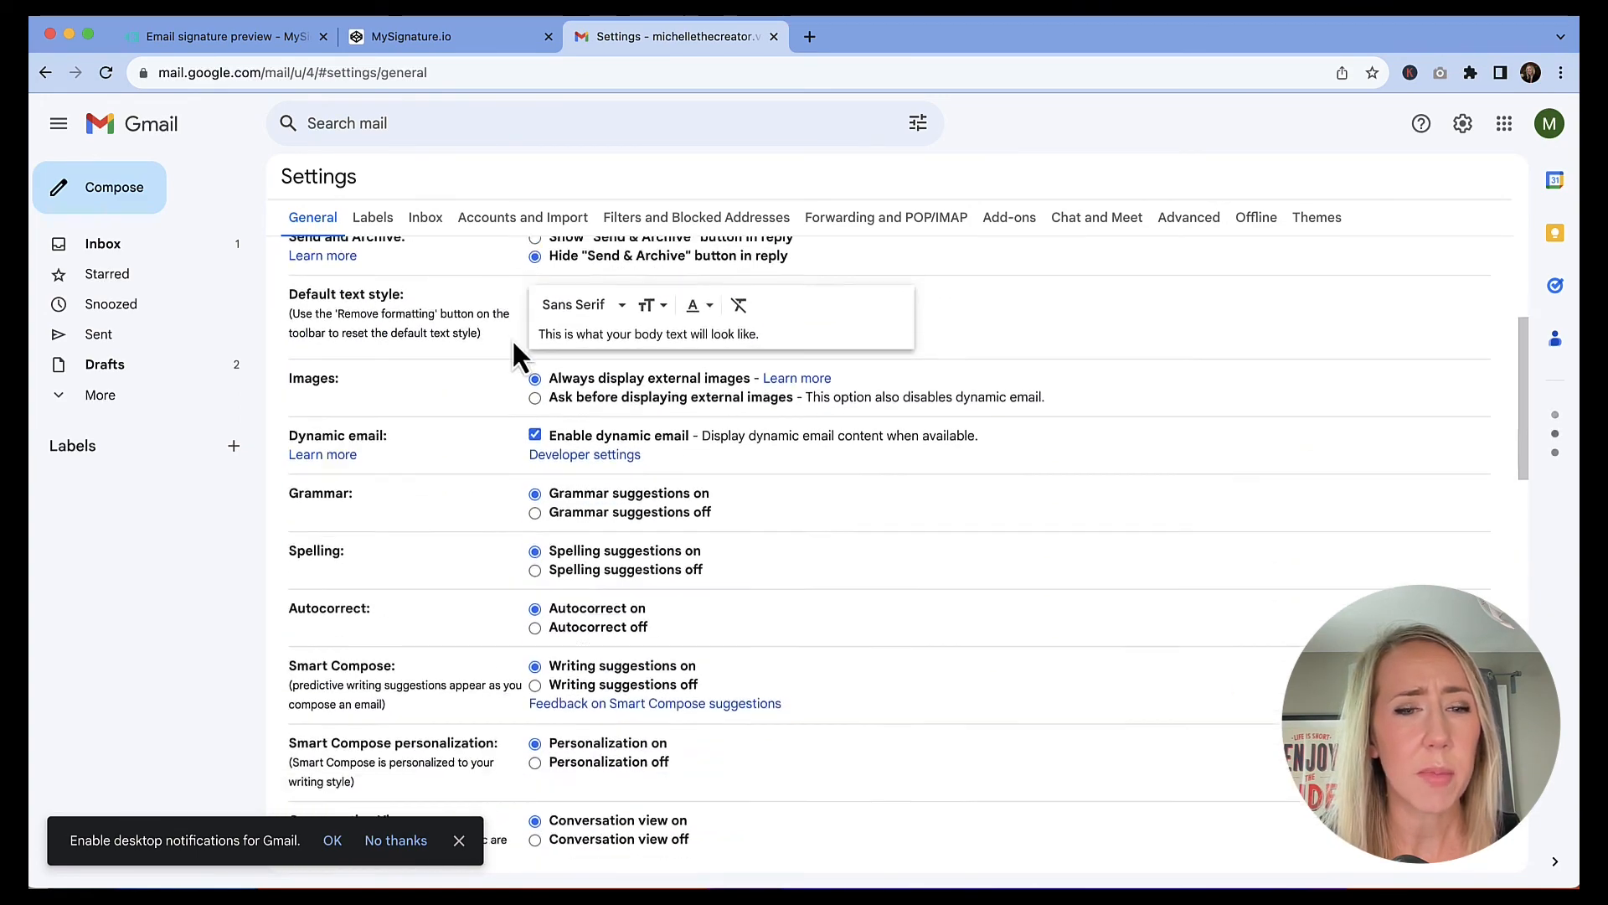
{"action": "scroll", "scroll_direction": "down", "scroll_amount": 3}
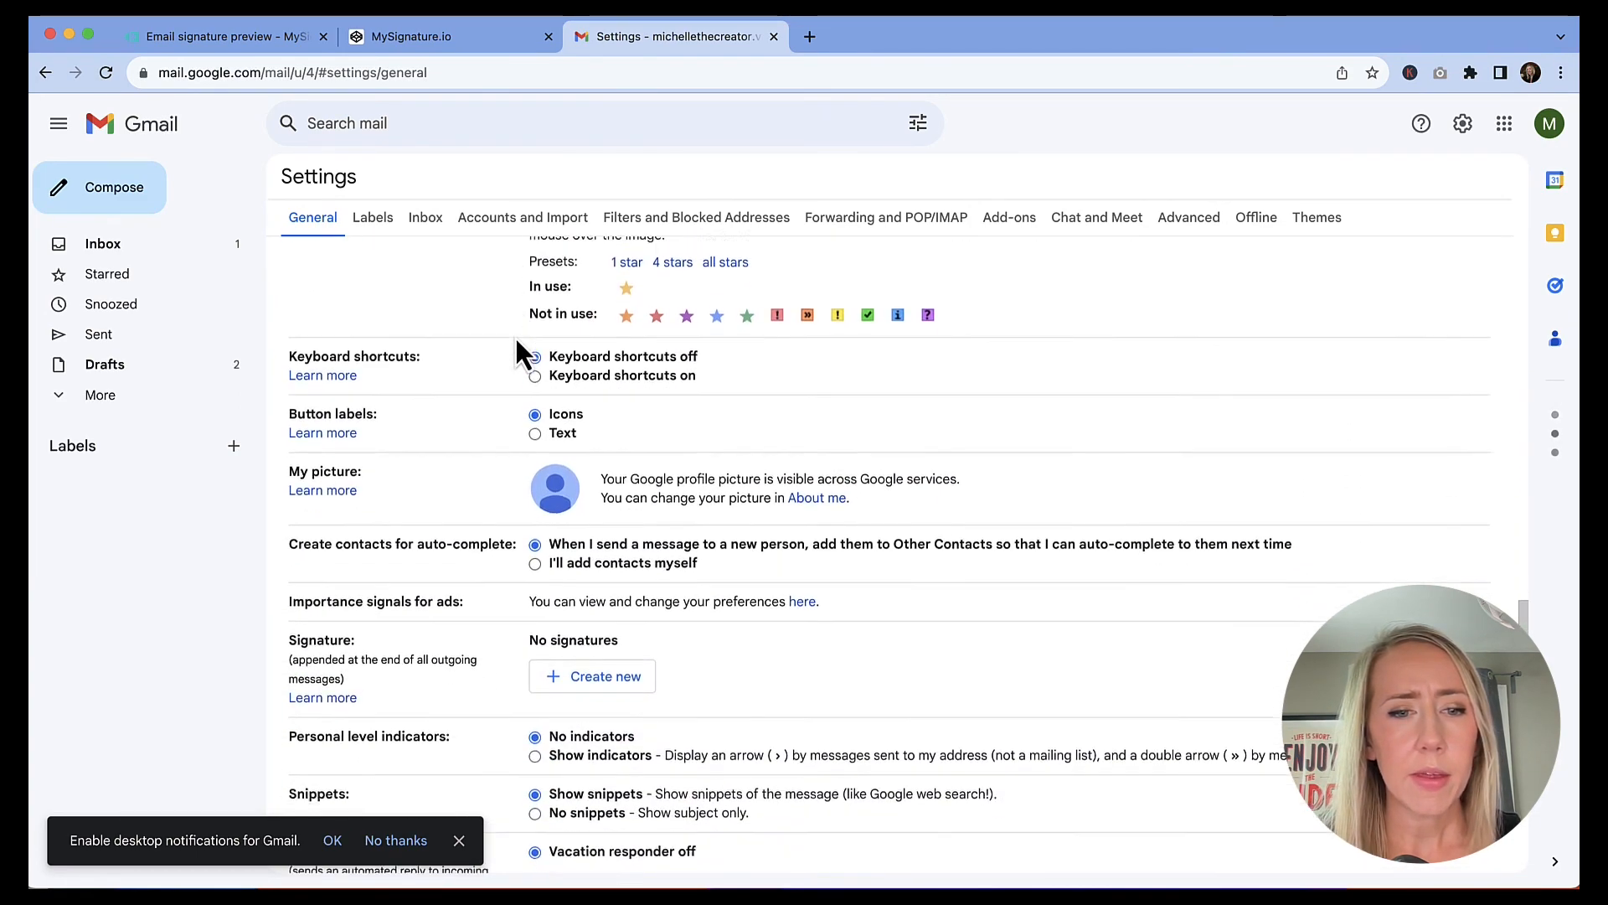
{"action": "scroll", "scroll_direction": "down", "scroll_amount": 3}
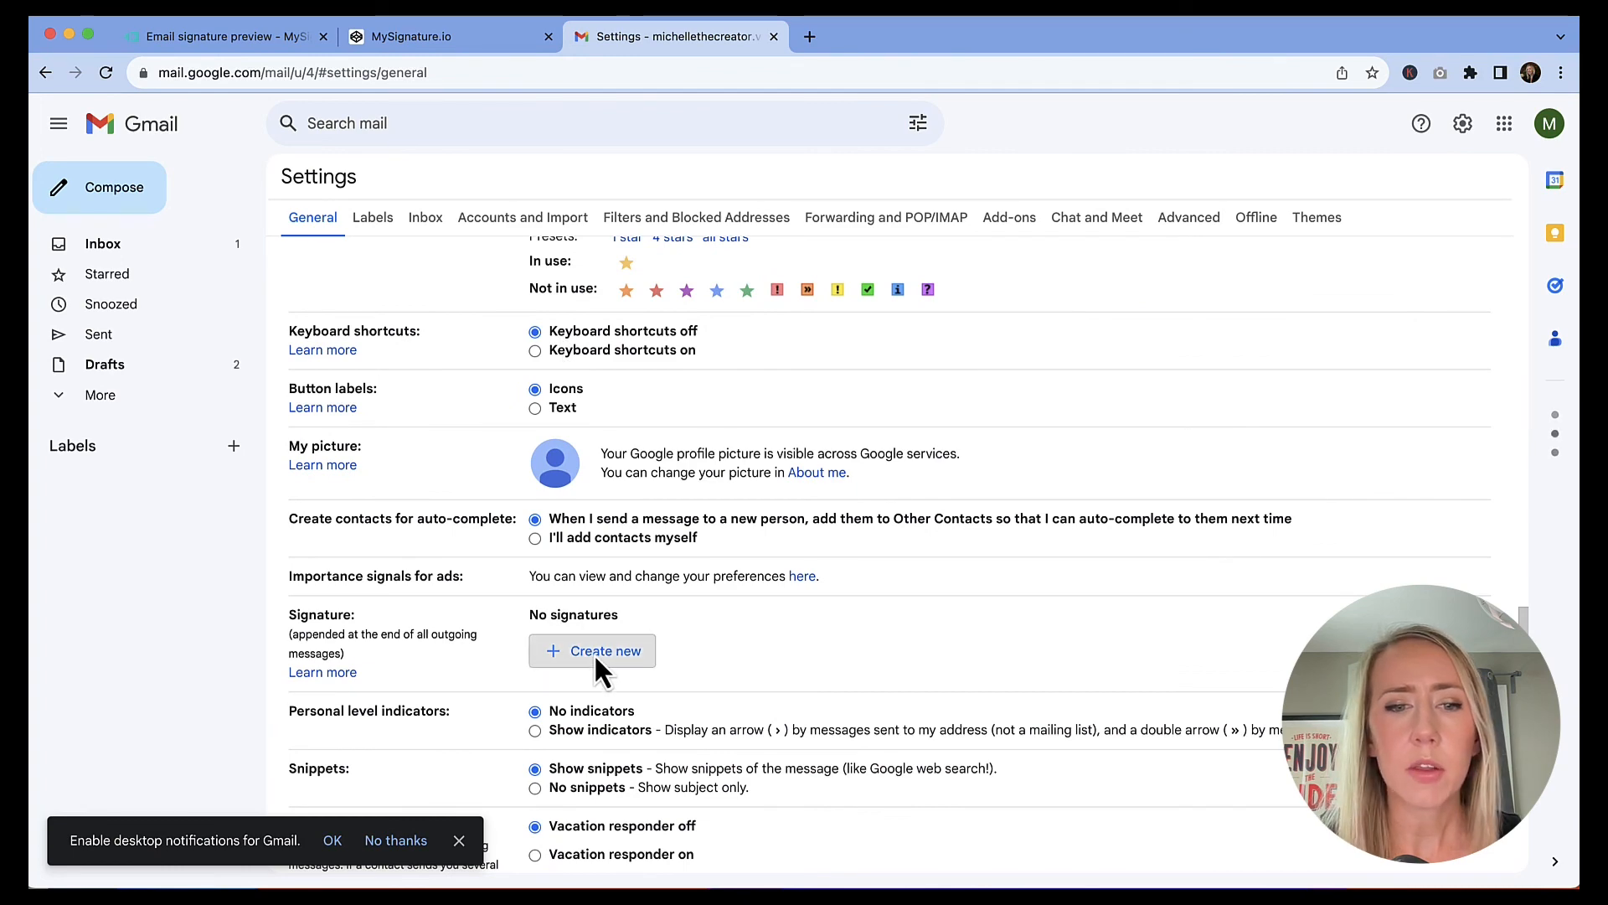
{"action": "left_click", "coordinate": [593, 649]}
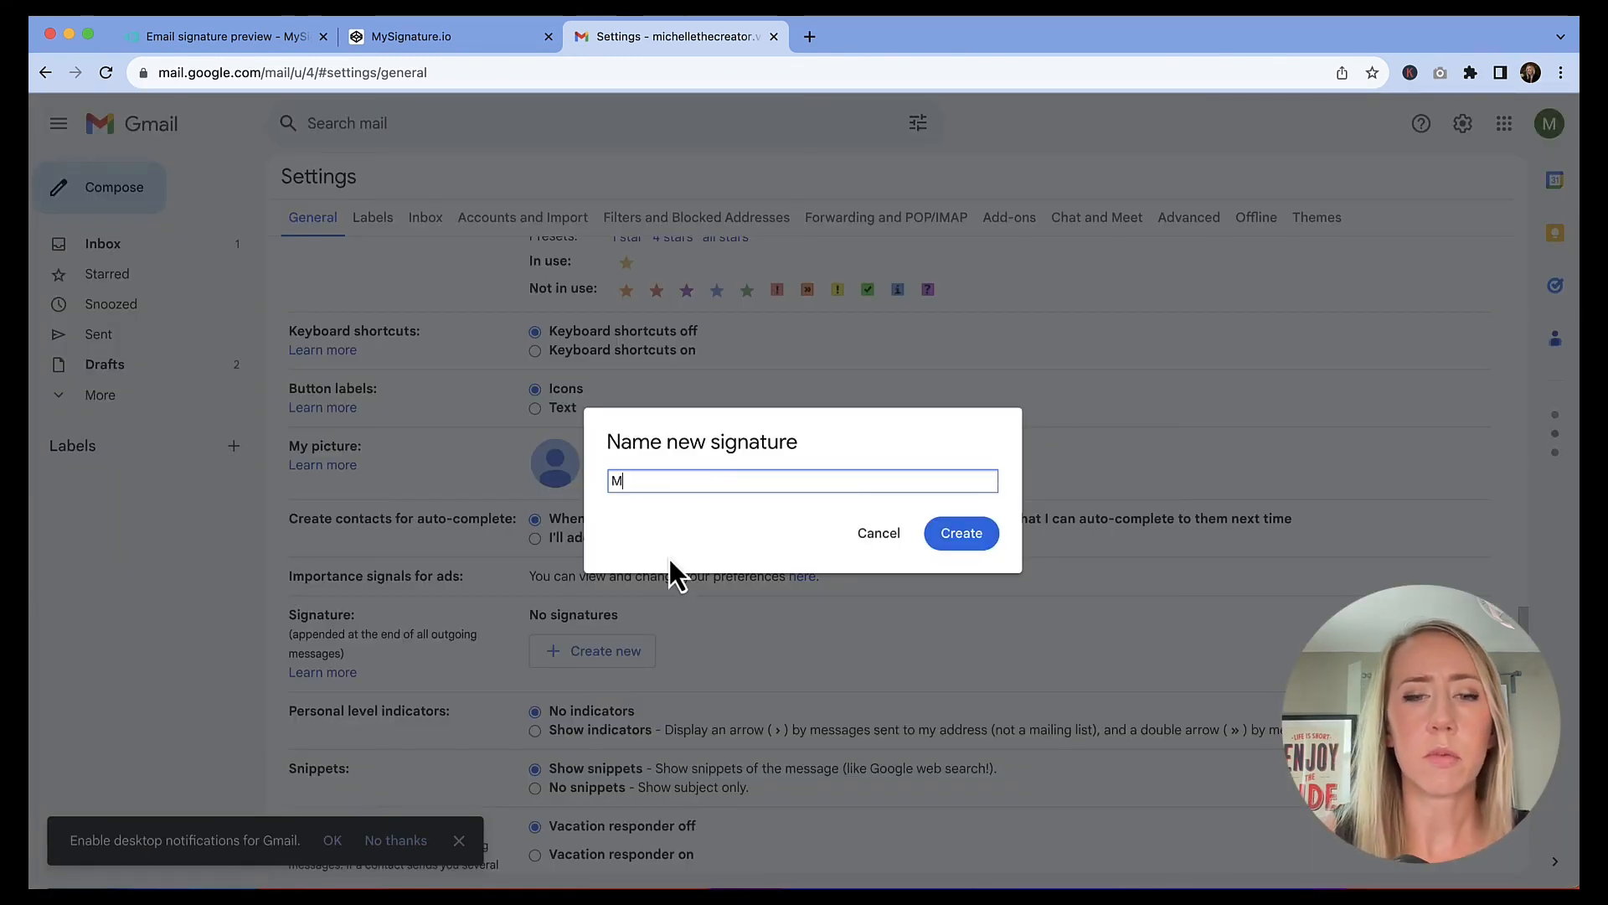
{"action": "type", "text": "ySignature."}
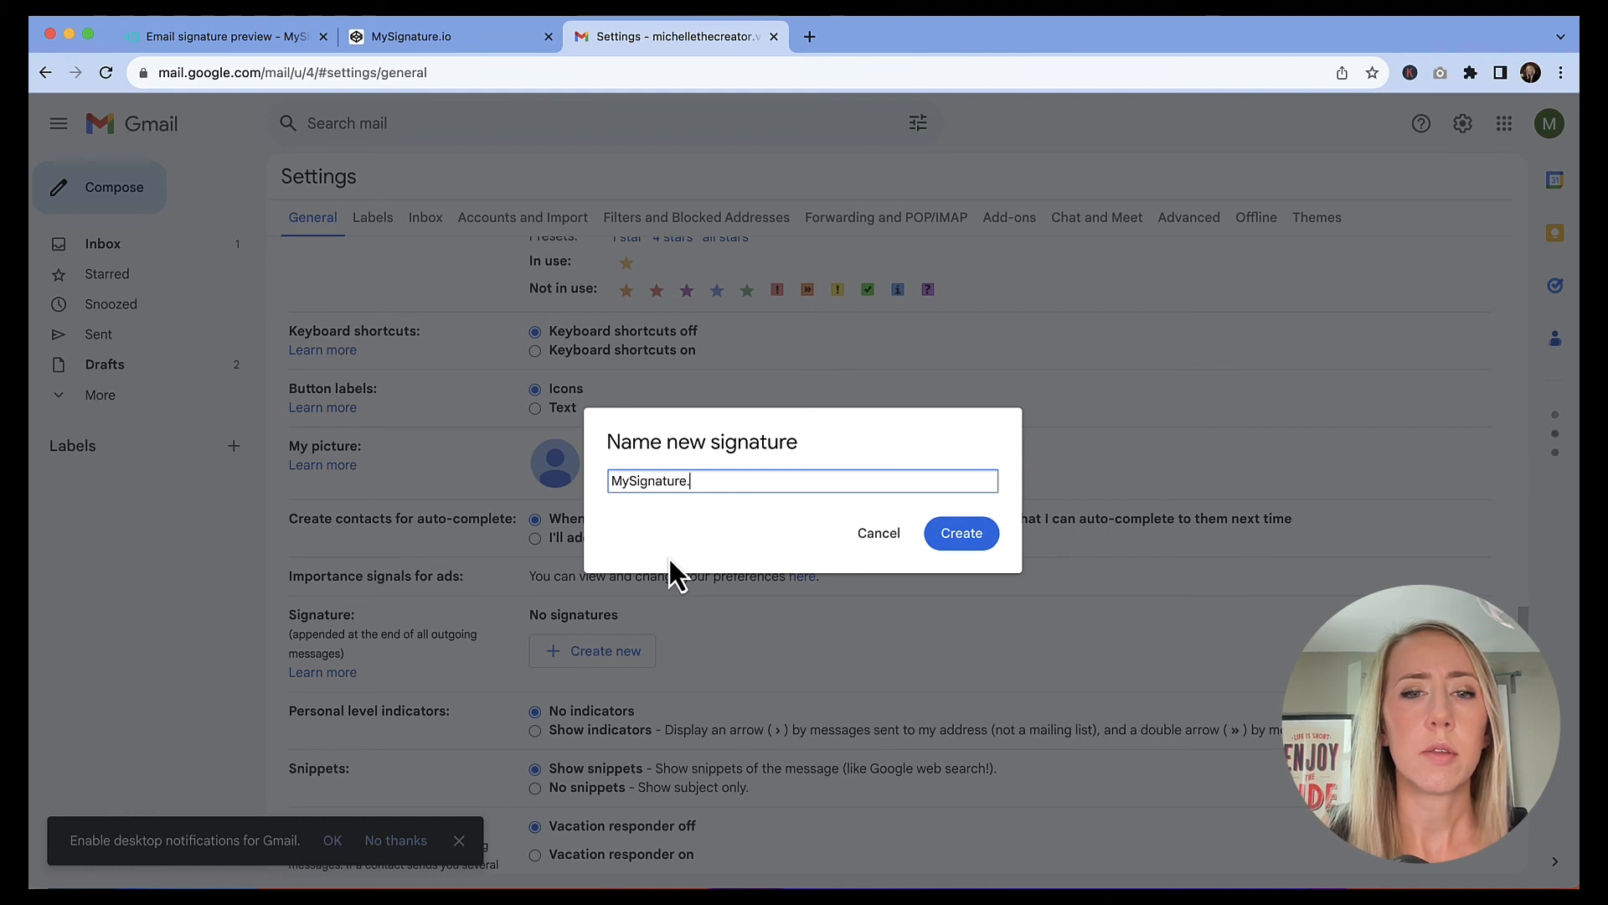
{"action": "left_click", "coordinate": [960, 533]}
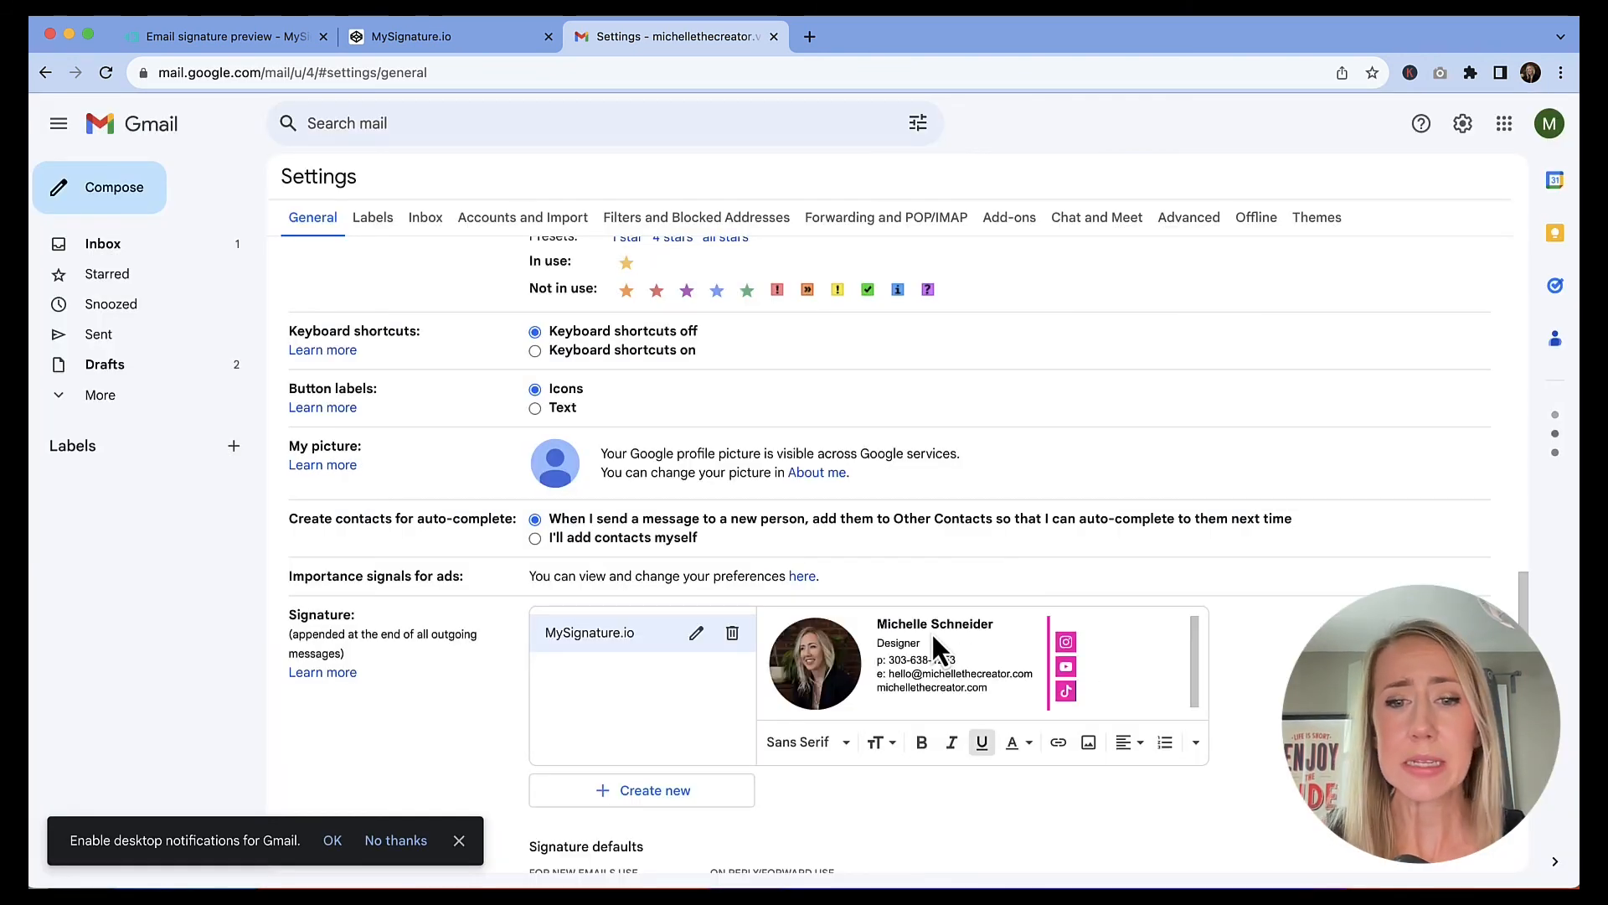
{"action": "scroll", "scroll_direction": "down", "scroll_amount": 3}
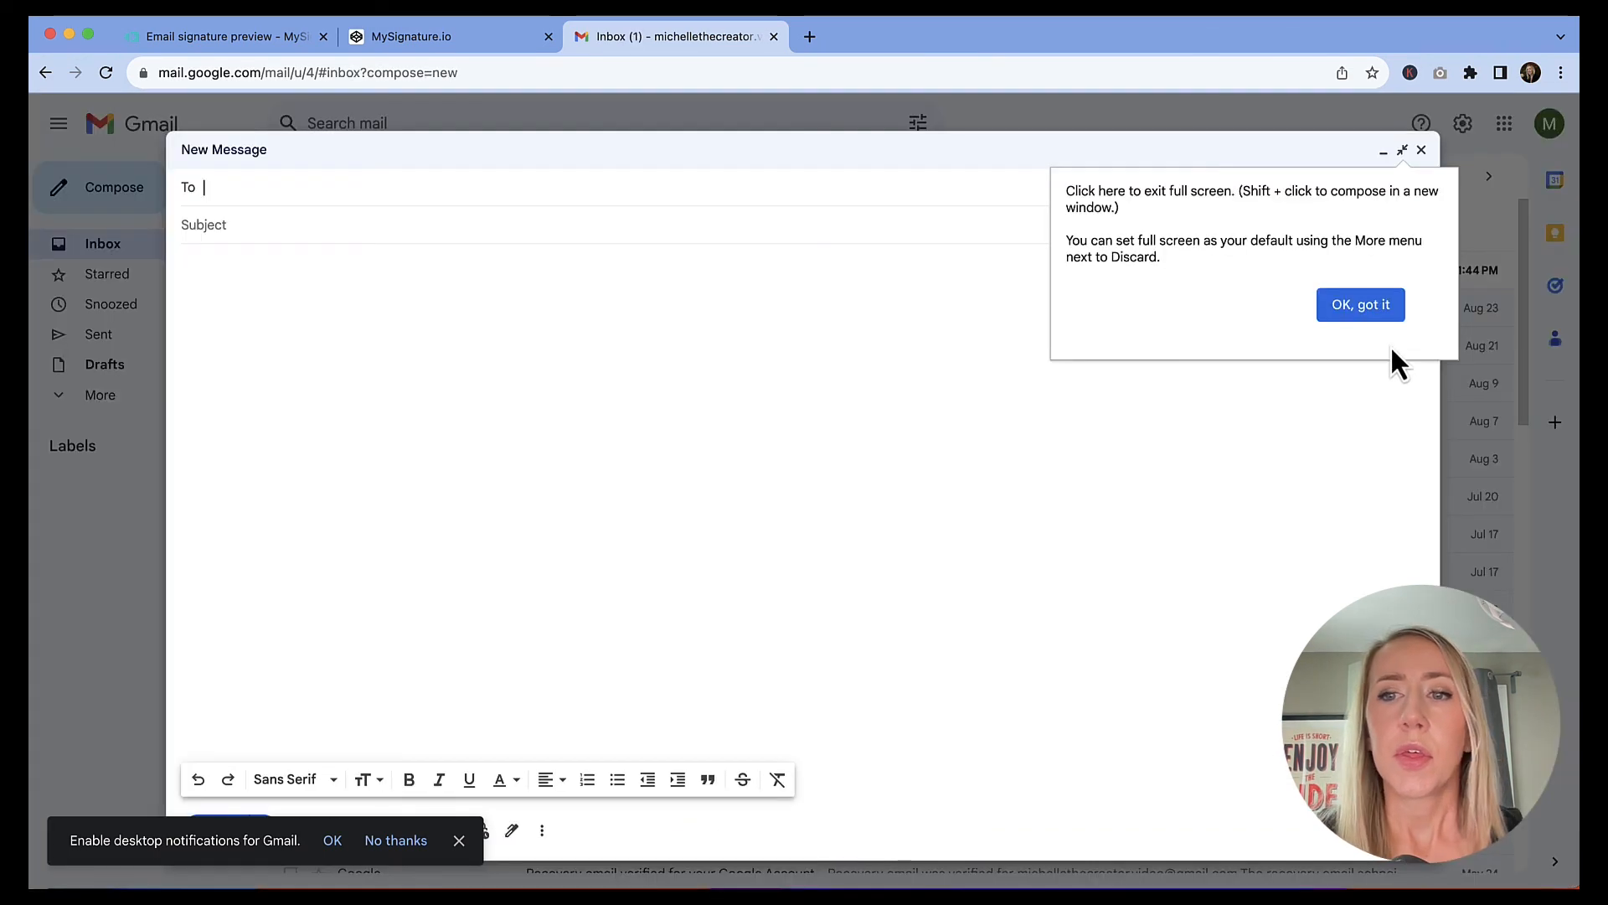
- Dismiss the compose tip and insert the MySignature.io signature into the message
{"action": "left_click", "coordinate": [1360, 305]}
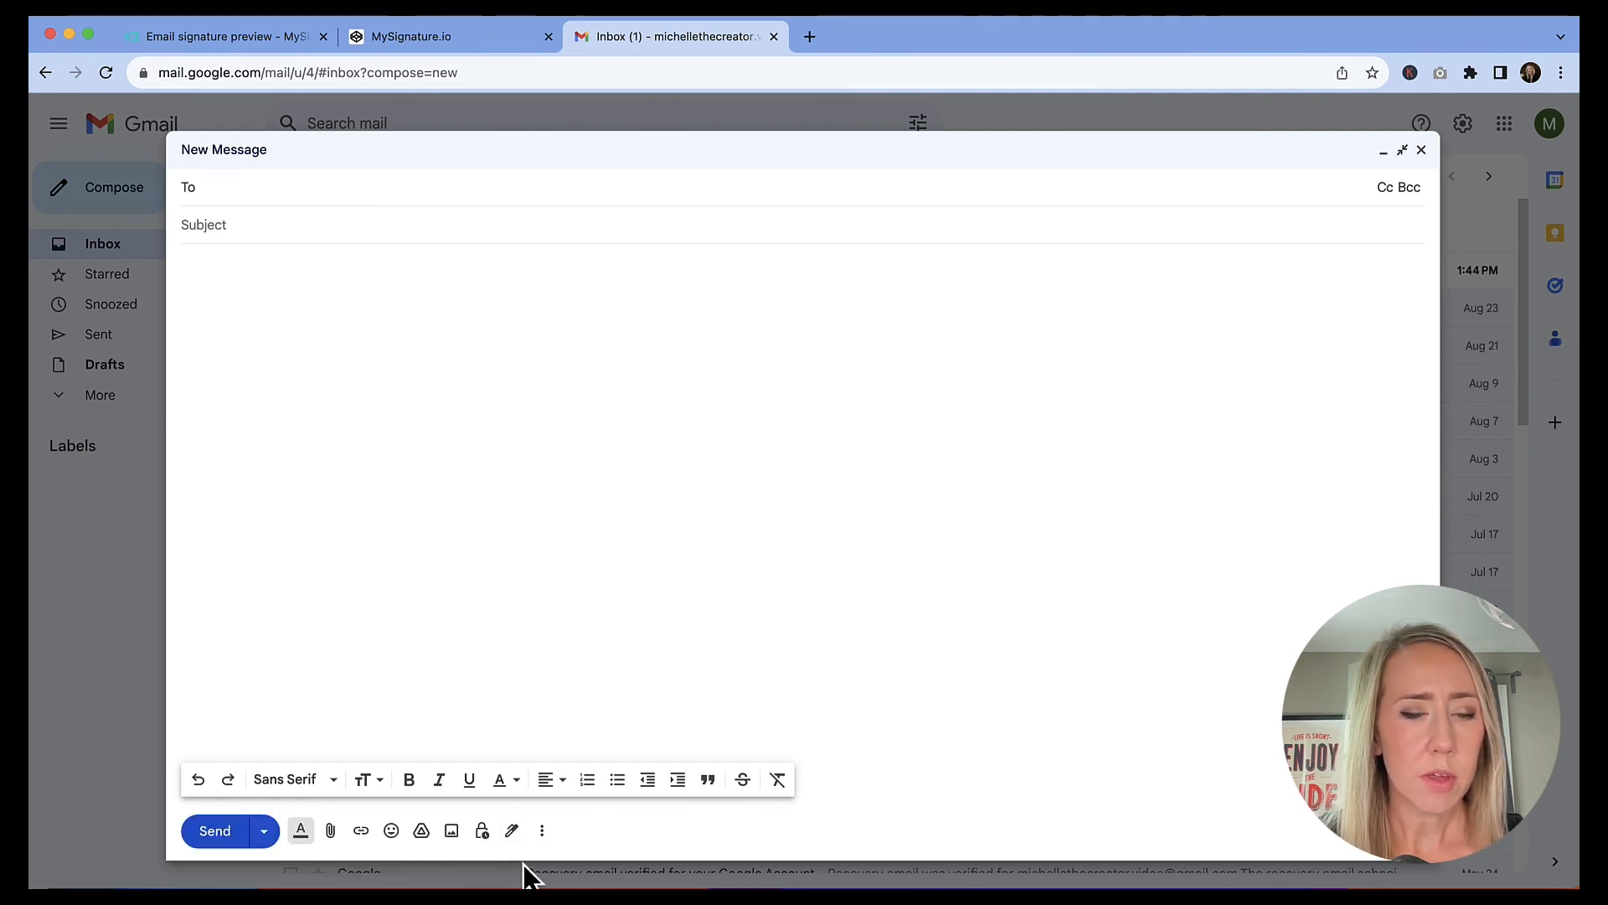
{"action": "left_click", "coordinate": [547, 830]}
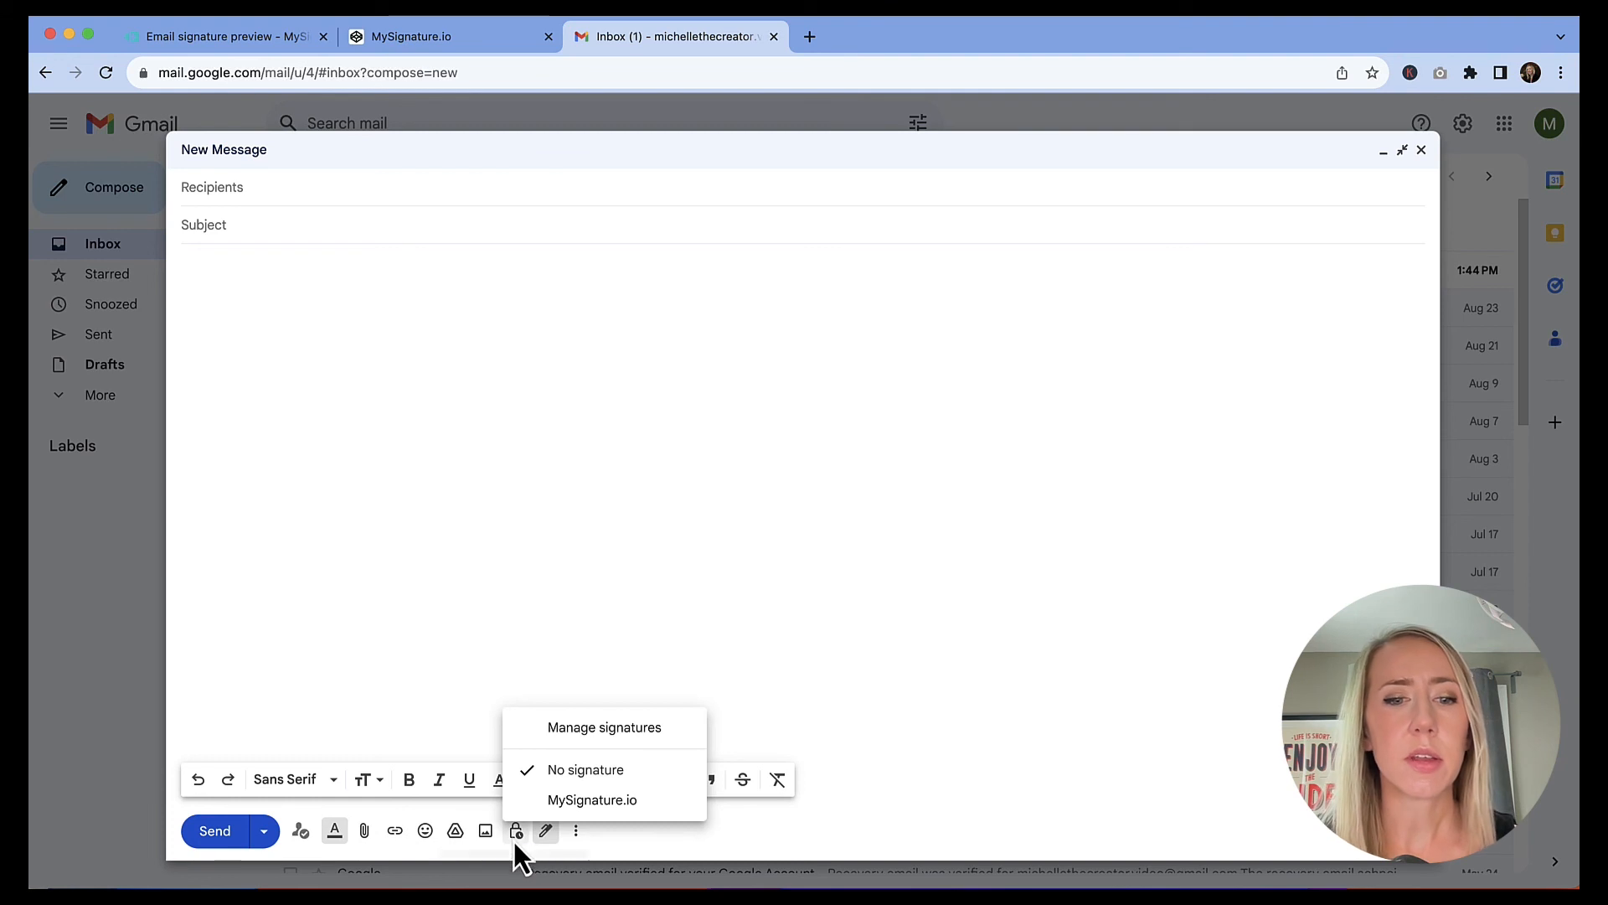
{"action": "left_click", "coordinate": [592, 799]}
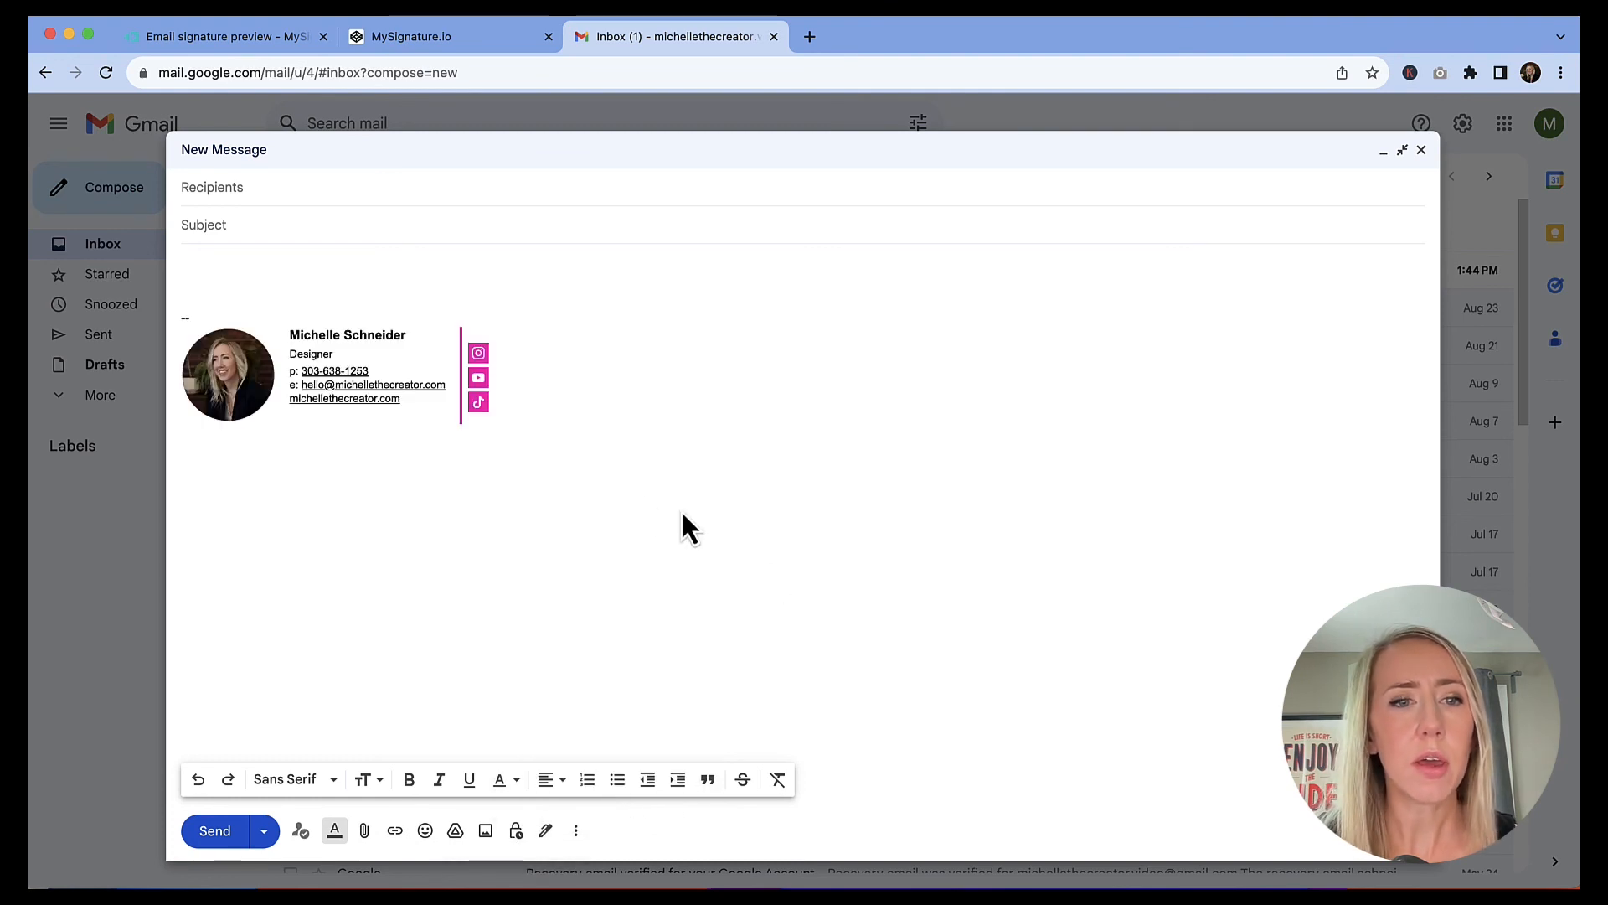
{"action": "mouse_move", "coordinate": [655, 516]}
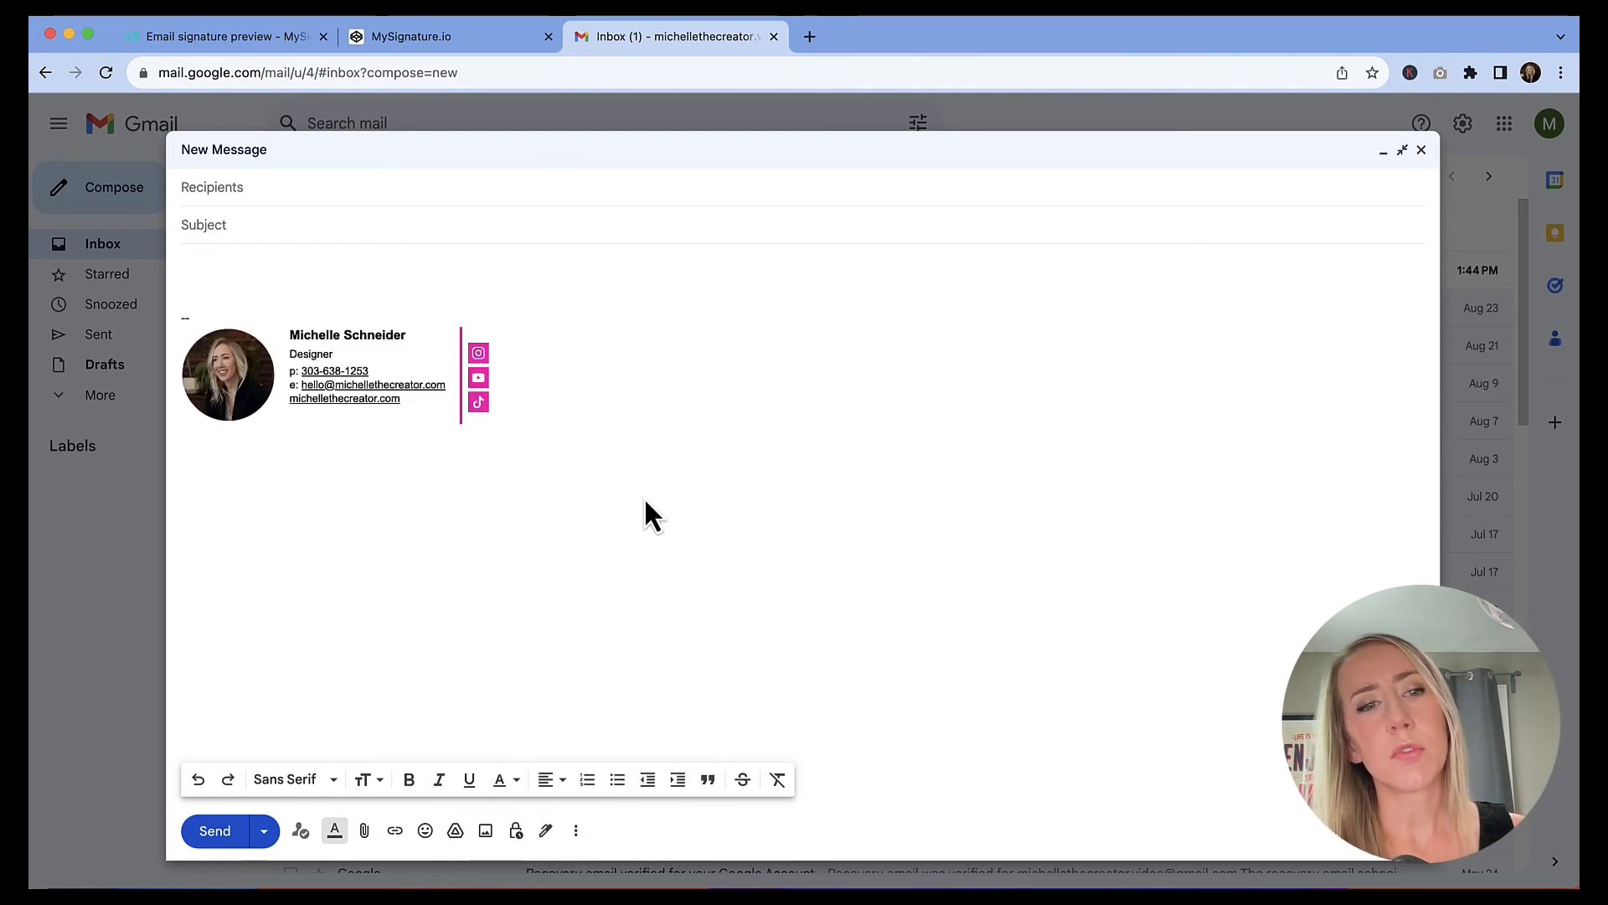